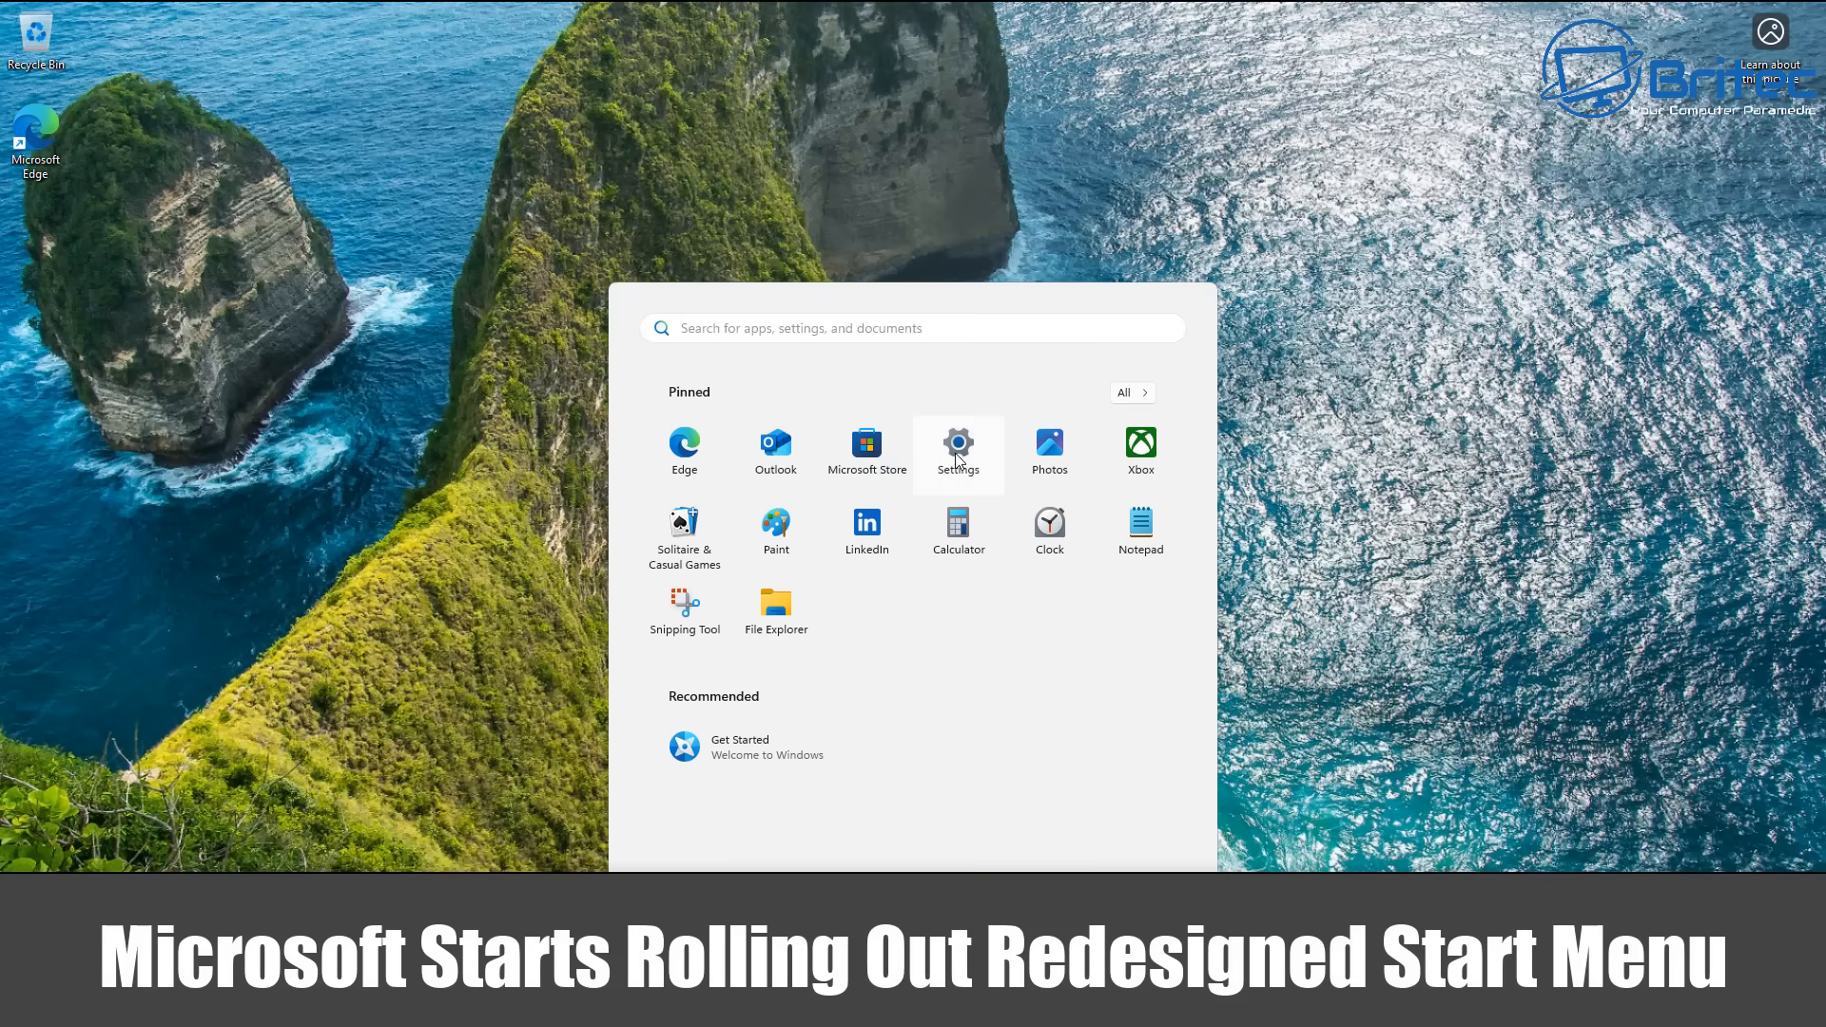
Step: Open Windows Update in Settings and start installing all four available updates
left_click(959, 449)
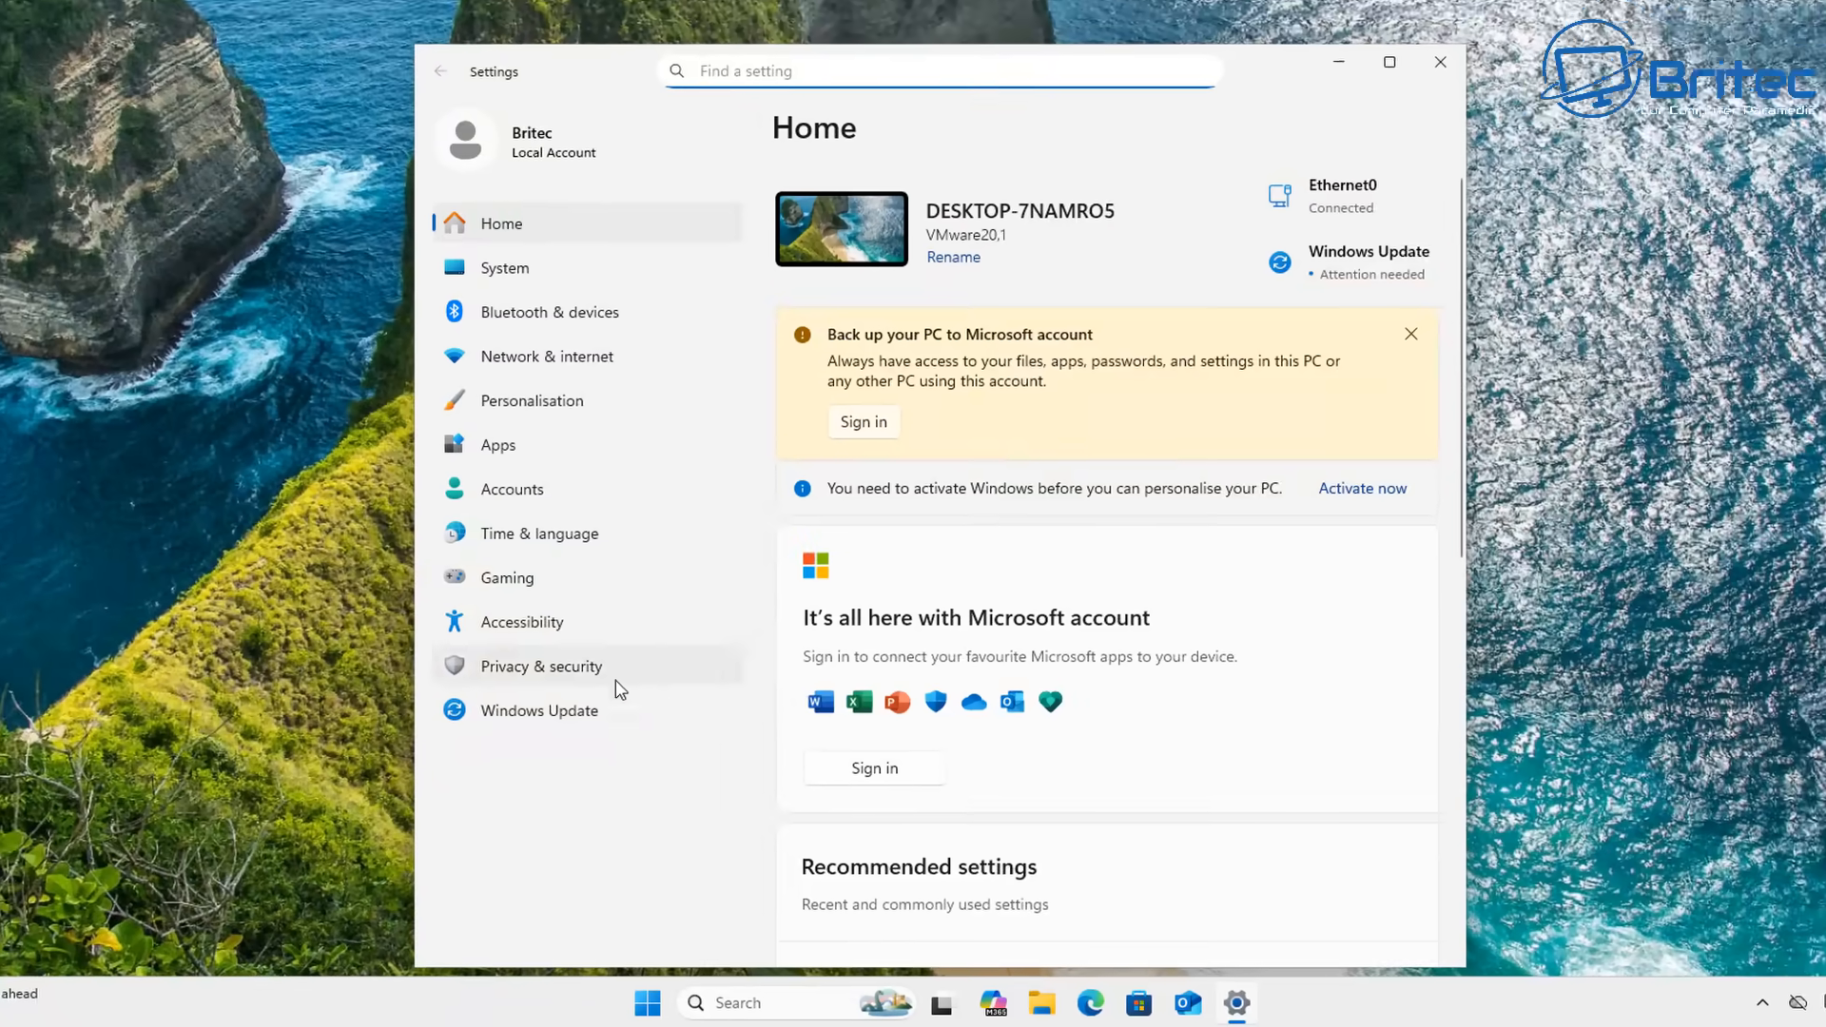
left_click(538, 710)
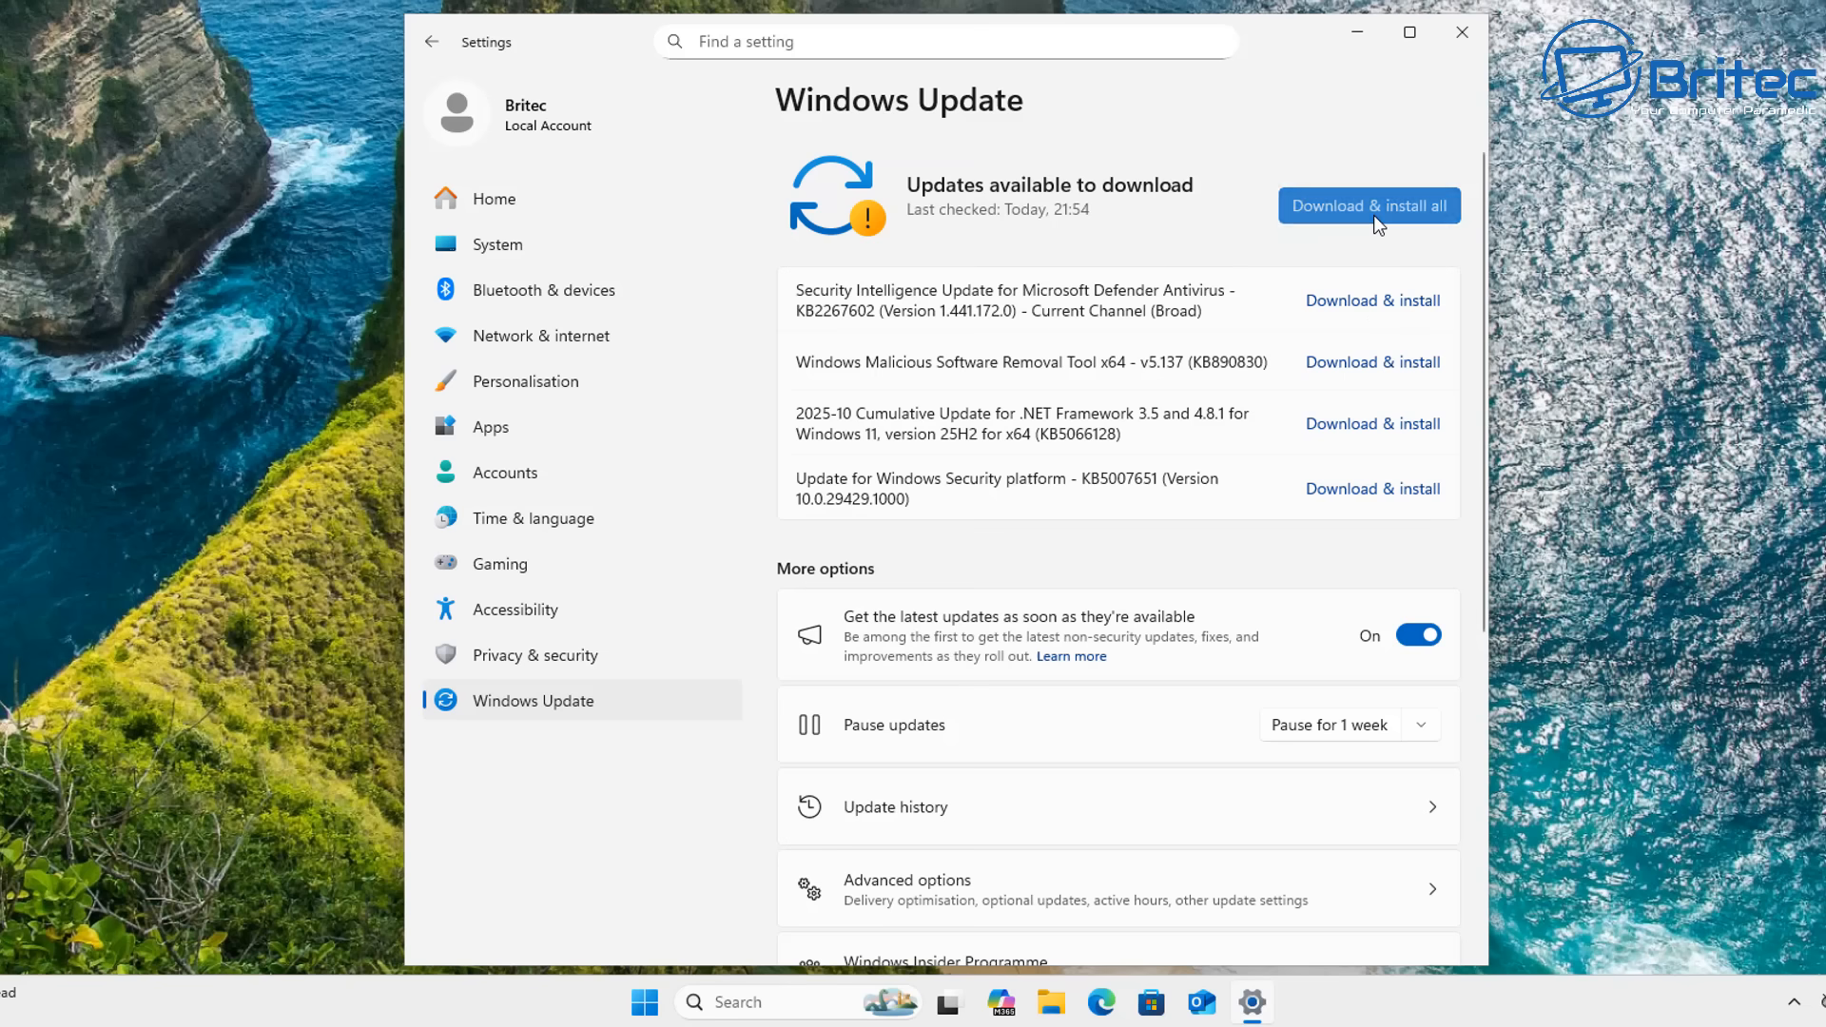
left_click(1369, 205)
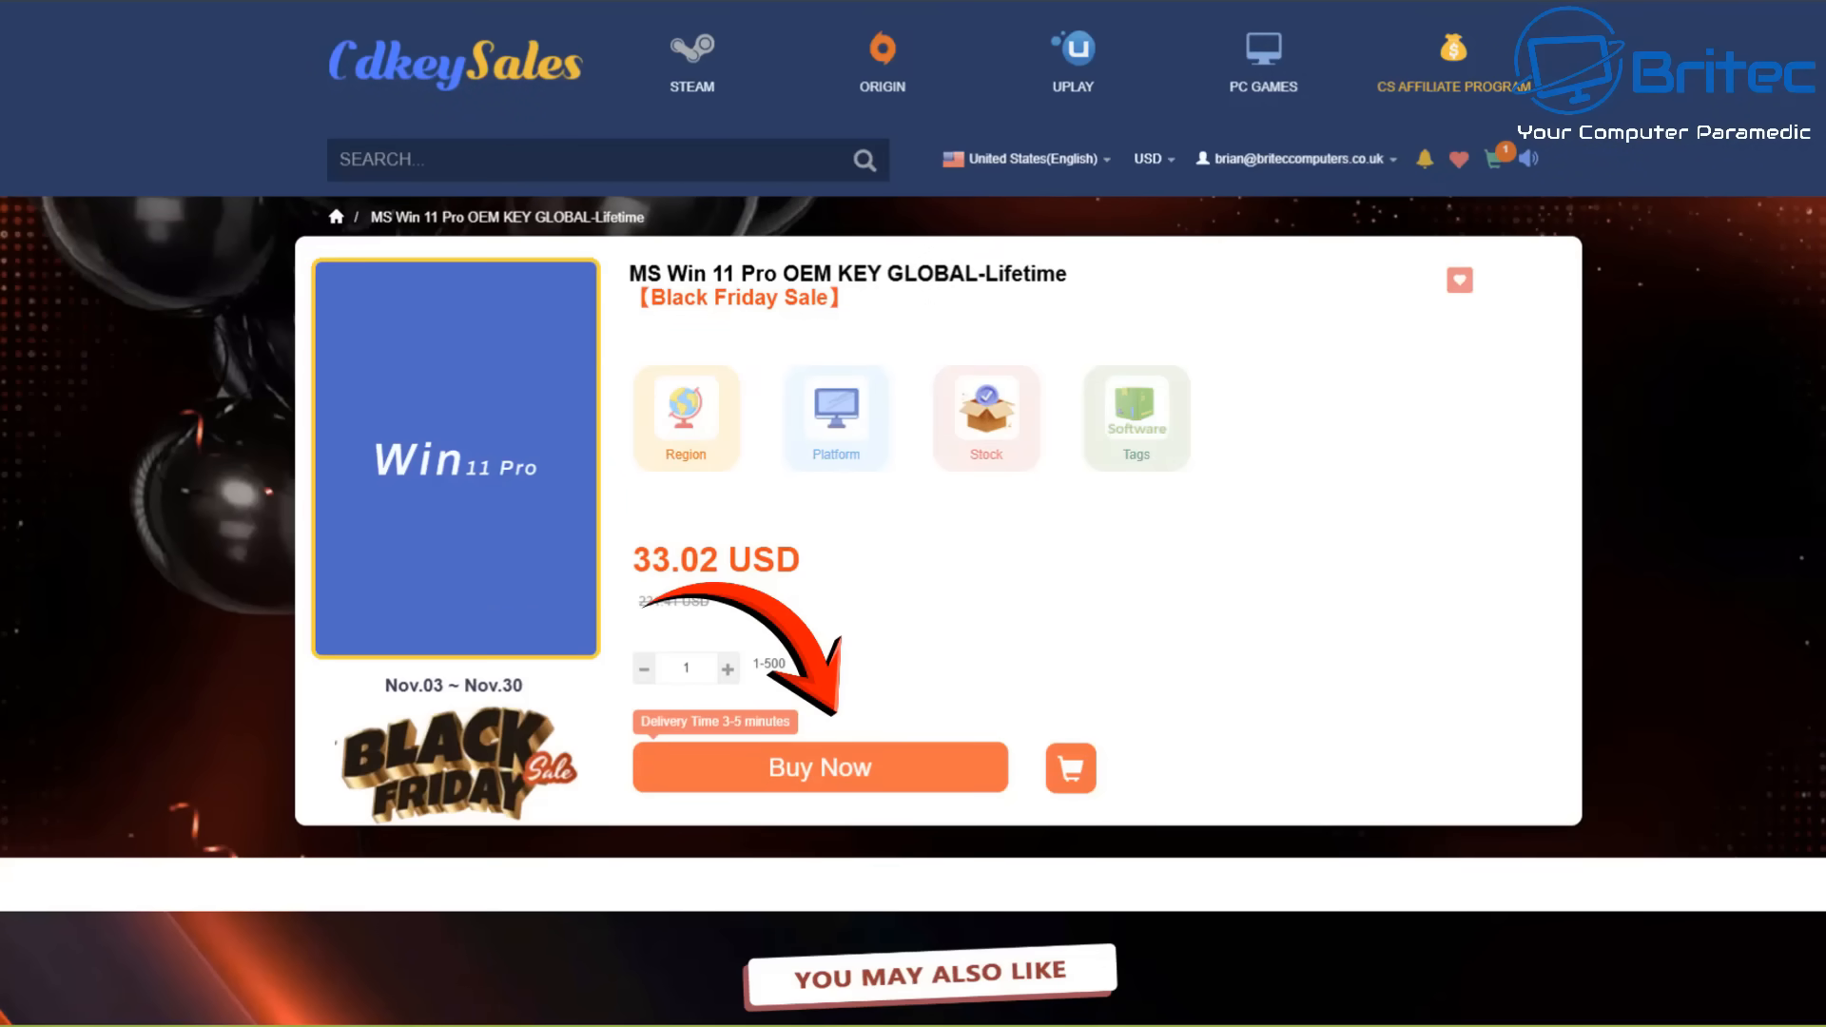
Step: Start buying the MS Win 11 Pro OEM key listed at 33.02 USD
left_click(819, 767)
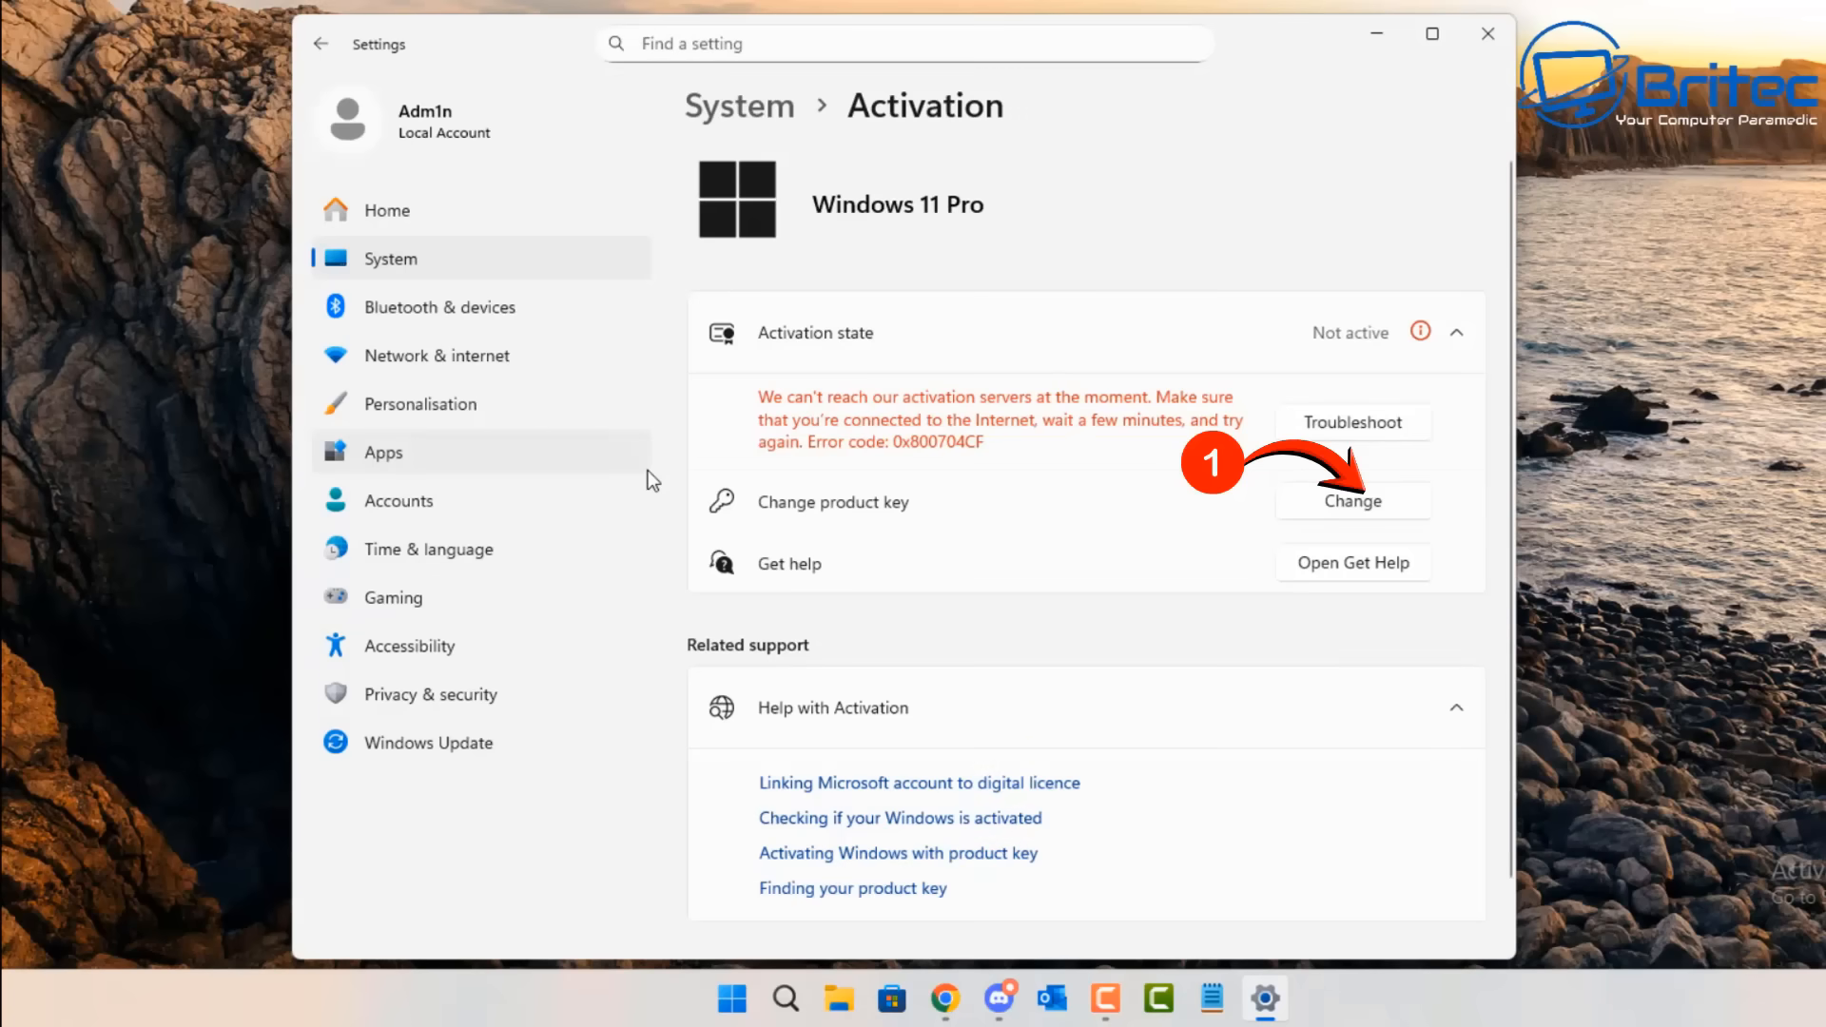
Step: Bring up the Change product key prompt and focus the Product key field
left_click(1352, 501)
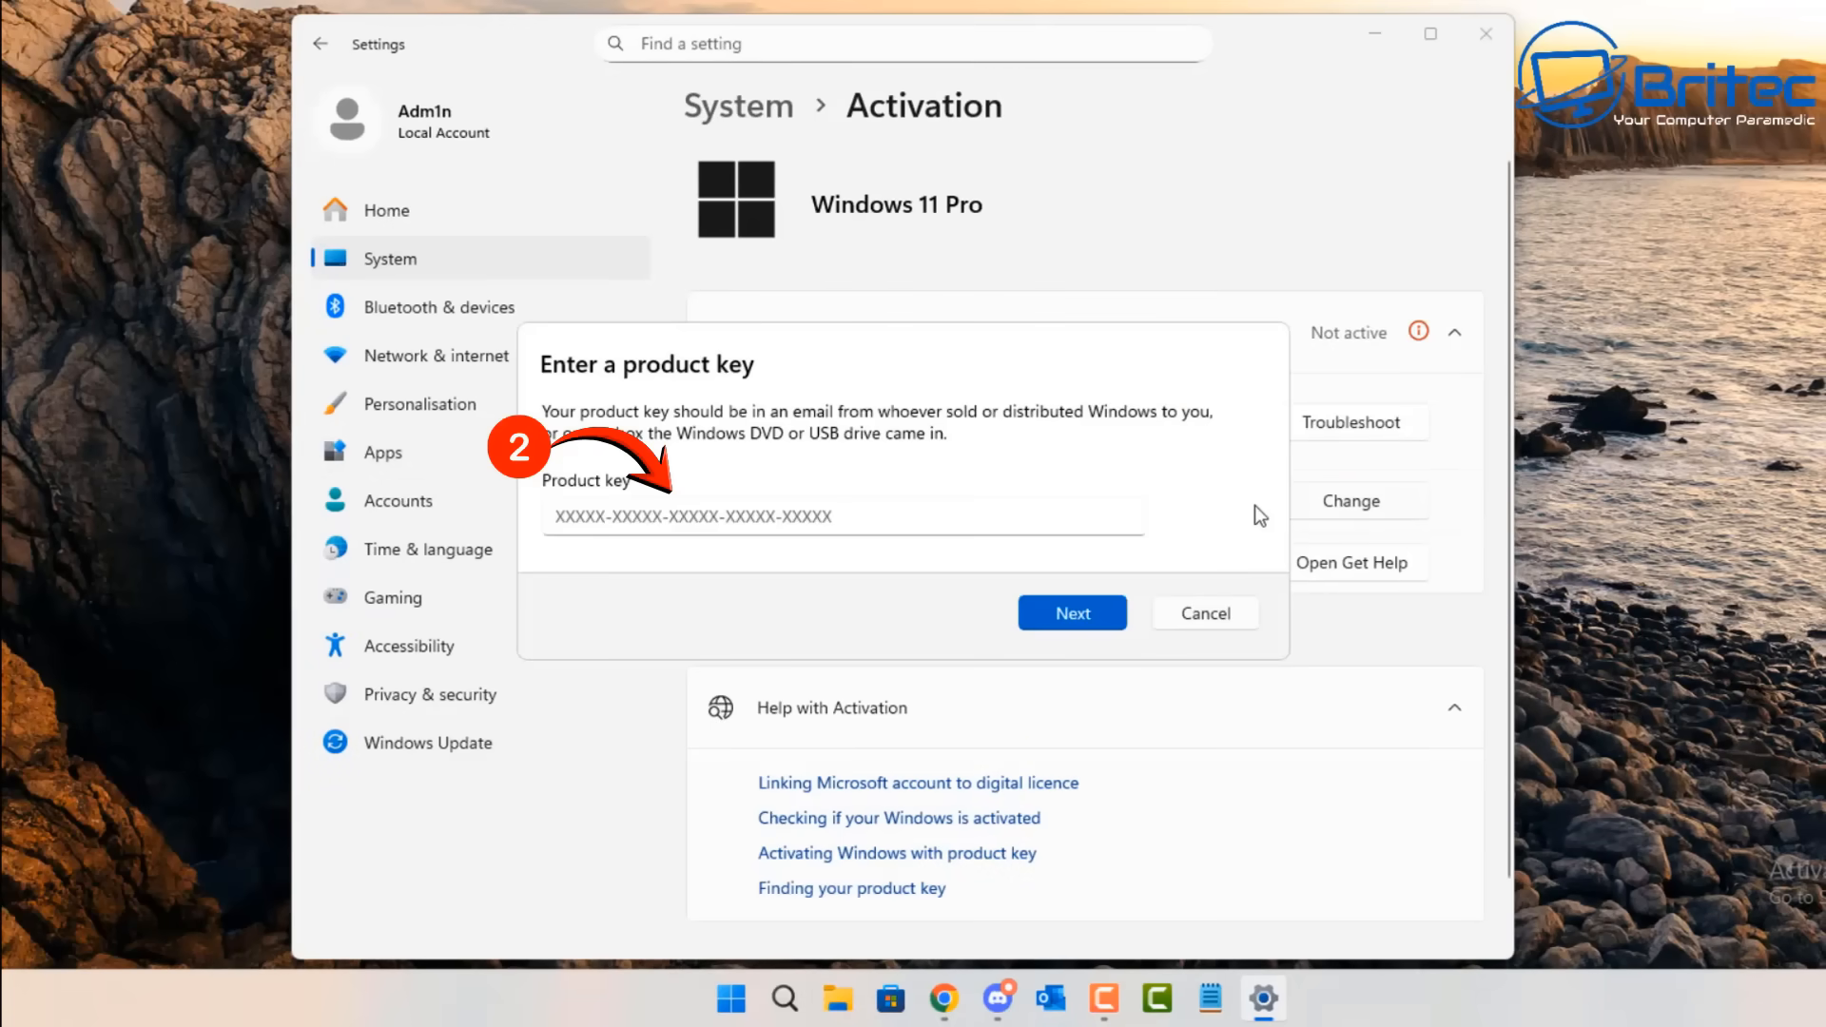
left_click(1204, 613)
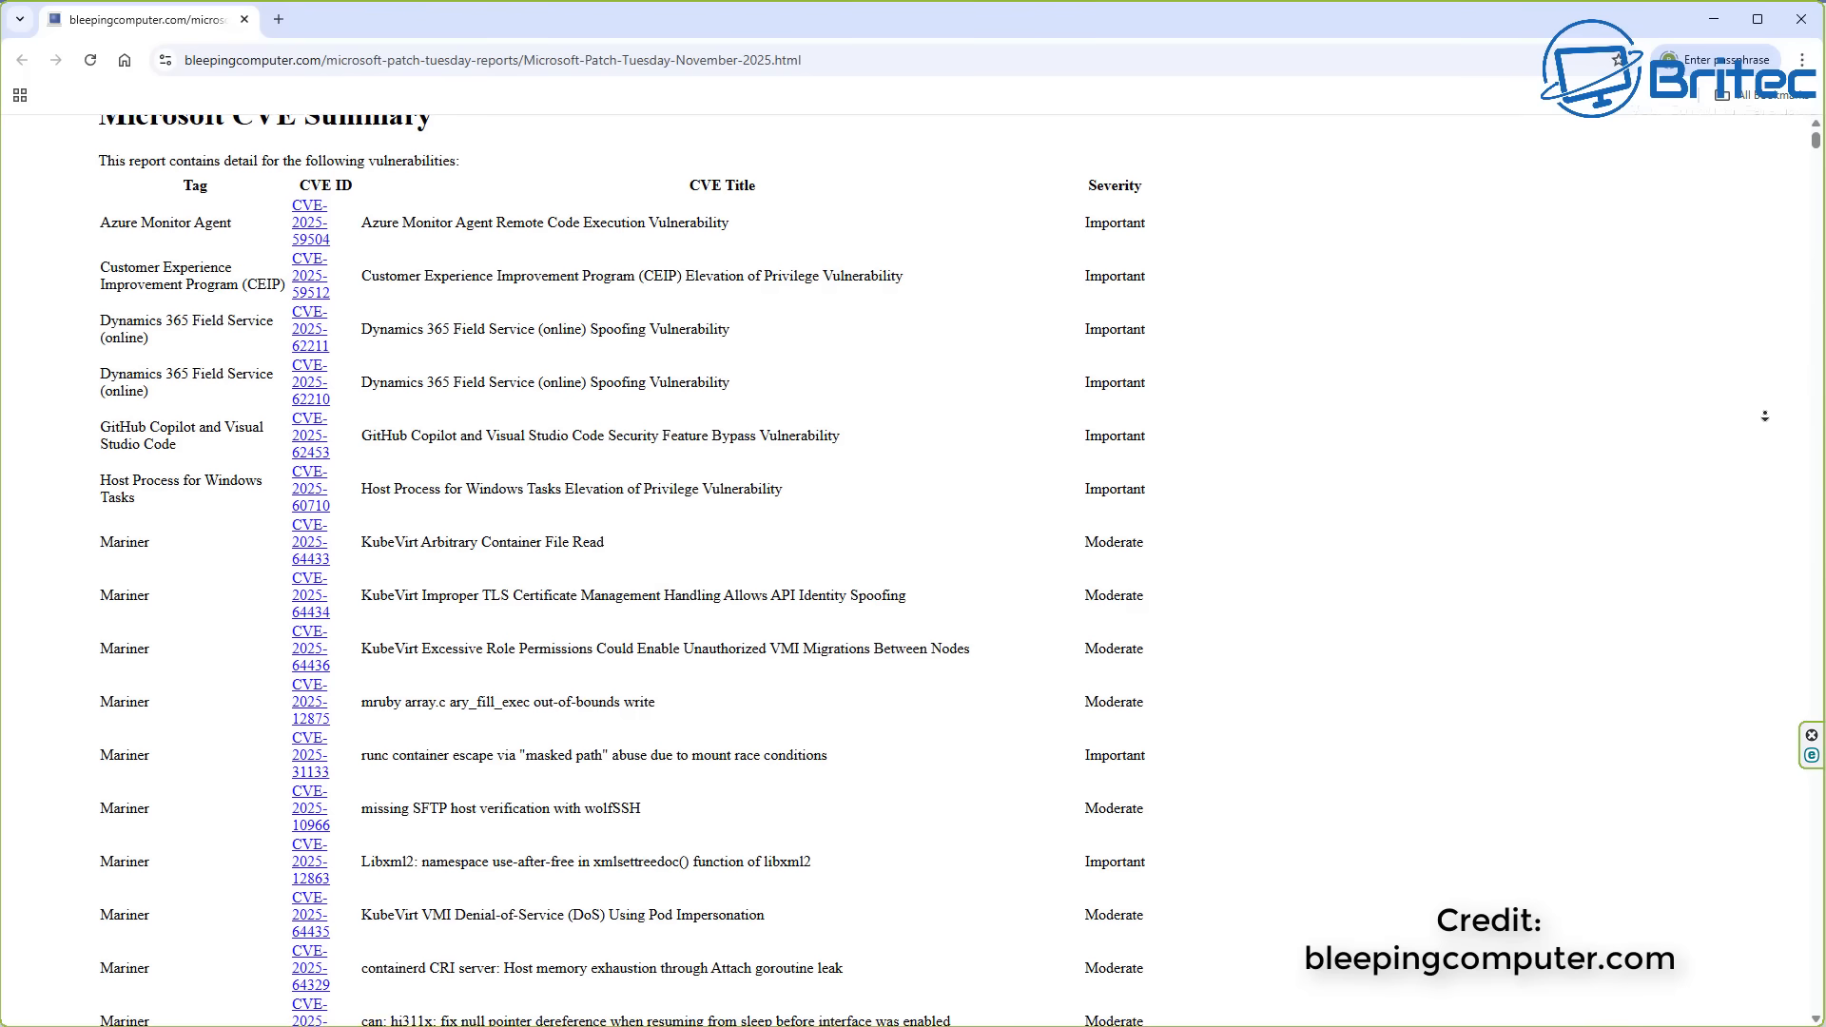
scroll("down", 3)
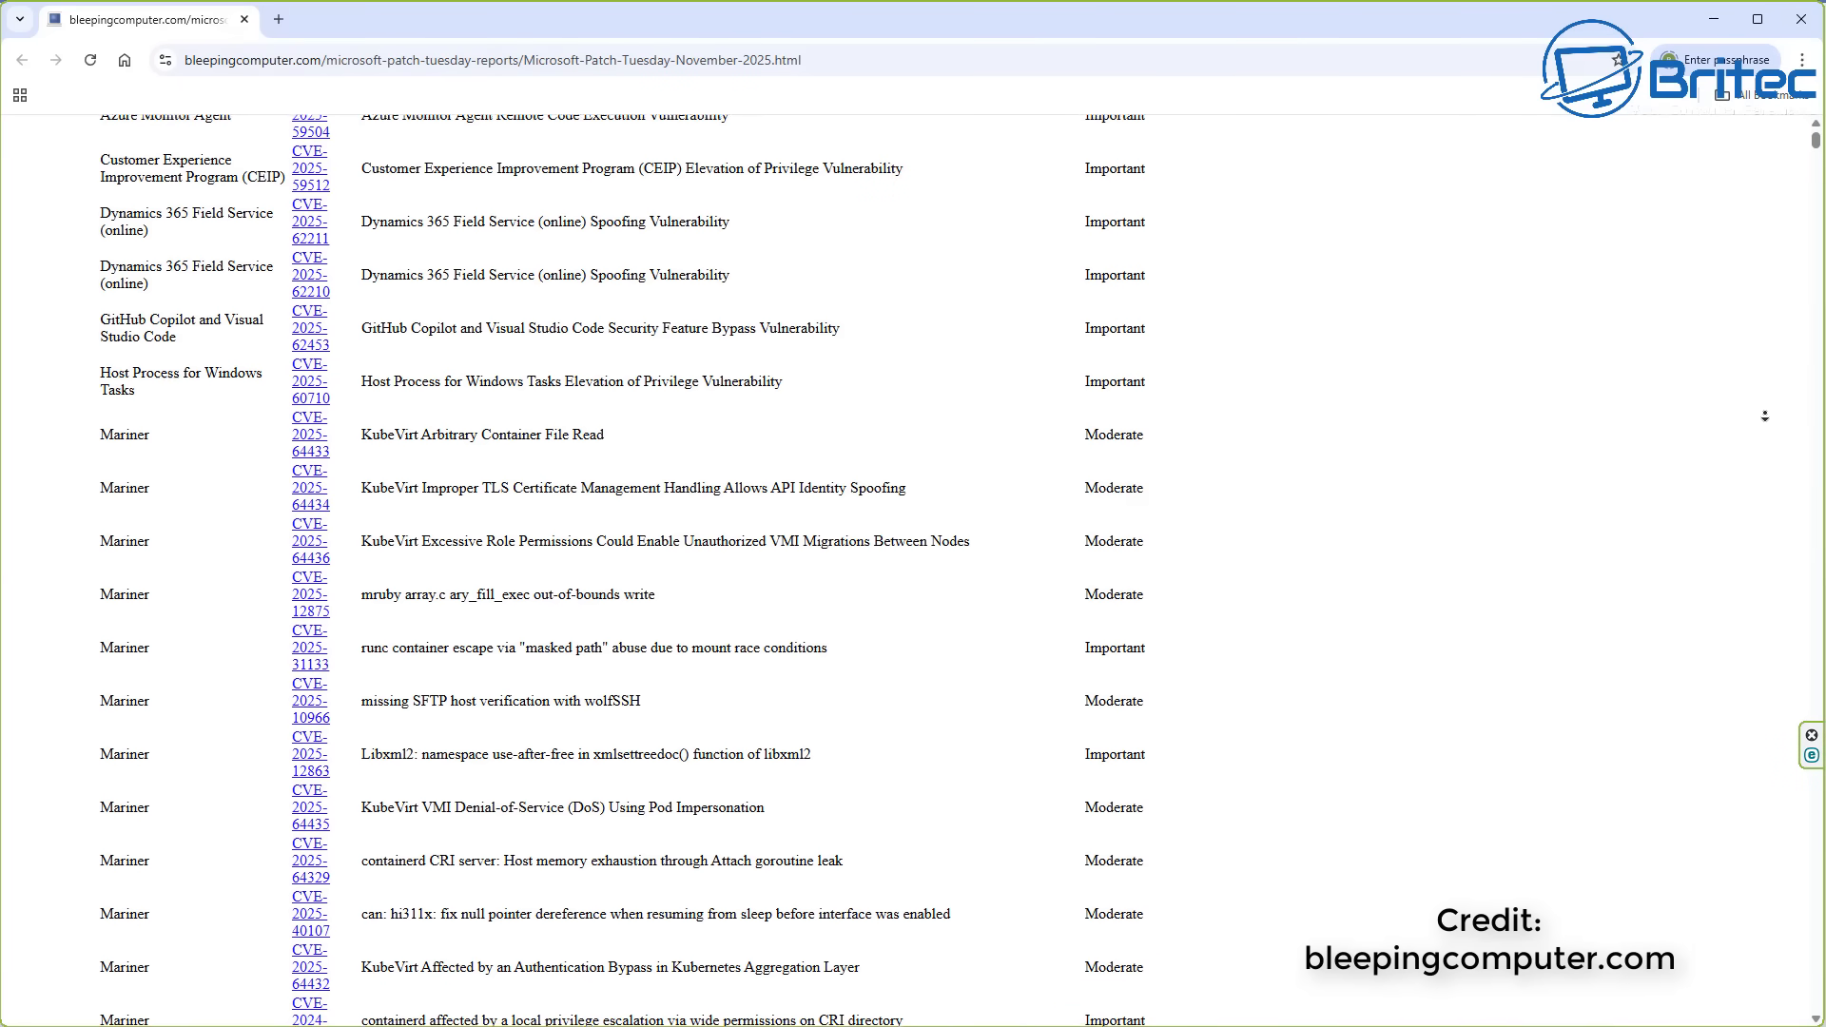
scroll("down", 3)
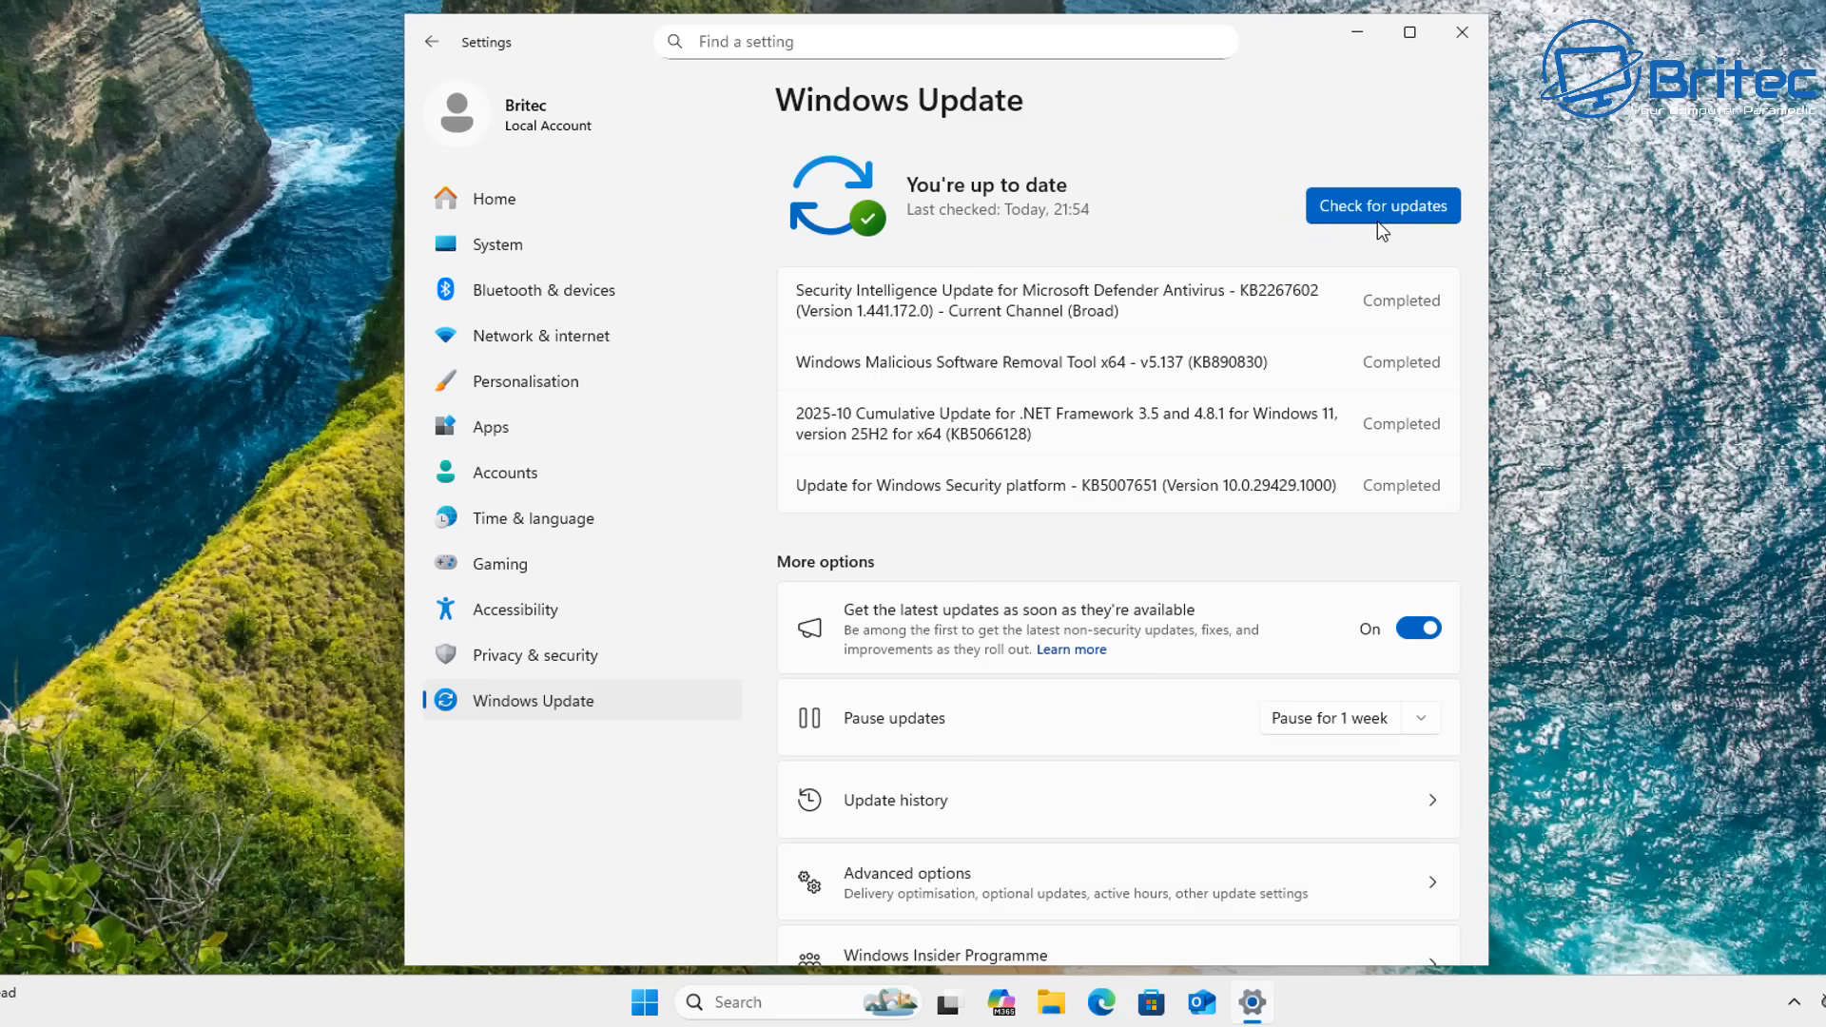
Step: Check Windows Update again for newer updates
left_click(1381, 207)
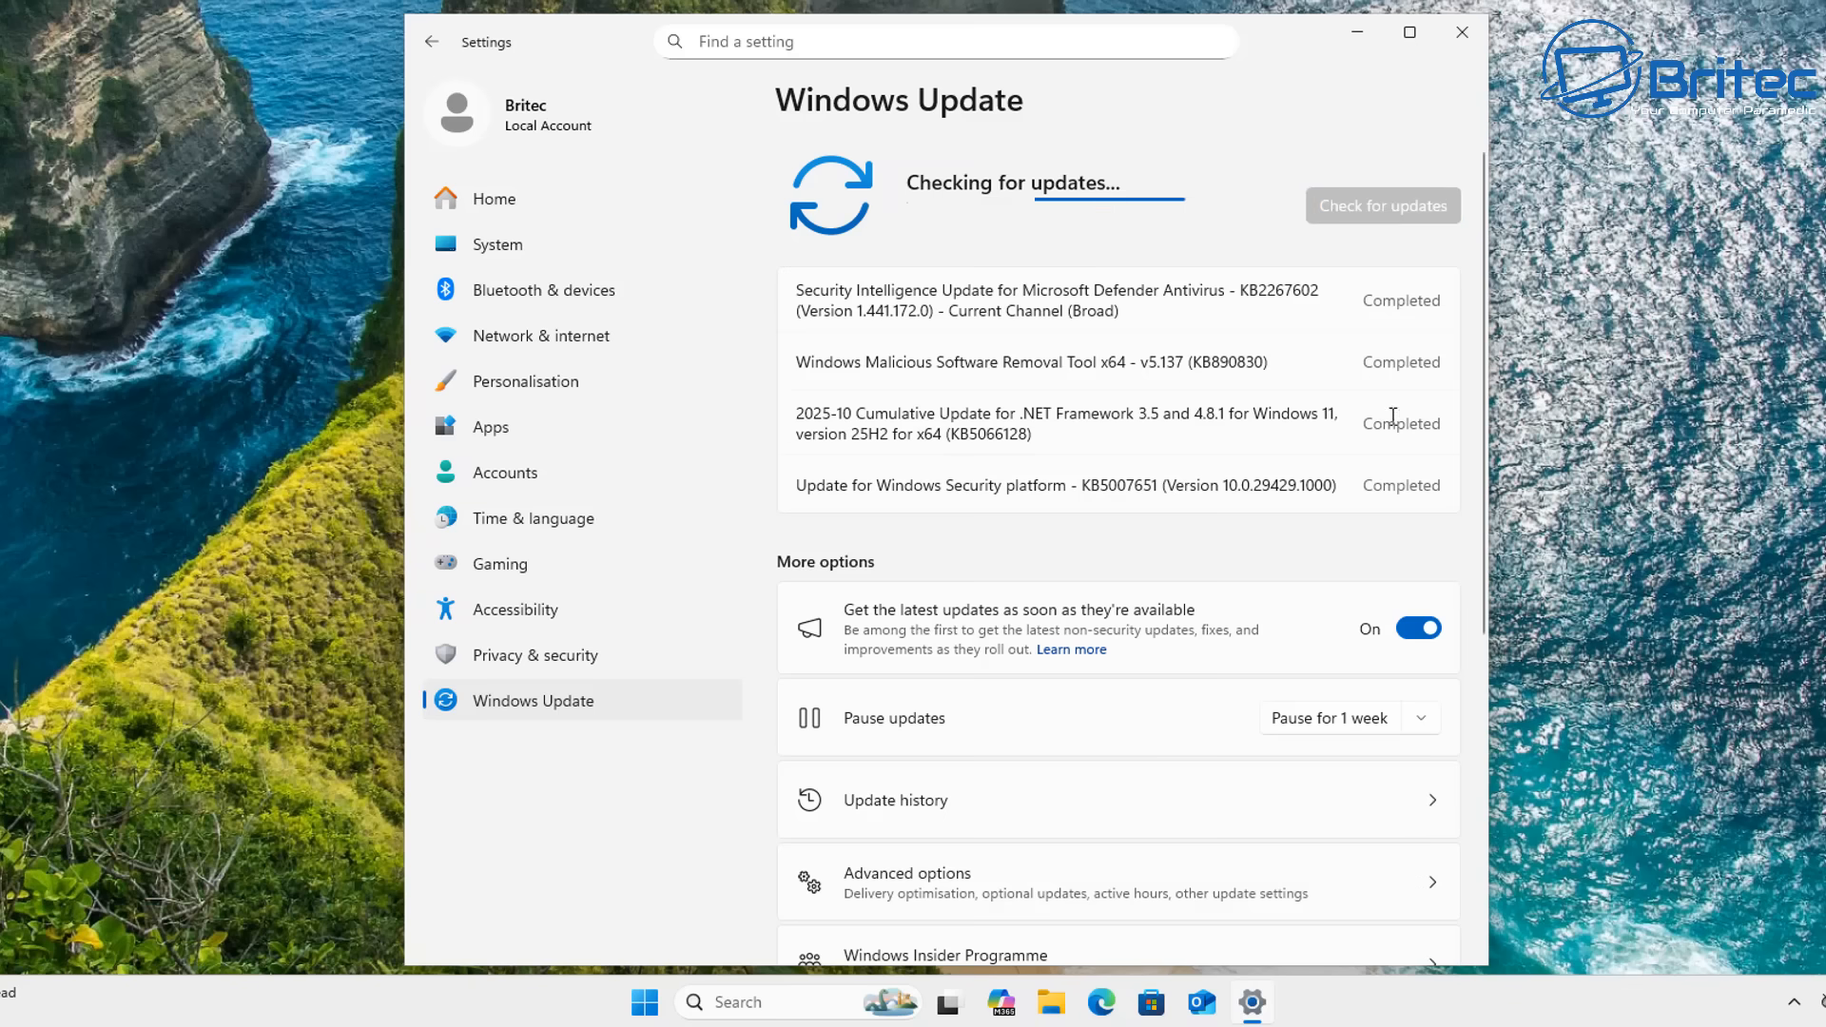
mouse_move(1350, 616)
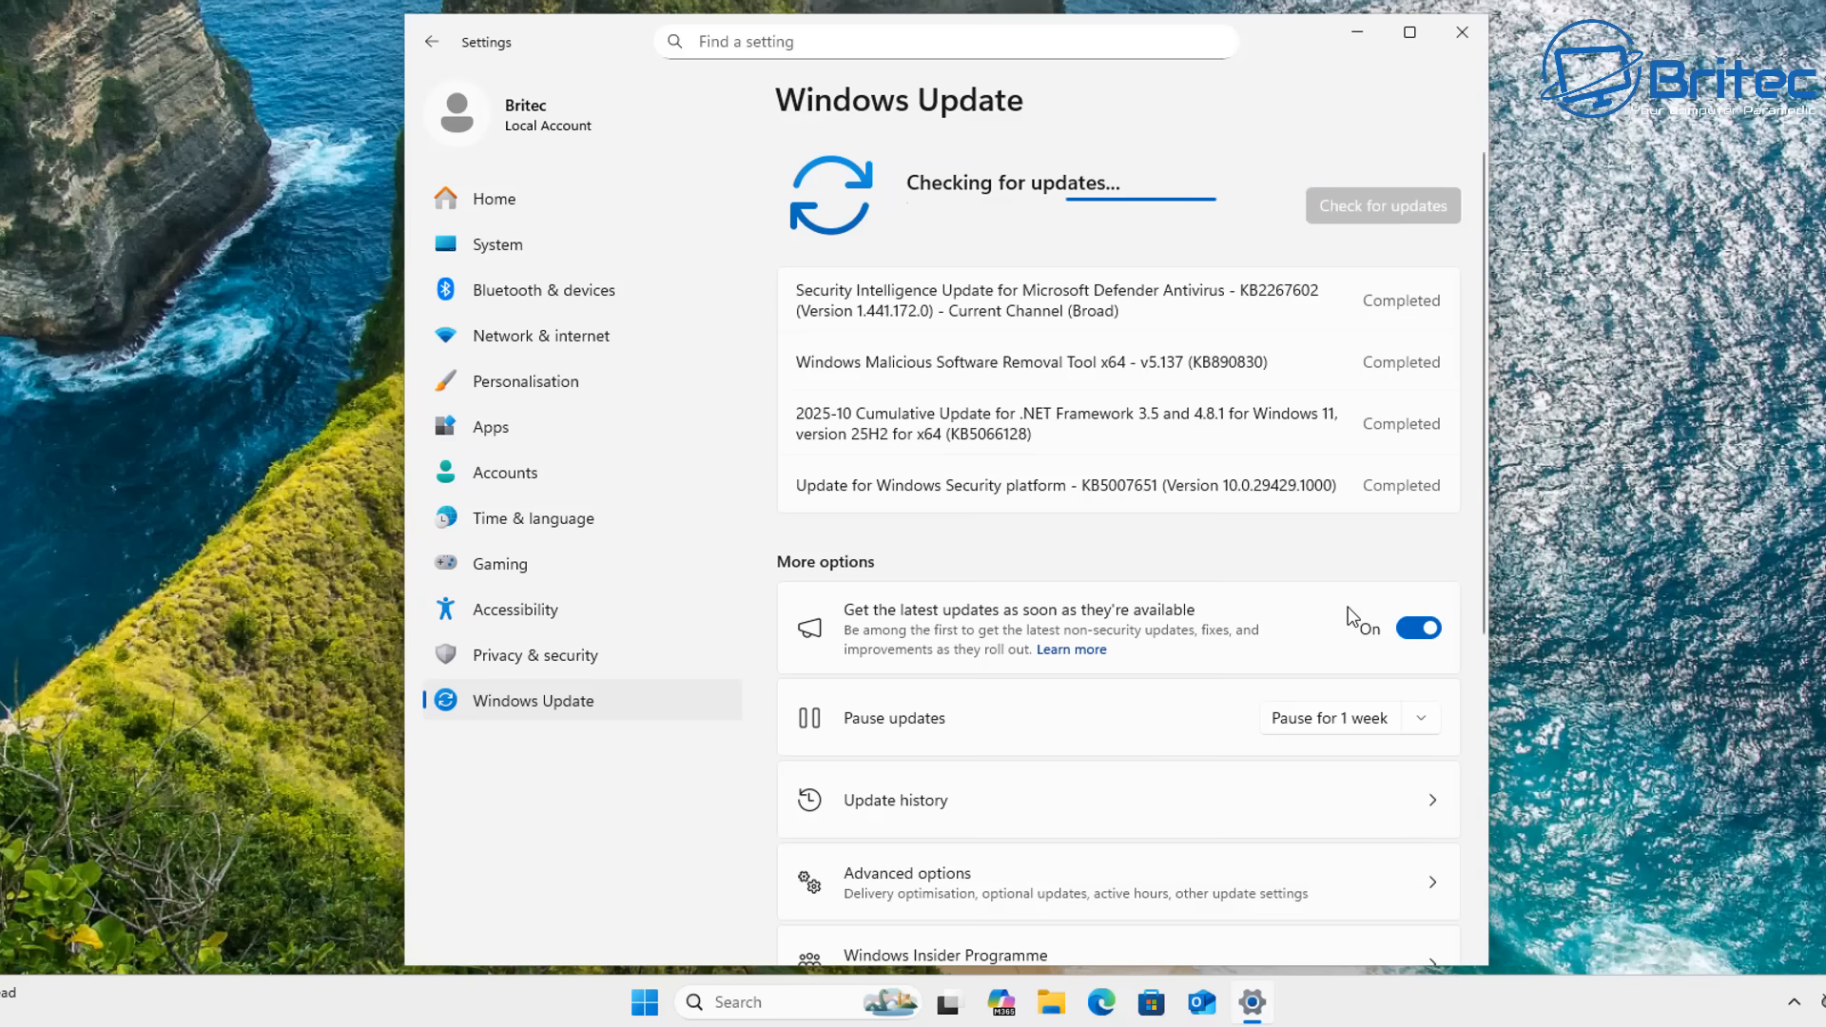
mouse_move(1348, 627)
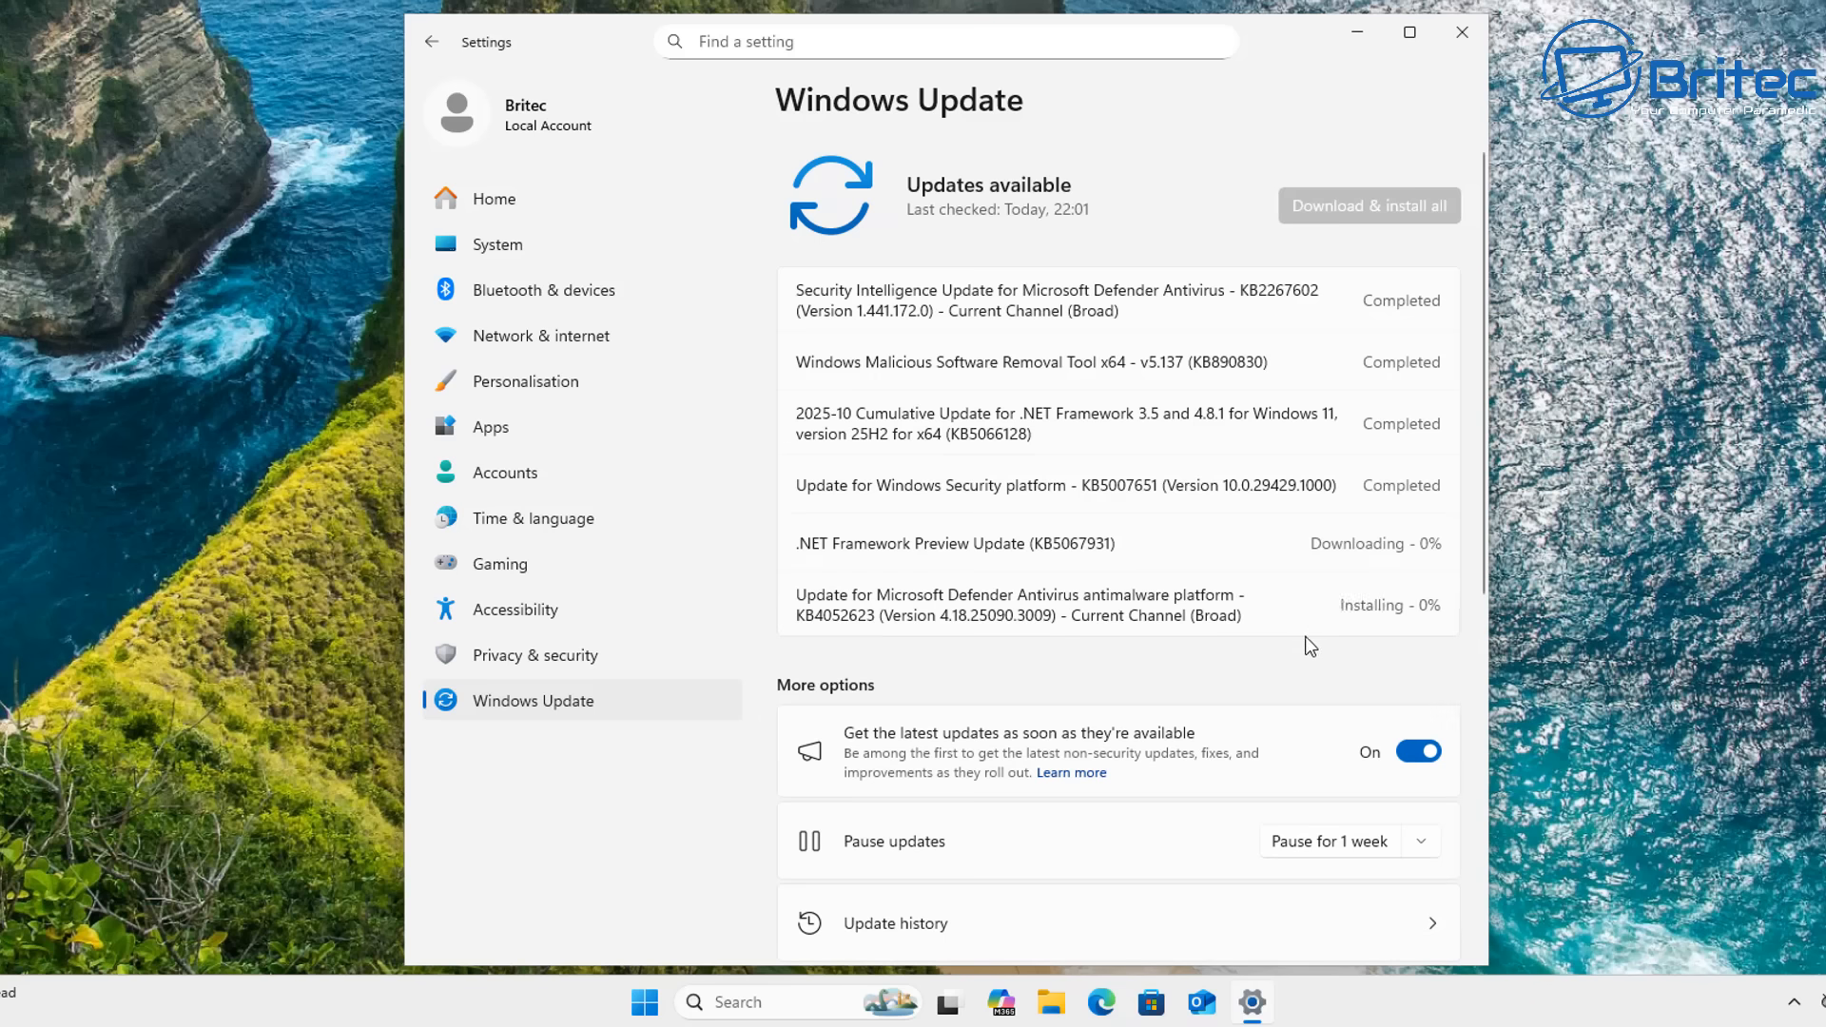
mouse_move(1270, 638)
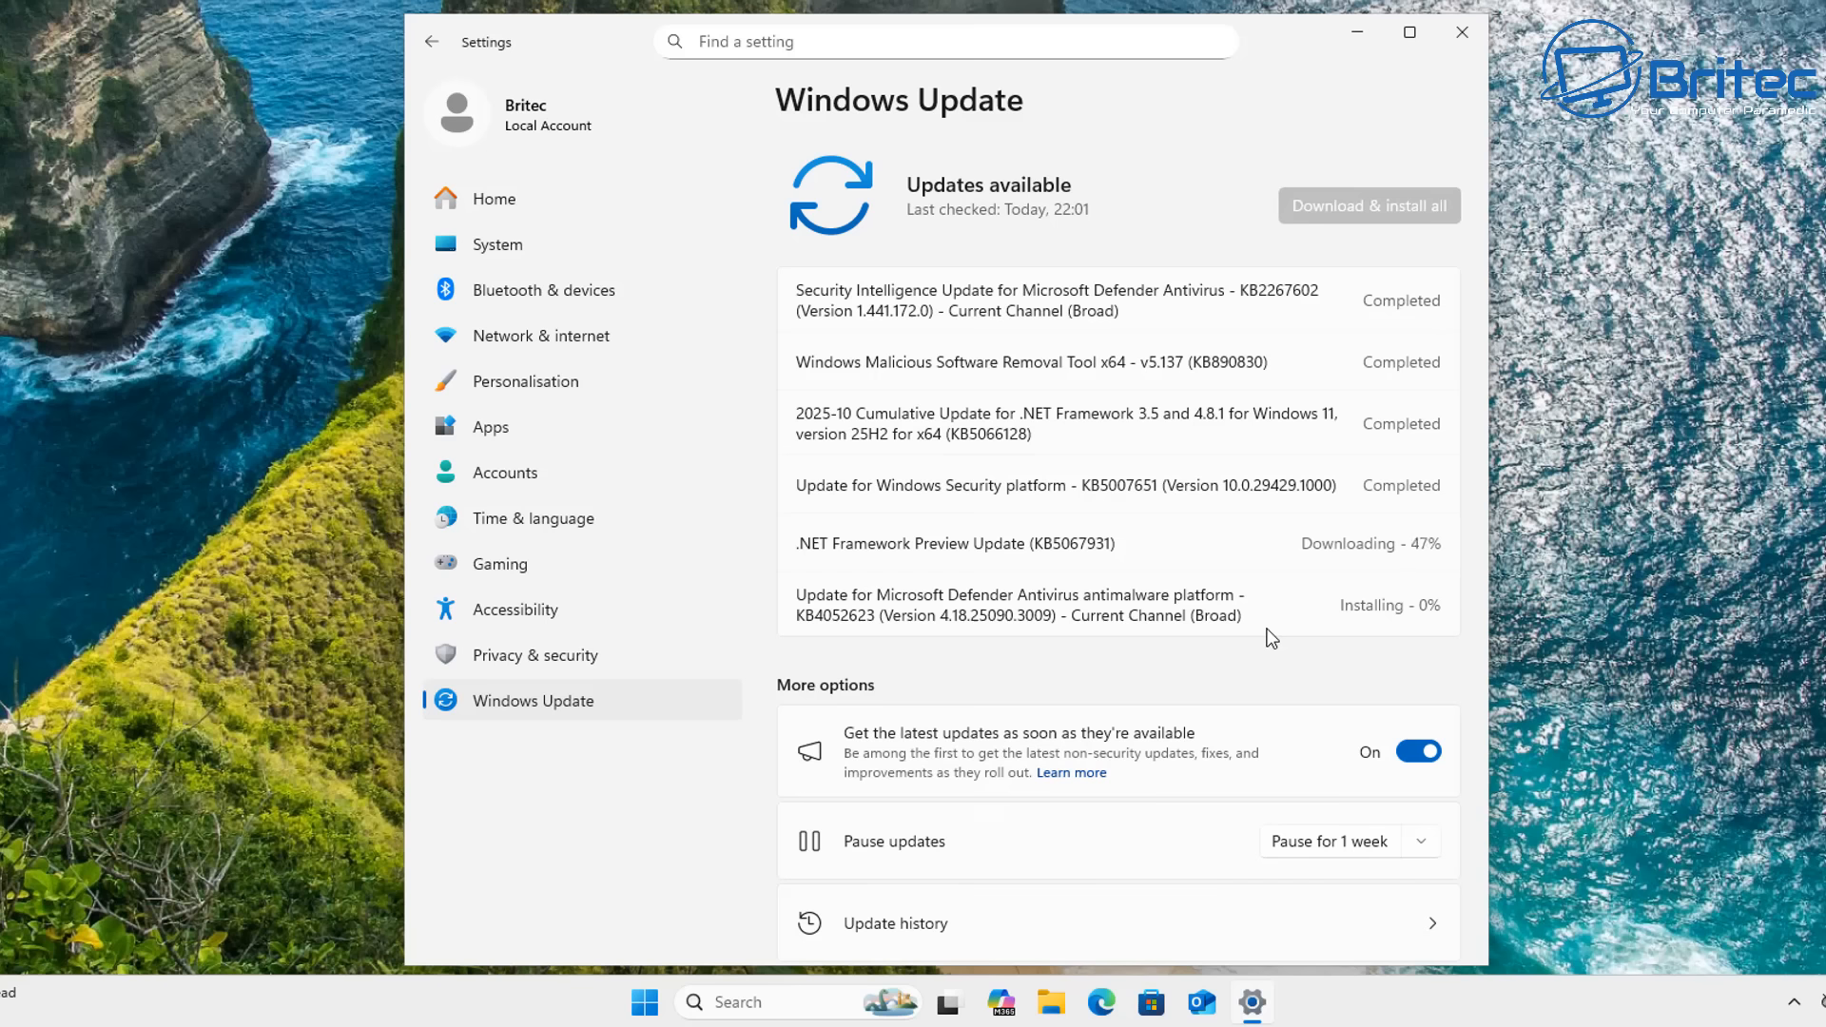
mouse_move(879, 649)
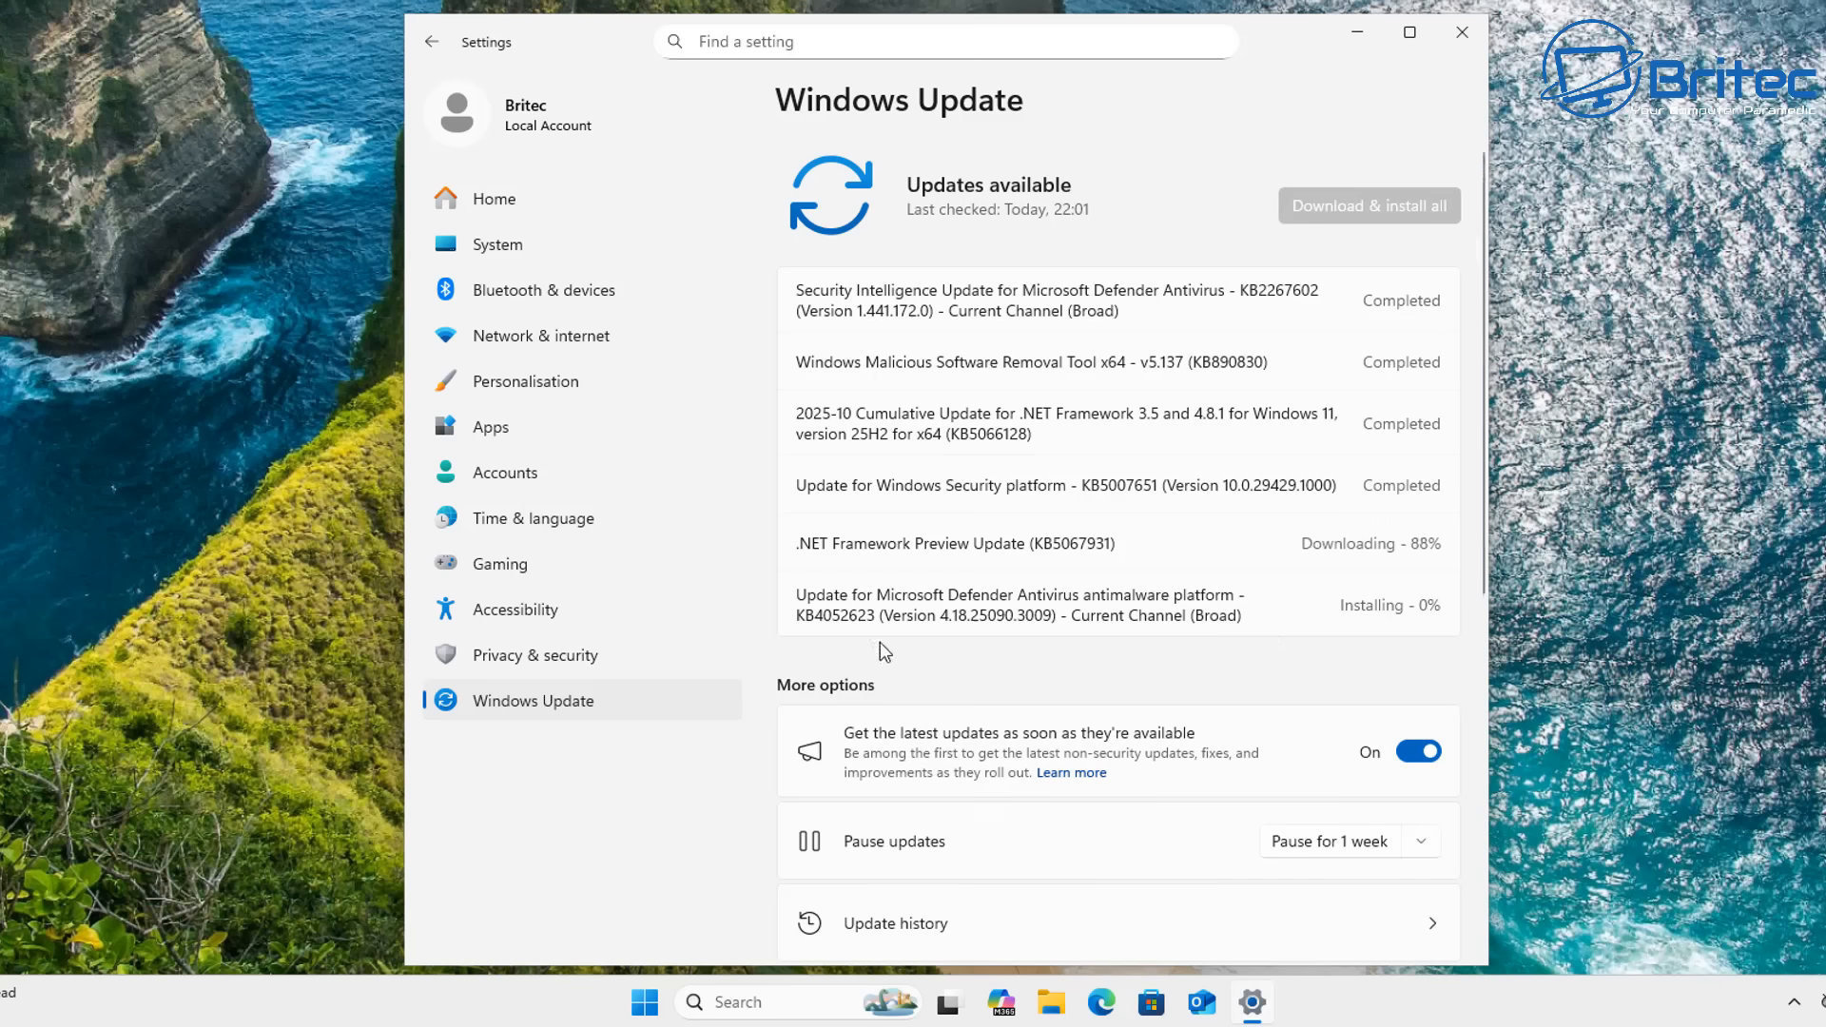
mouse_move(669, 609)
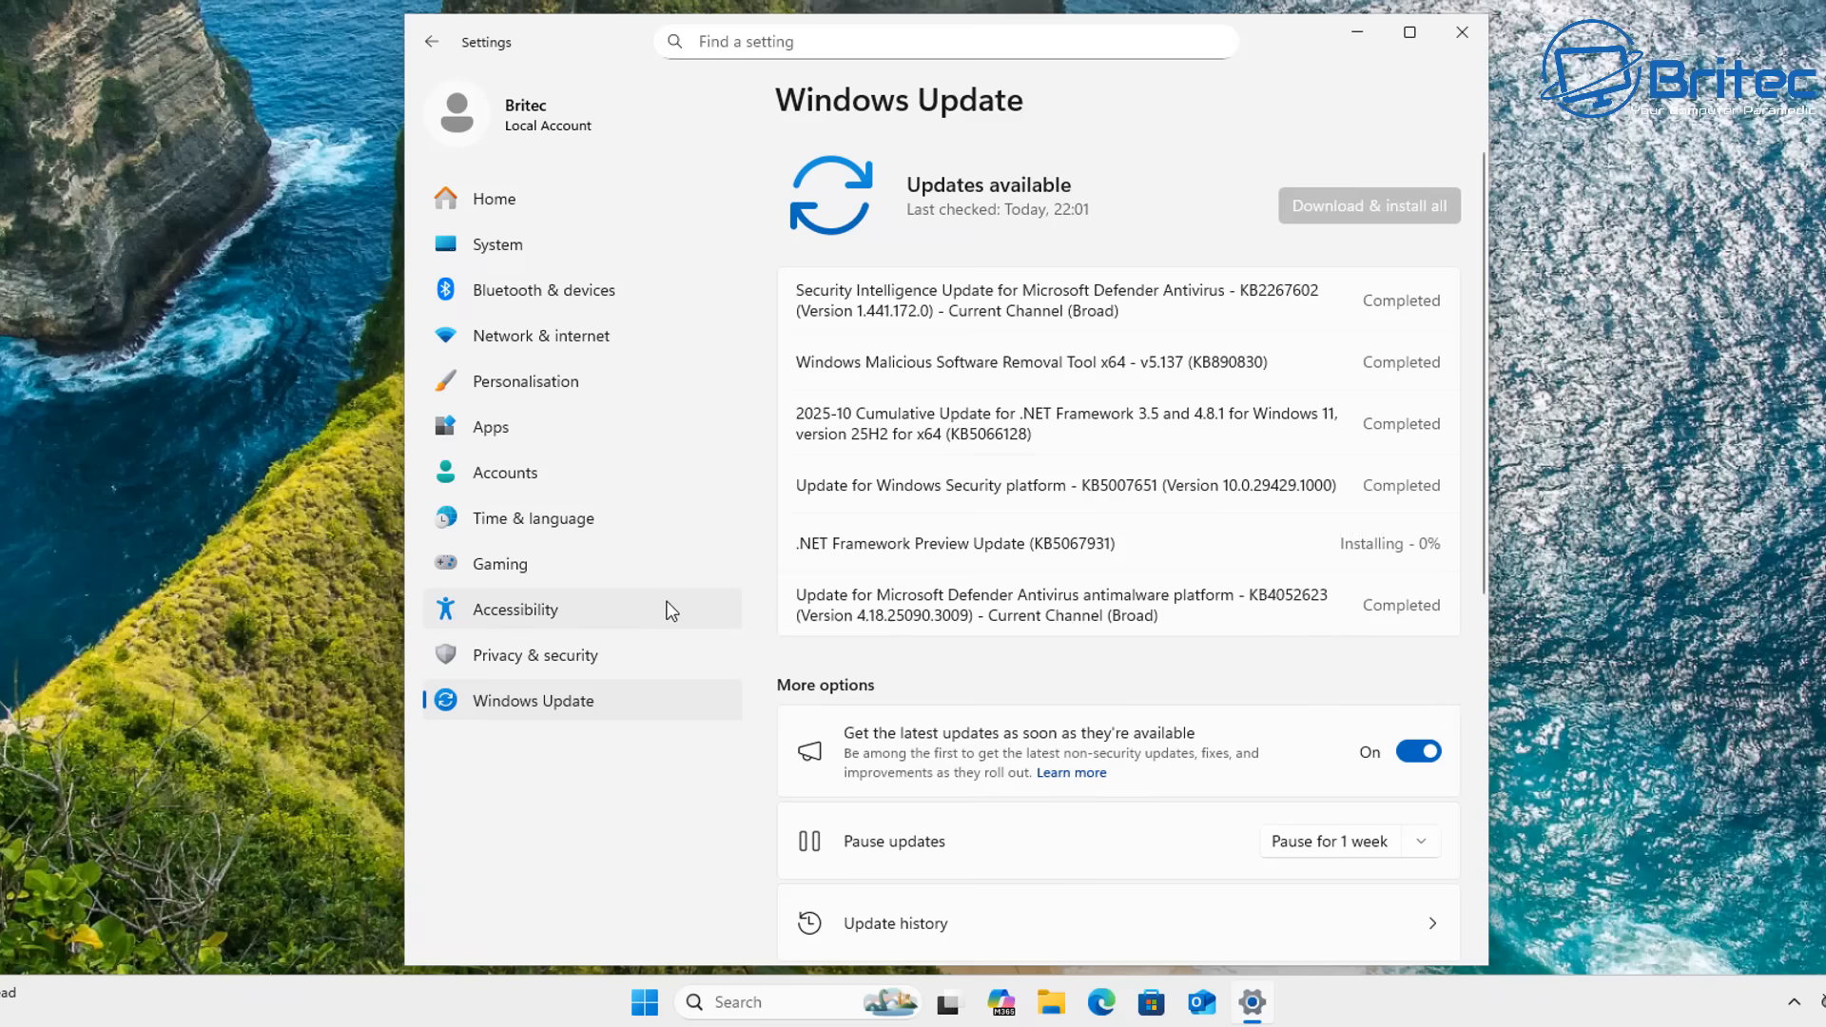
mouse_move(1304, 800)
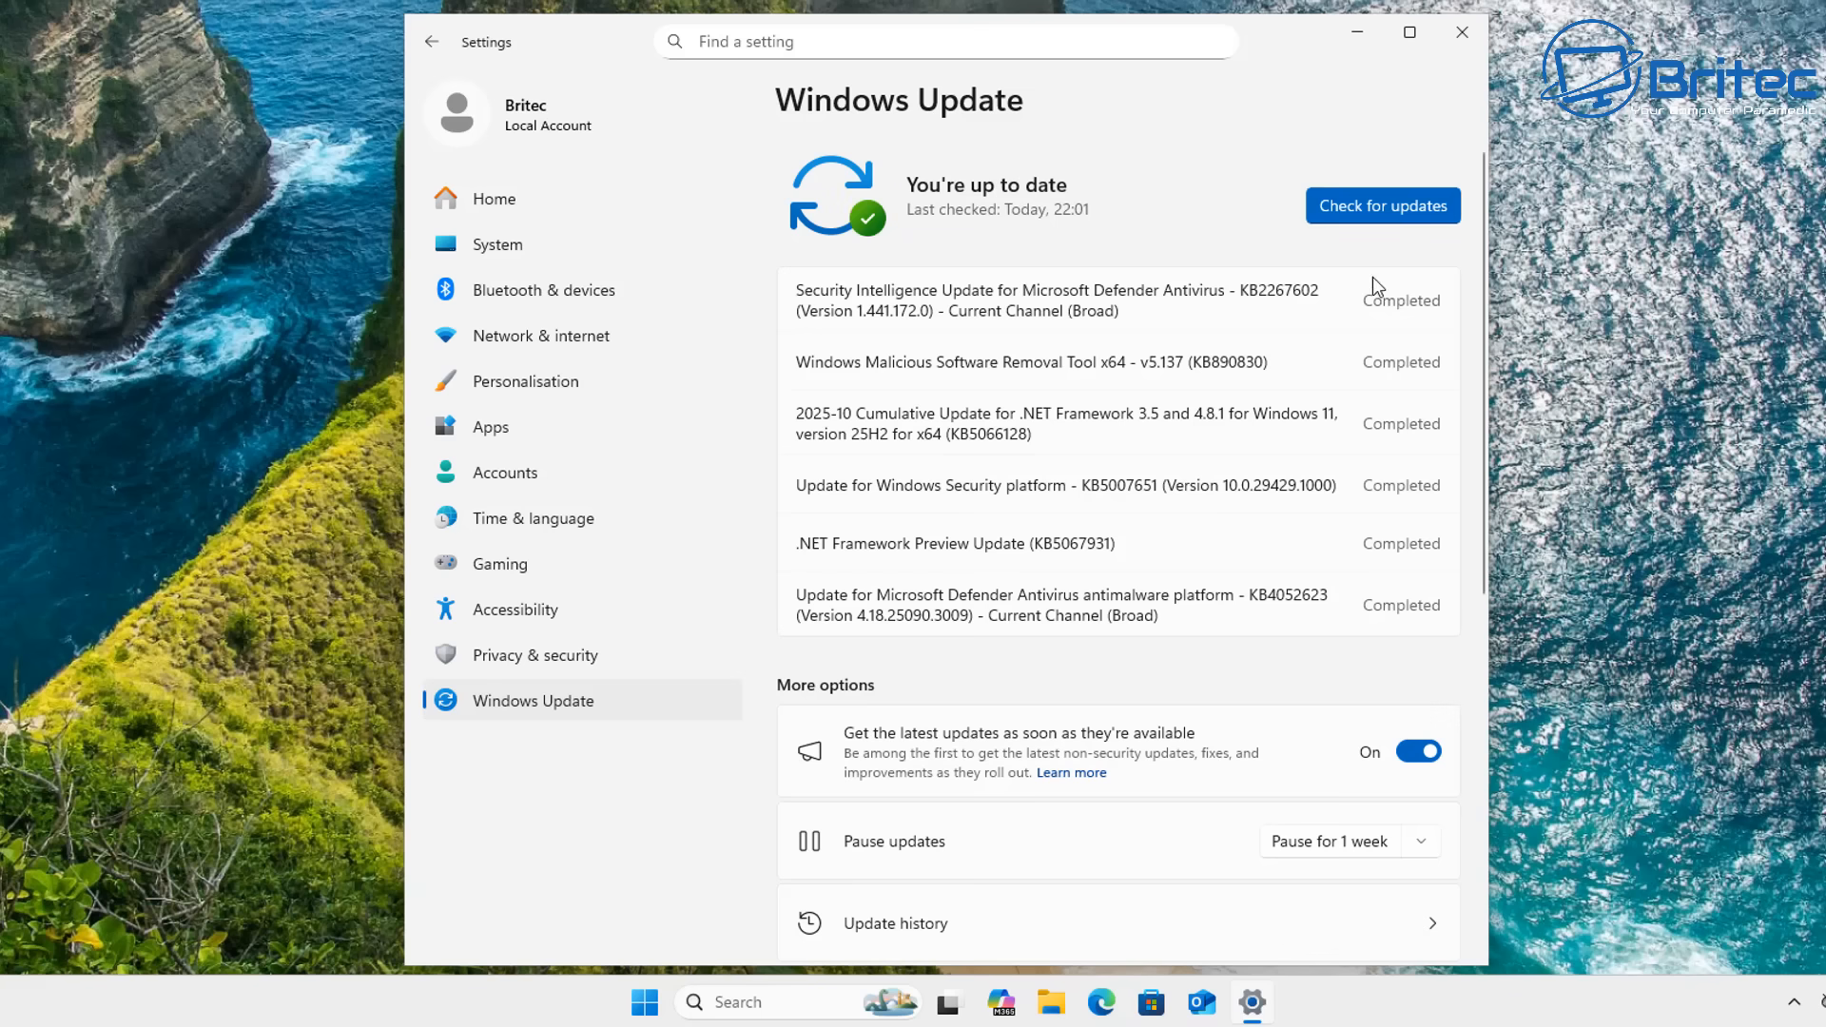
left_click(1381, 206)
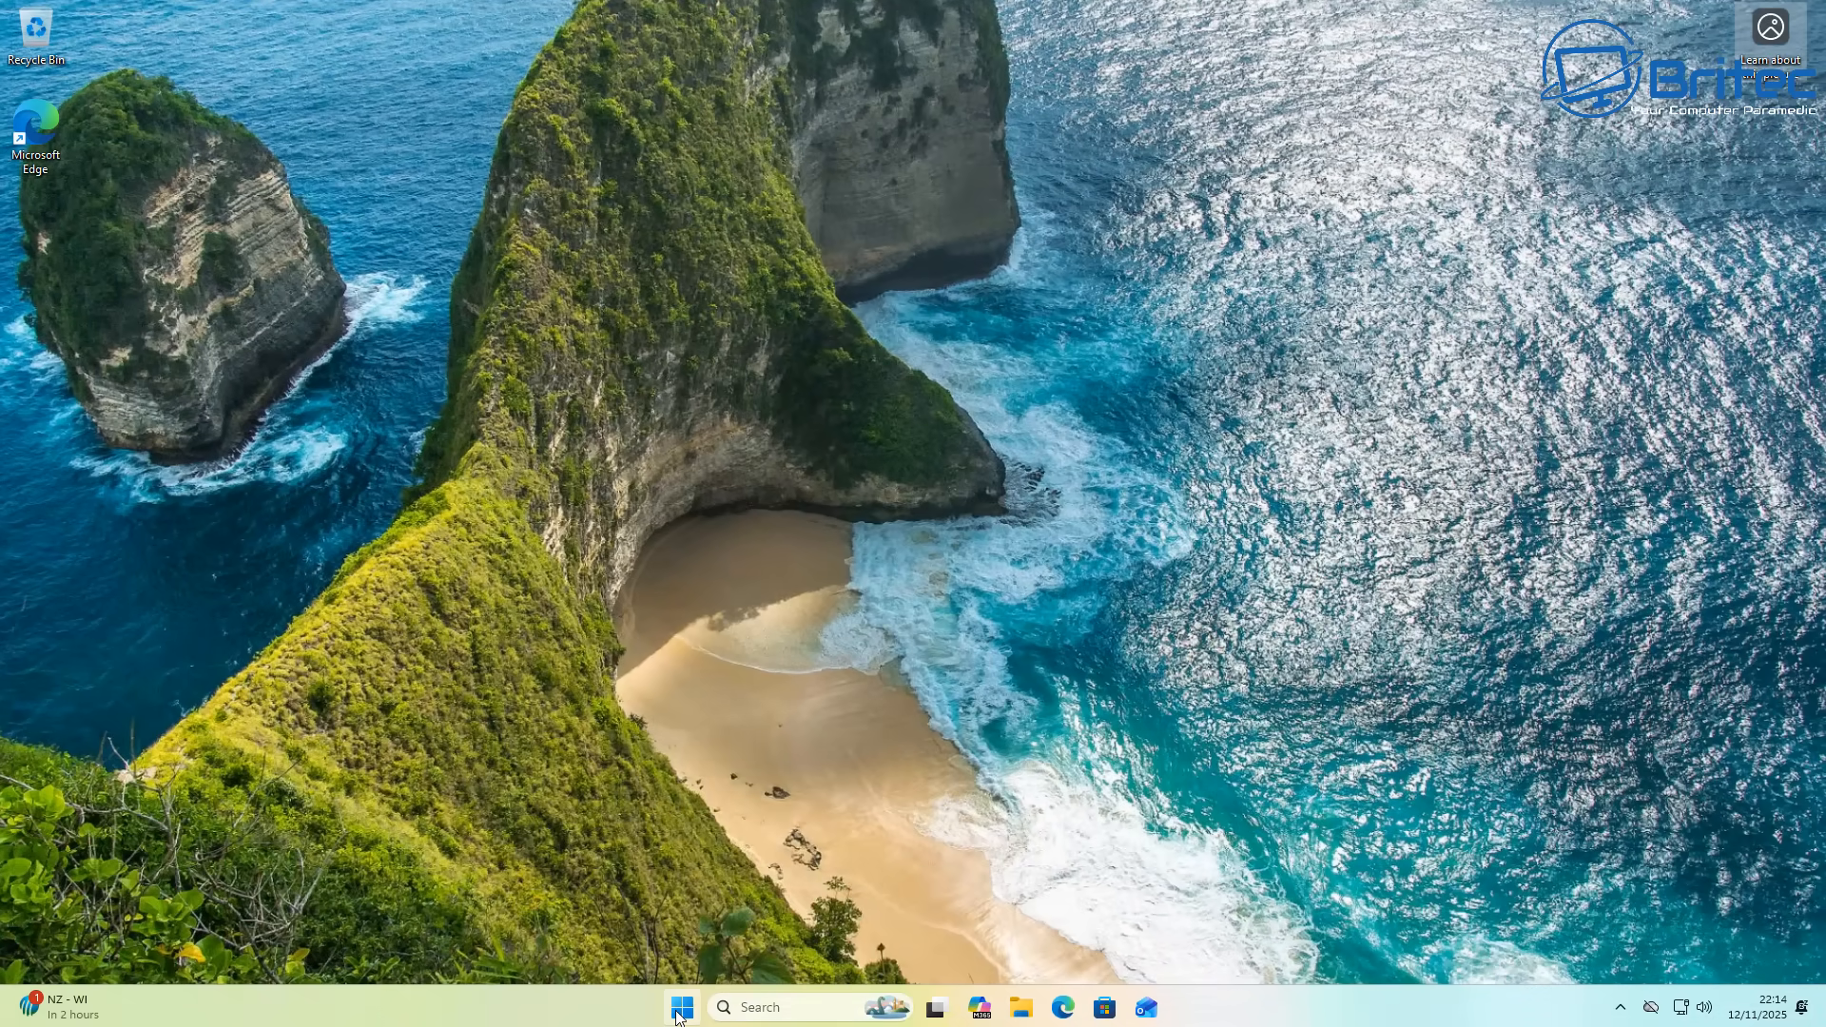
Step: Remove ViVeTool-Bridge from Recommended, then reopen Start and scroll to the category groups
left_click(681, 1007)
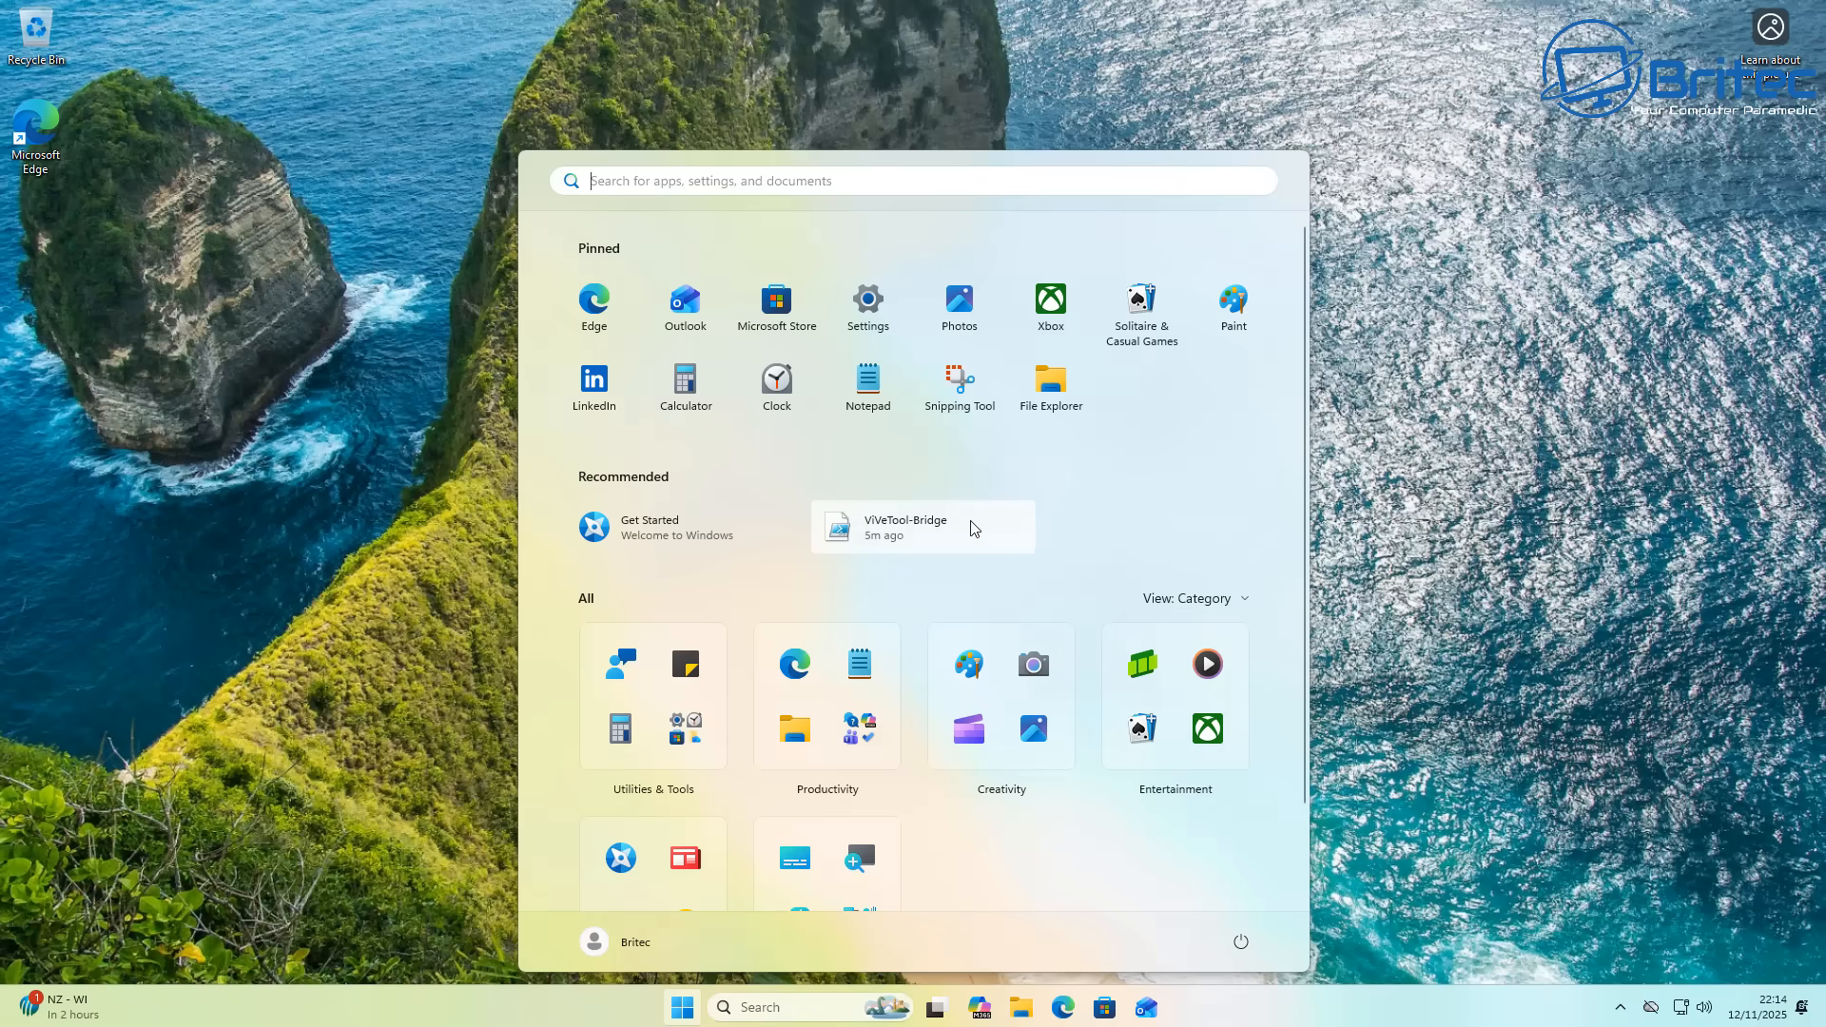
right_click(920, 526)
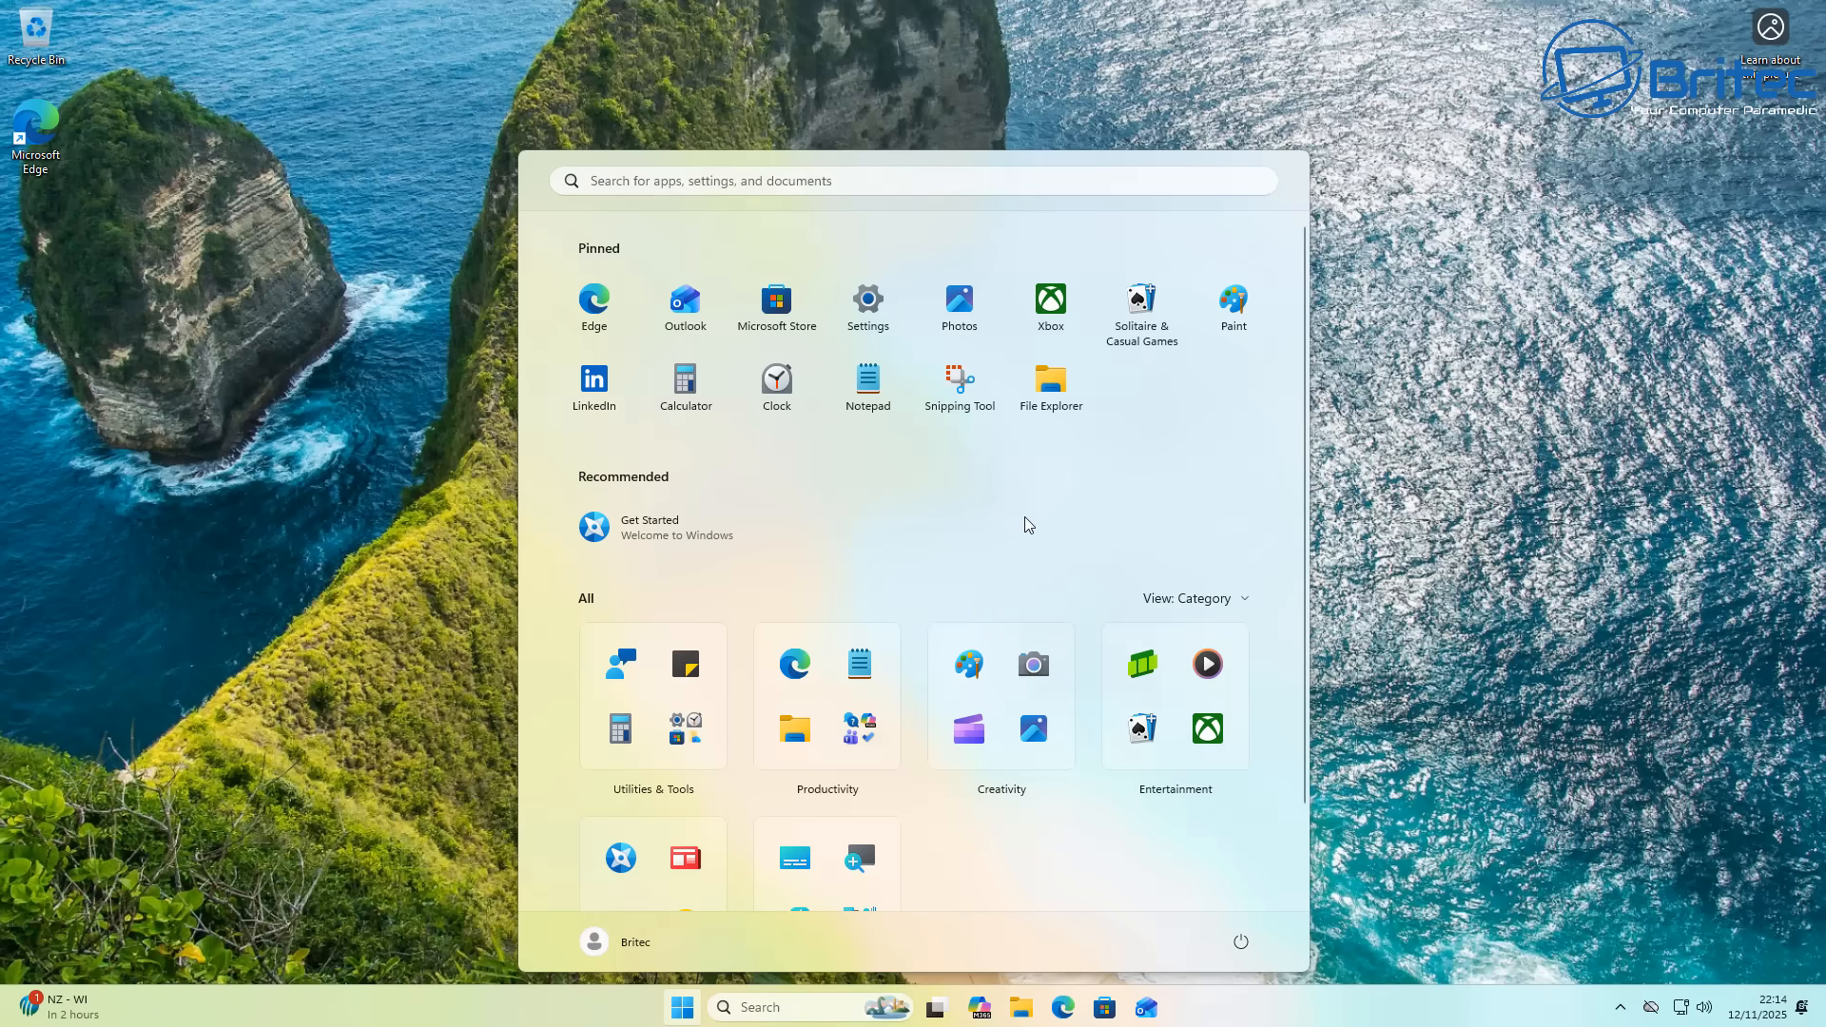
mouse_move(1441, 522)
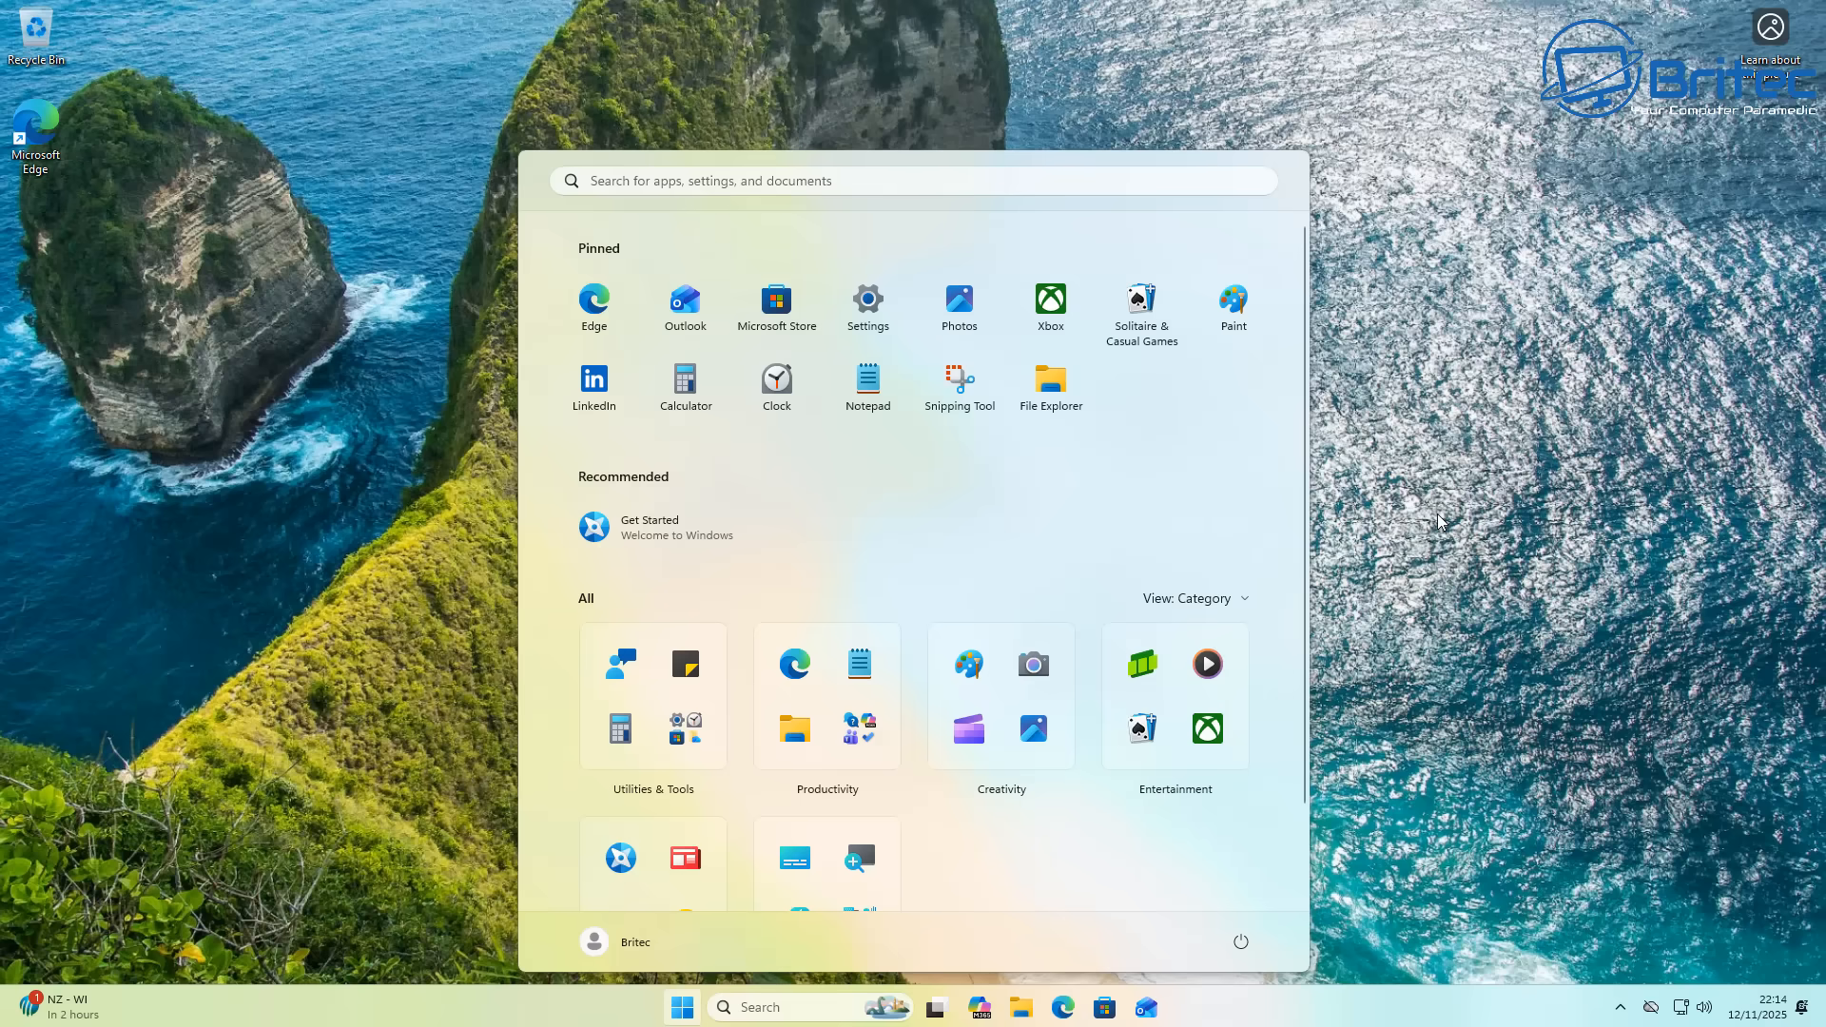
mouse_move(1385, 700)
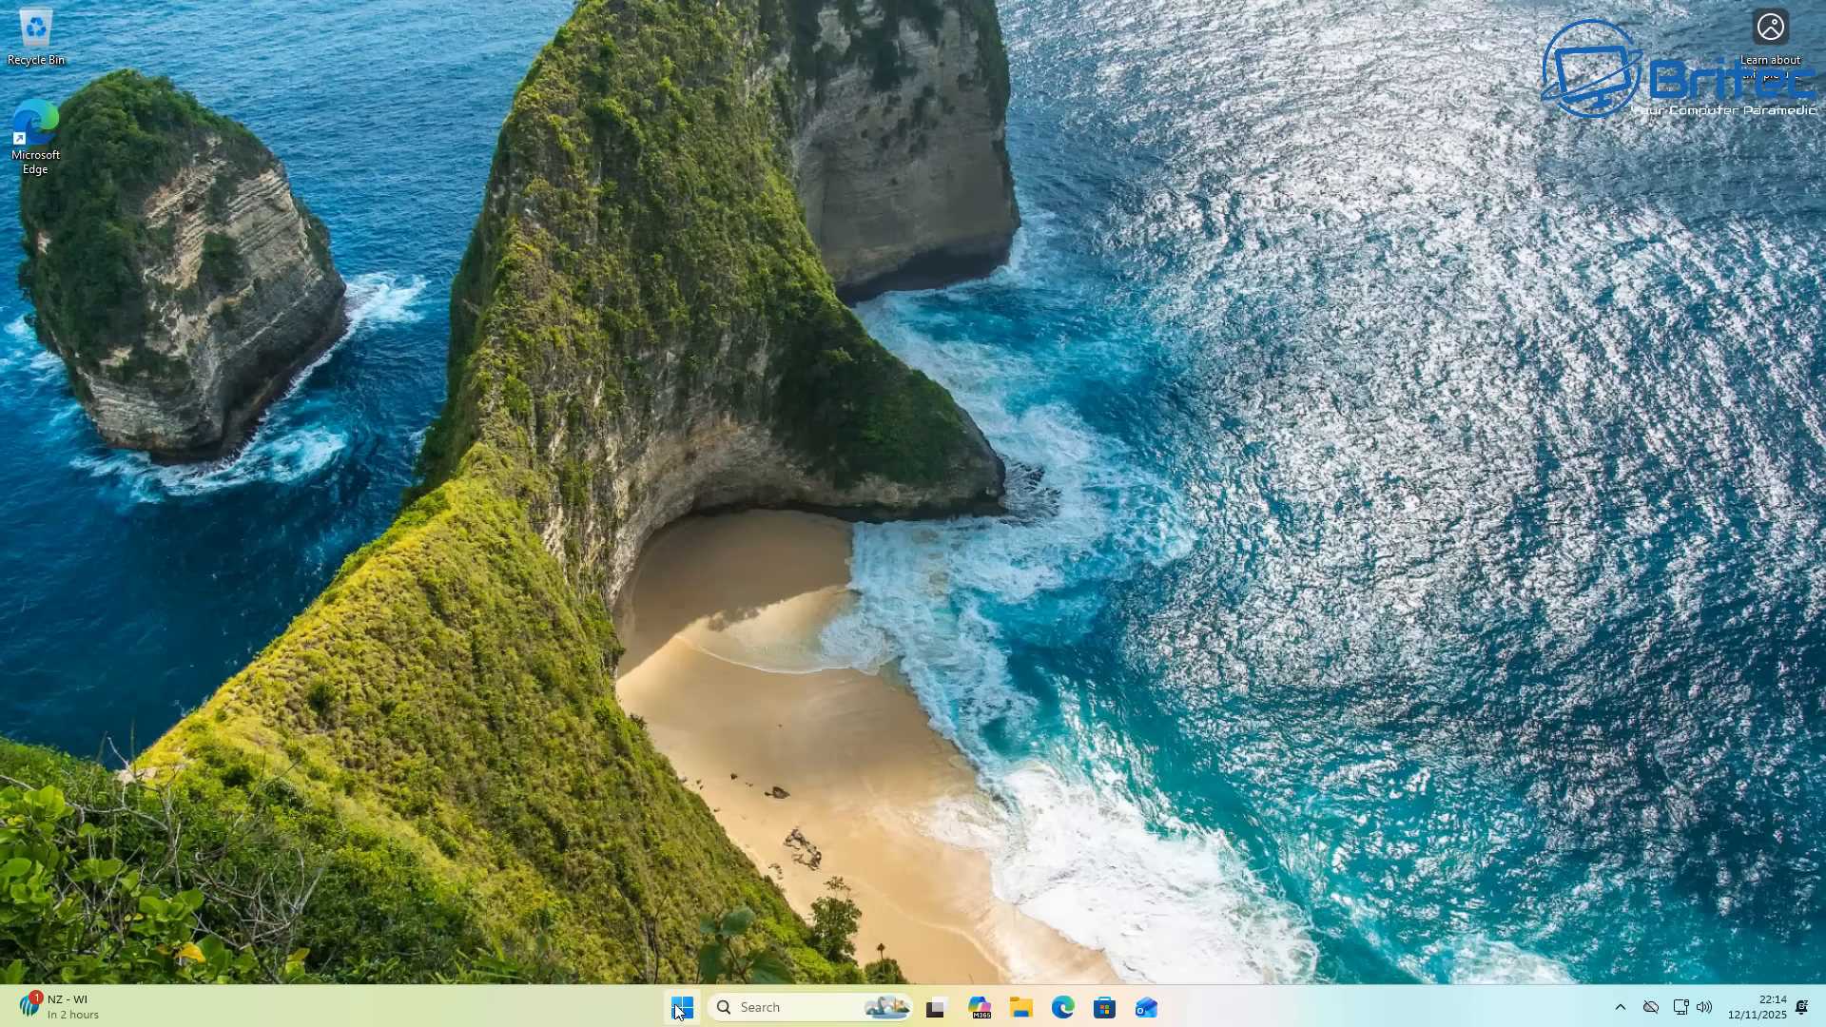
left_click(681, 1005)
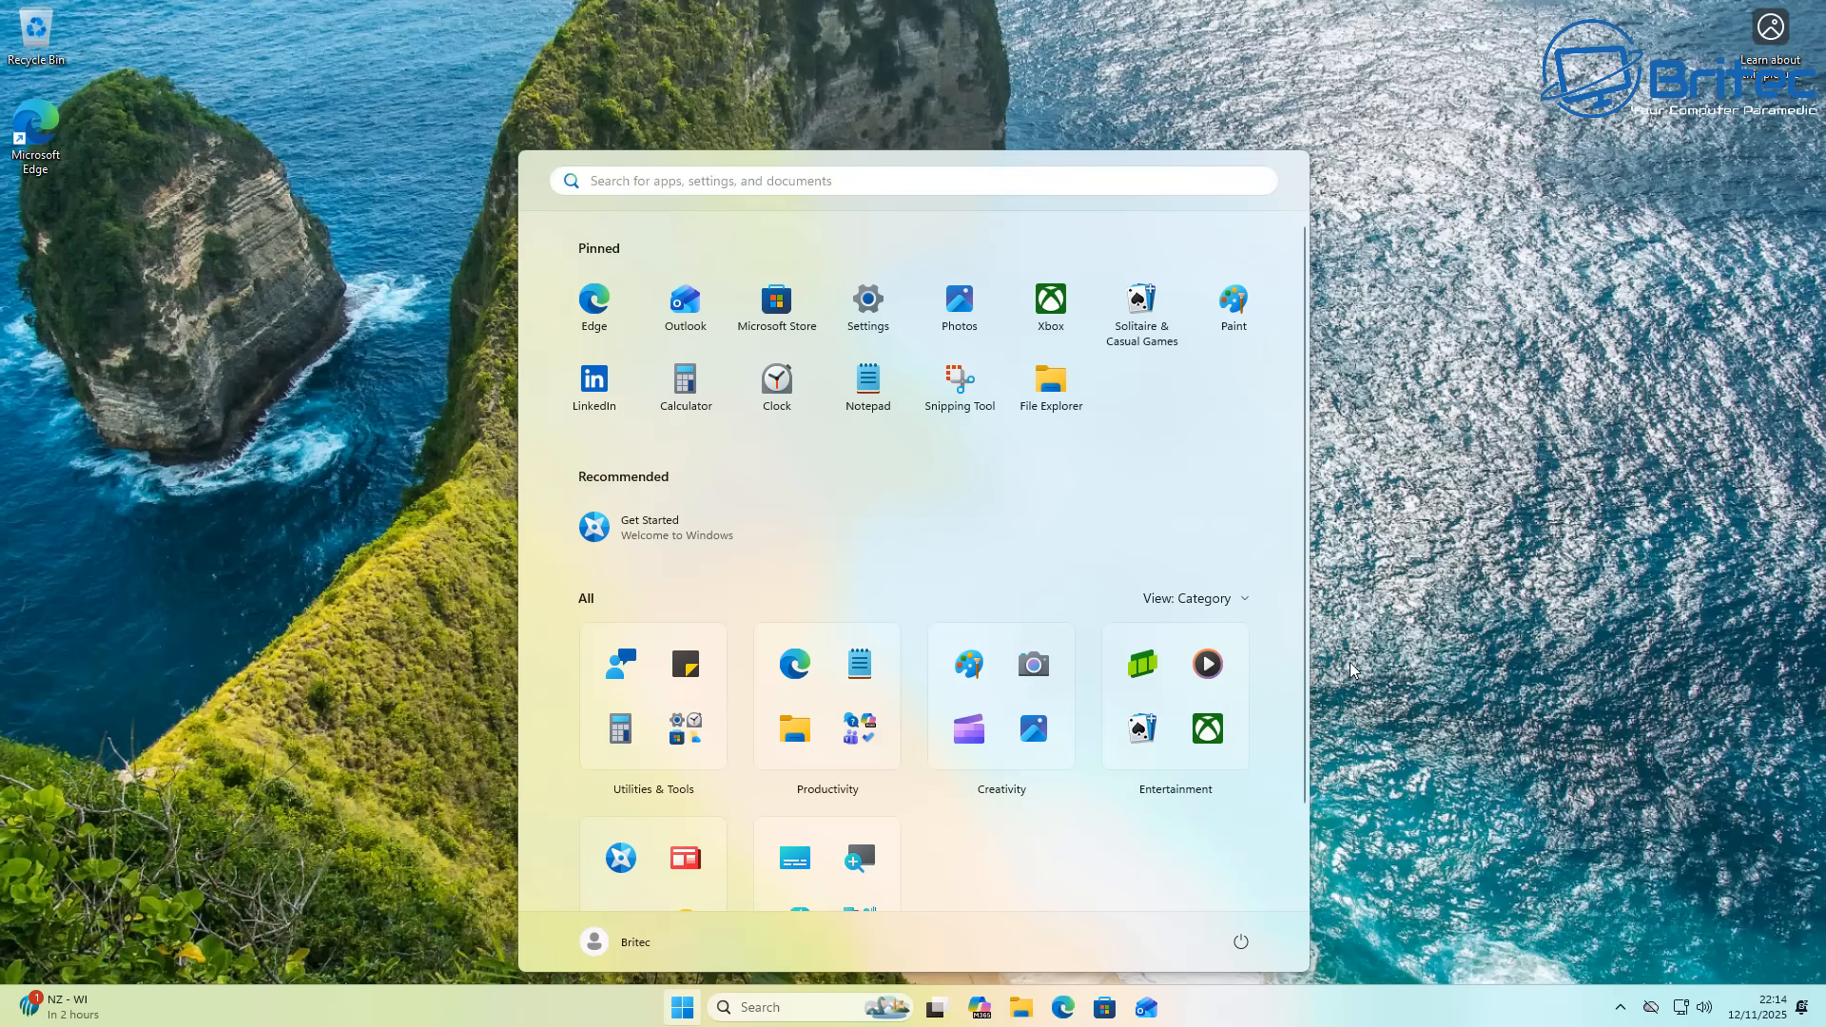
mouse_move(1313, 155)
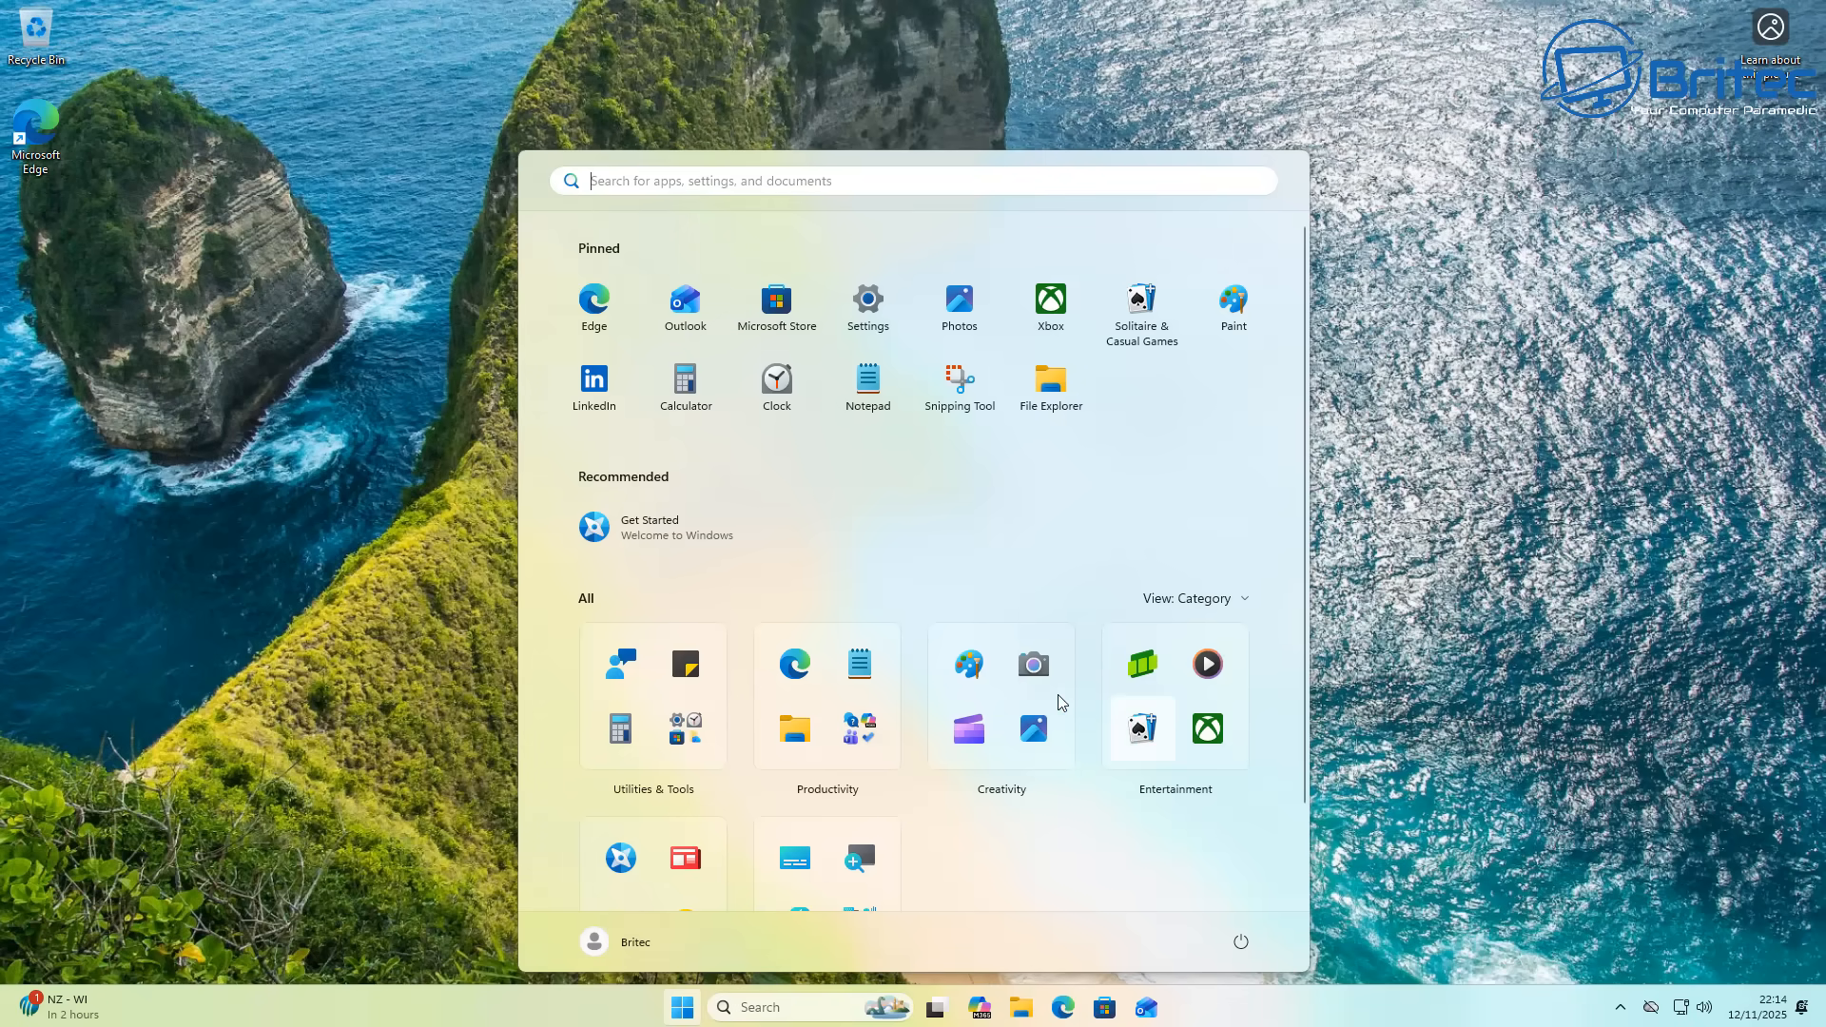
scroll("down", 3)
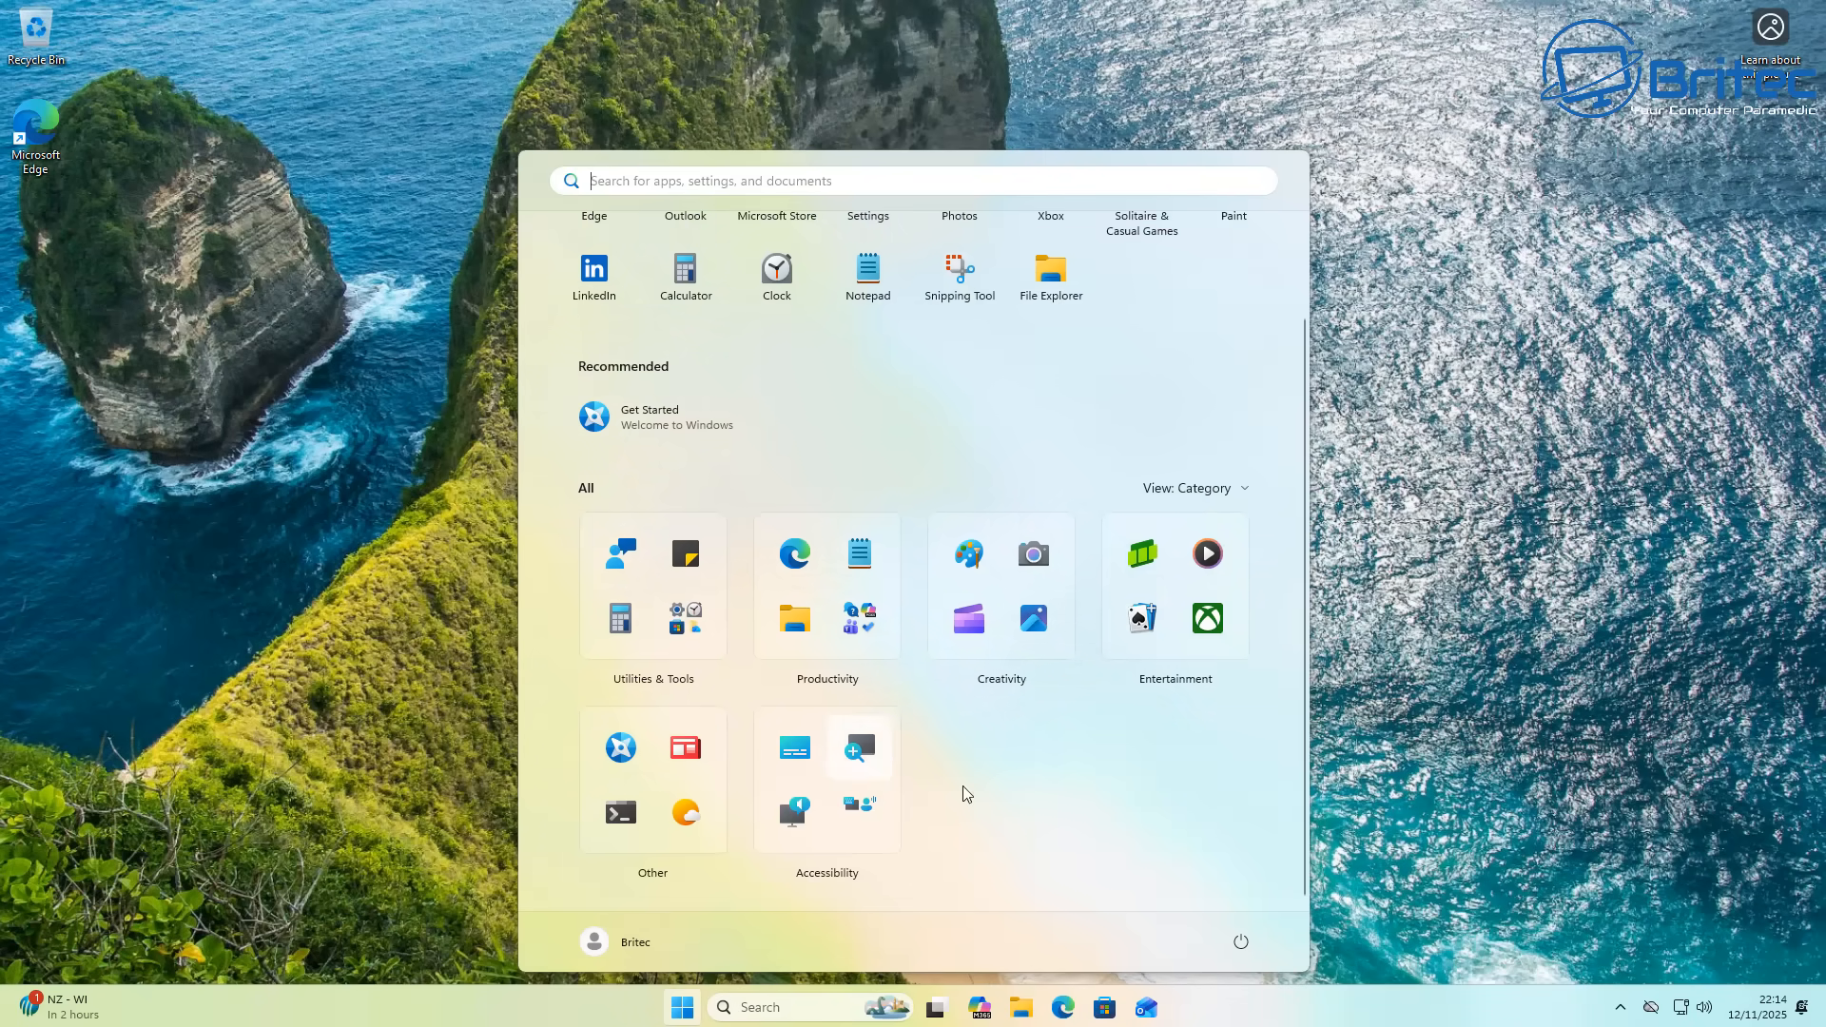
Step: Try the All apps grid view, then switch back to the alphabetical list and browse it
left_click(1193, 487)
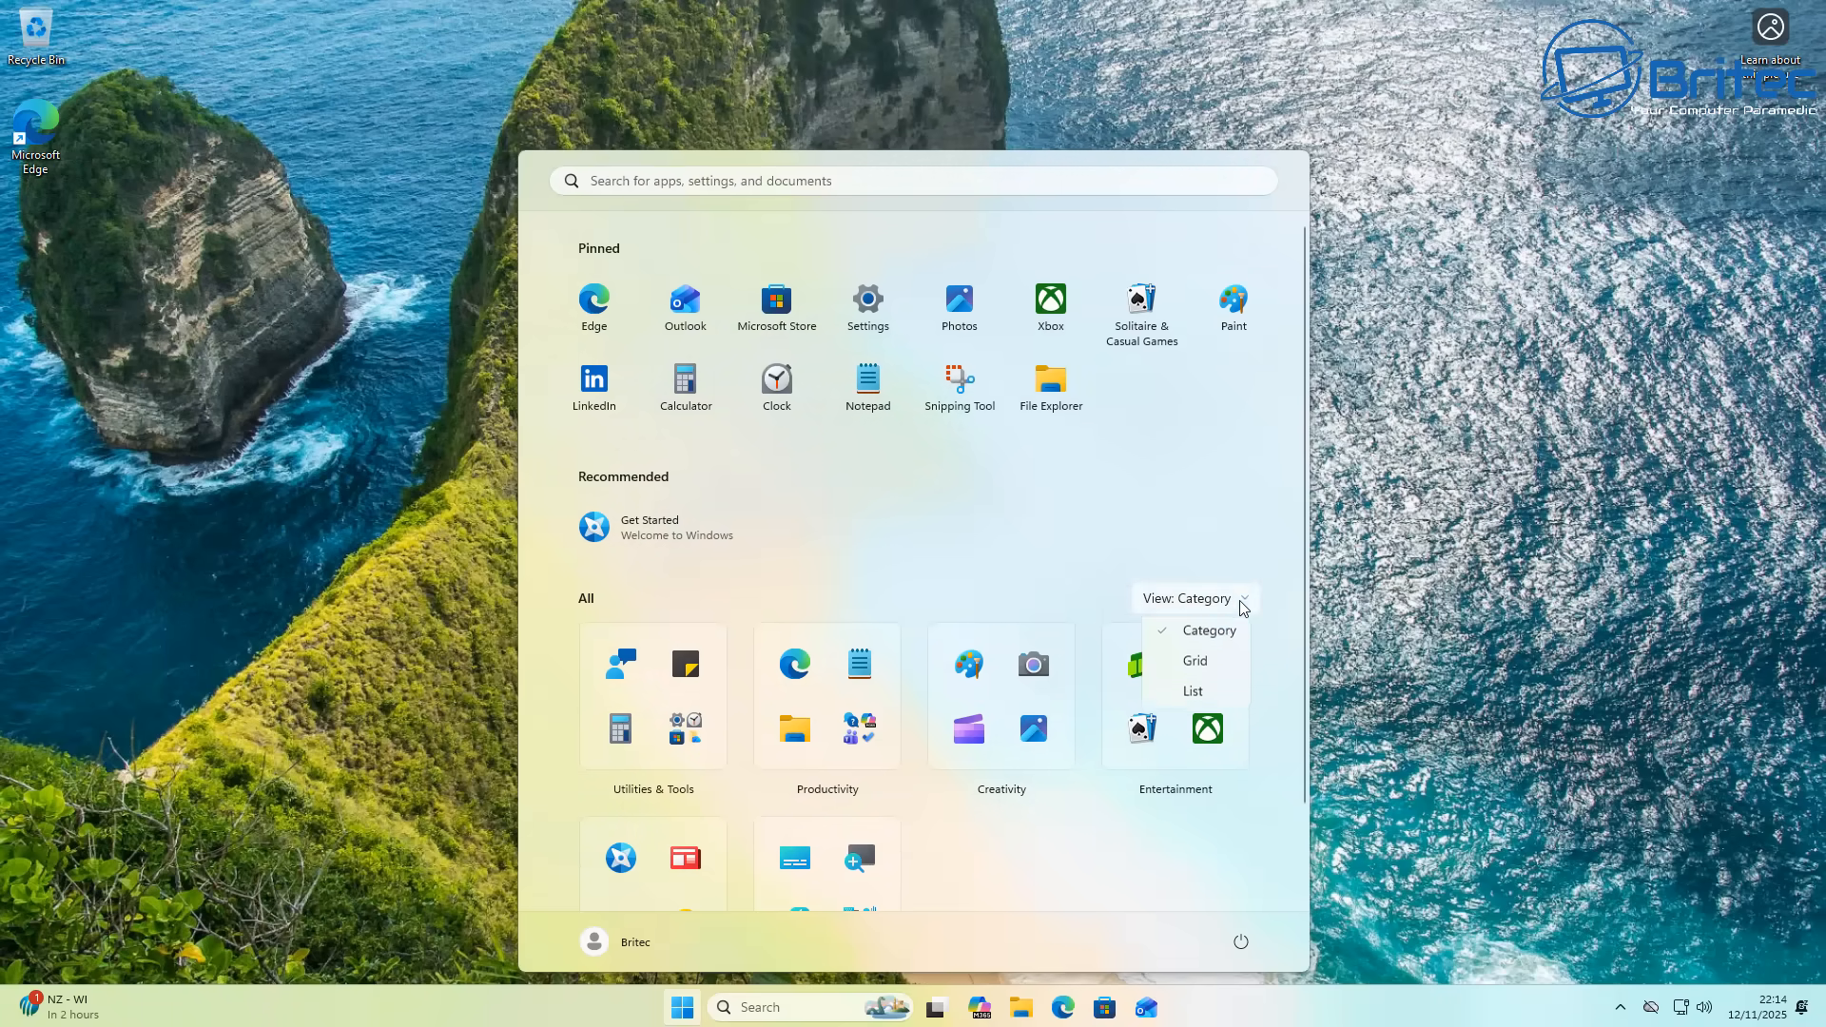
left_click(1193, 660)
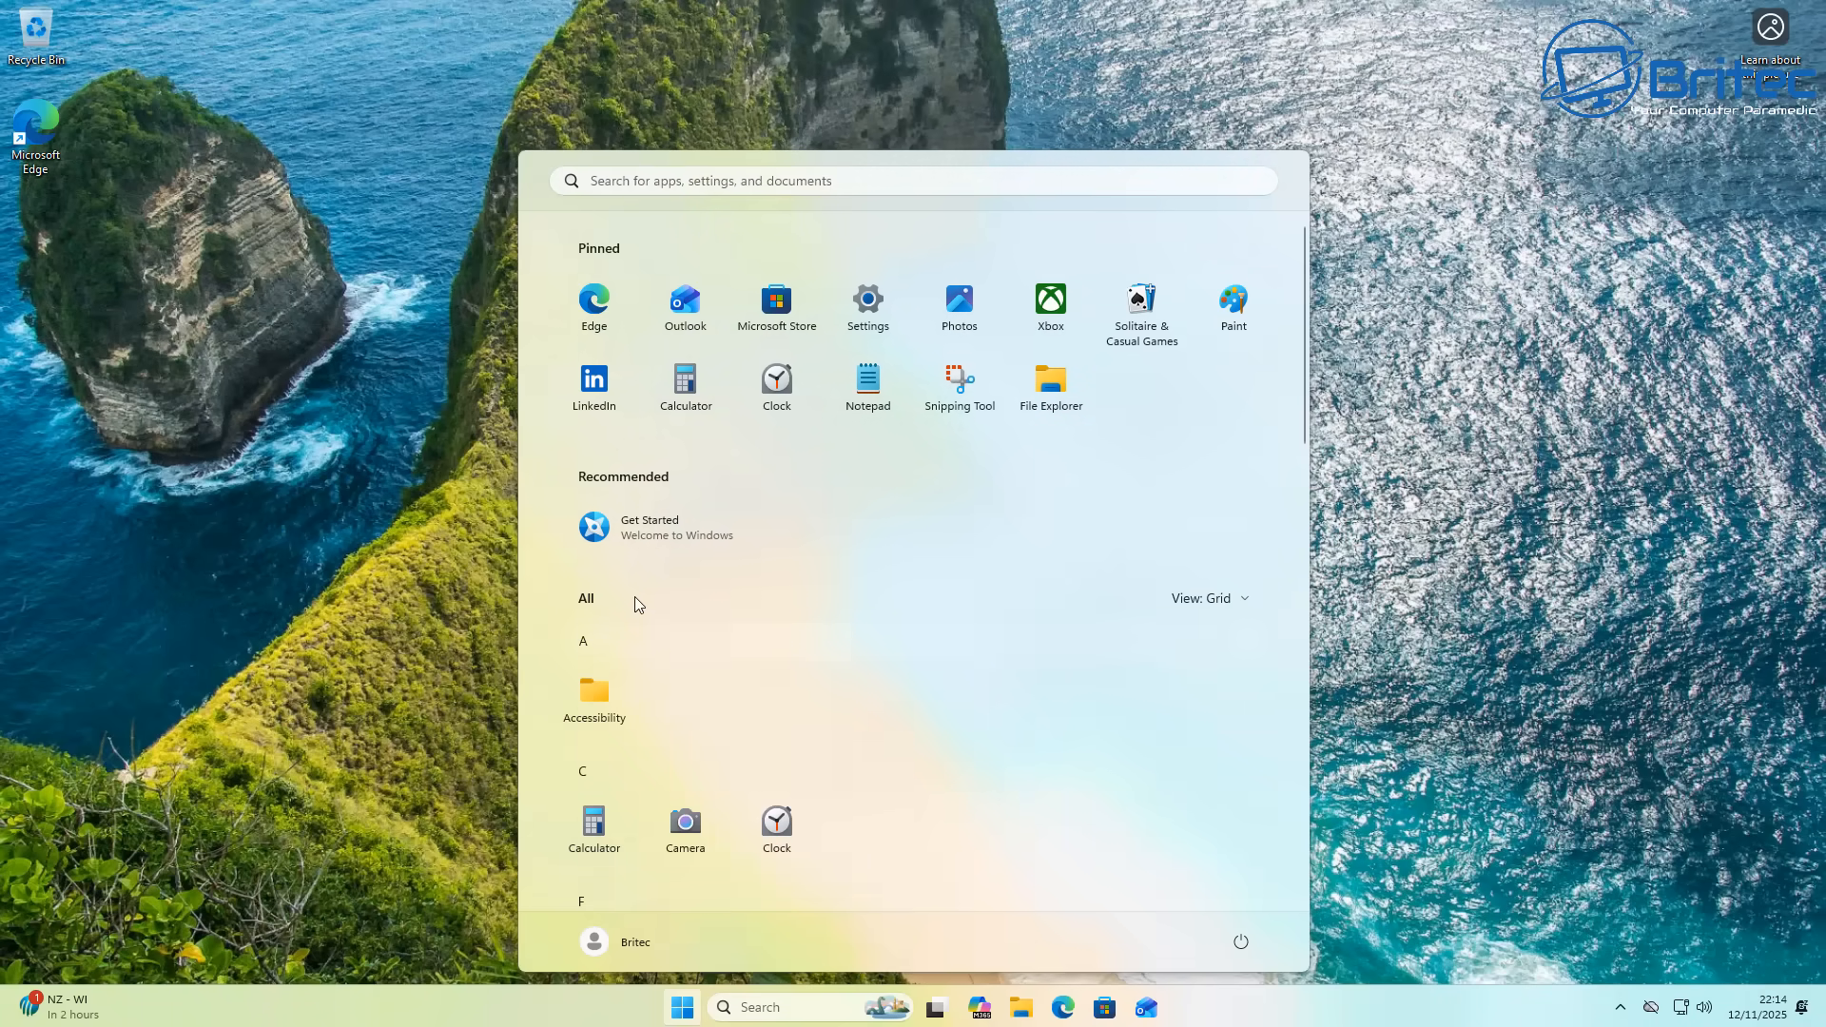
scroll("down", 3)
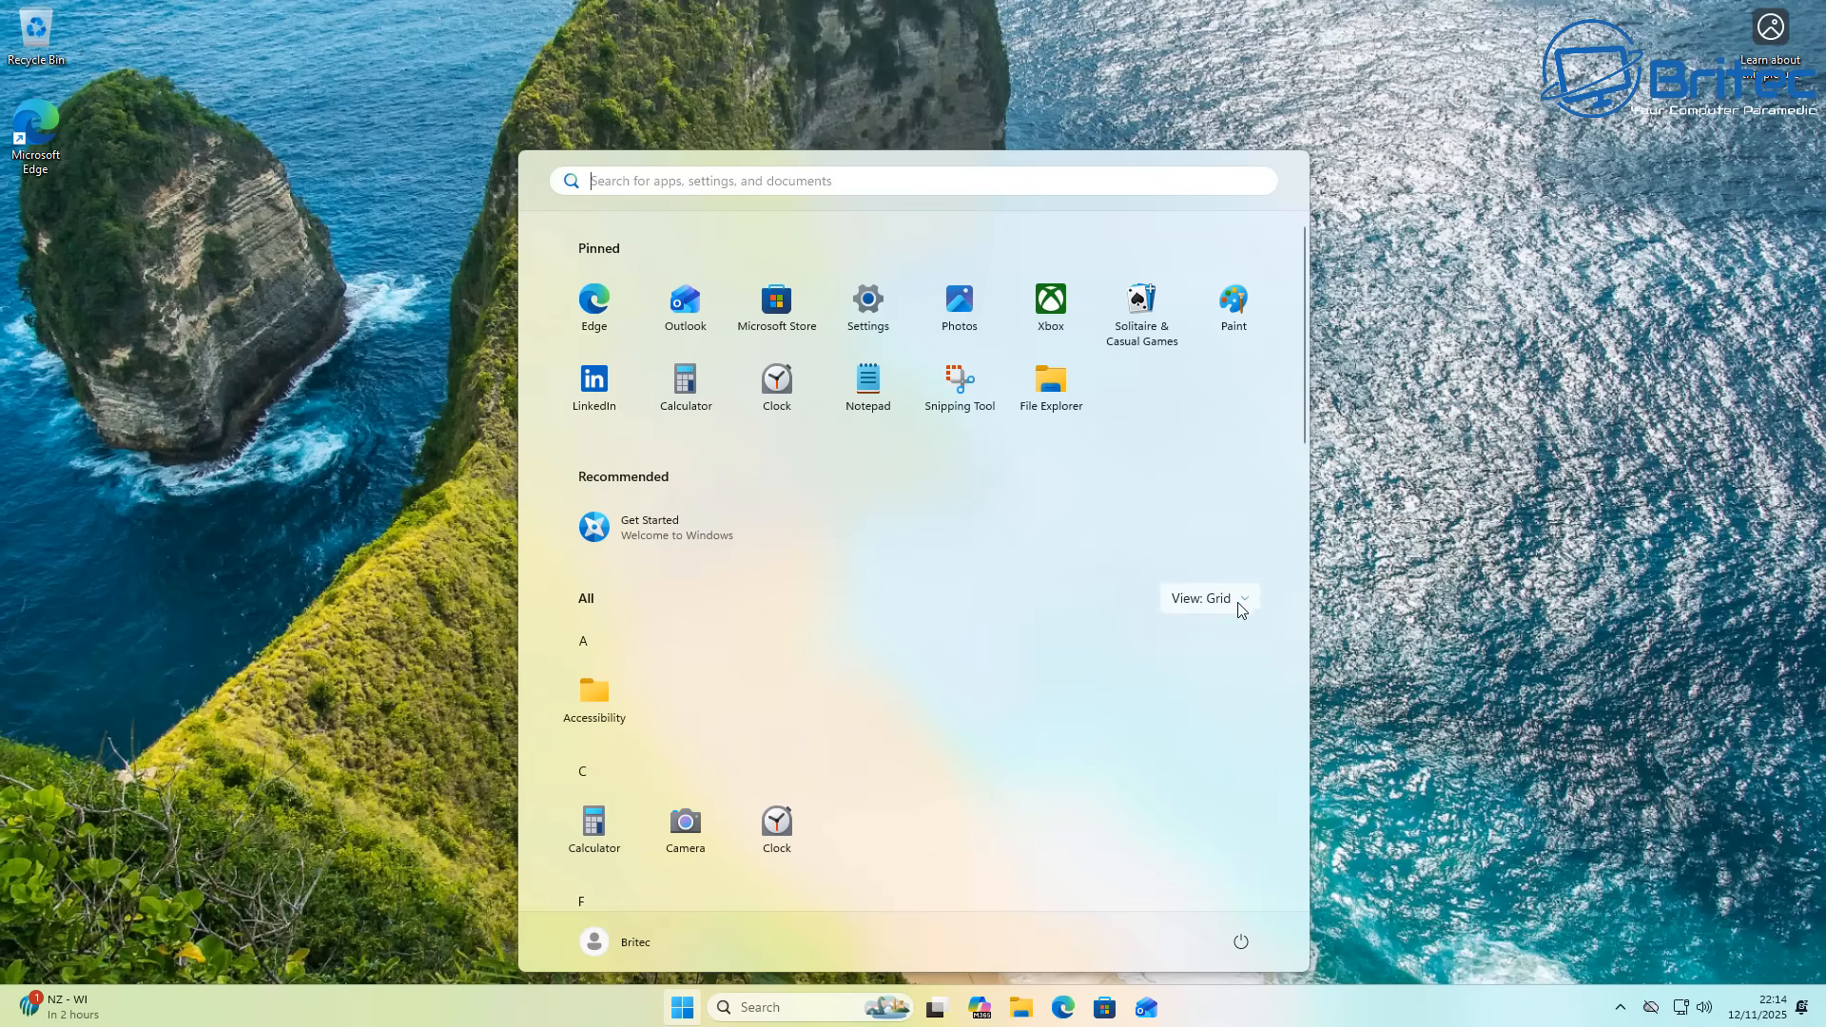
left_click(1207, 597)
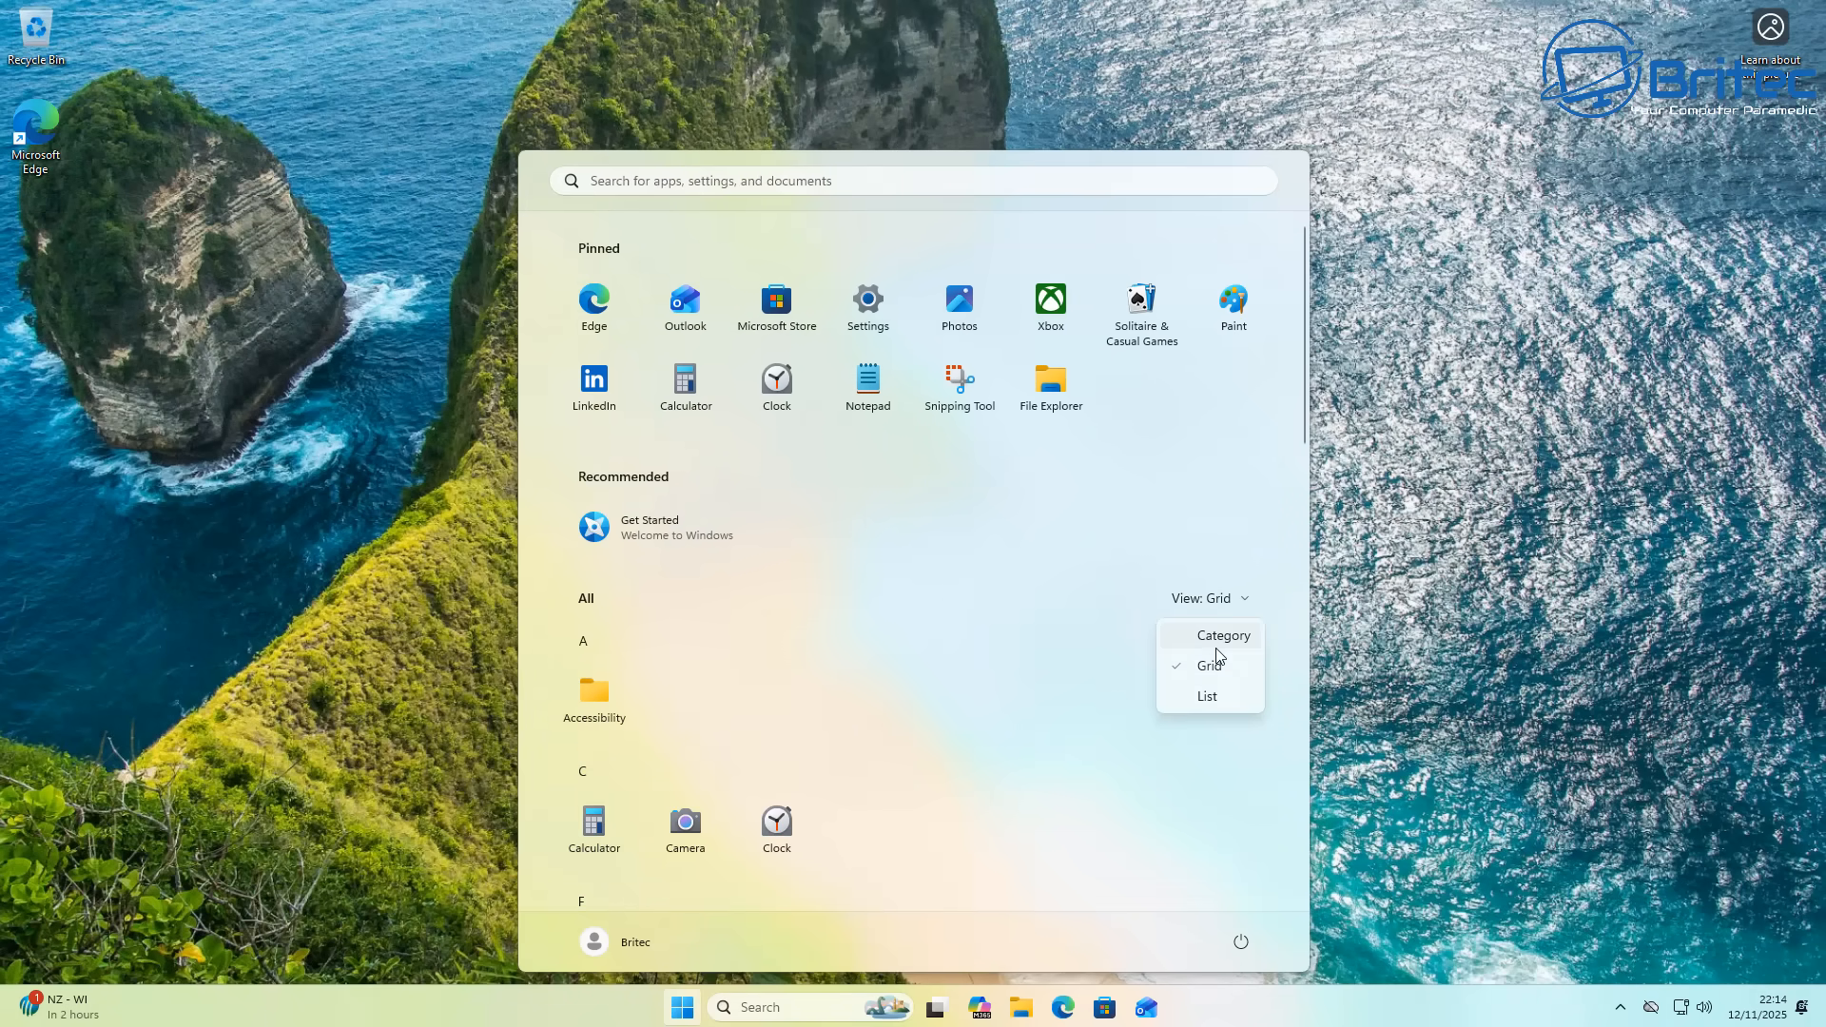
left_click(1206, 695)
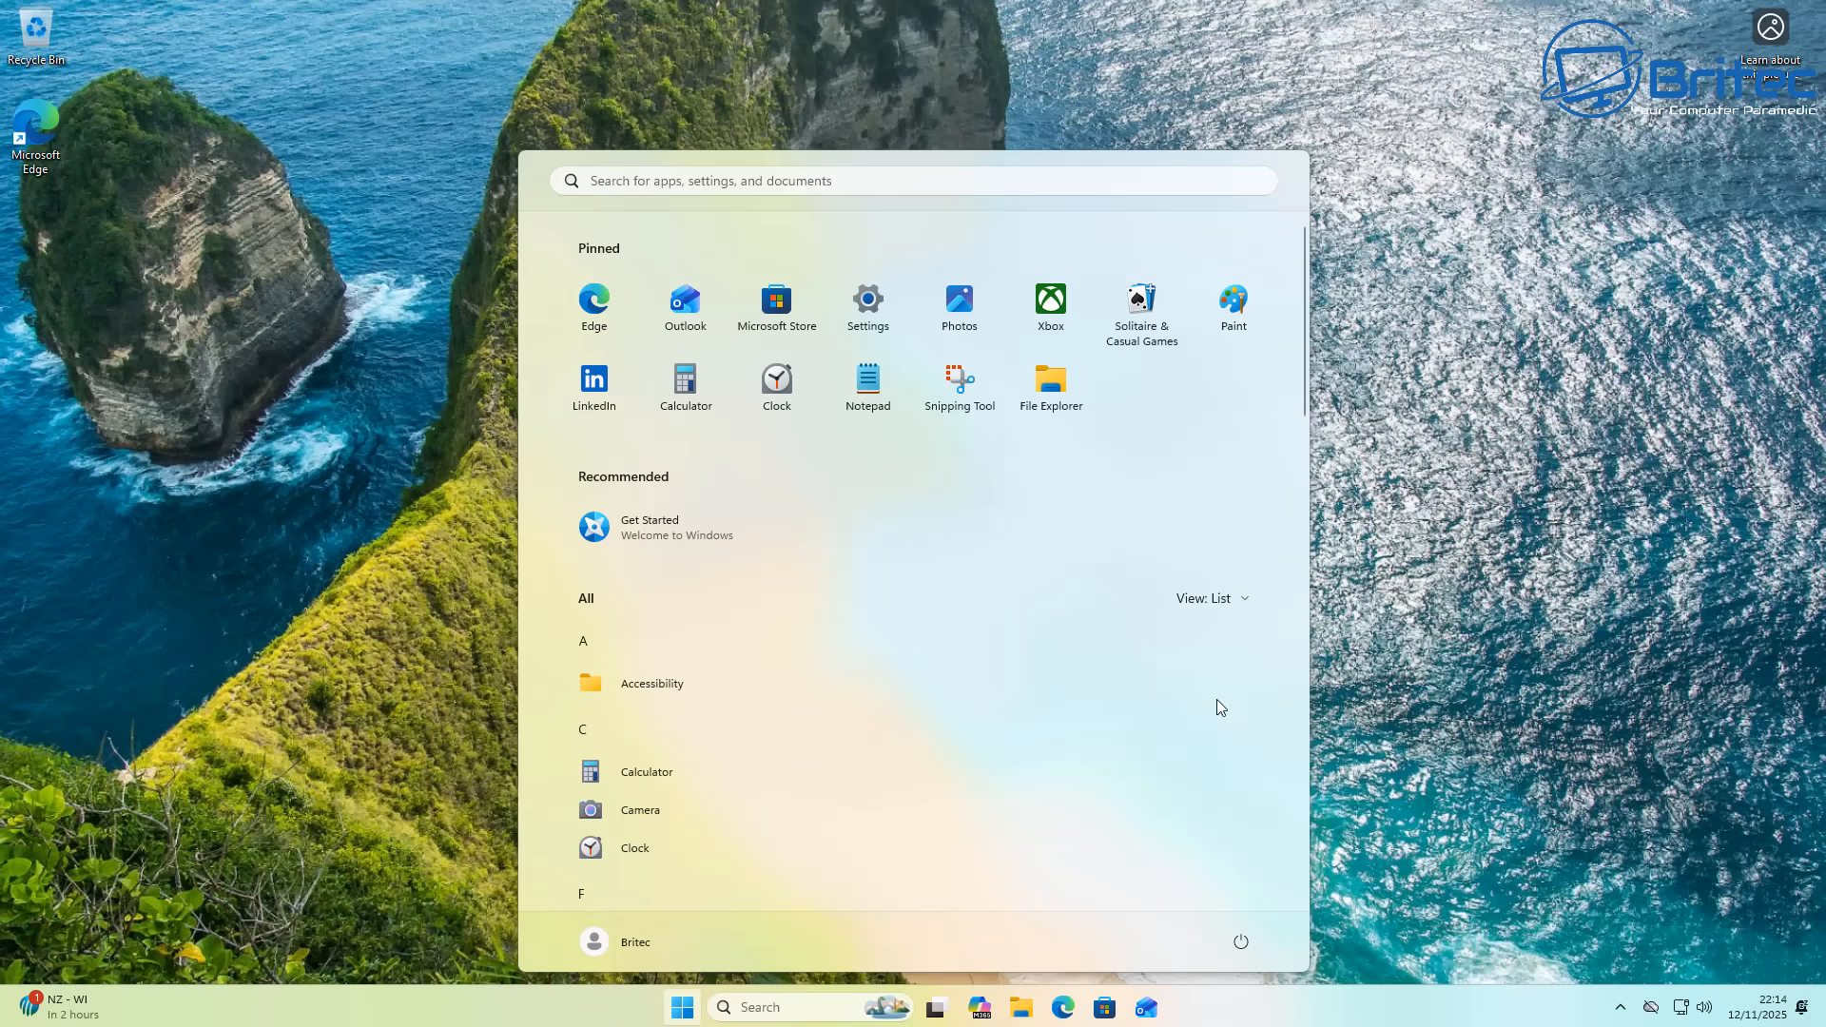
scroll("down", 3)
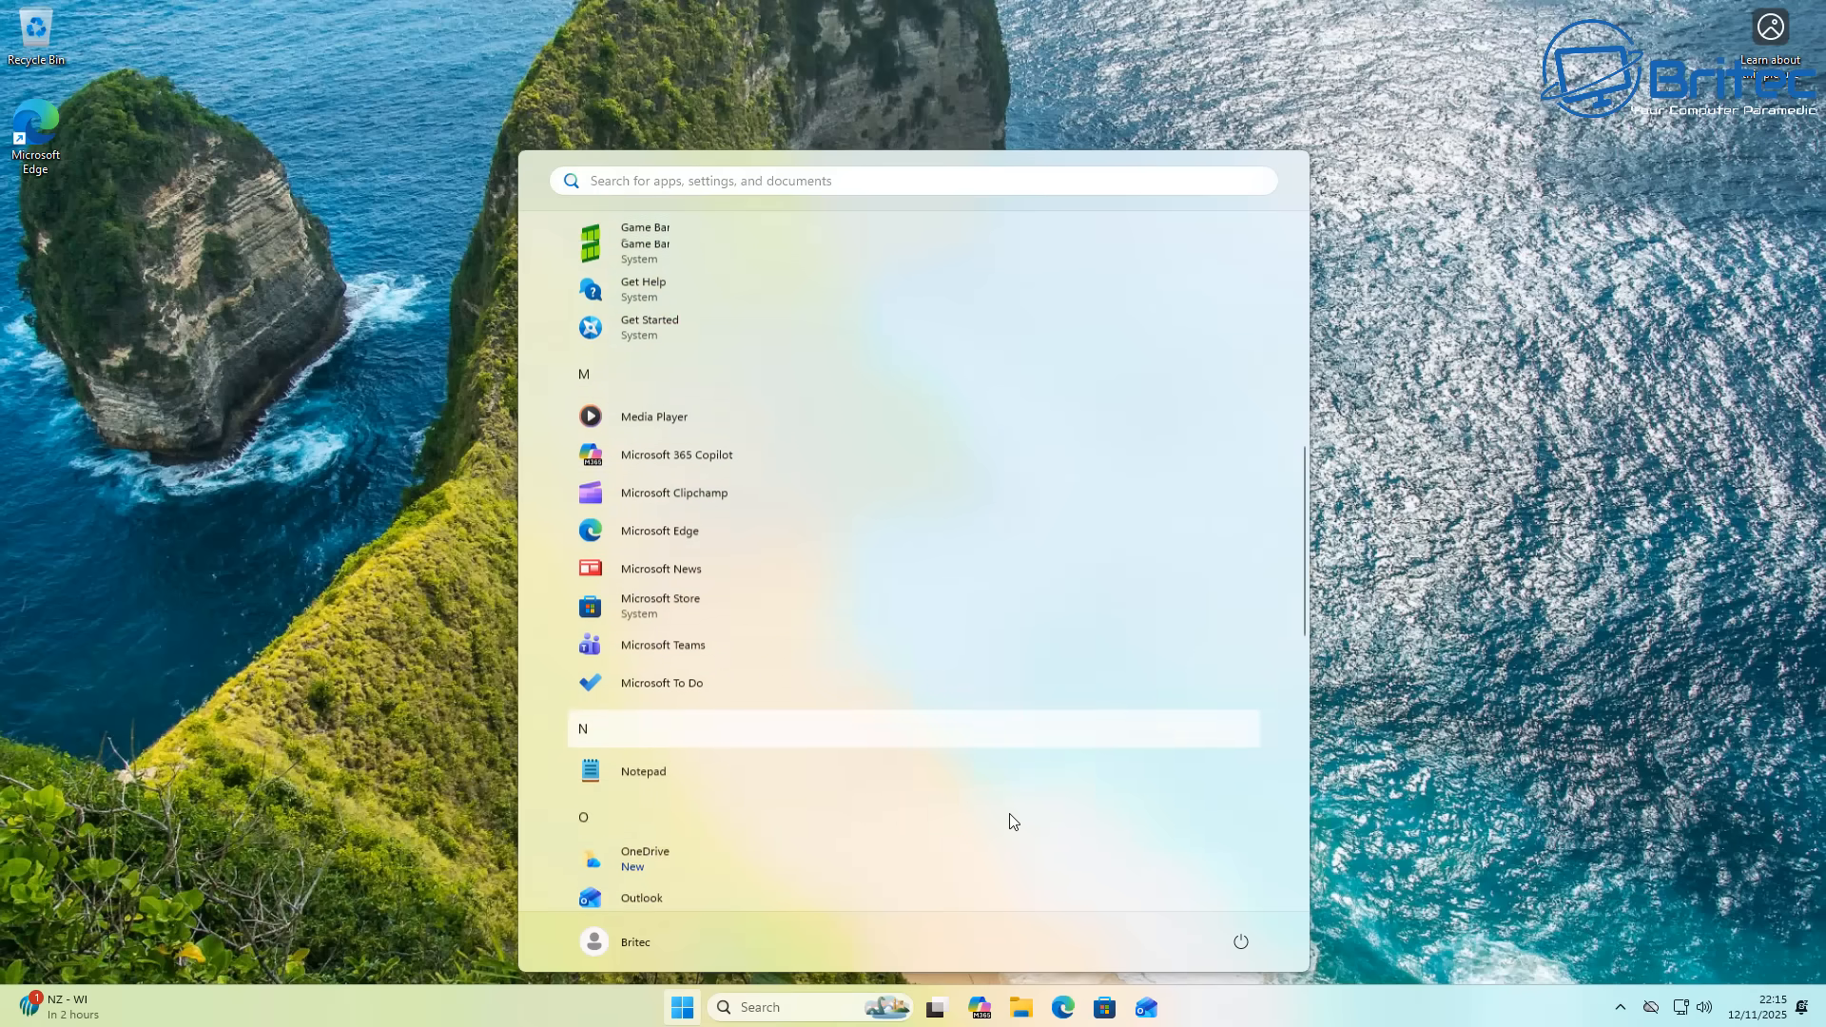
scroll("down", 3)
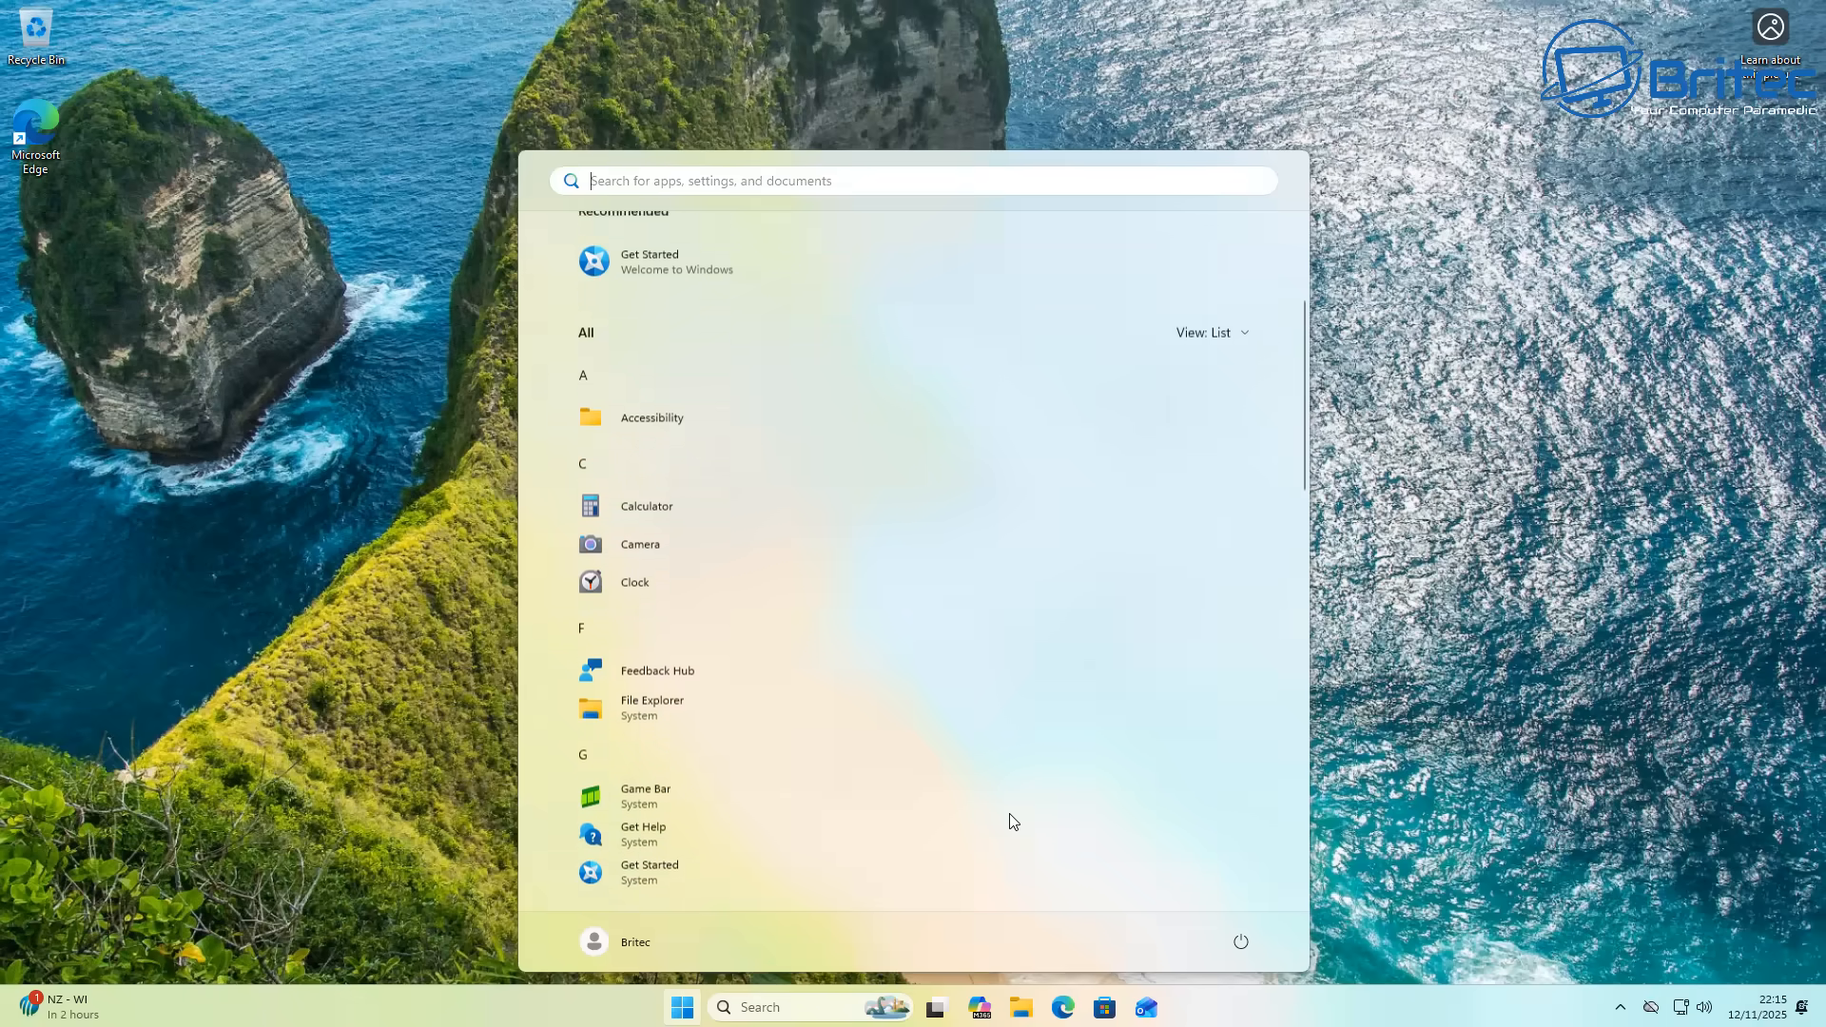
scroll("up", 3)
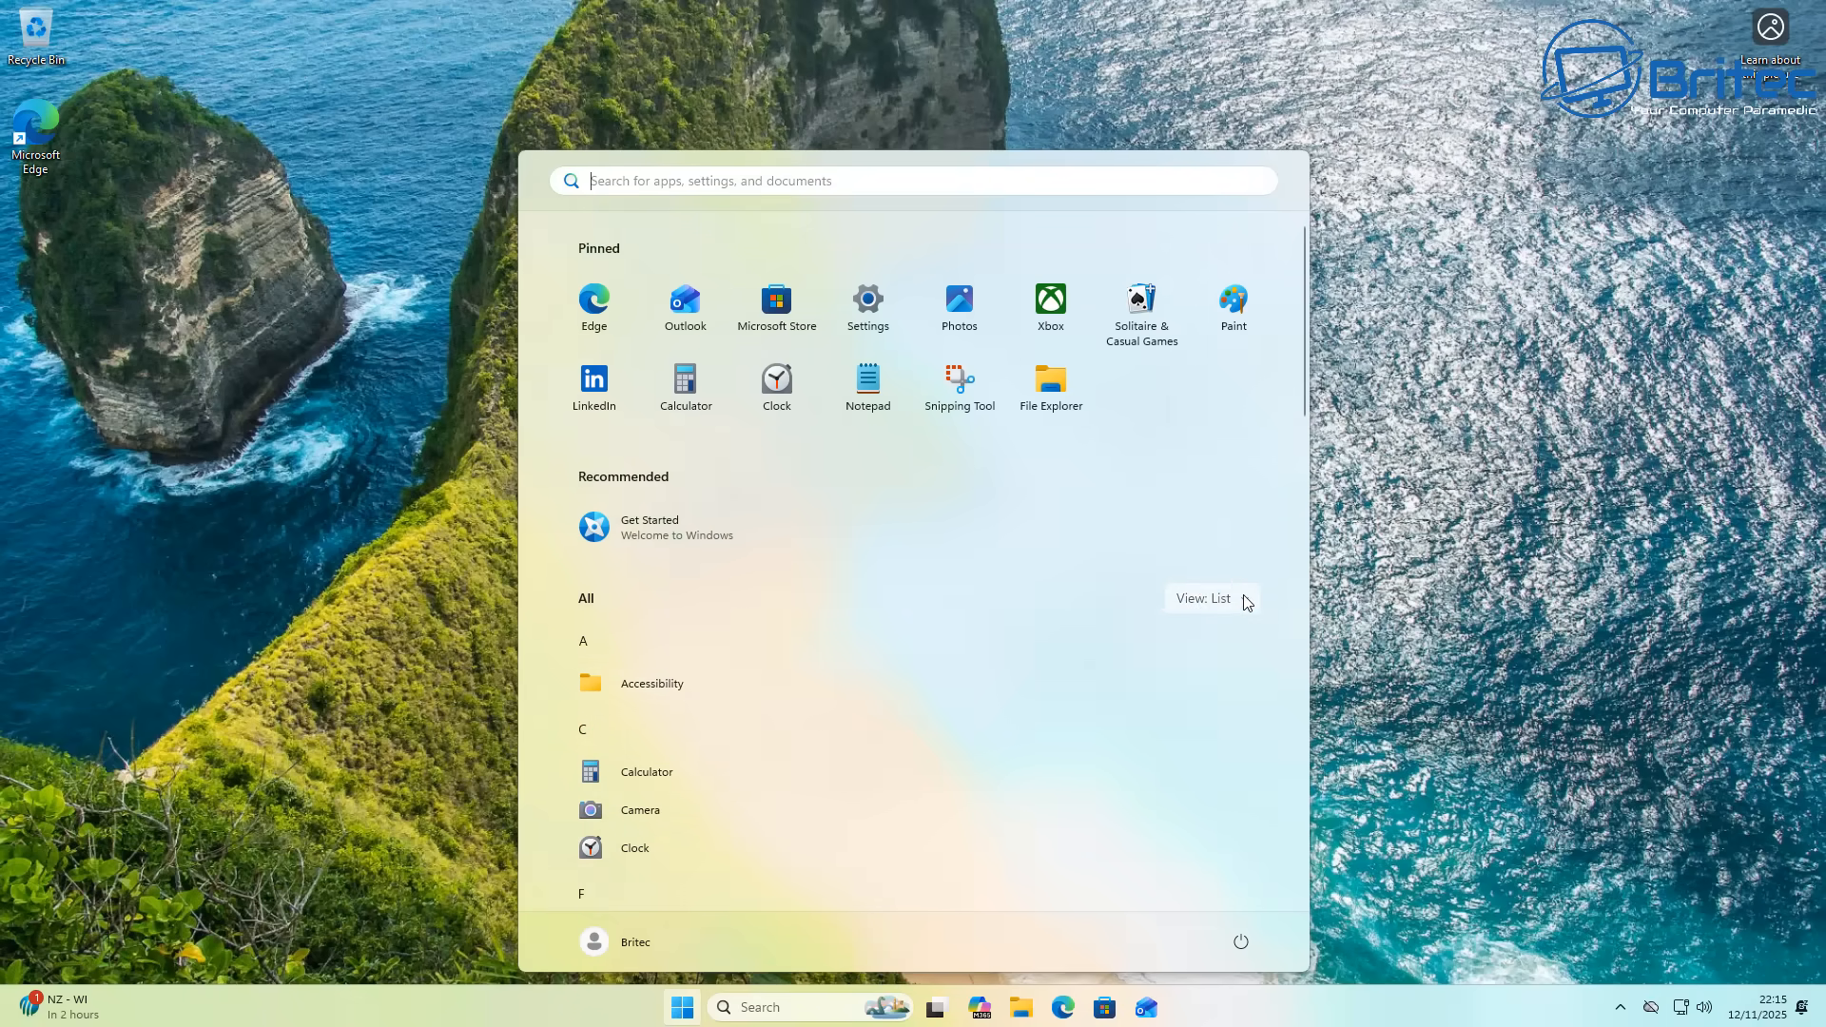
Step: Change the All apps view from List to Category
left_click(1202, 597)
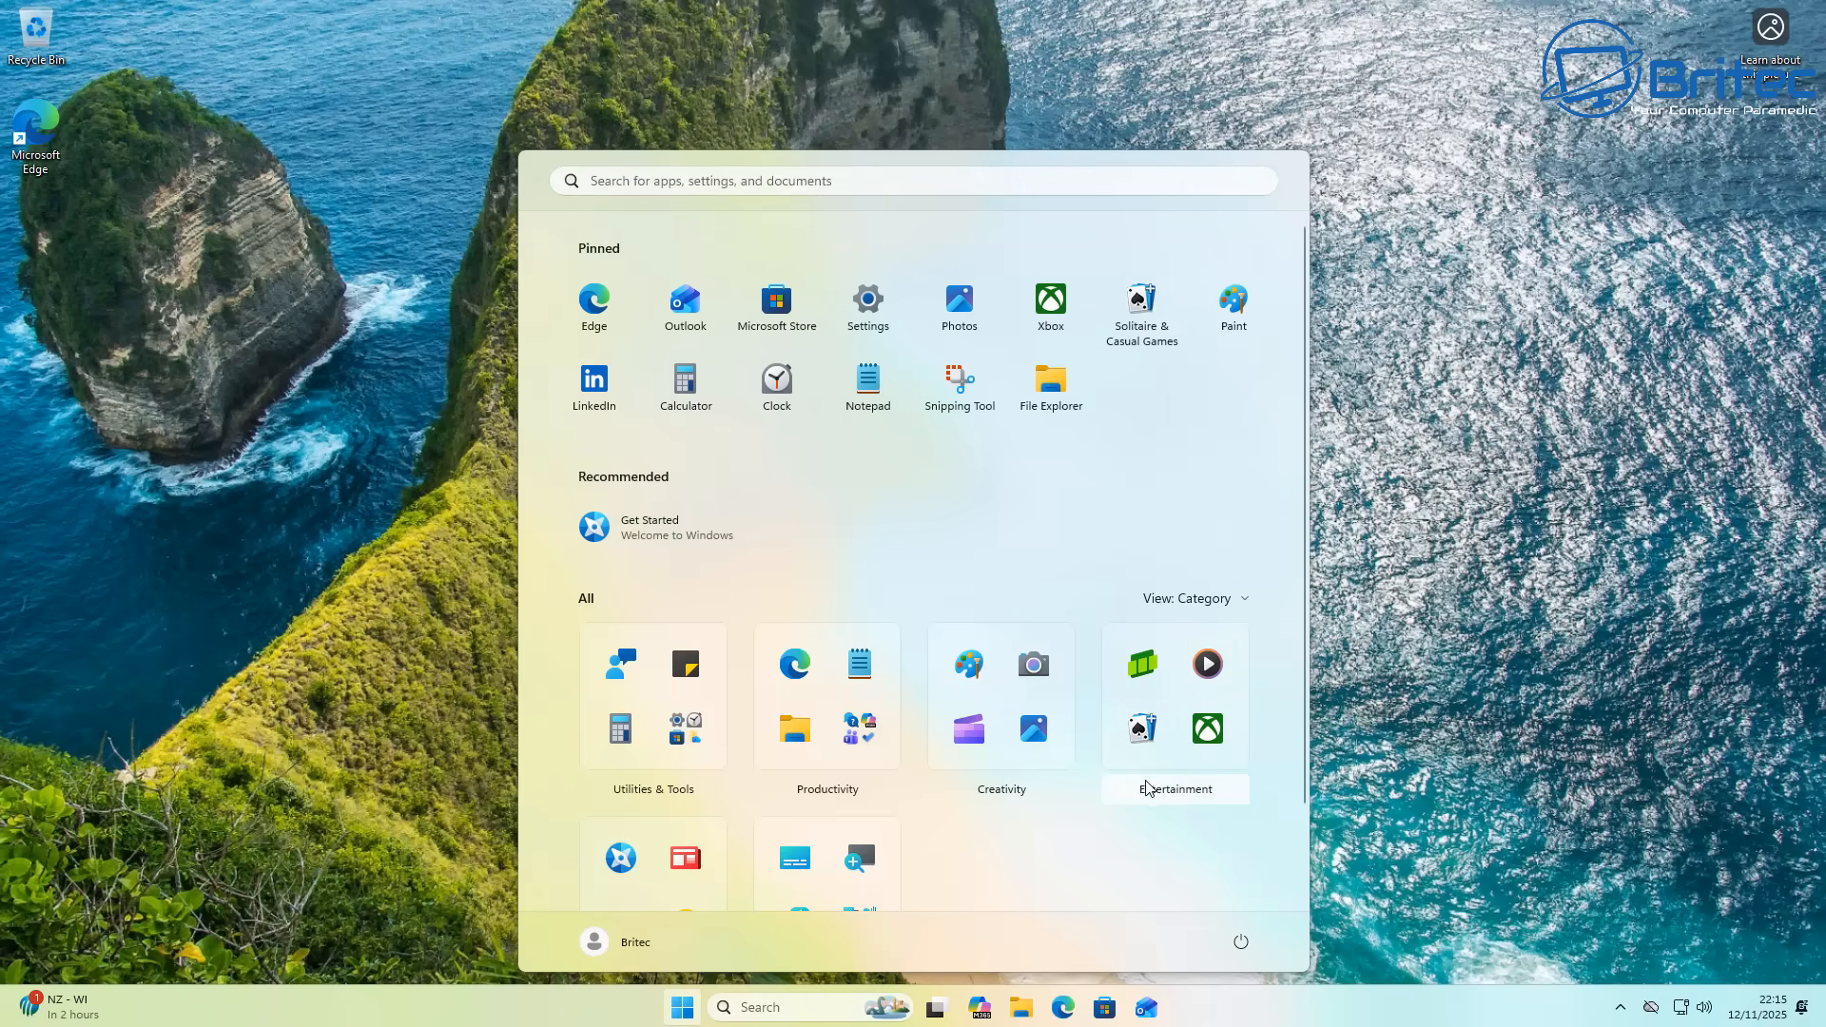
mouse_move(1179, 799)
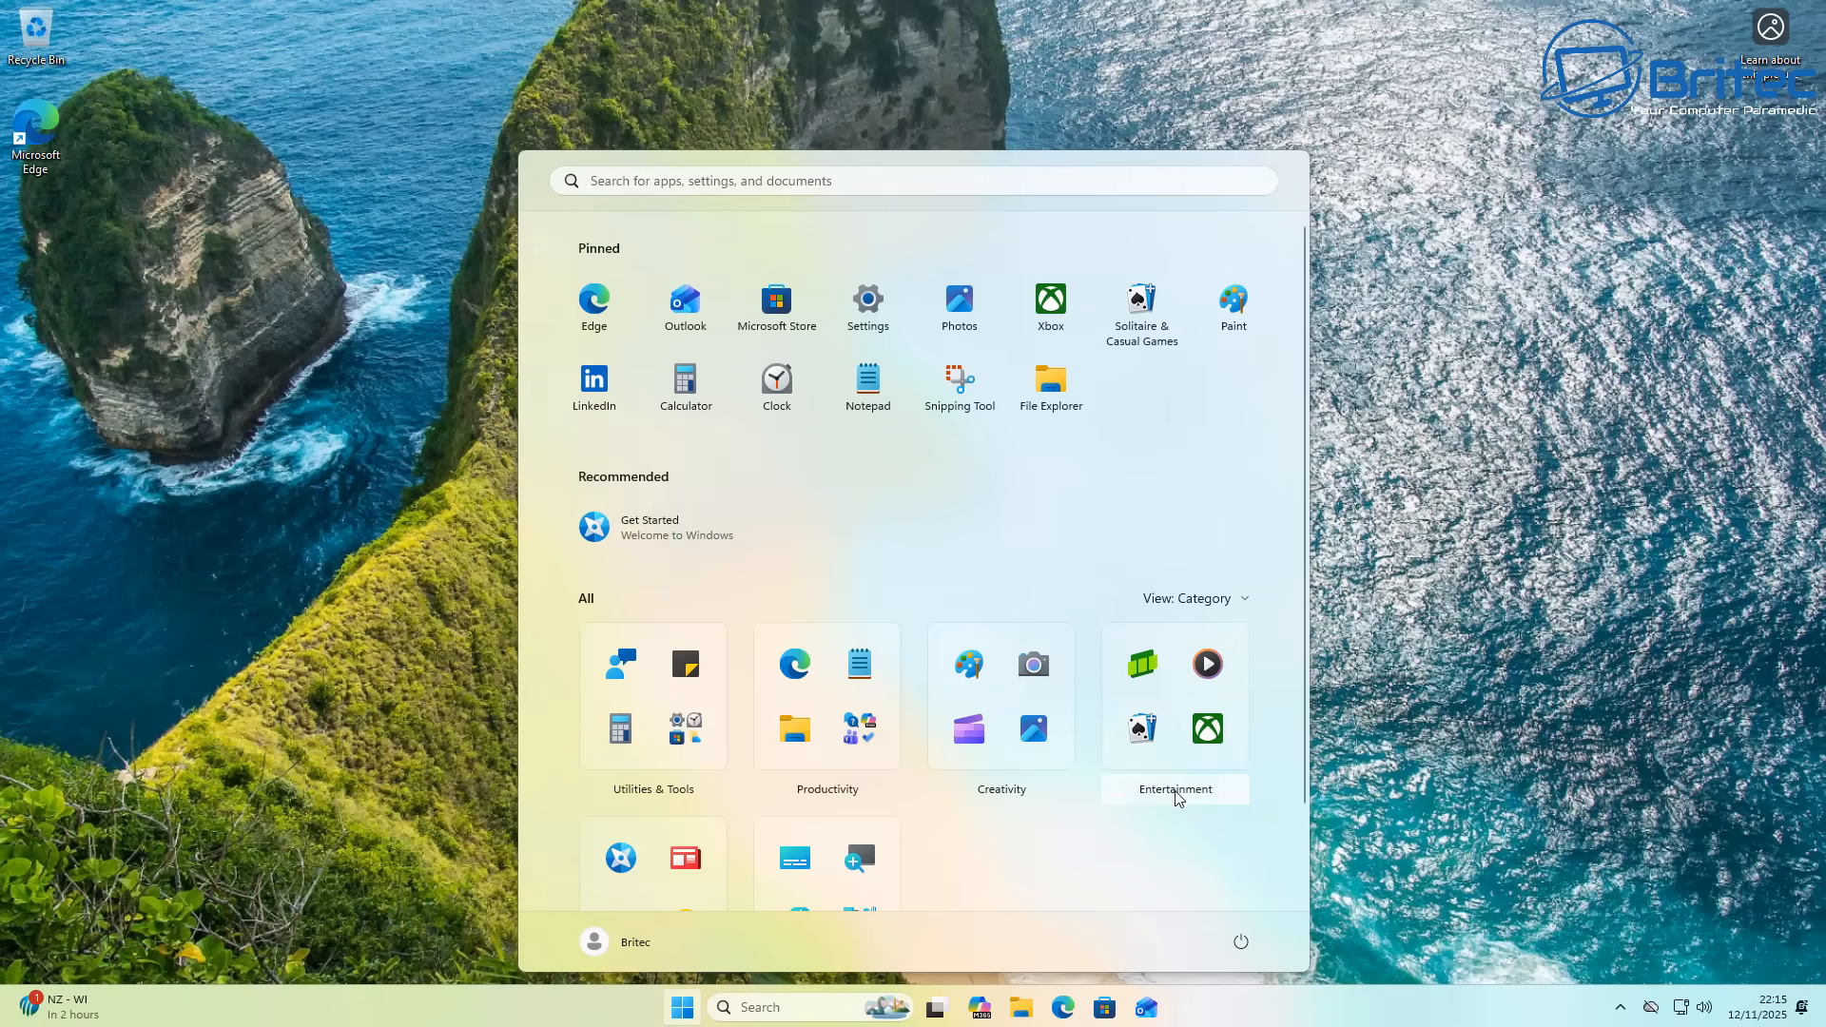
left_click(1173, 788)
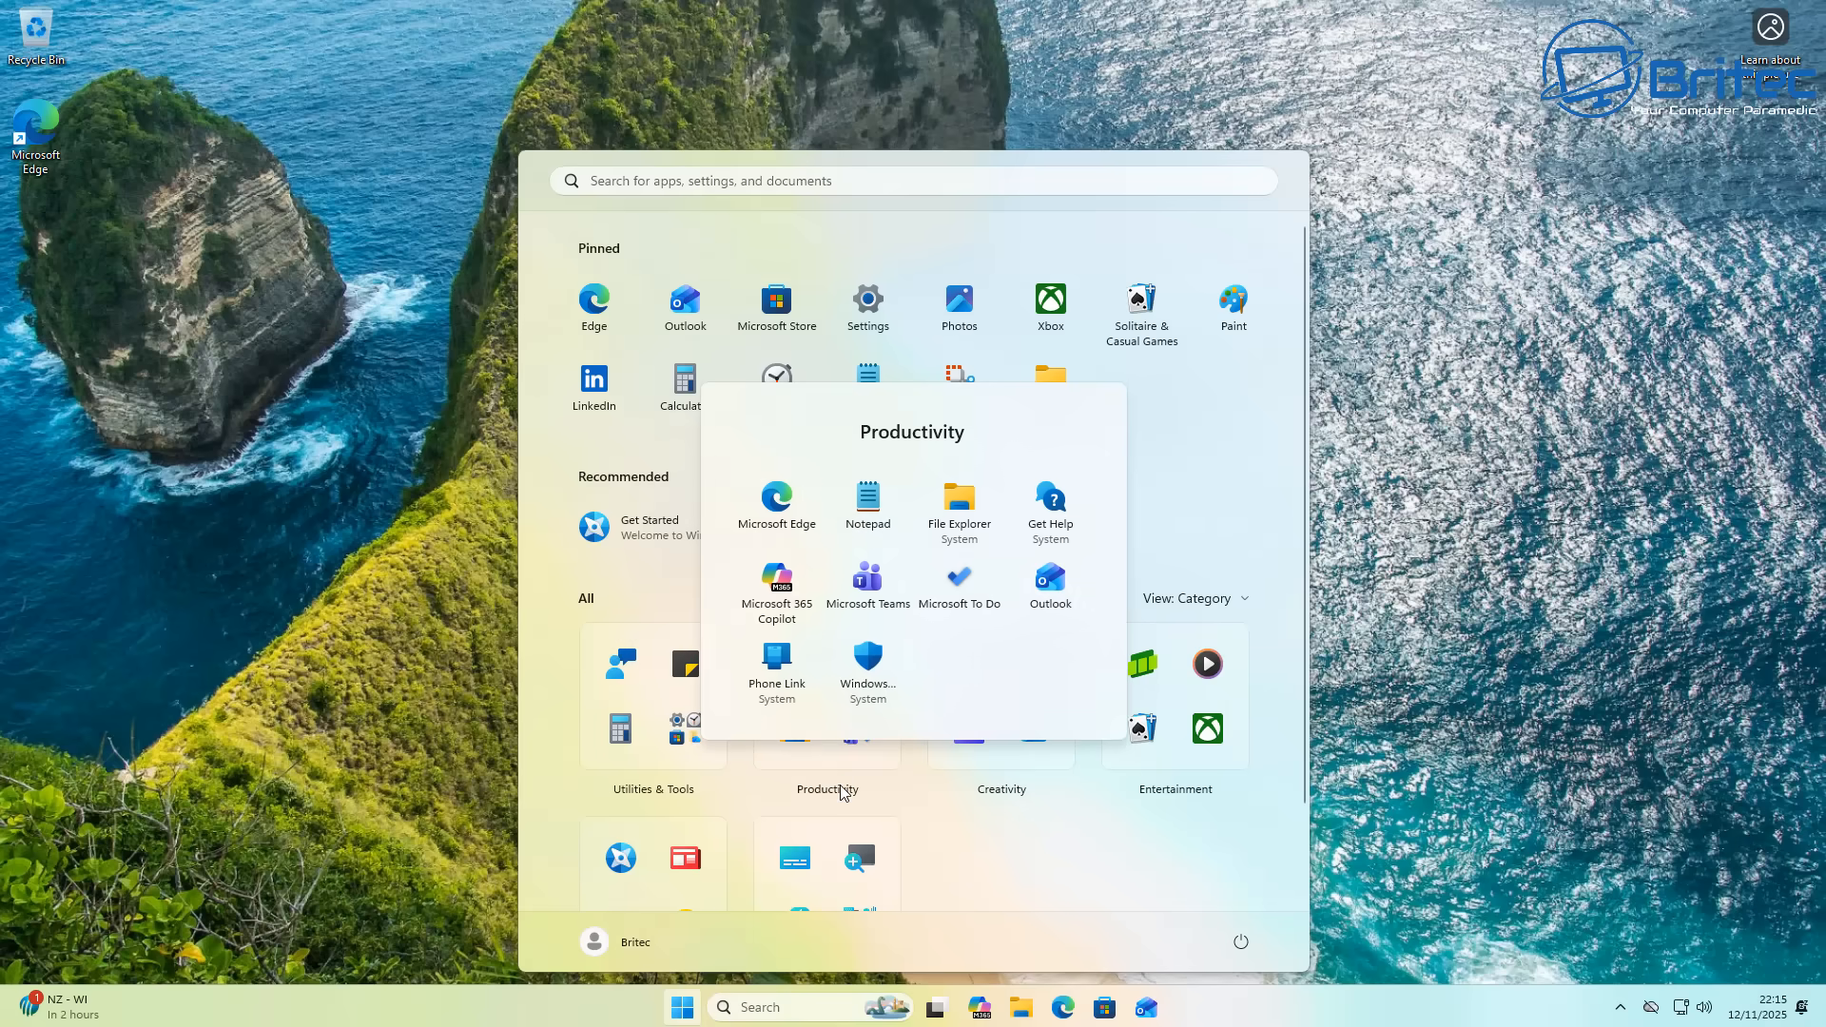
mouse_move(845, 779)
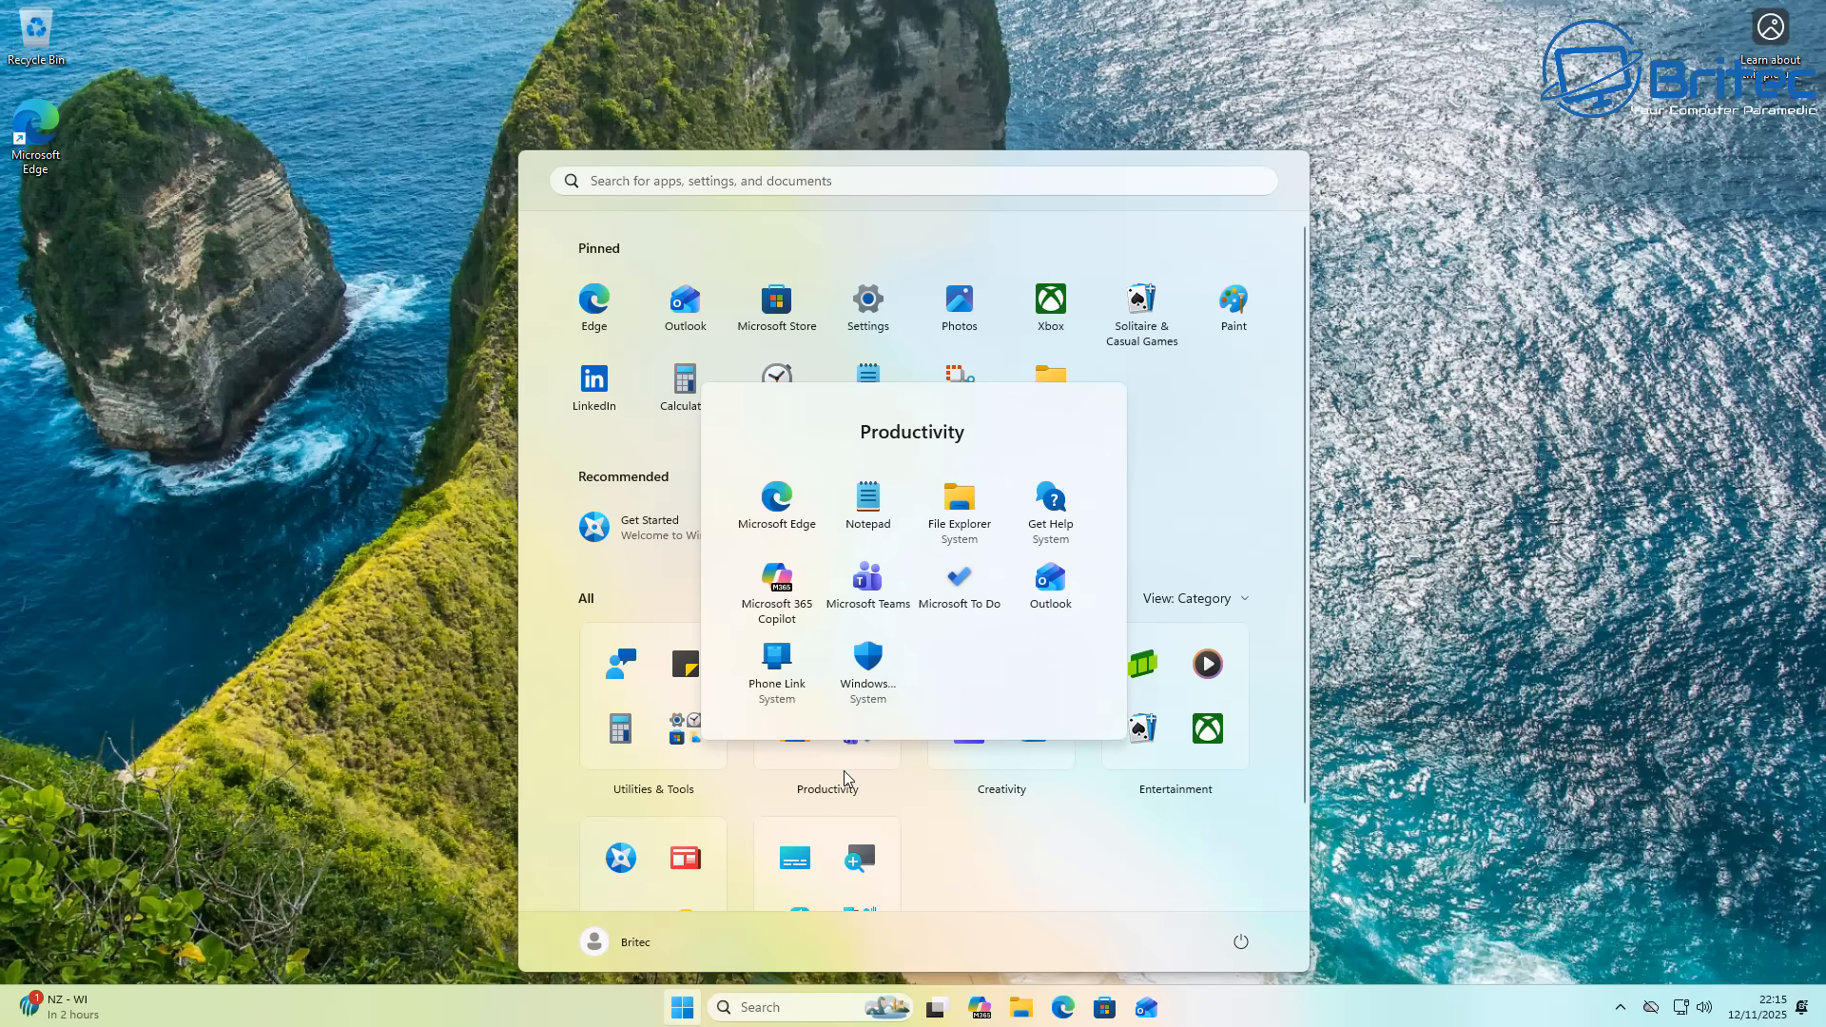
mouse_move(1039, 823)
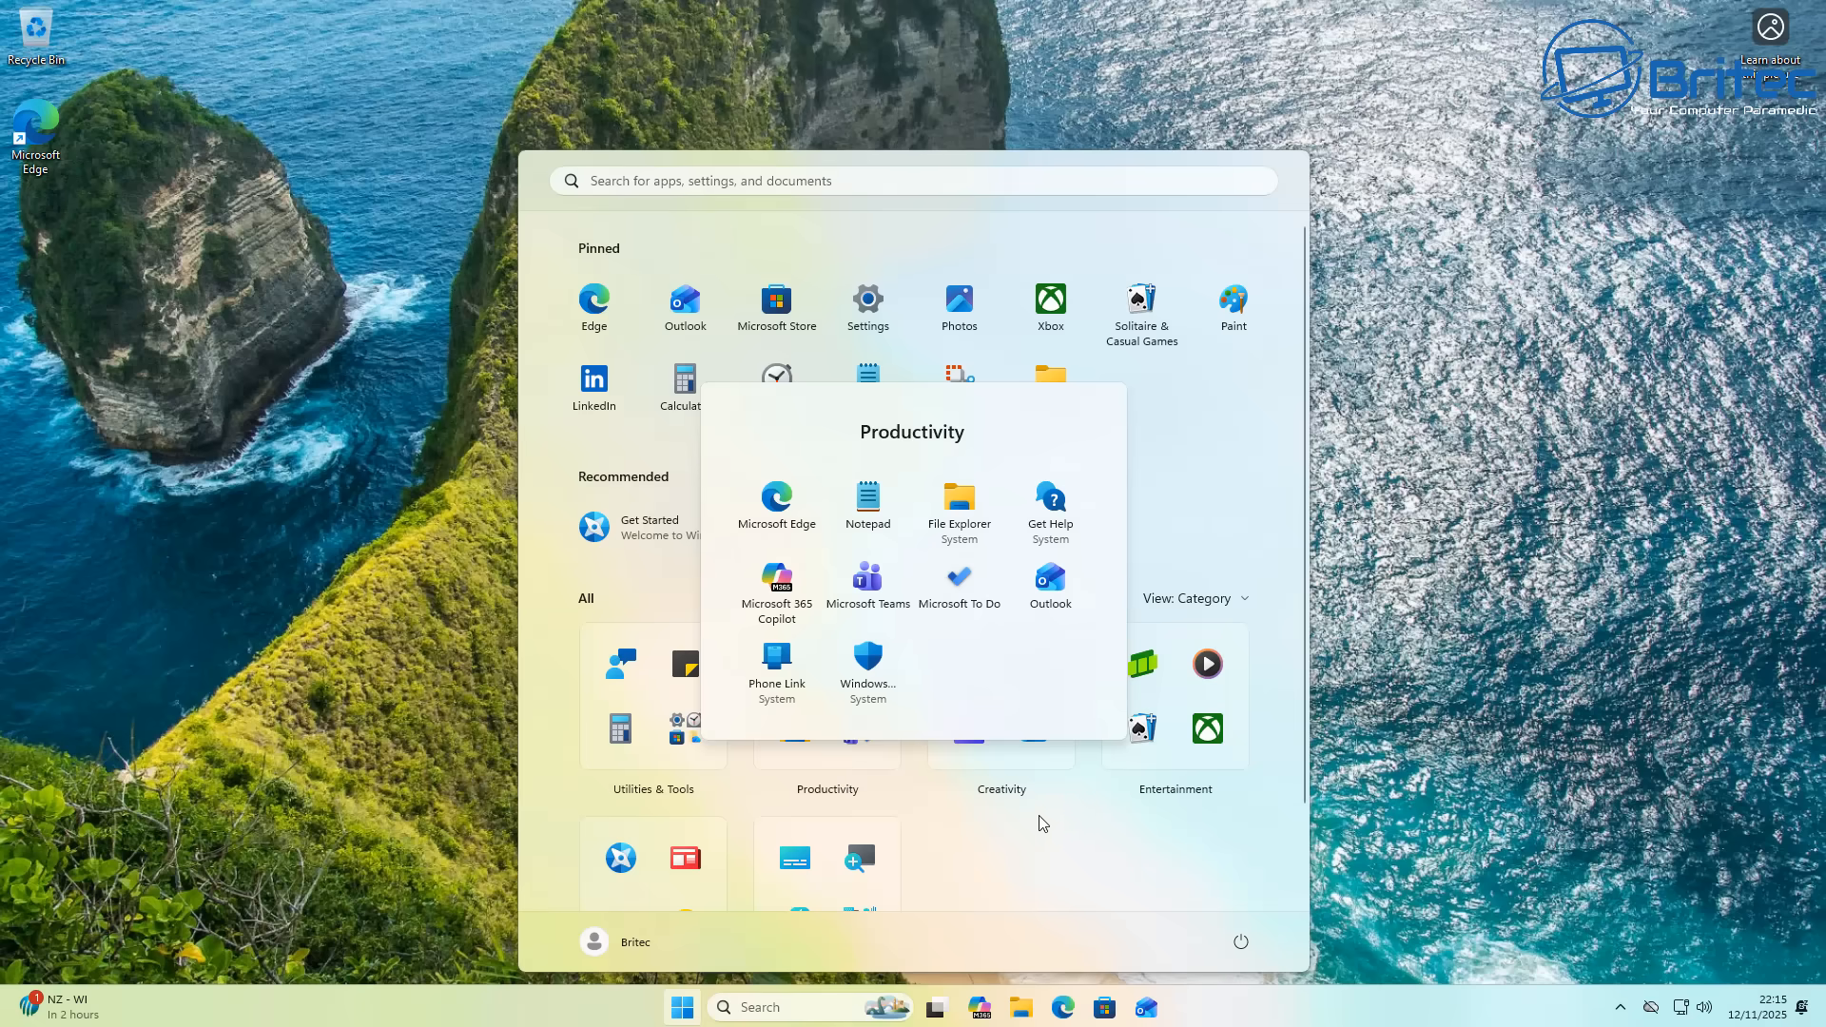
mouse_move(978, 750)
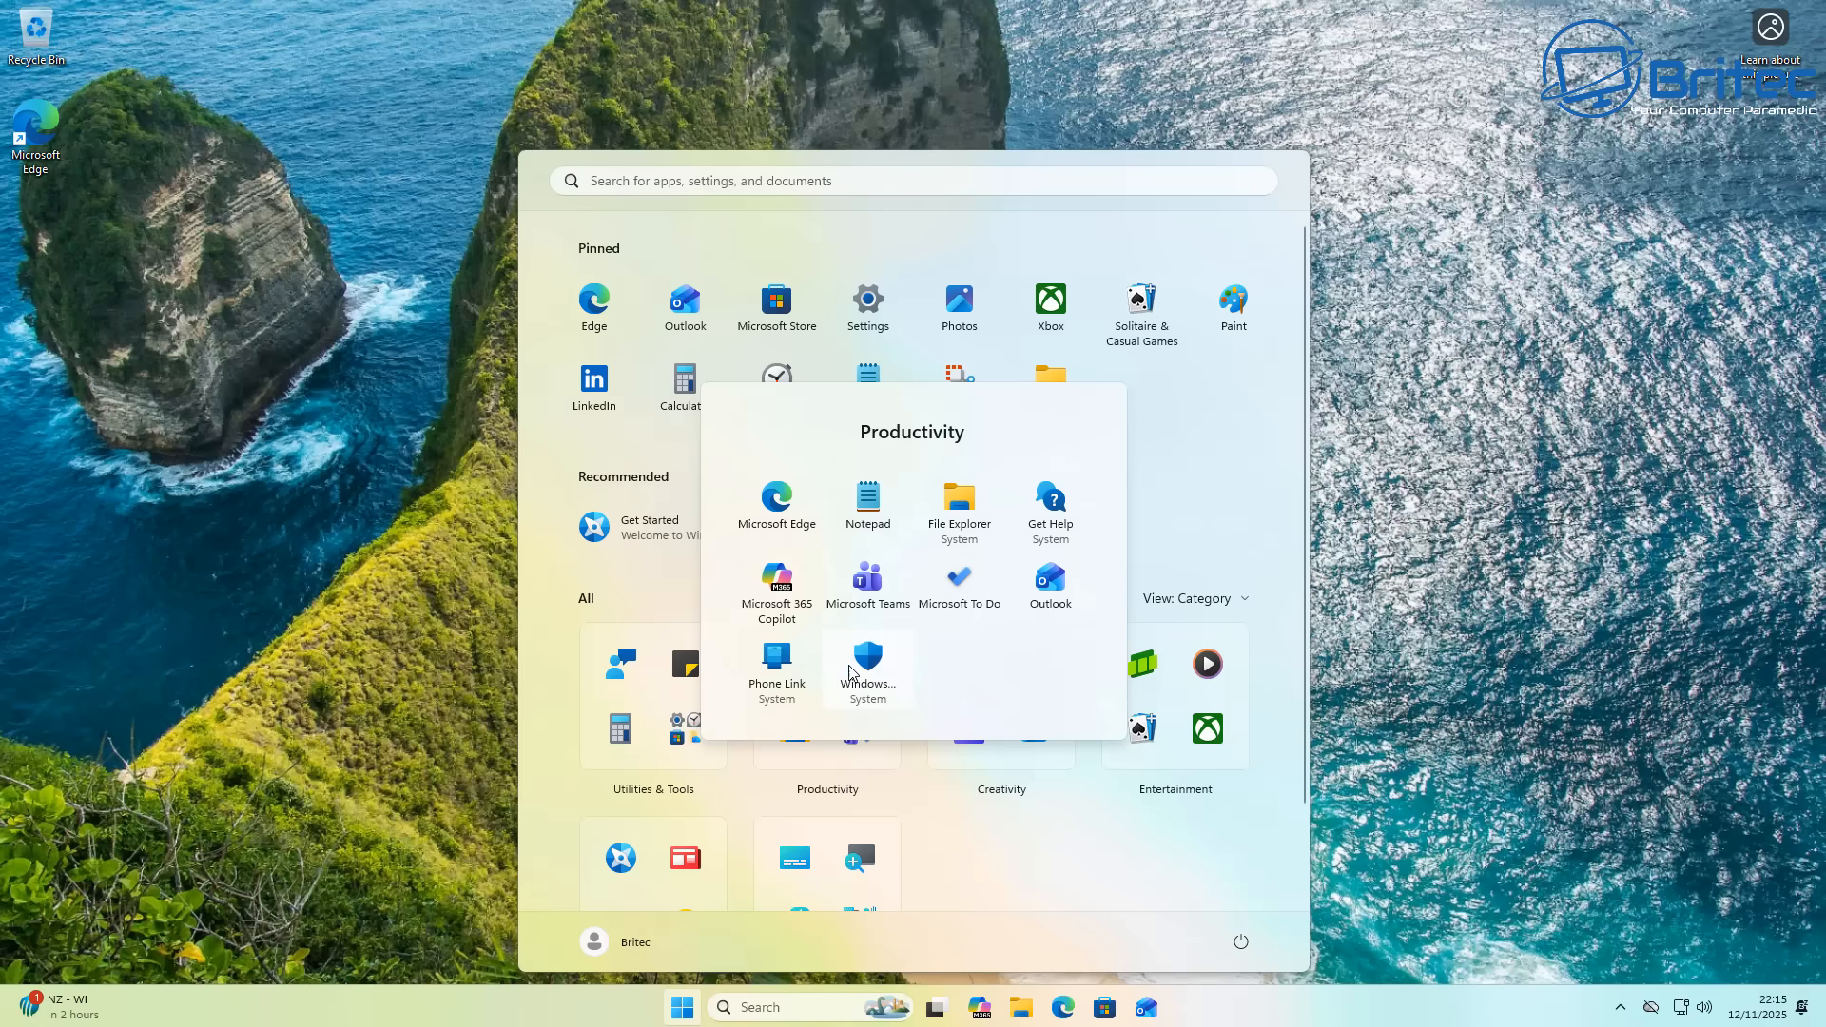
Step: Show the context menu for Phone Link inside the Productivity category
right_click(866, 669)
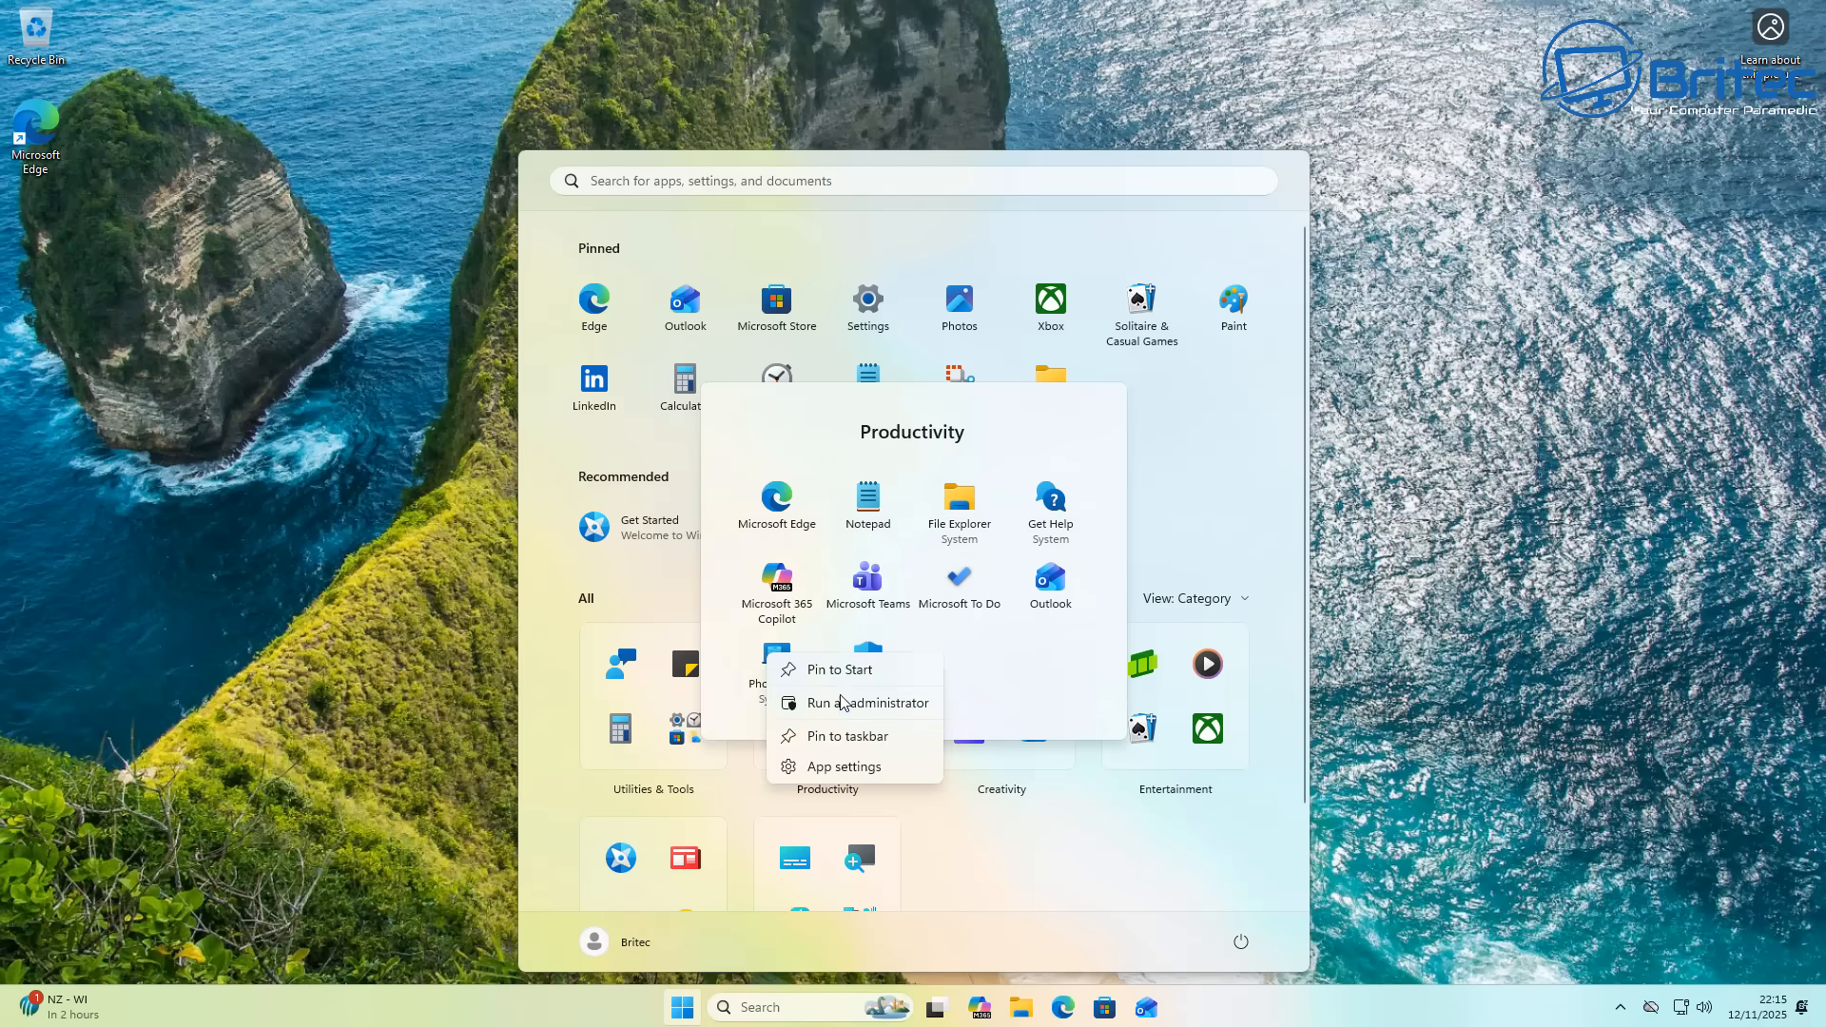
mouse_move(829, 780)
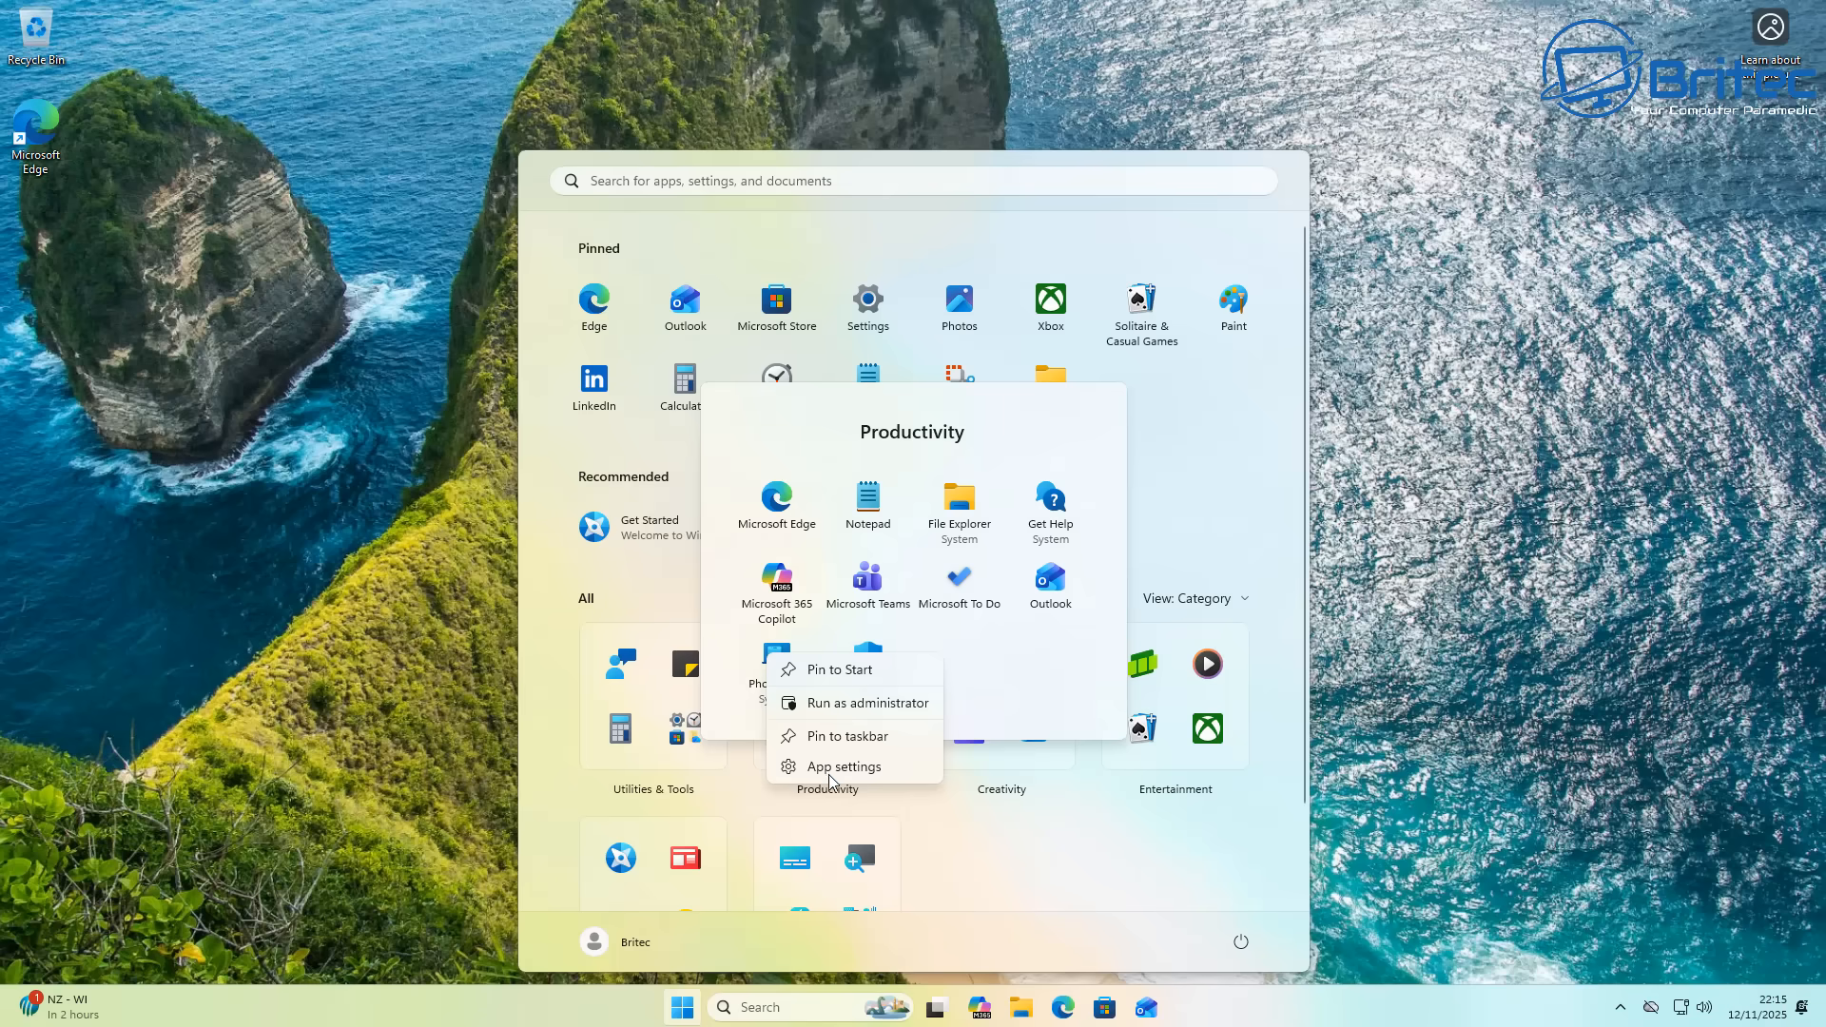
mouse_move(831, 737)
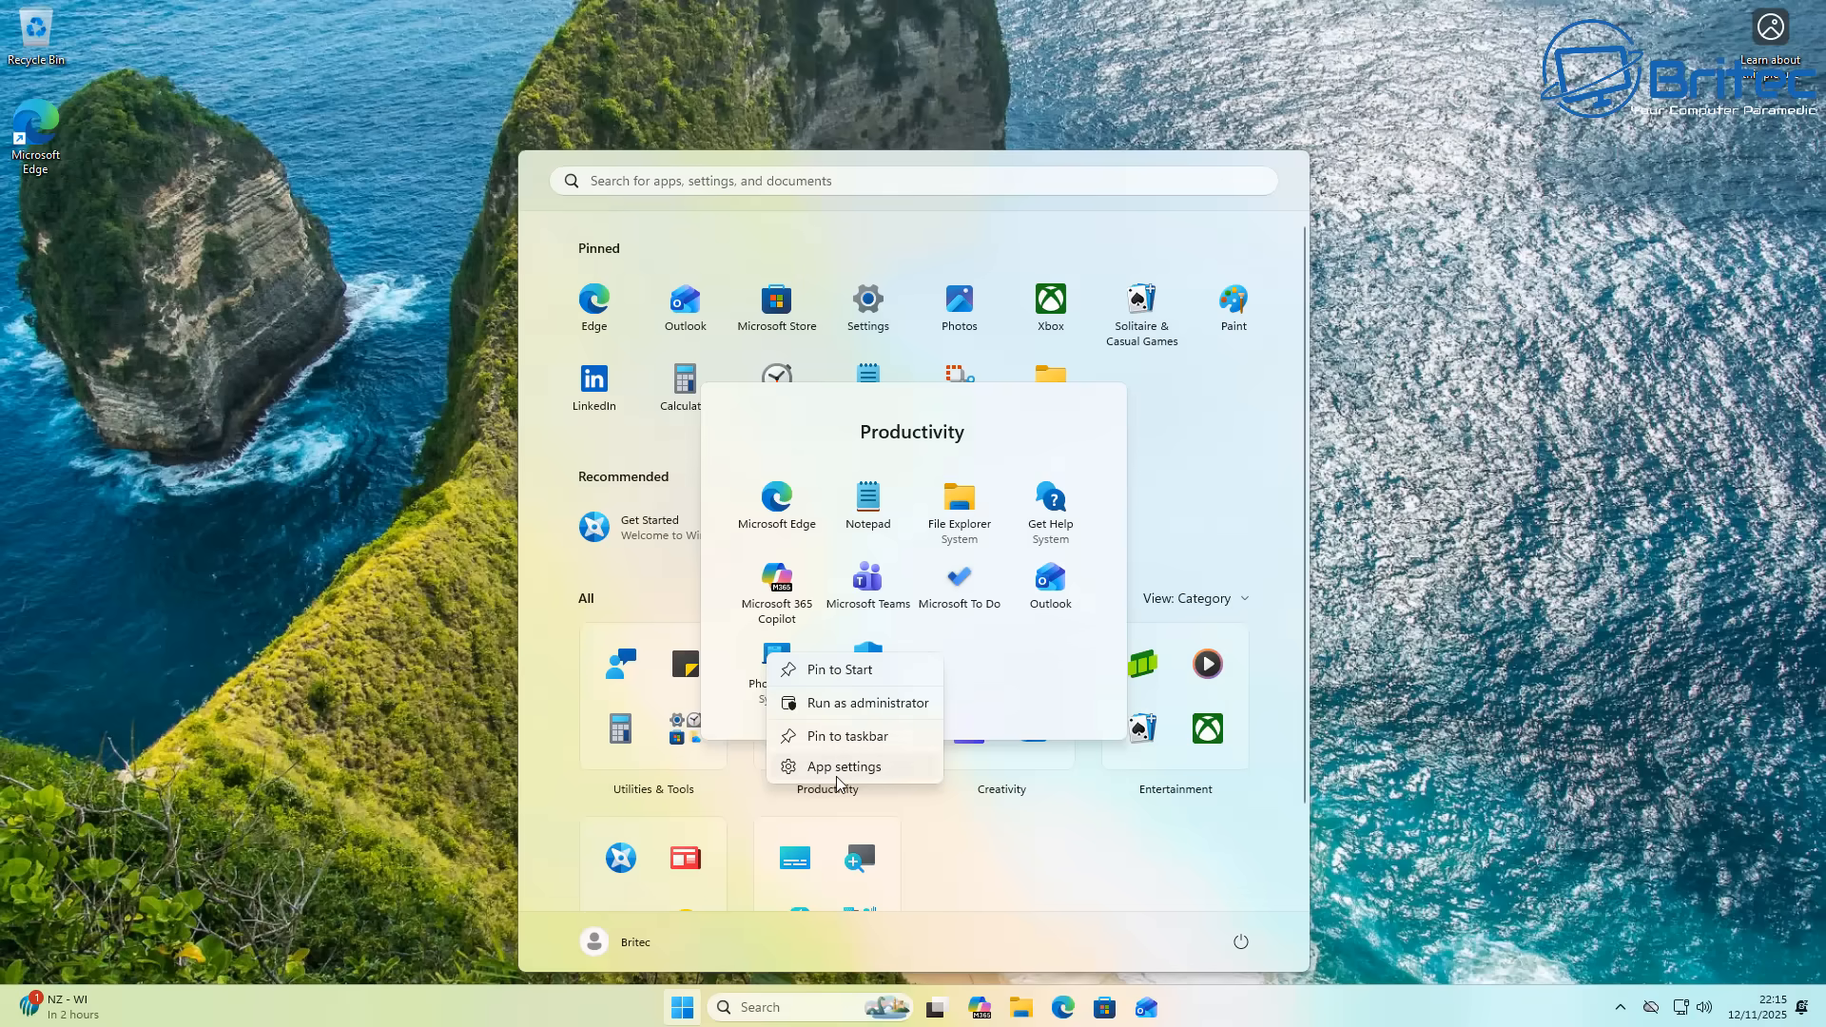
Step: Open Phone Link's app settings and pick its background run permission
left_click(840, 767)
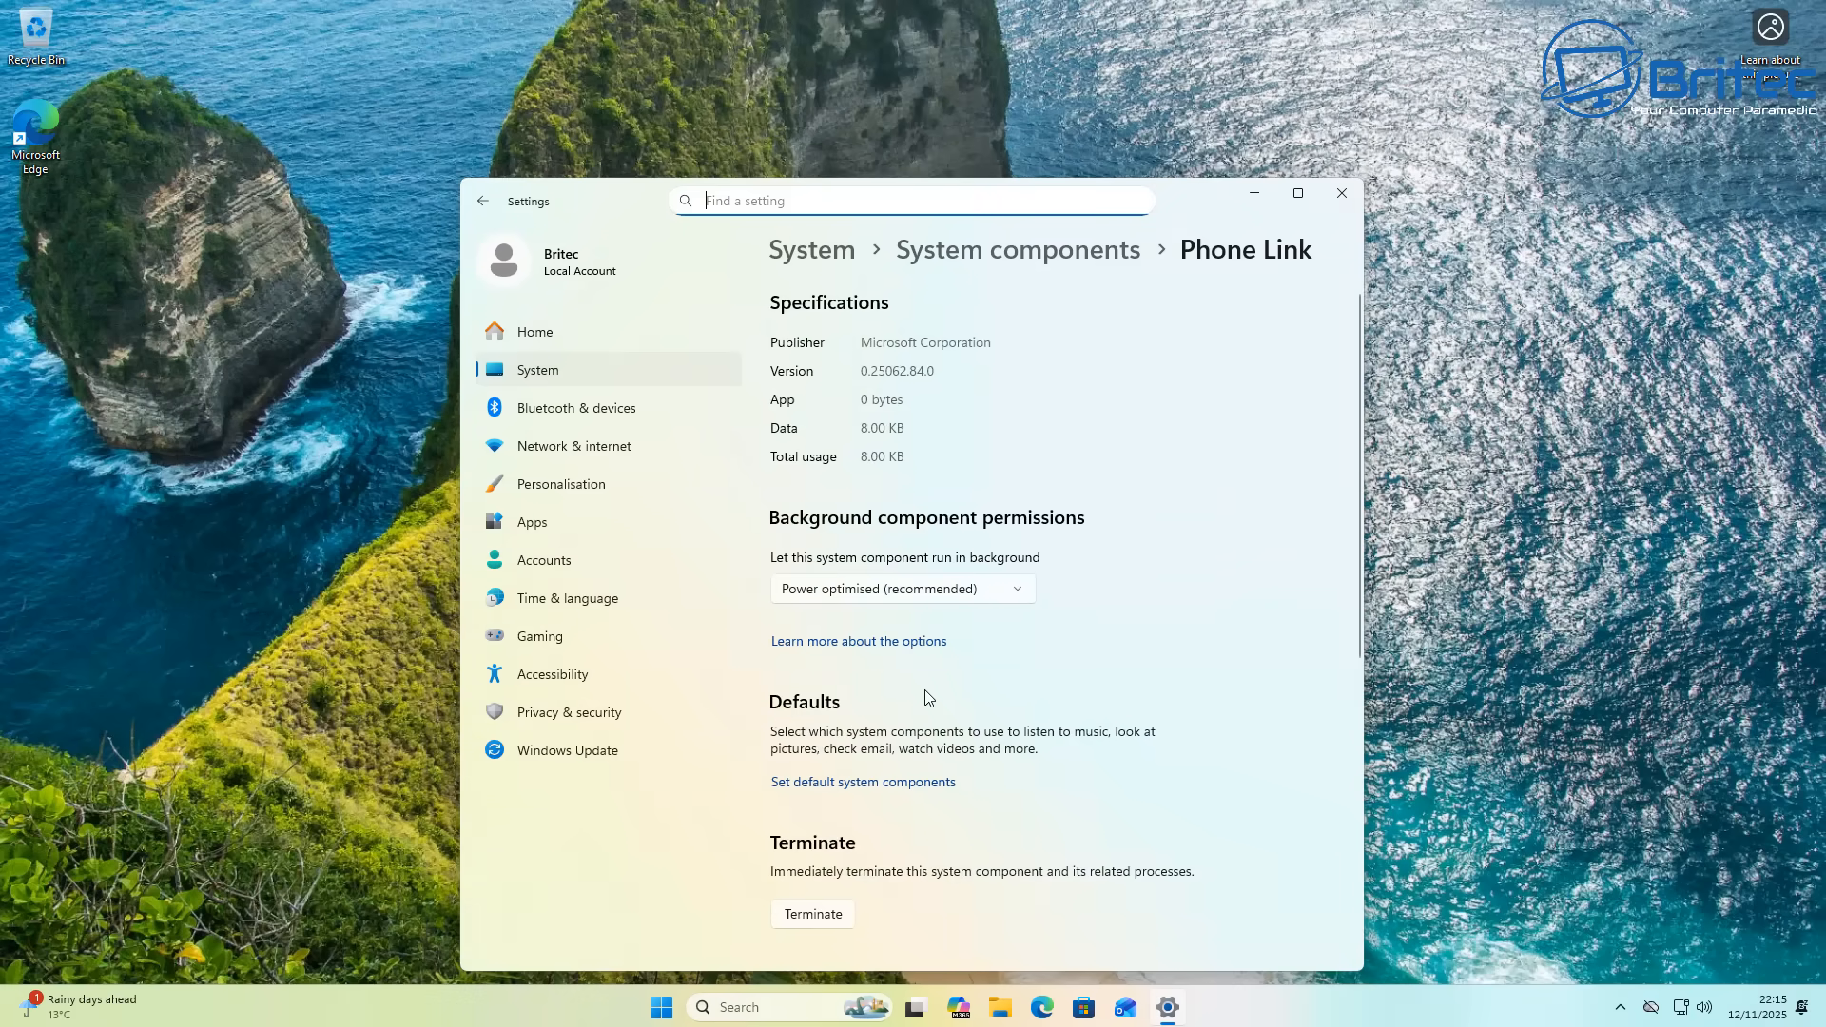
mouse_move(1018, 595)
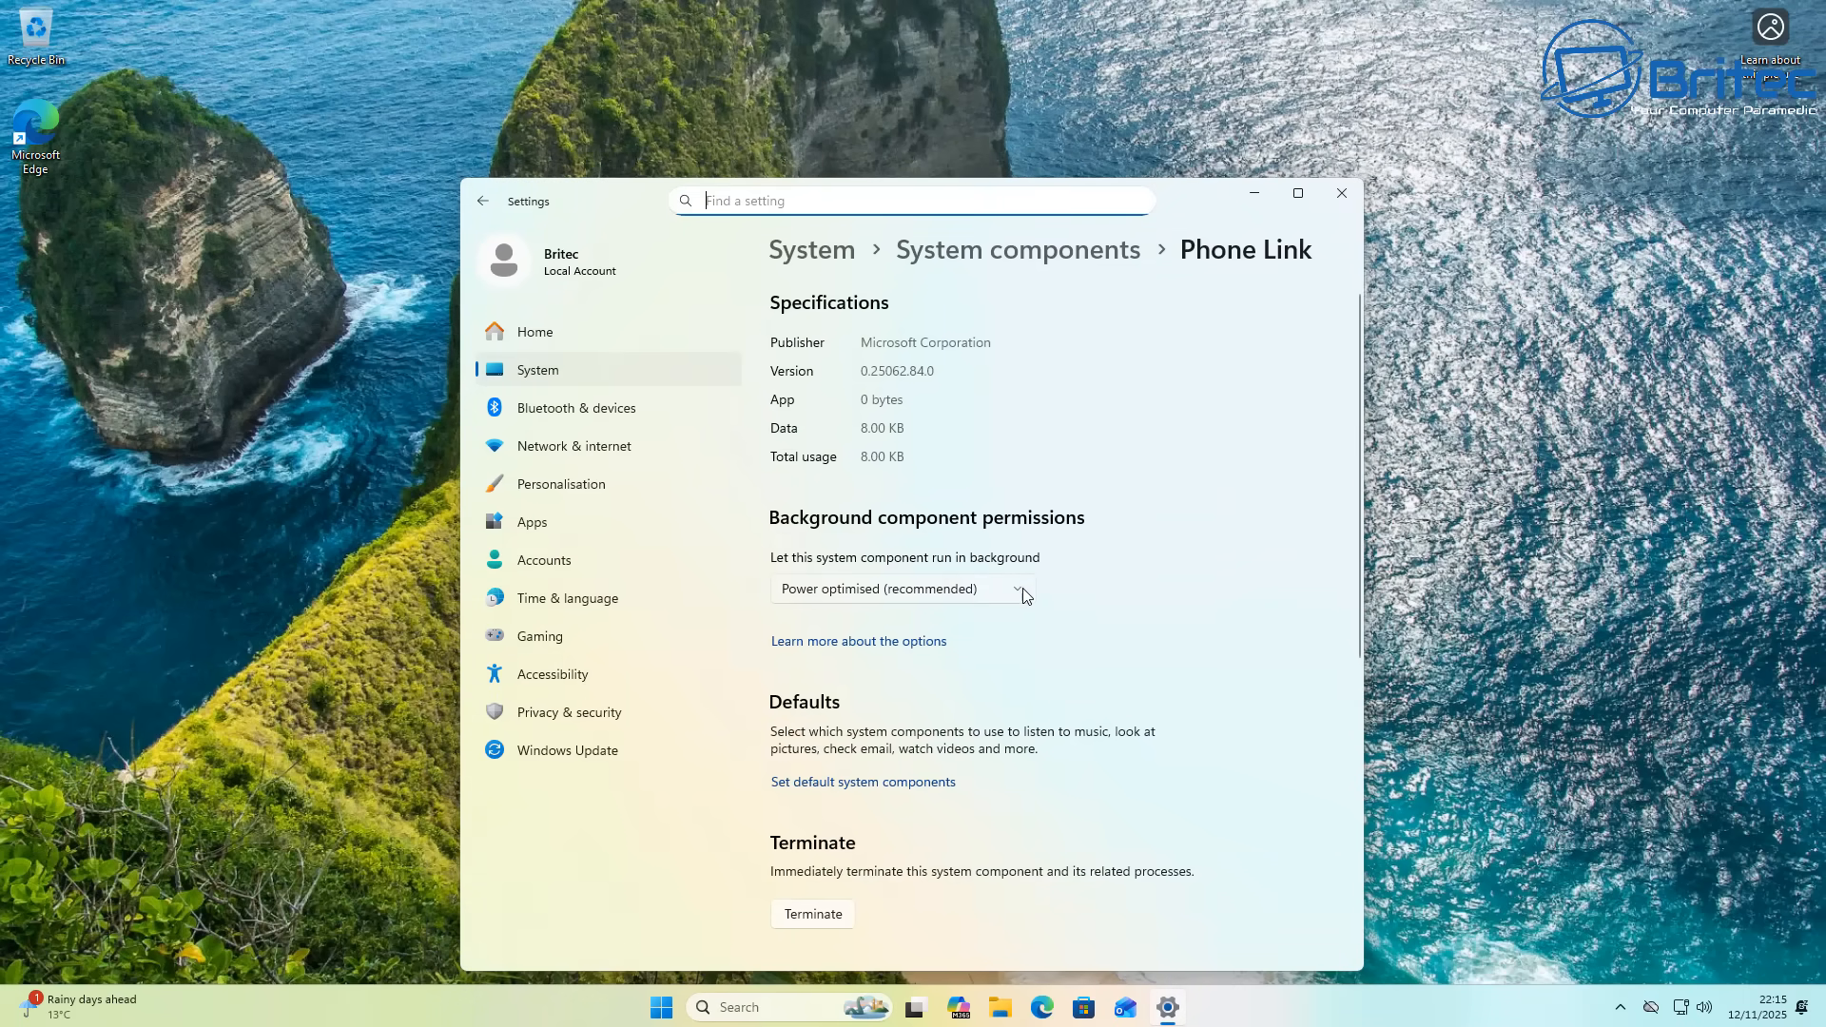
left_click(900, 588)
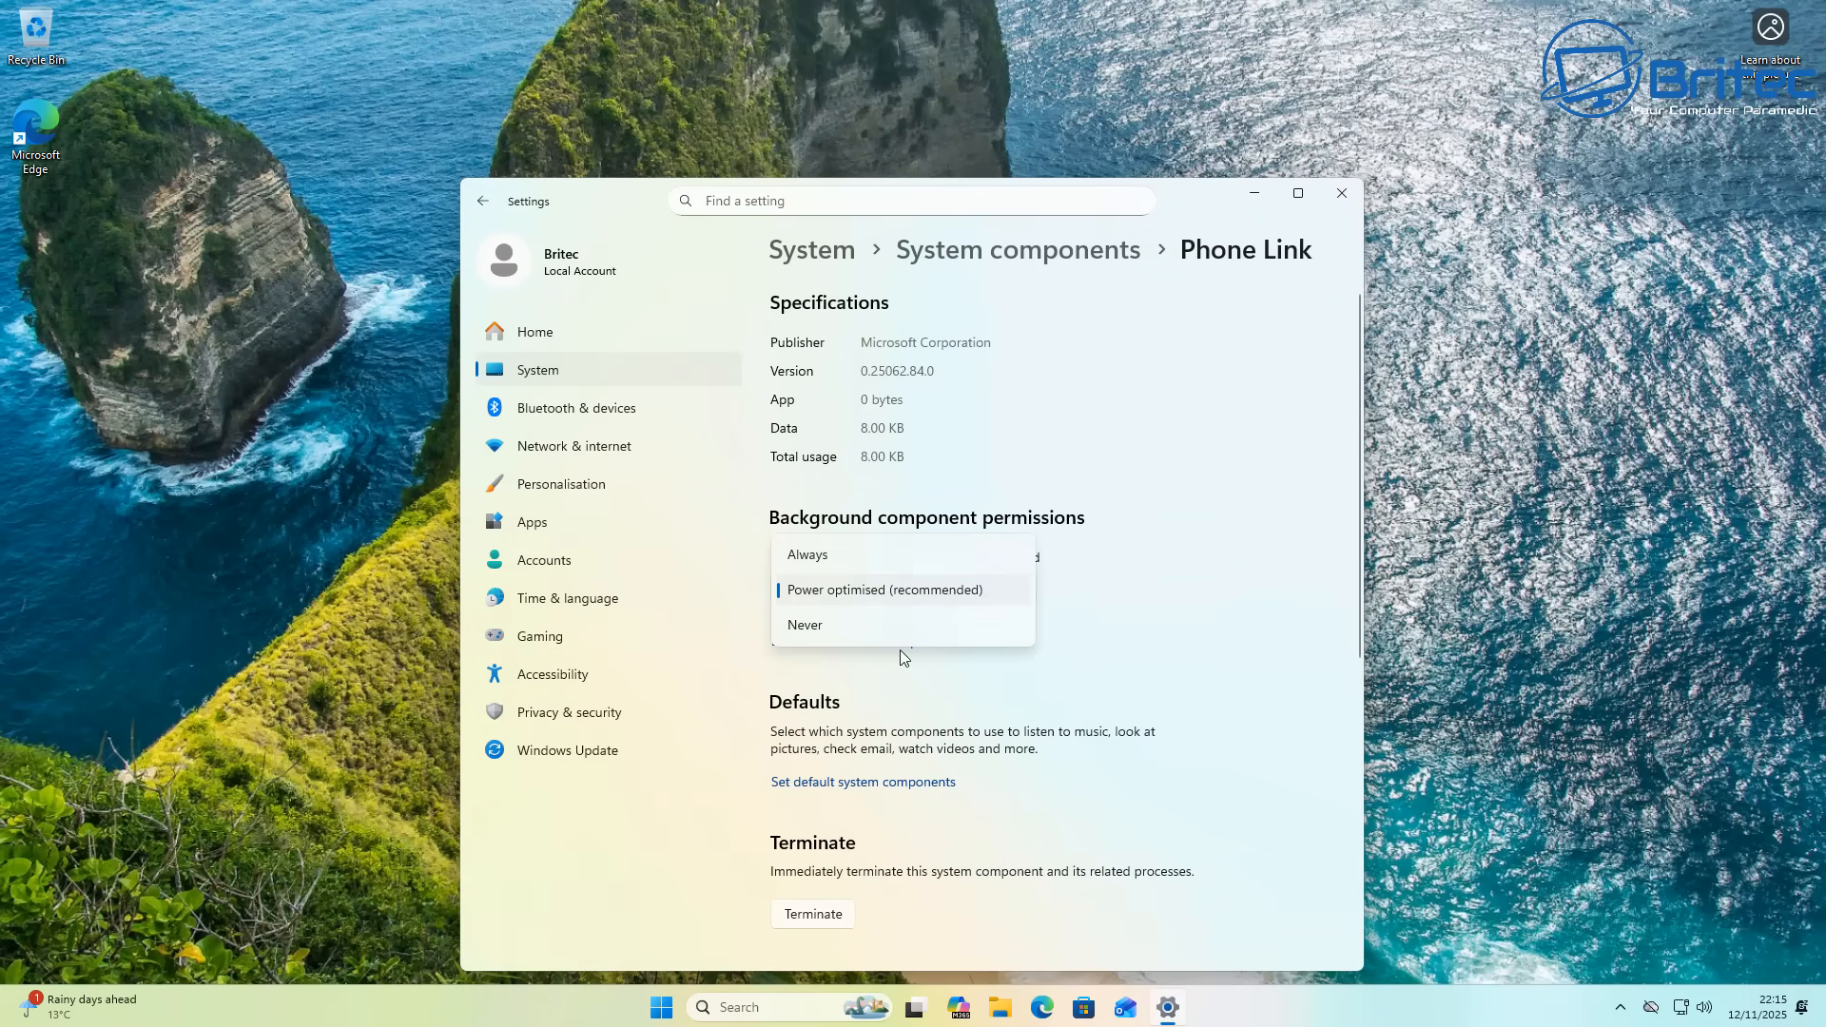
left_click(883, 590)
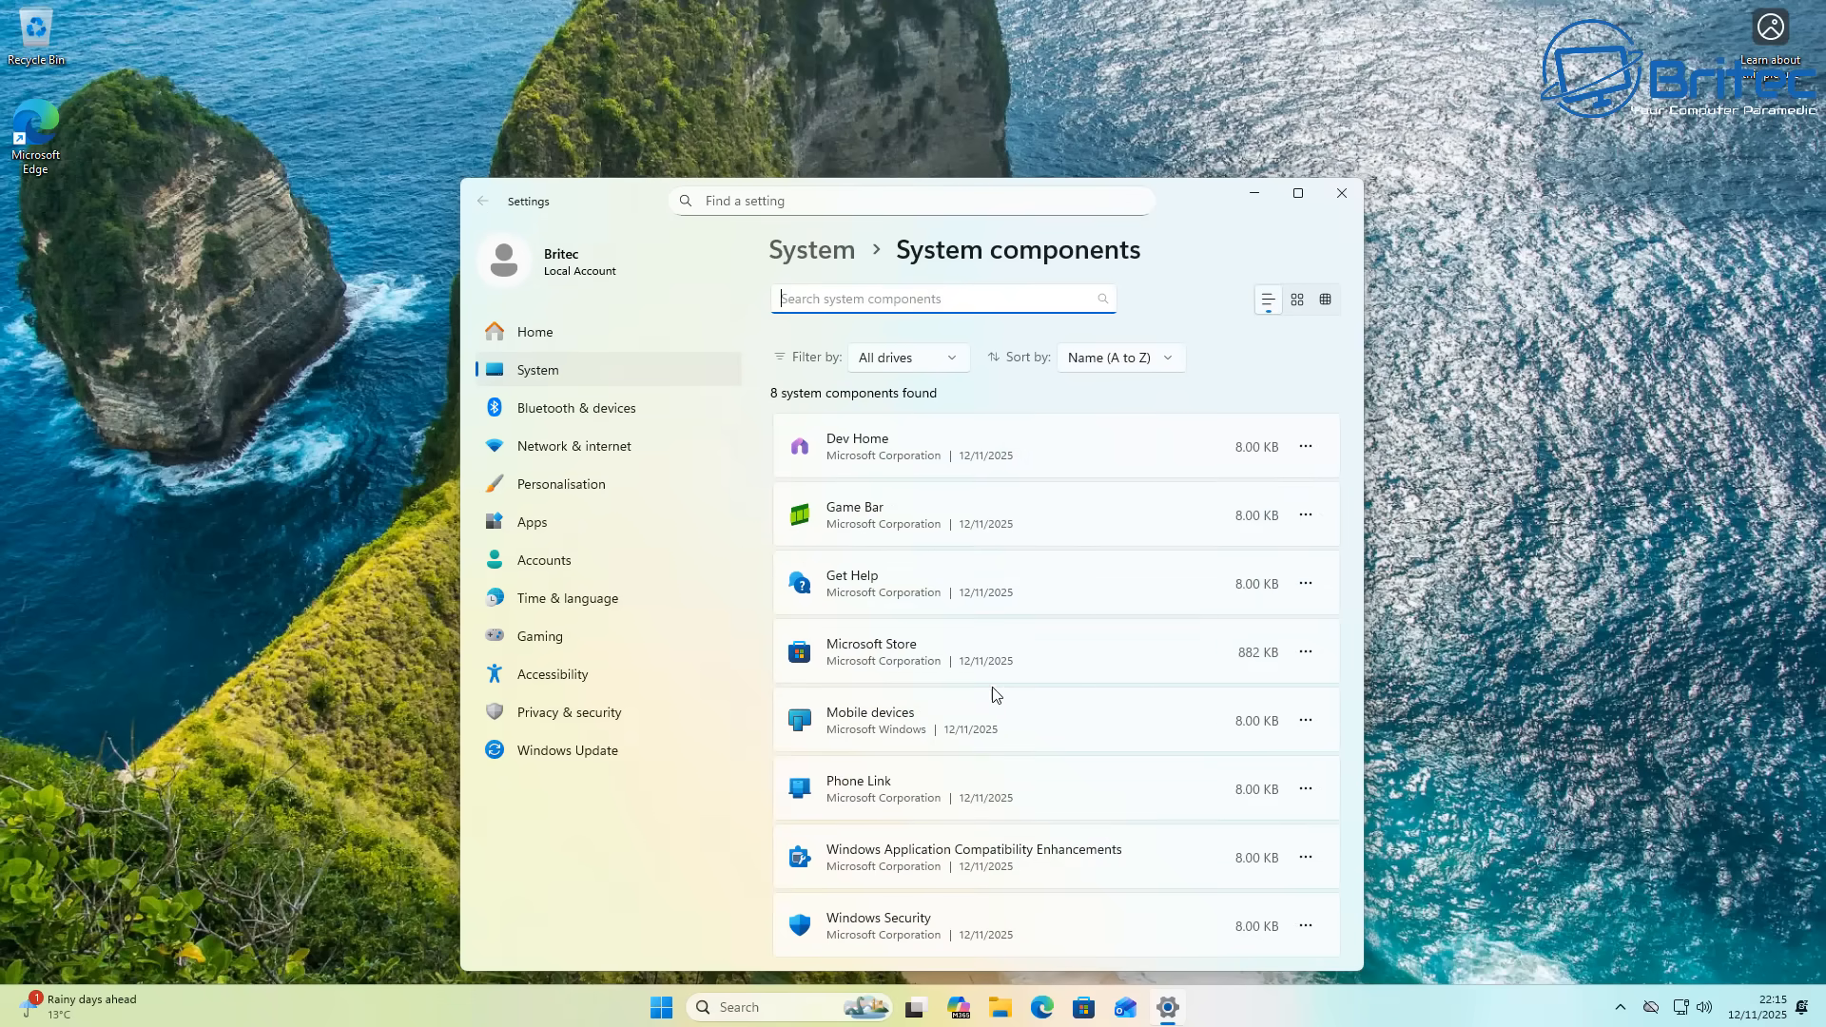
mouse_move(598, 523)
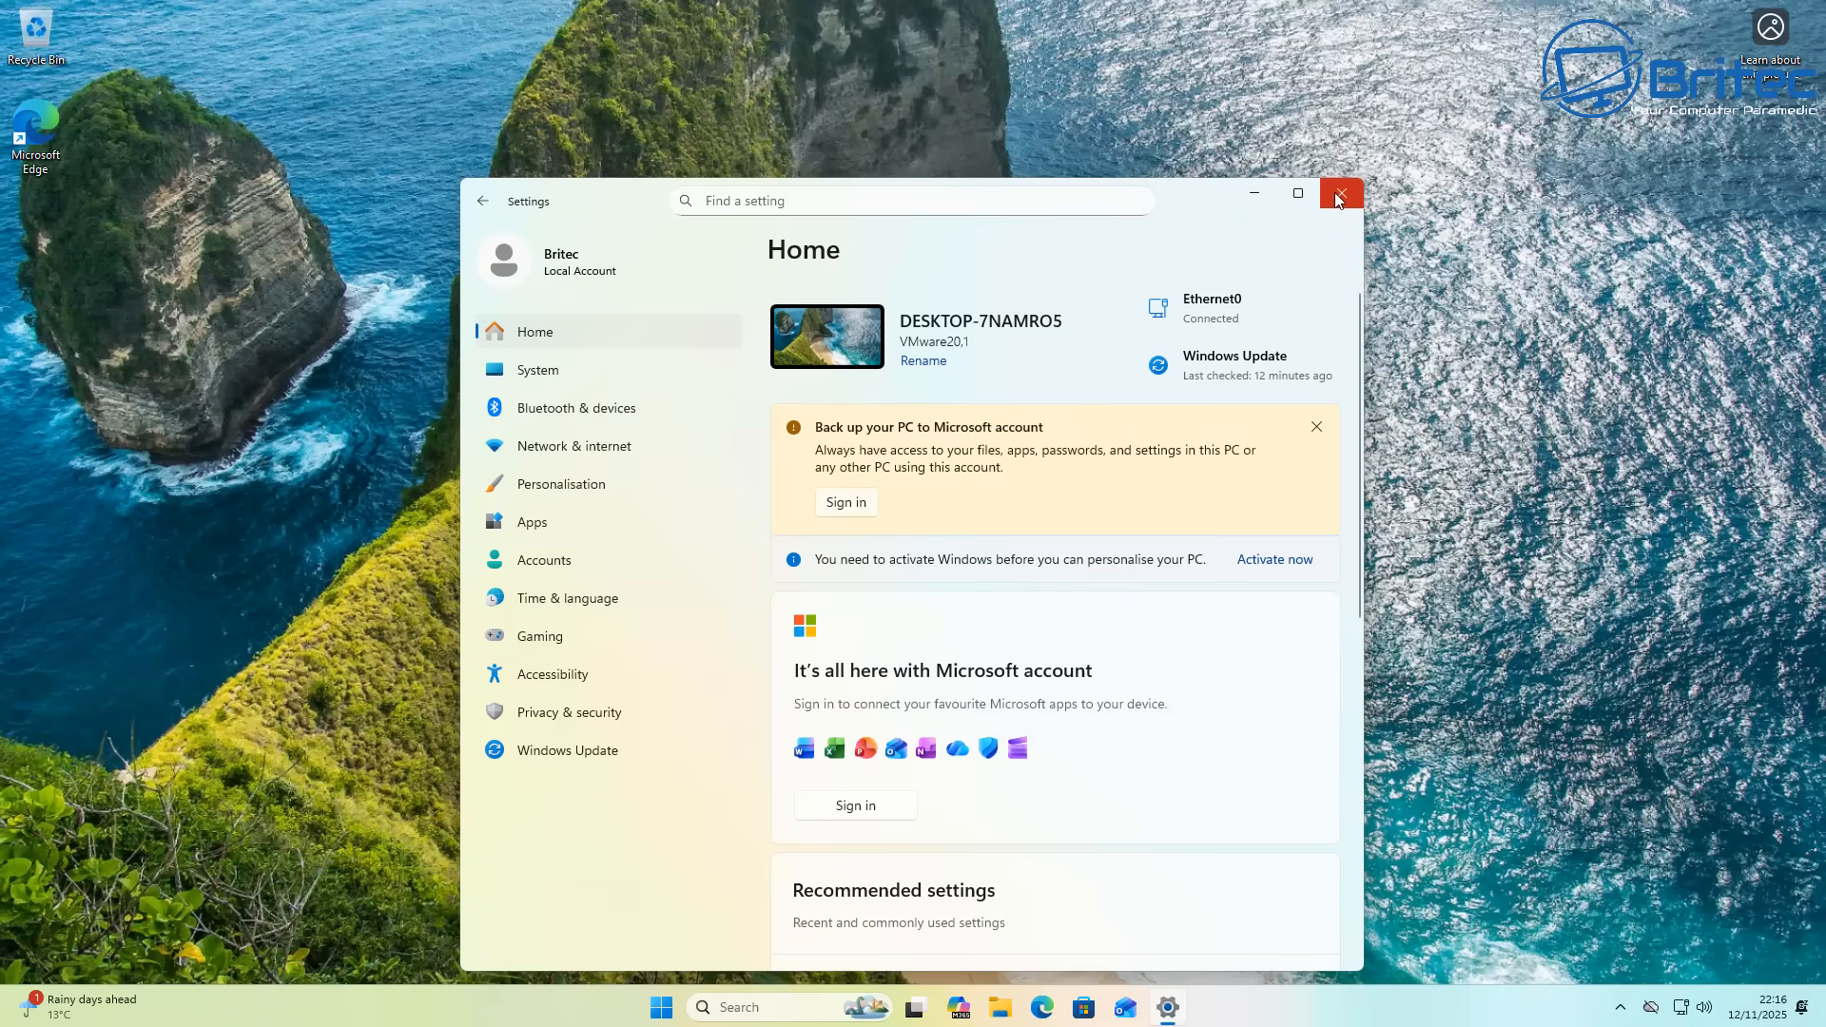
Step: Close Settings and scroll through the Start personalisation options
left_click(680, 1006)
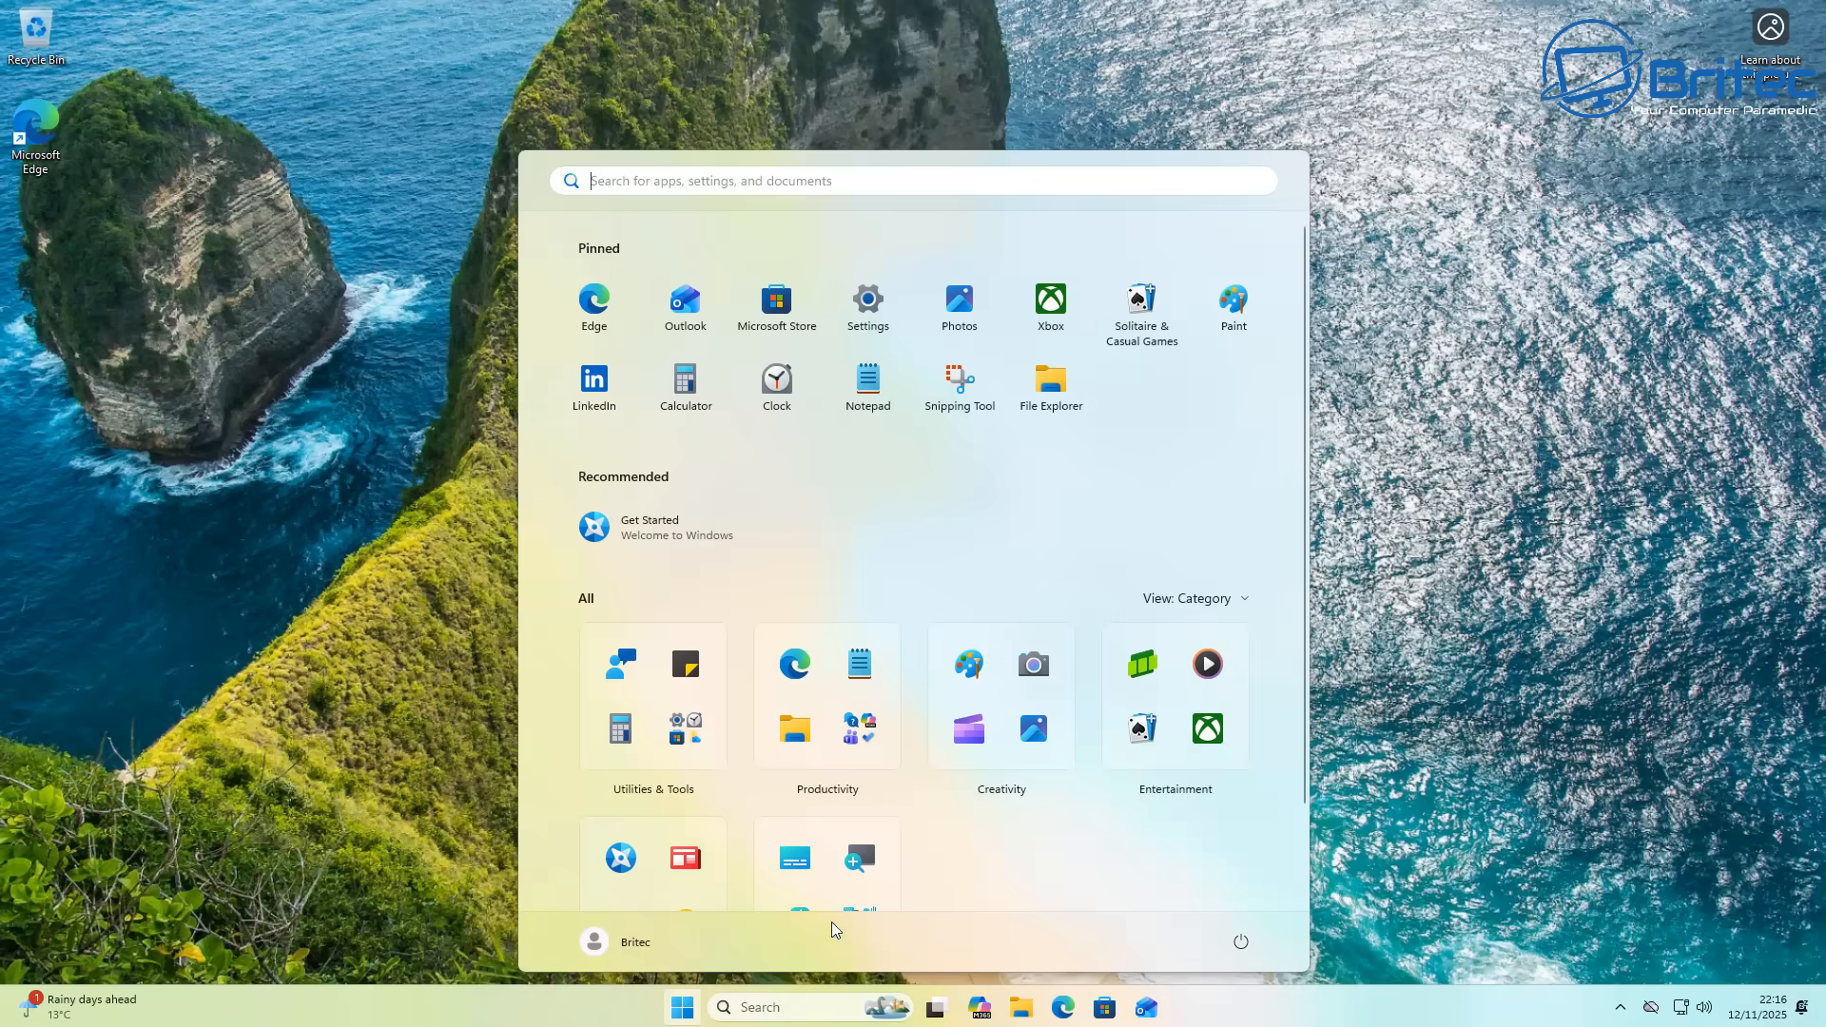
mouse_move(909, 737)
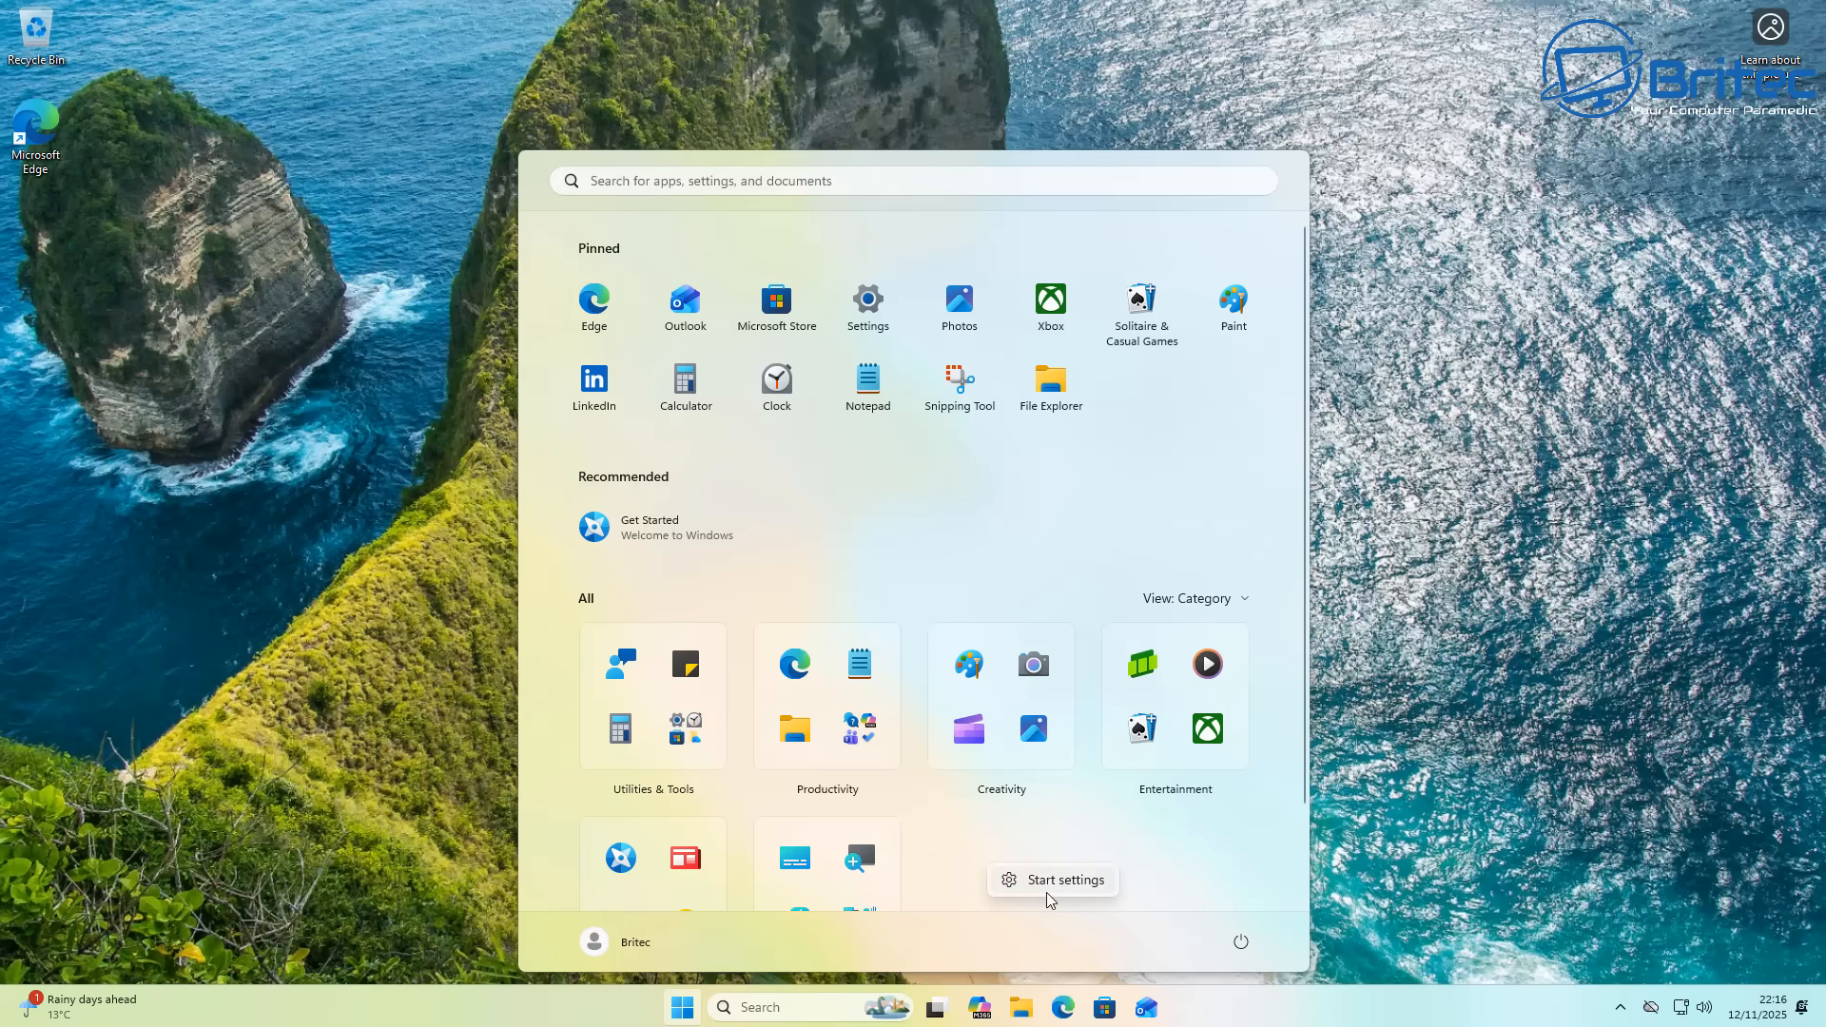
mouse_move(987, 872)
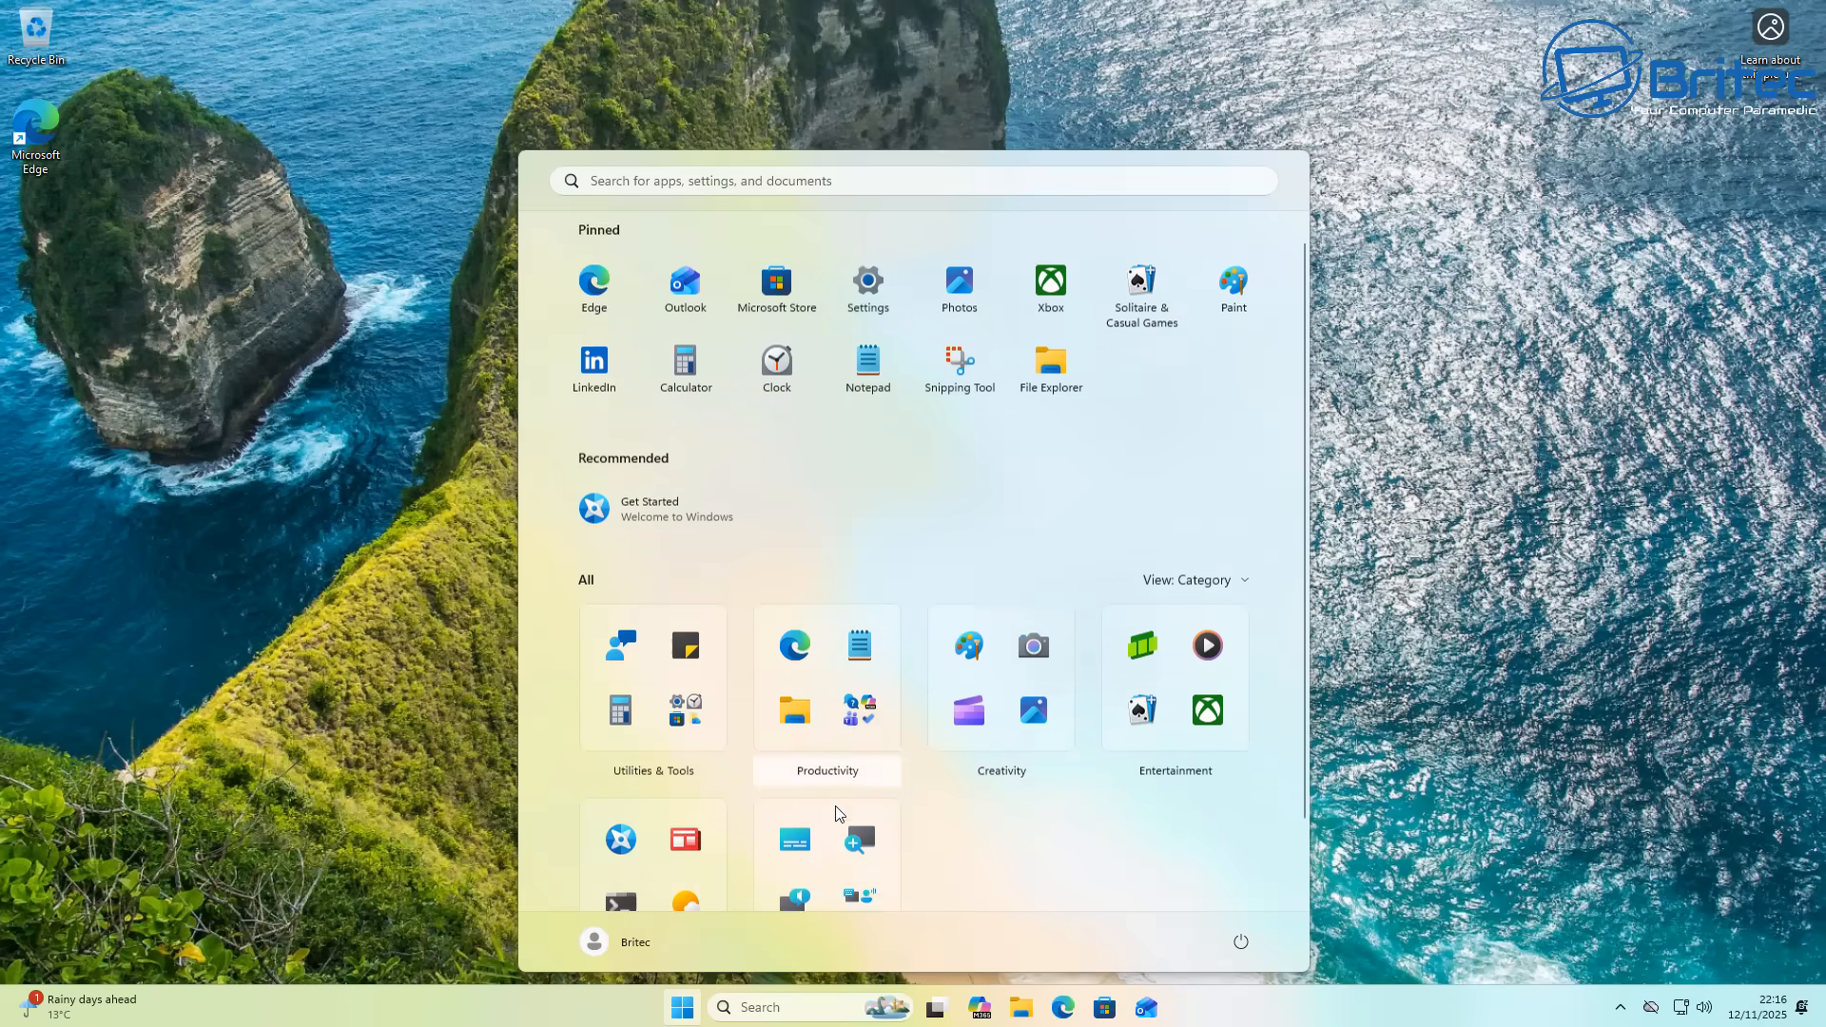
scroll("down", 3)
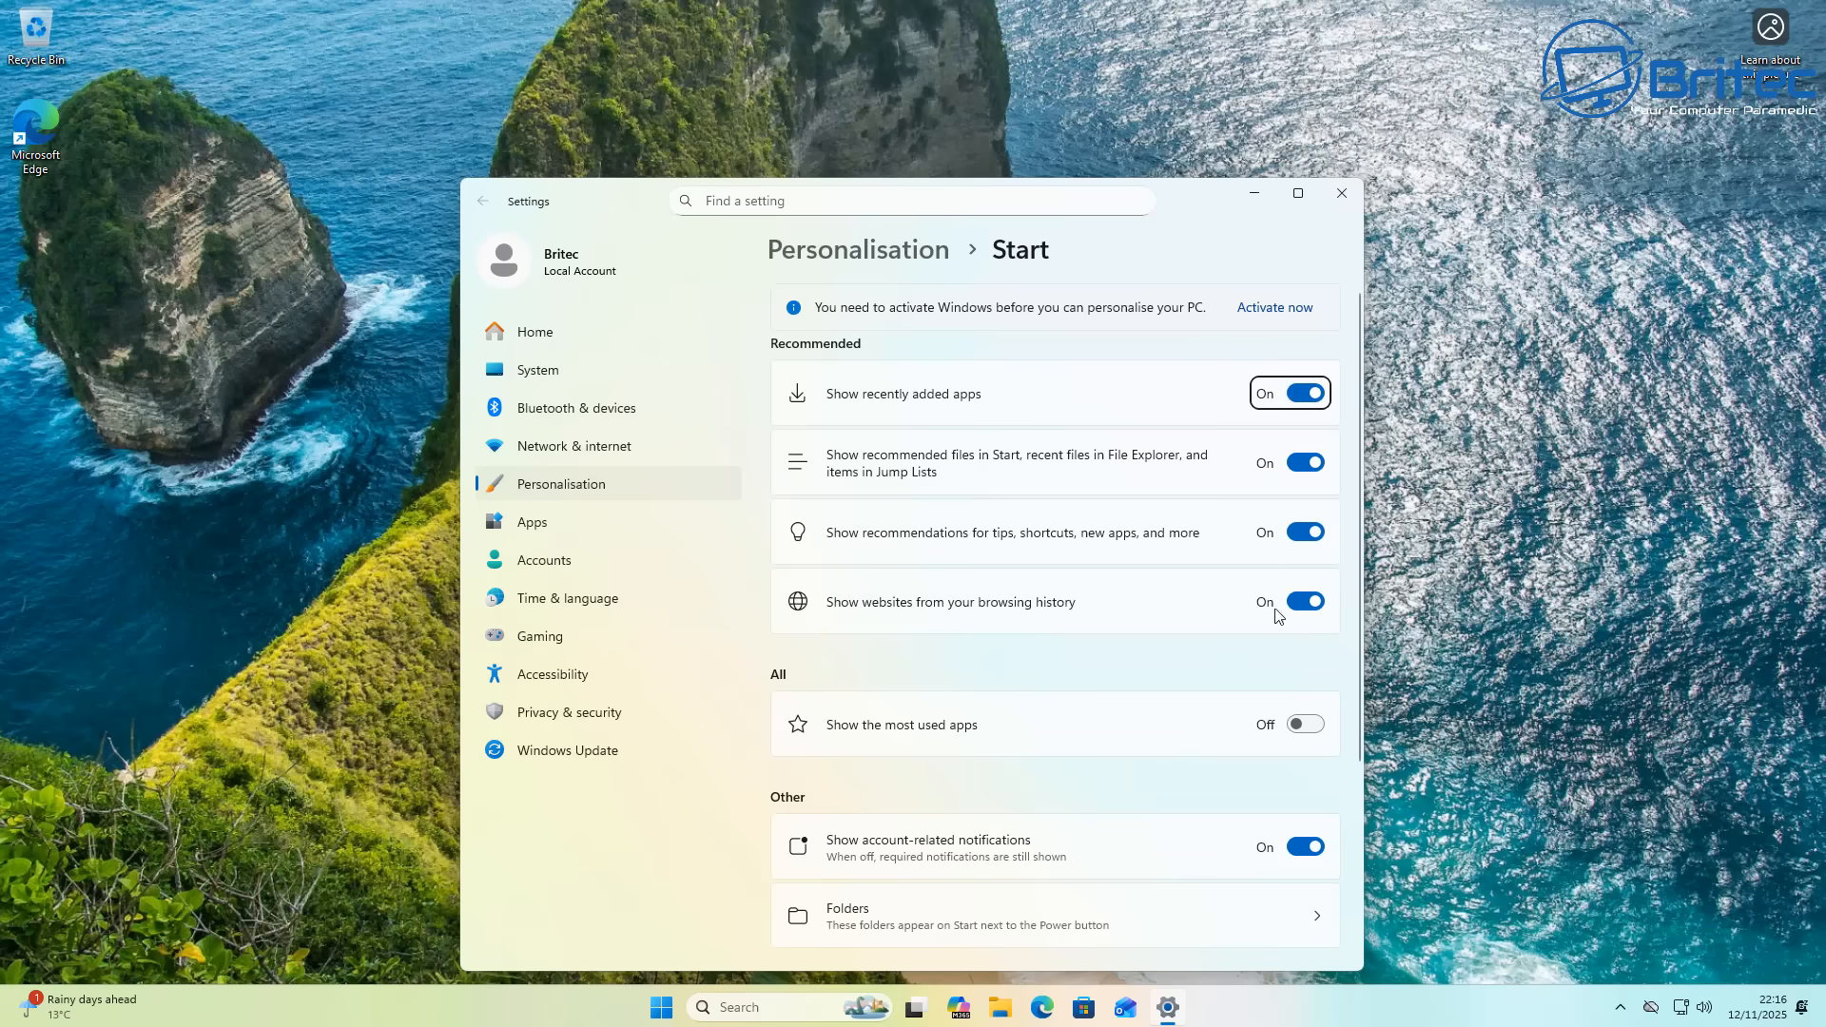
mouse_move(1192, 742)
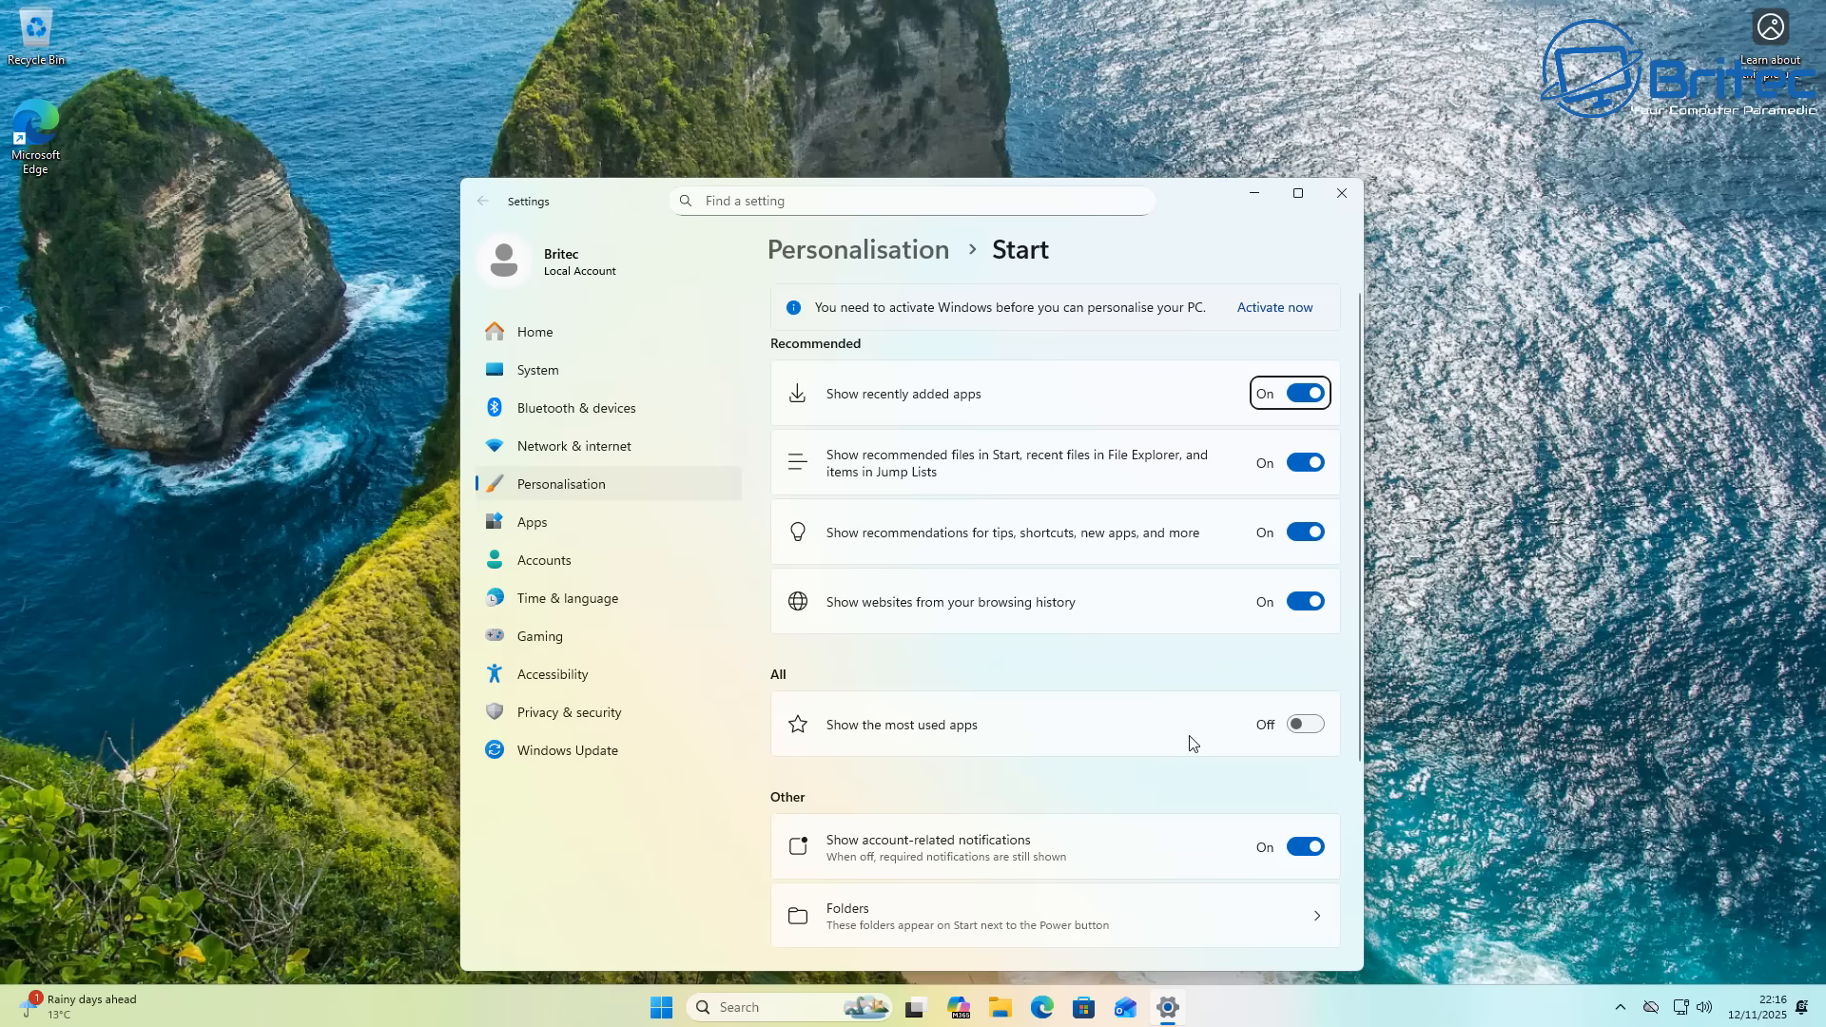
Step: Turn on most used apps and turn off tips, shortcuts and new-app recommendations, checking Start
left_click(1303, 722)
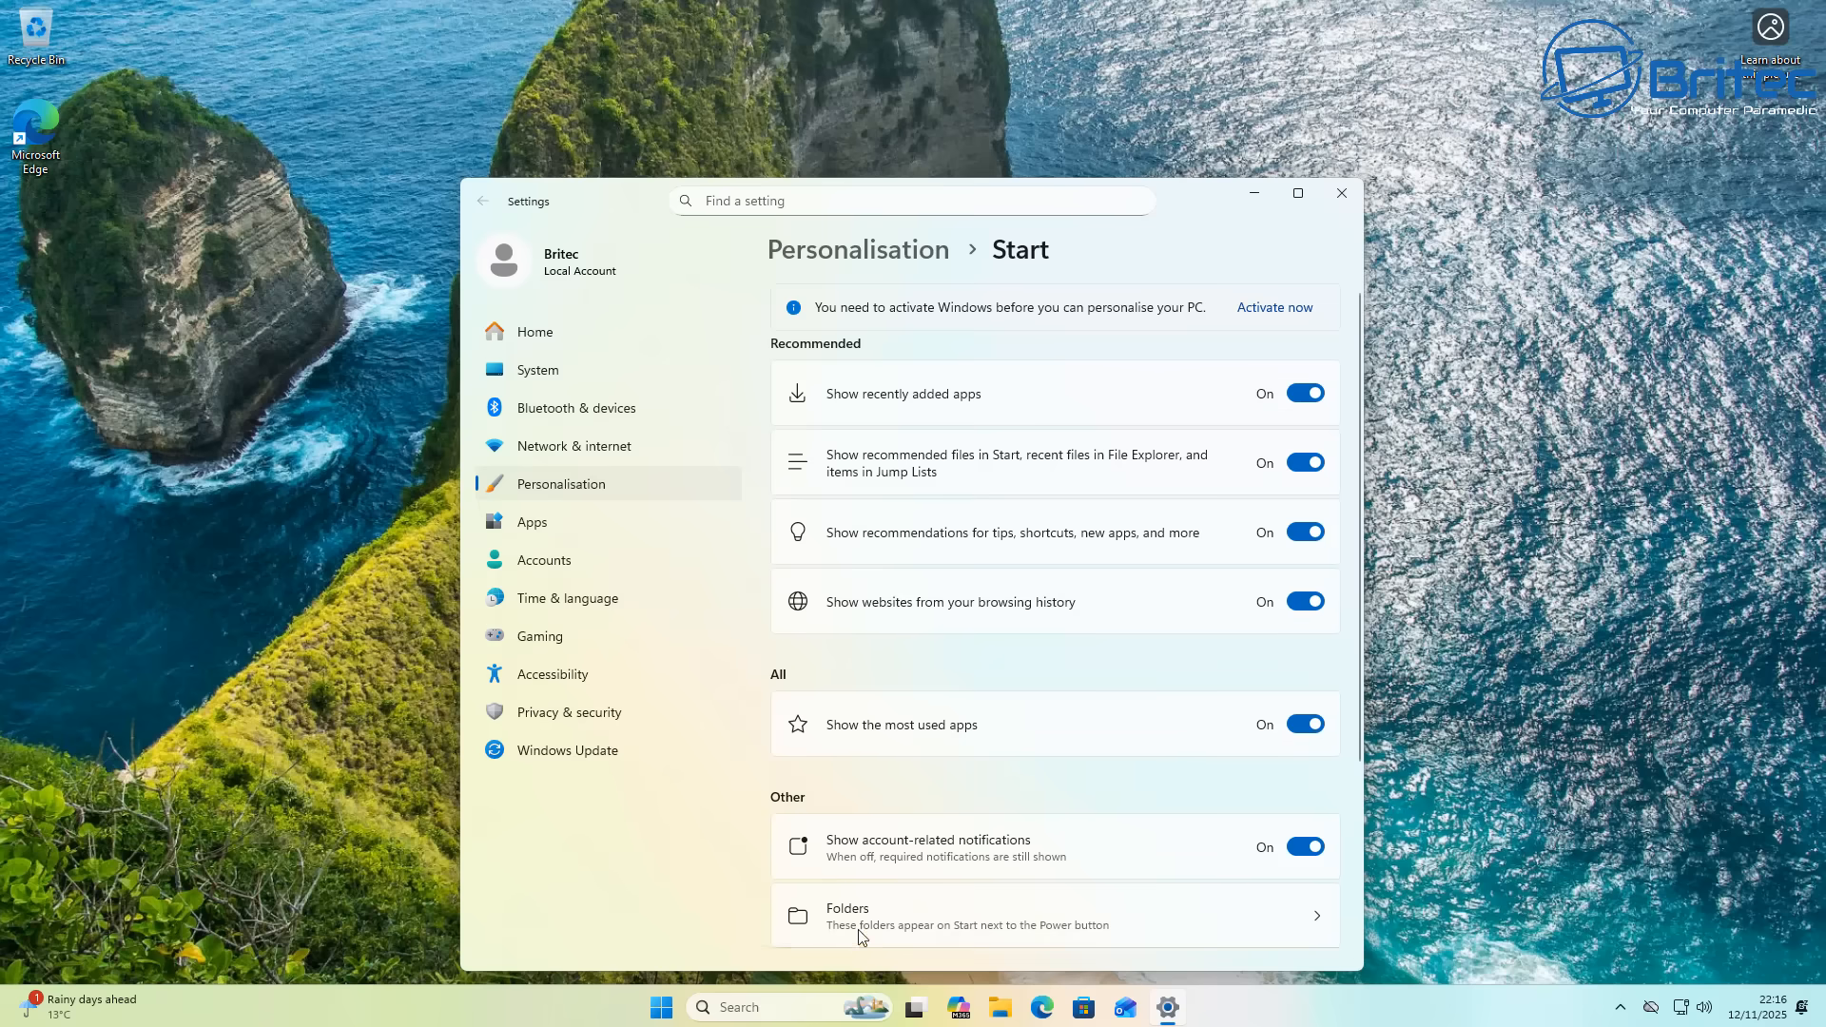
left_click(660, 1006)
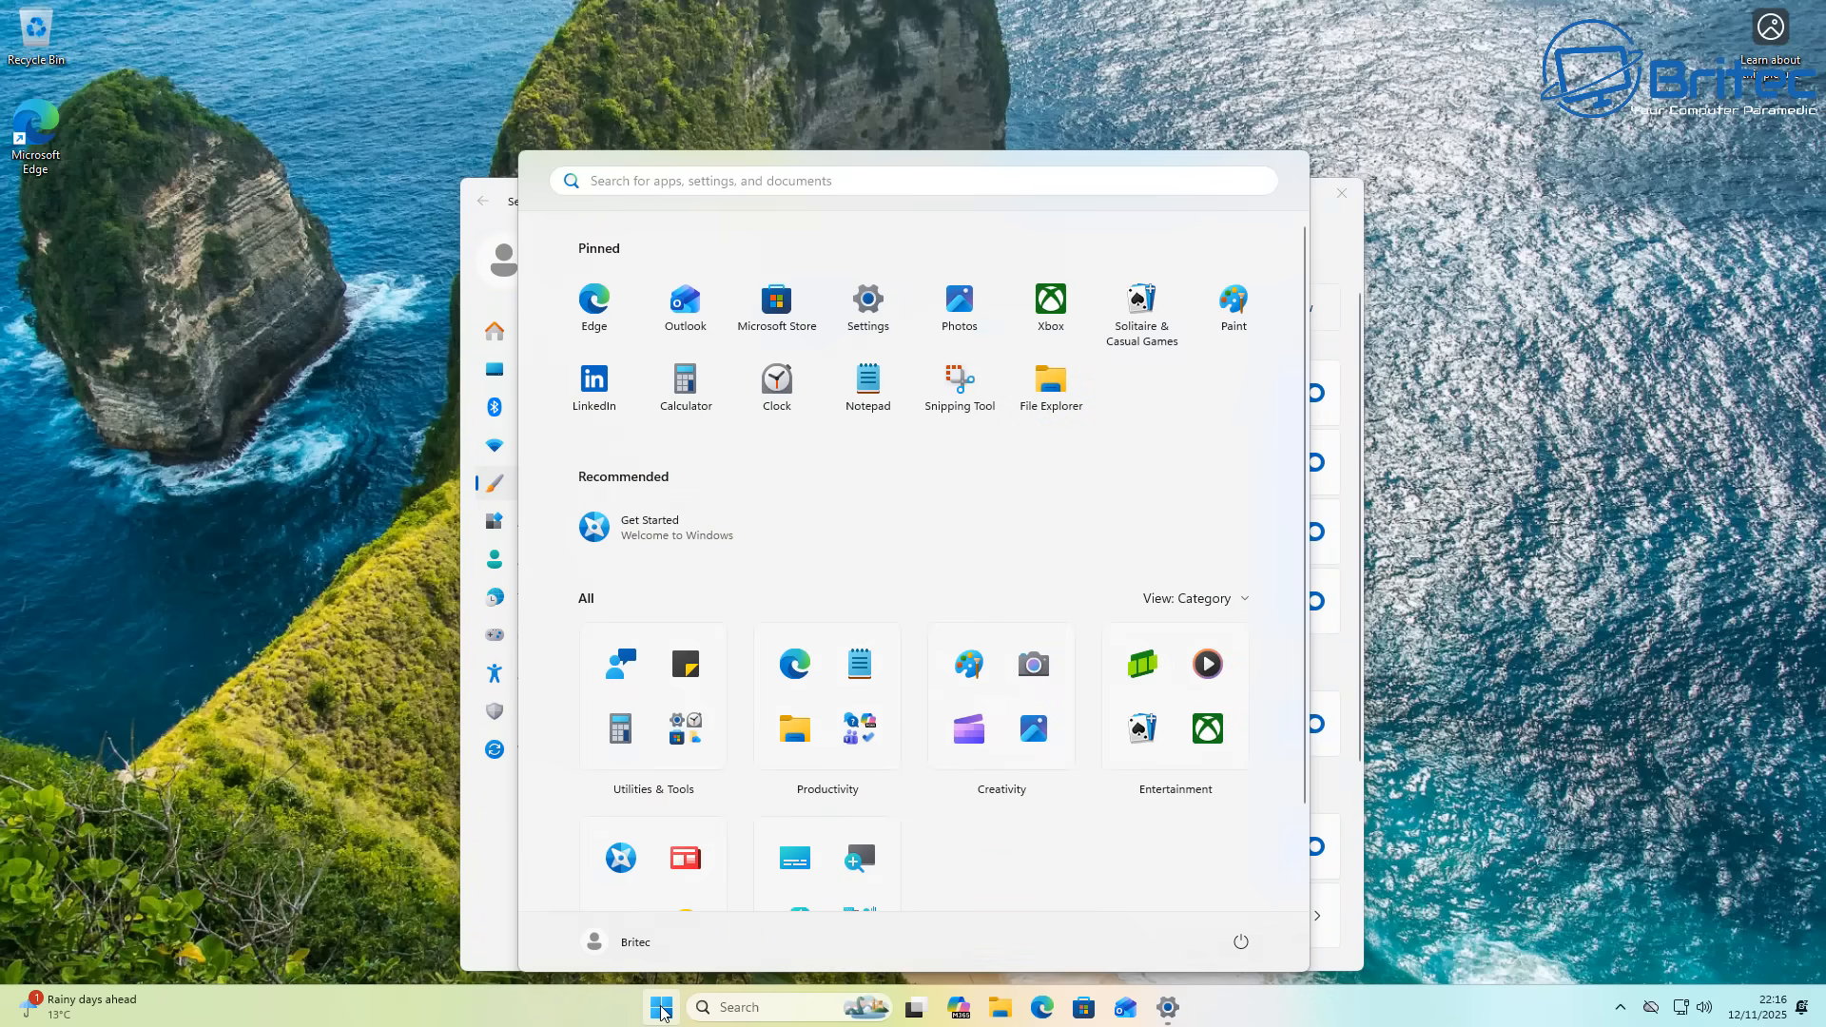
mouse_move(867, 306)
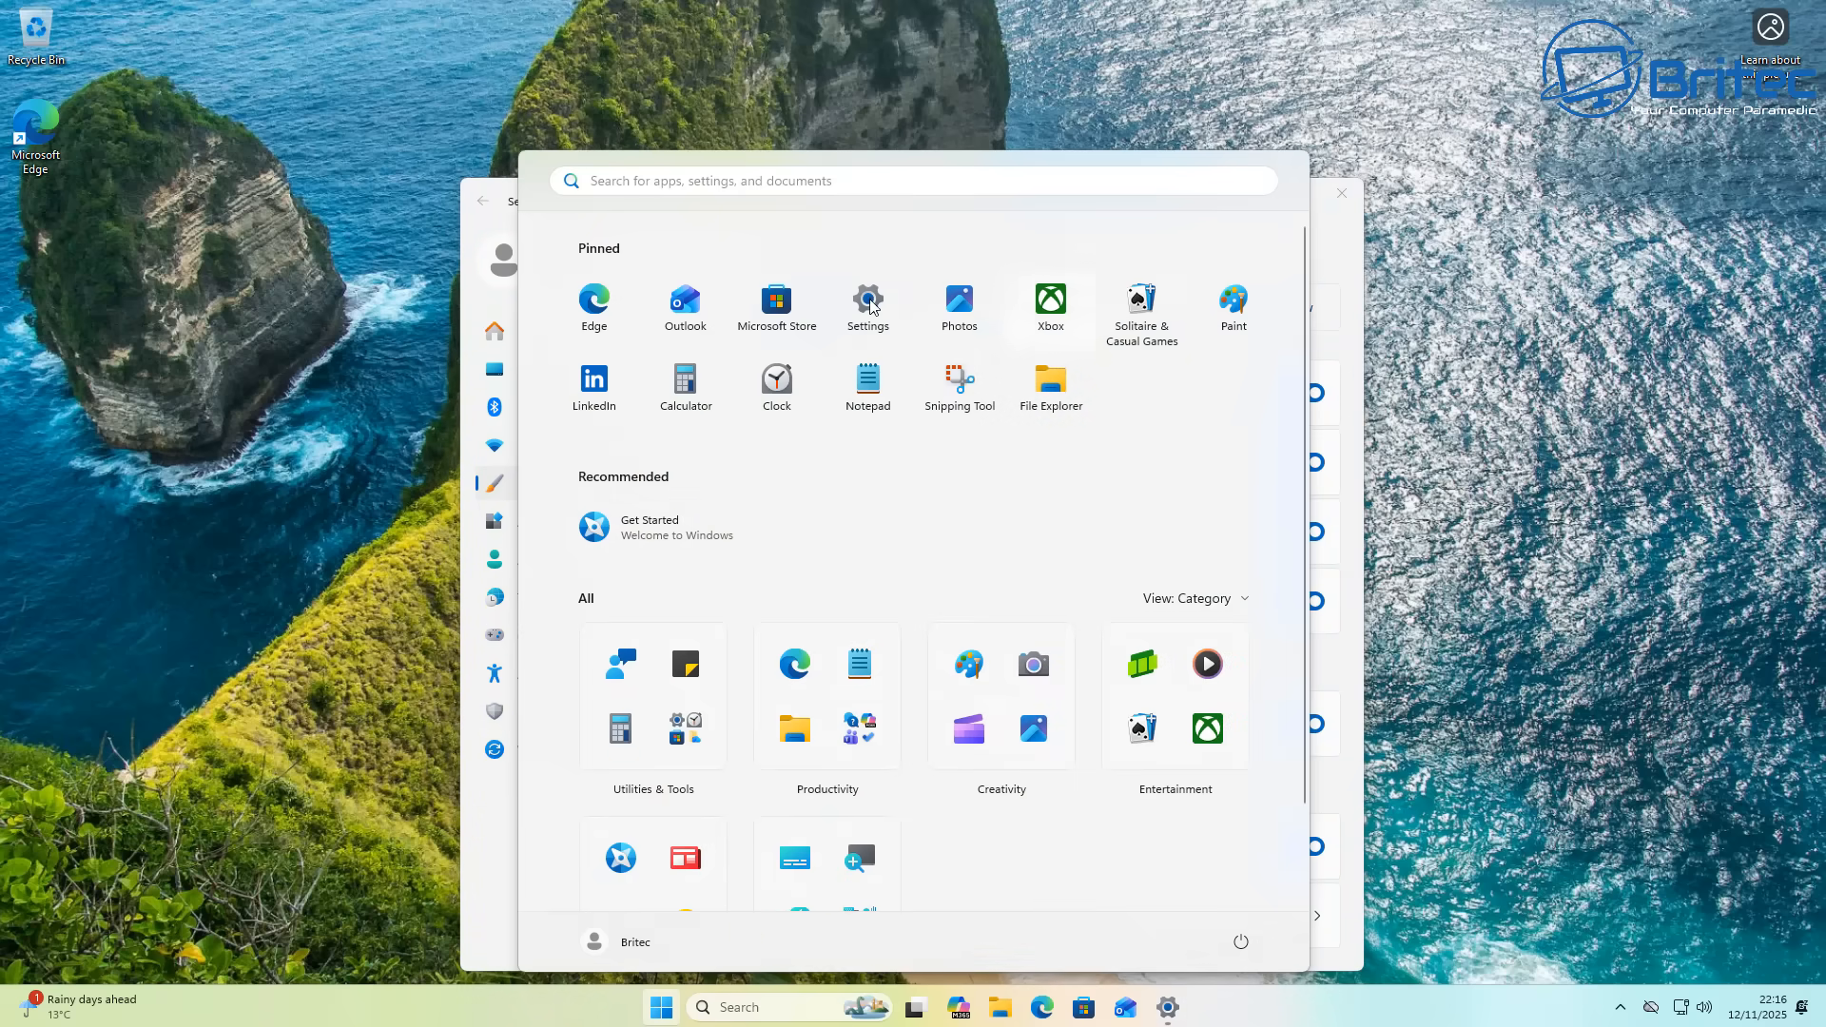
scroll("down", 3)
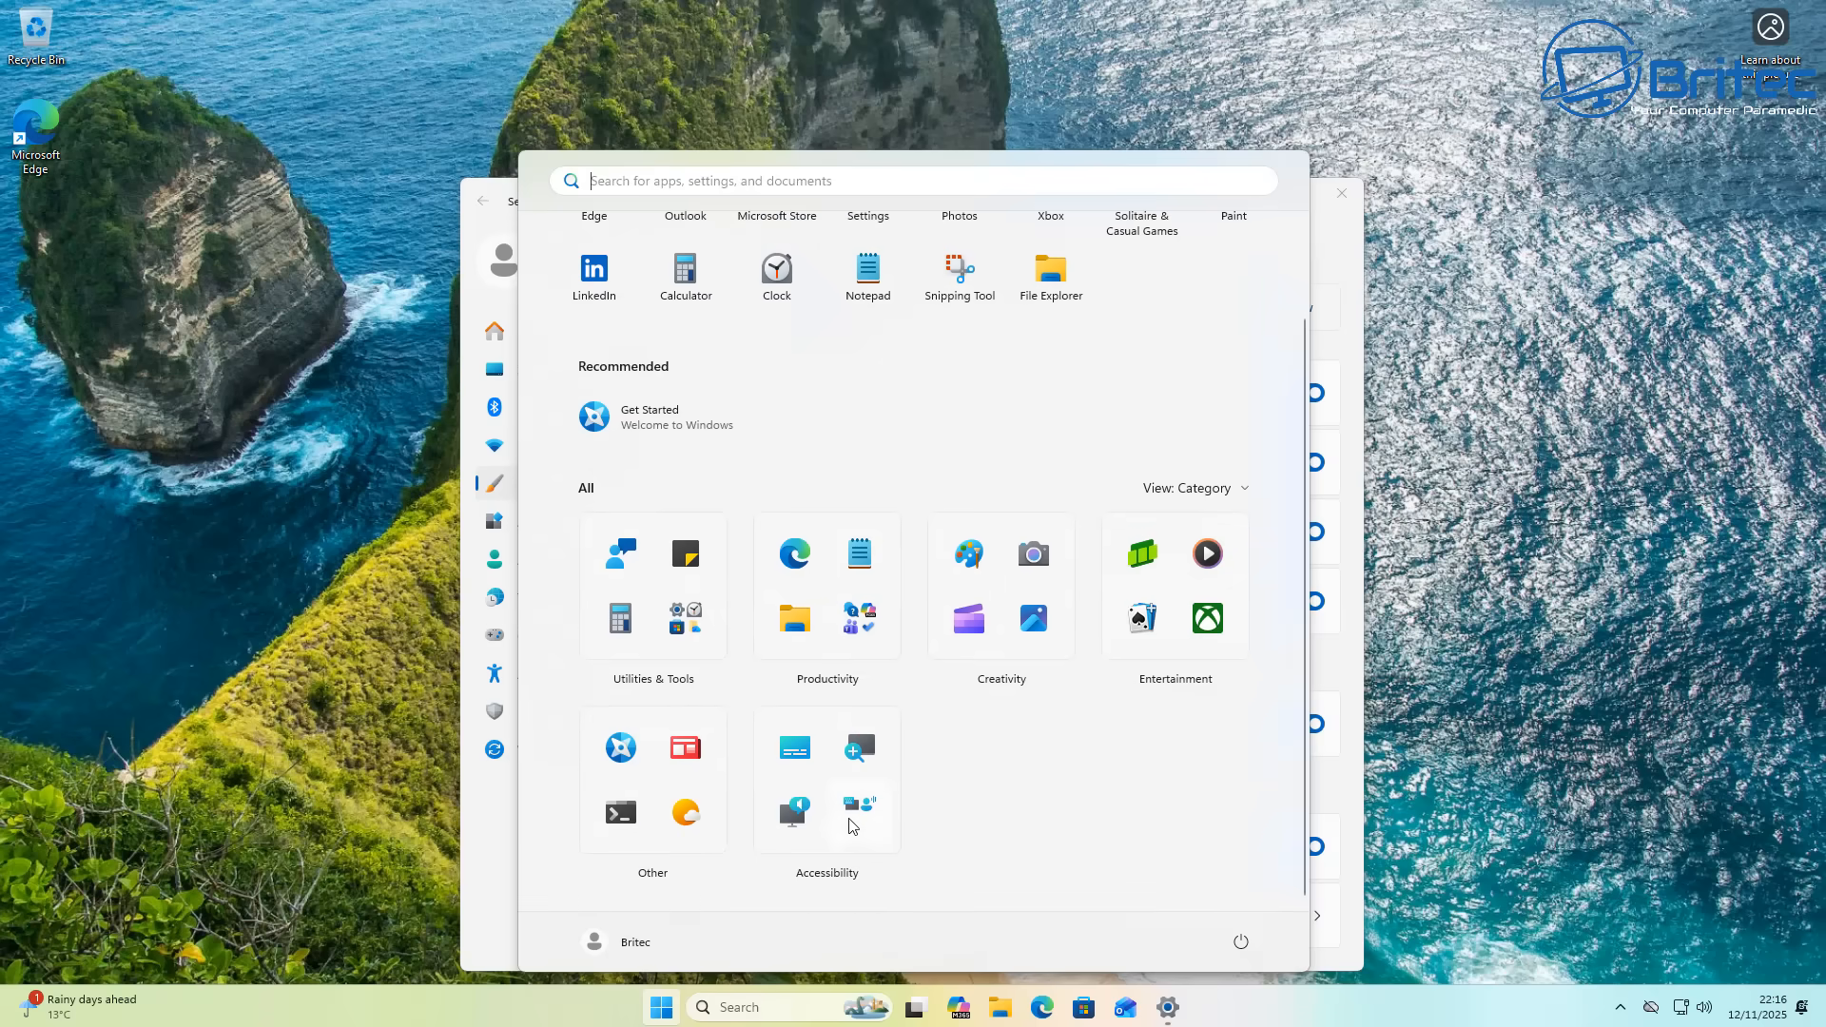
mouse_move(1348, 783)
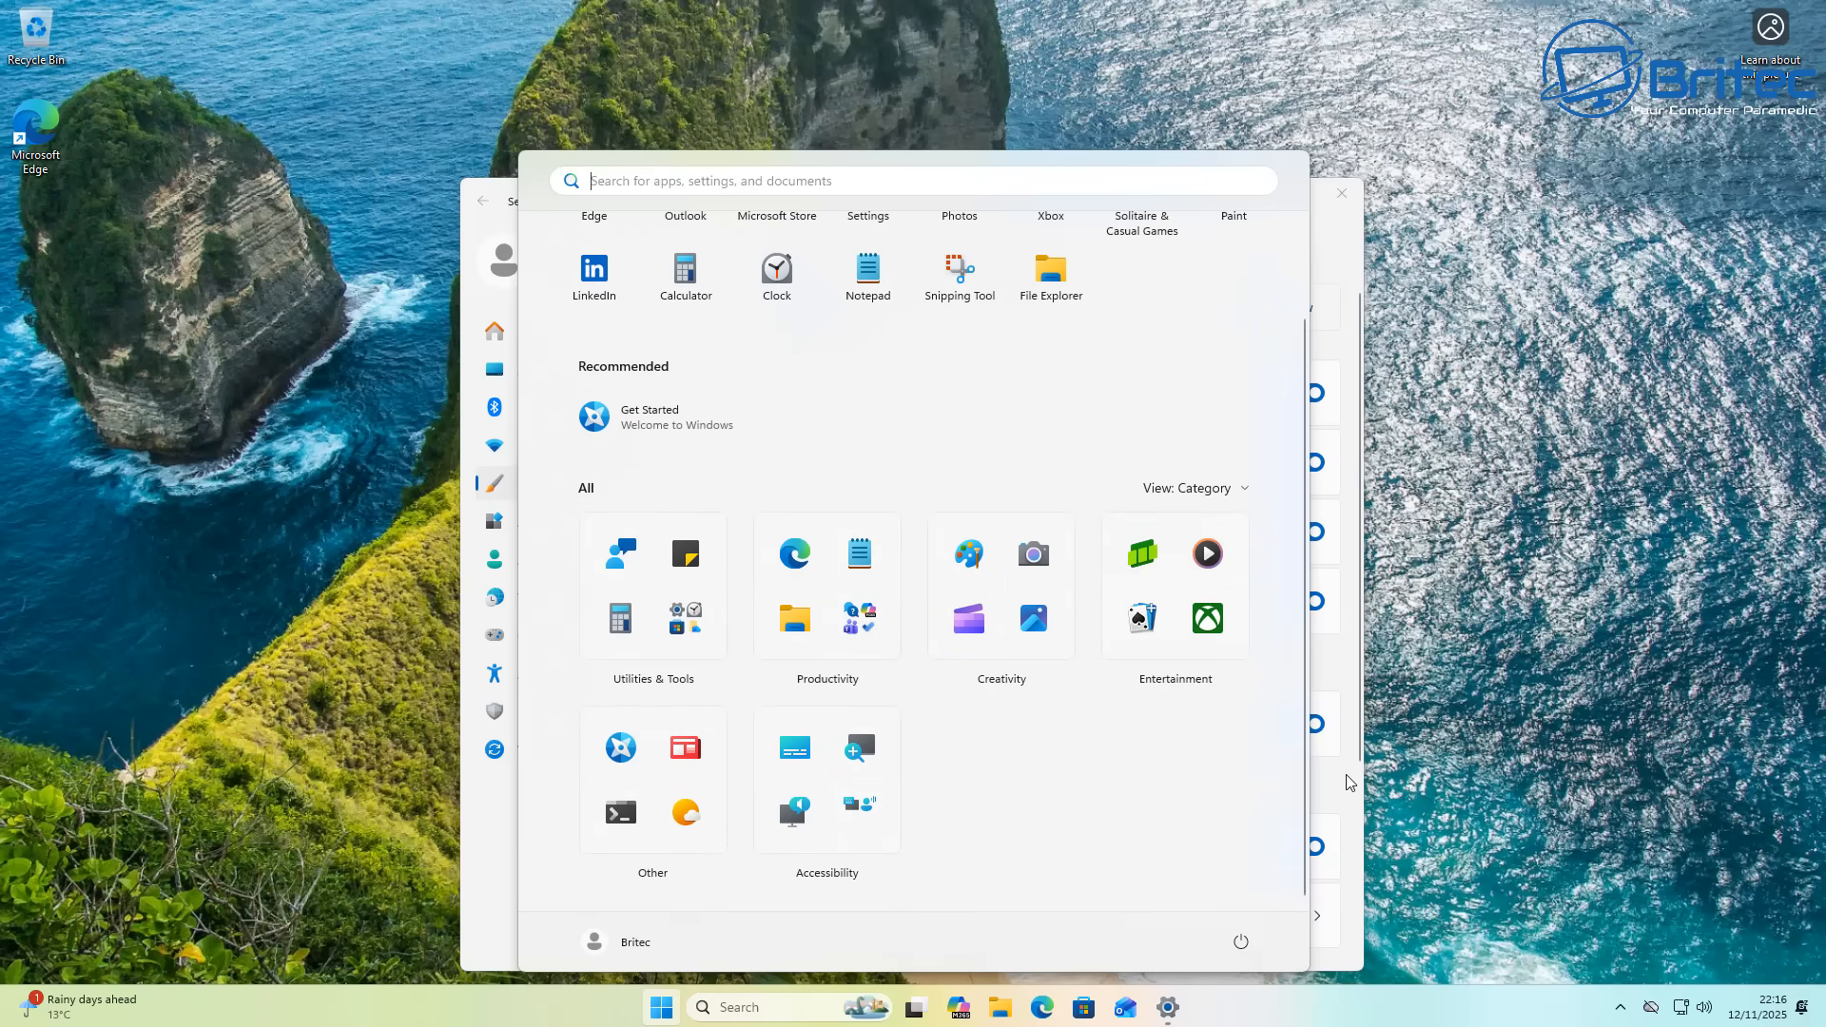
left_click(1165, 1006)
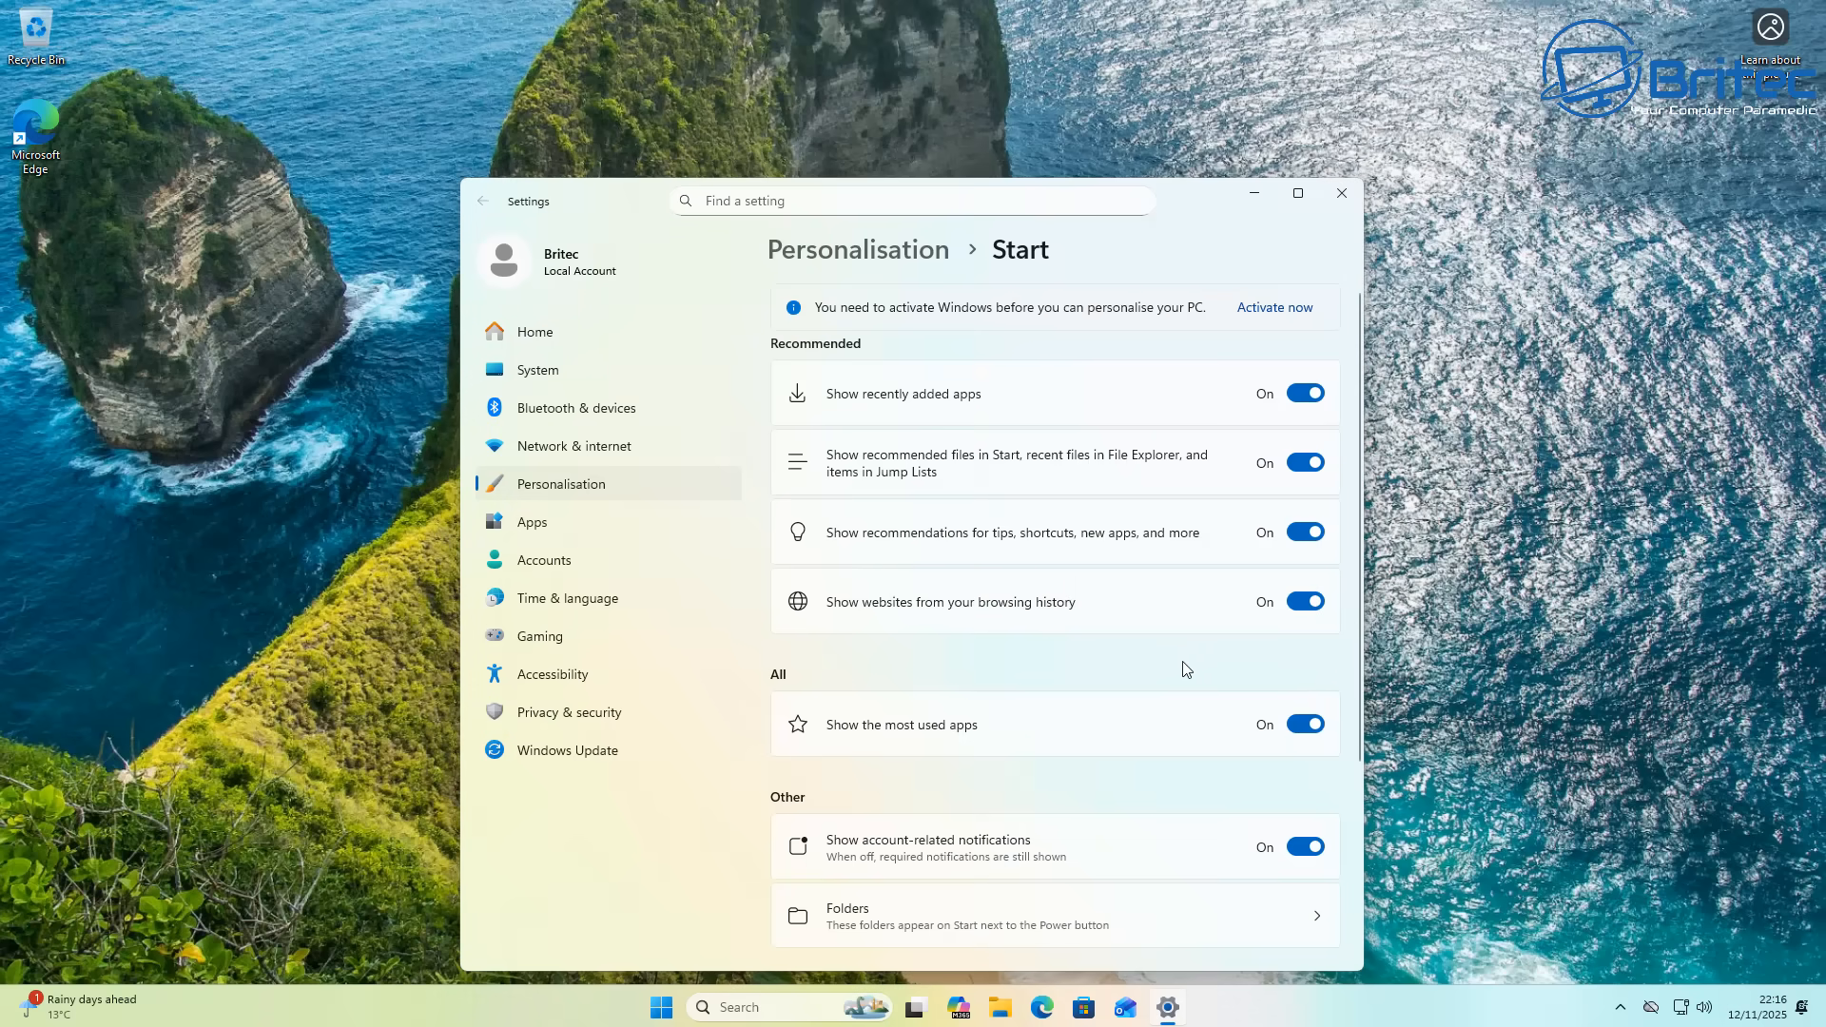
mouse_move(1205, 758)
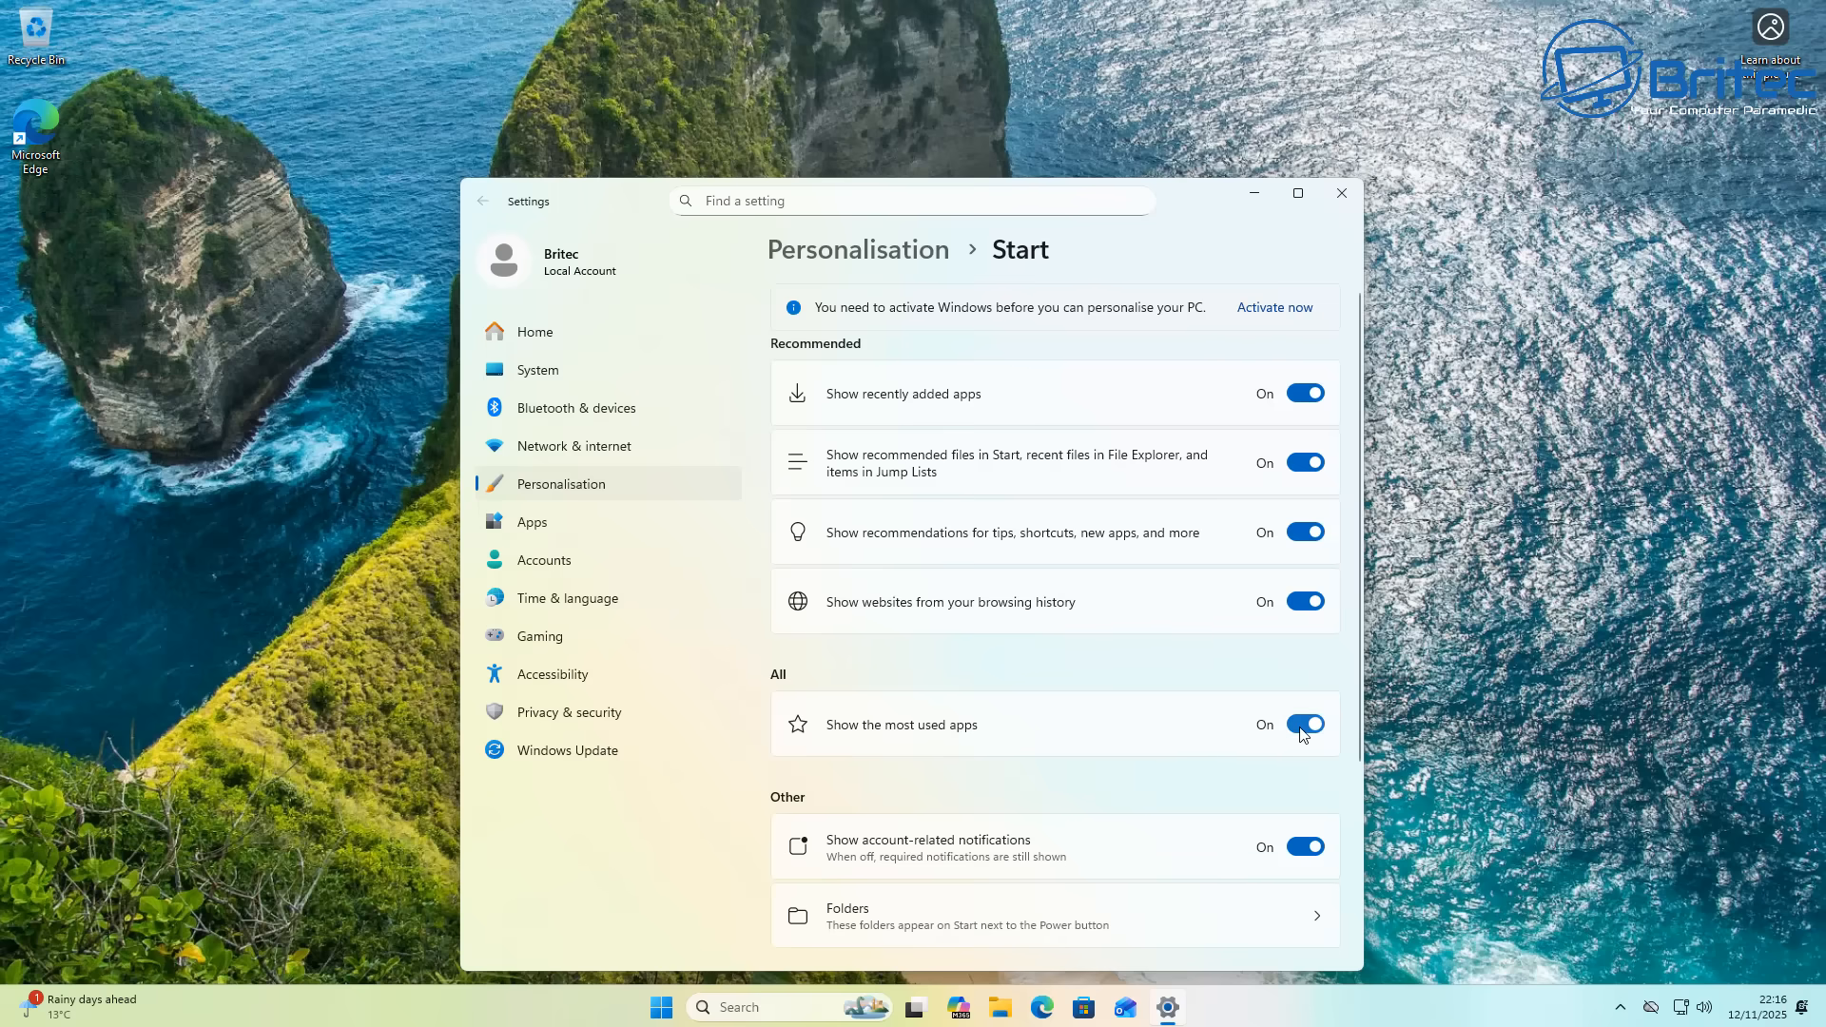
mouse_move(1303, 544)
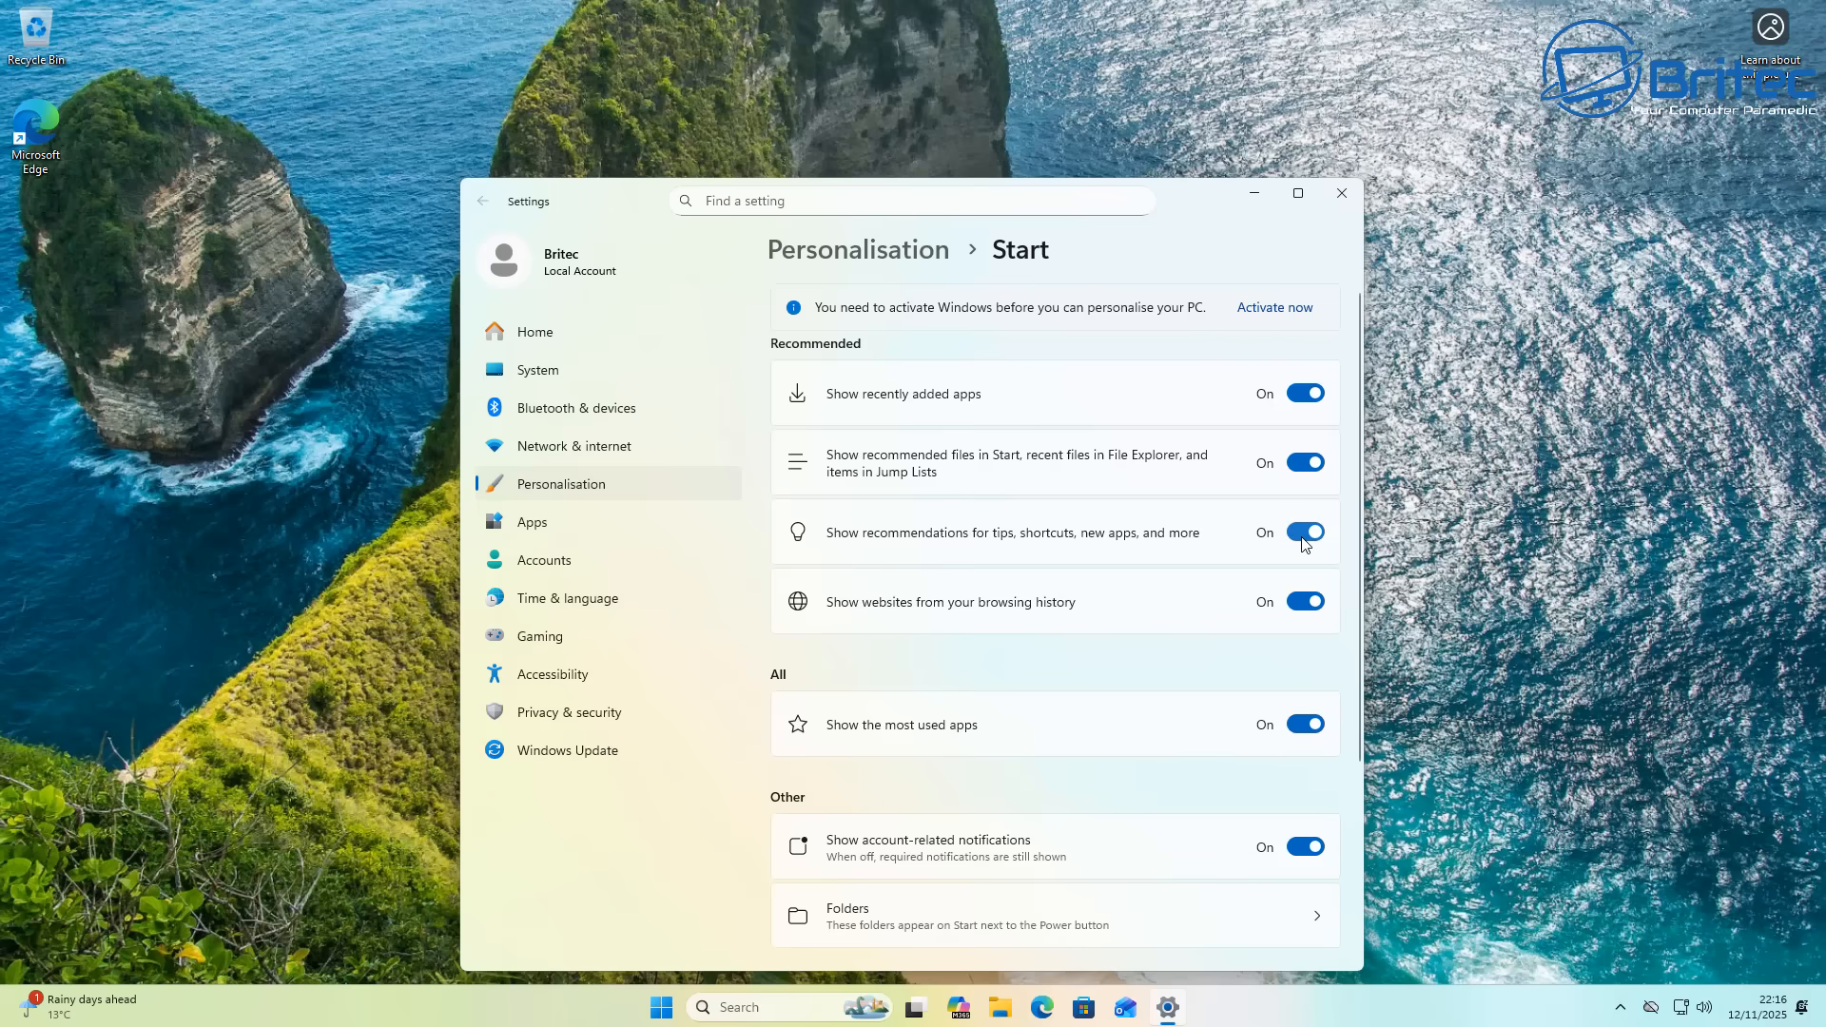
left_click(1303, 532)
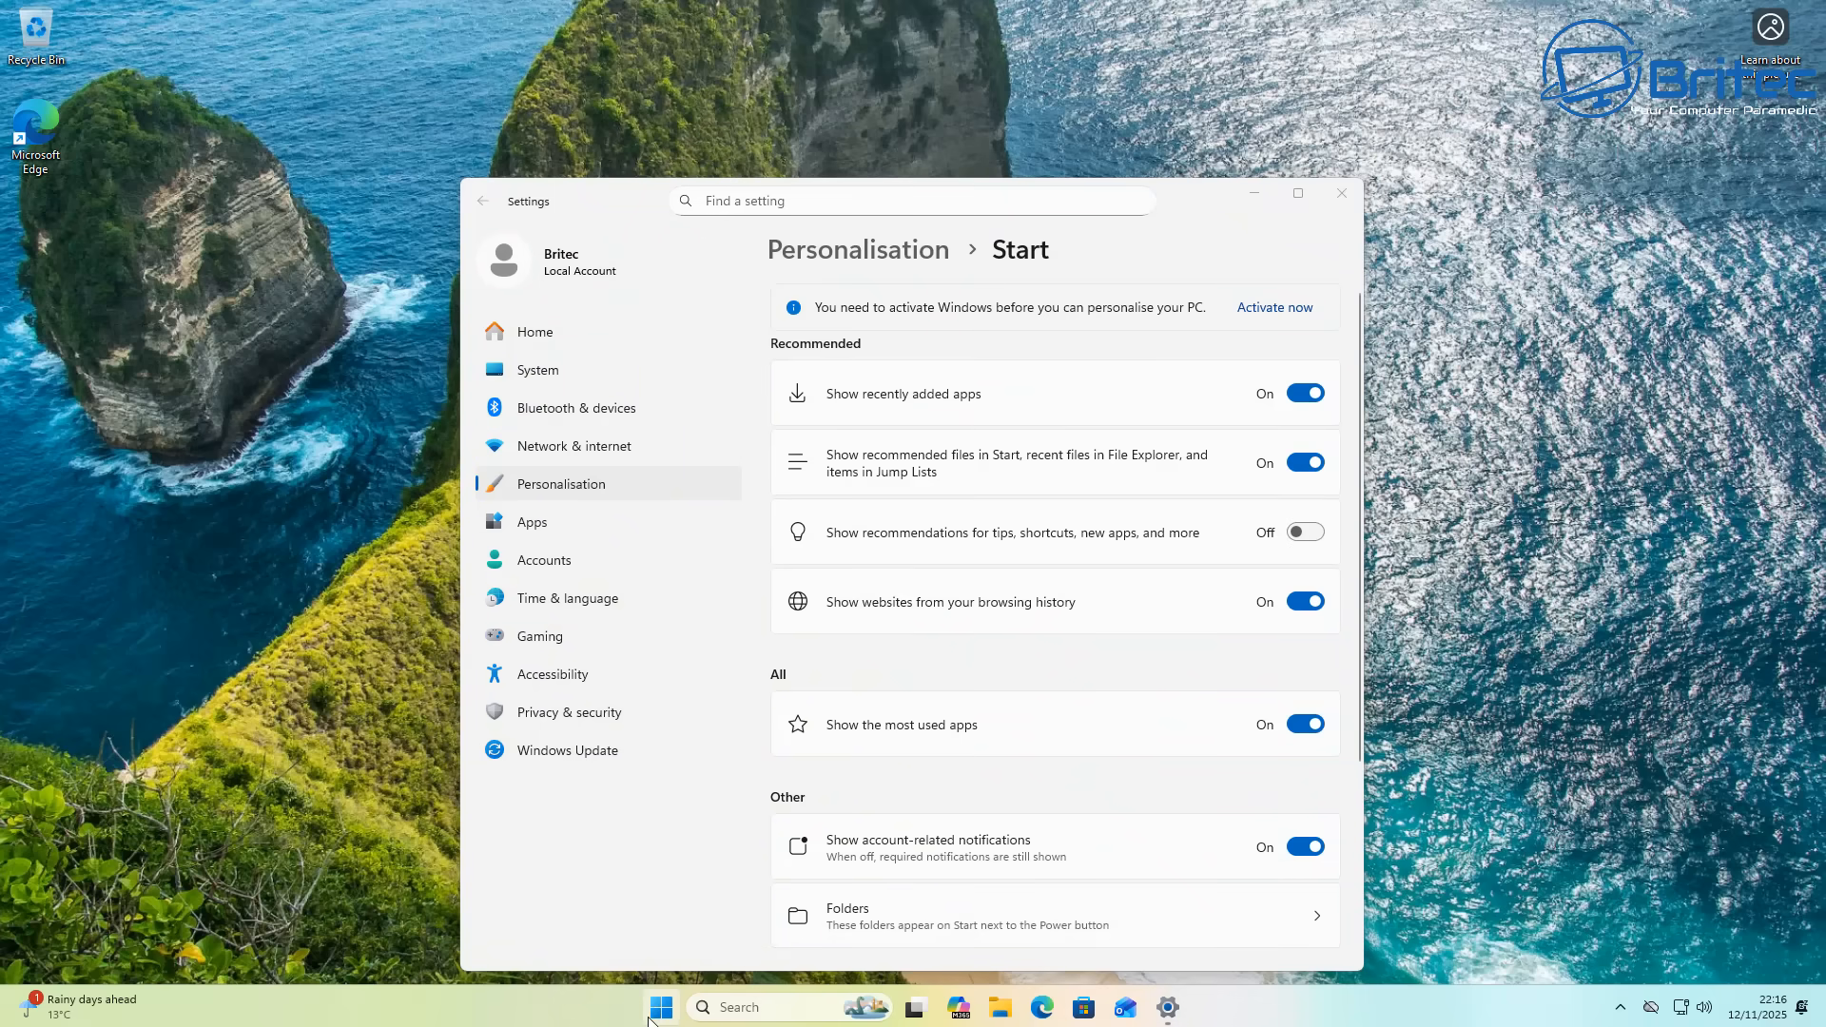
left_click(660, 1006)
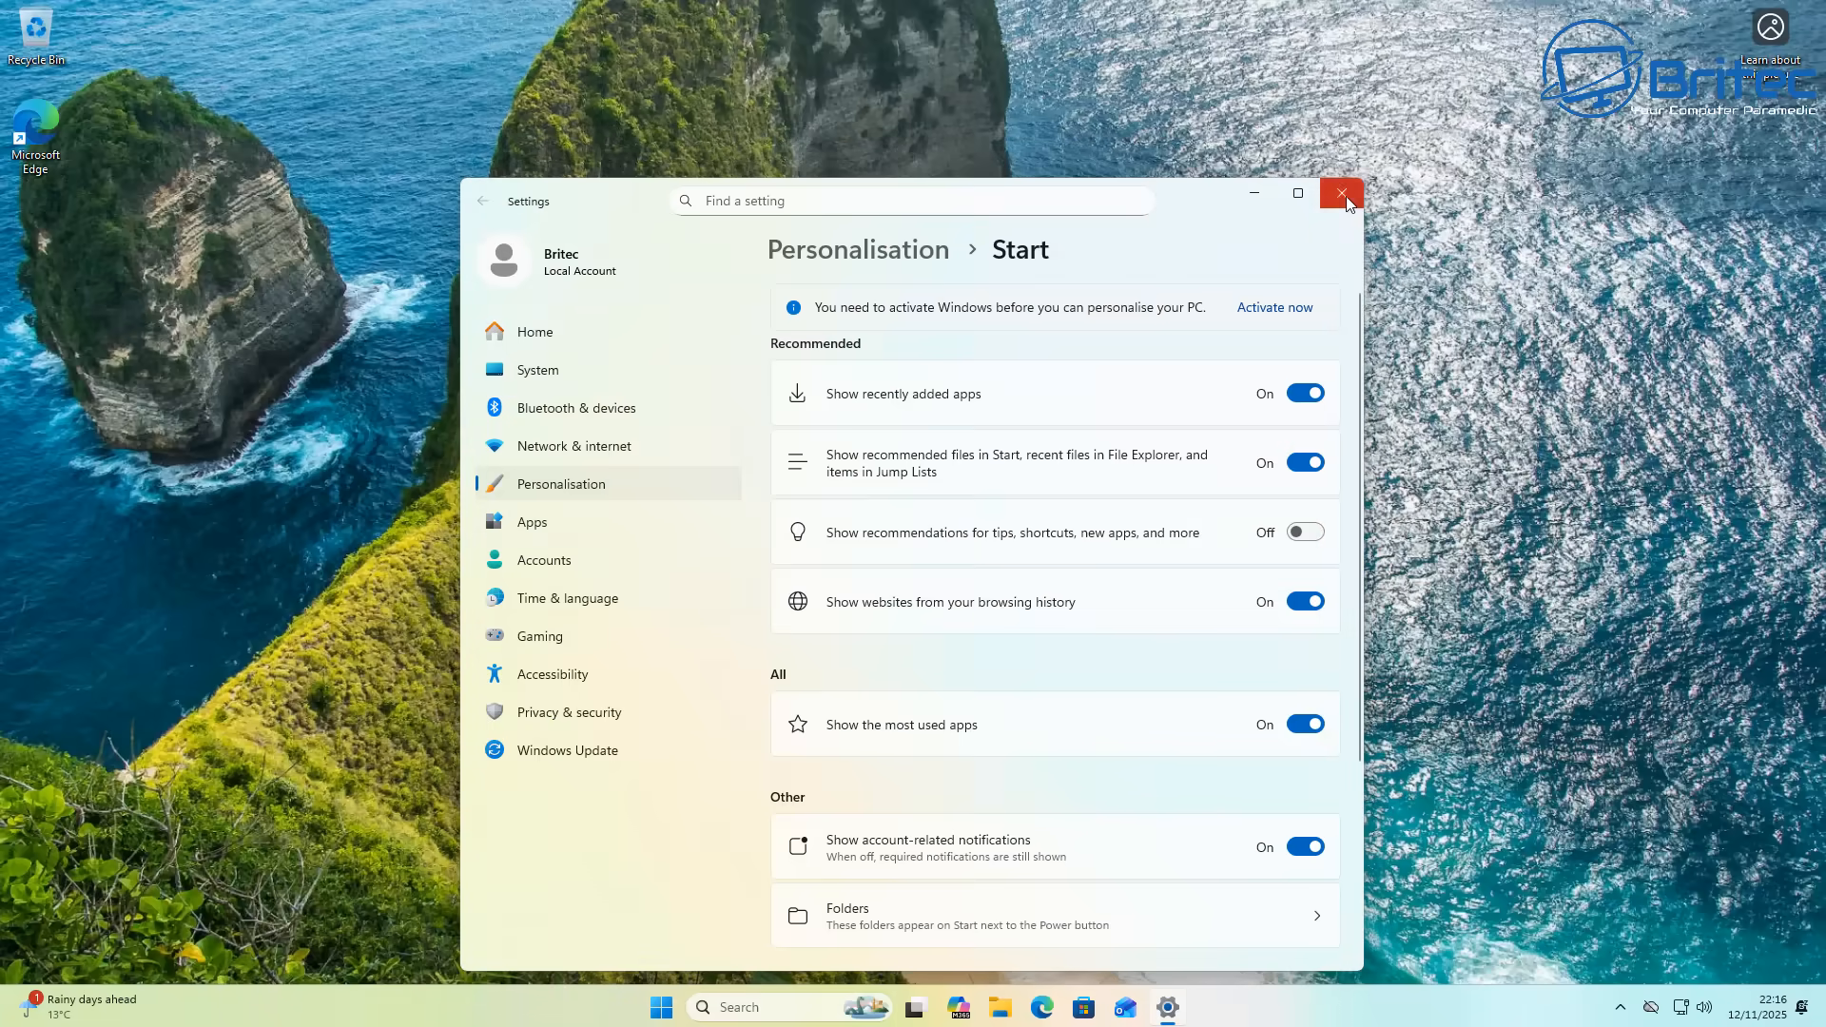
Step: Switch off the recently added apps and browsing-history websites toggles in Start settings
left_click(680, 1007)
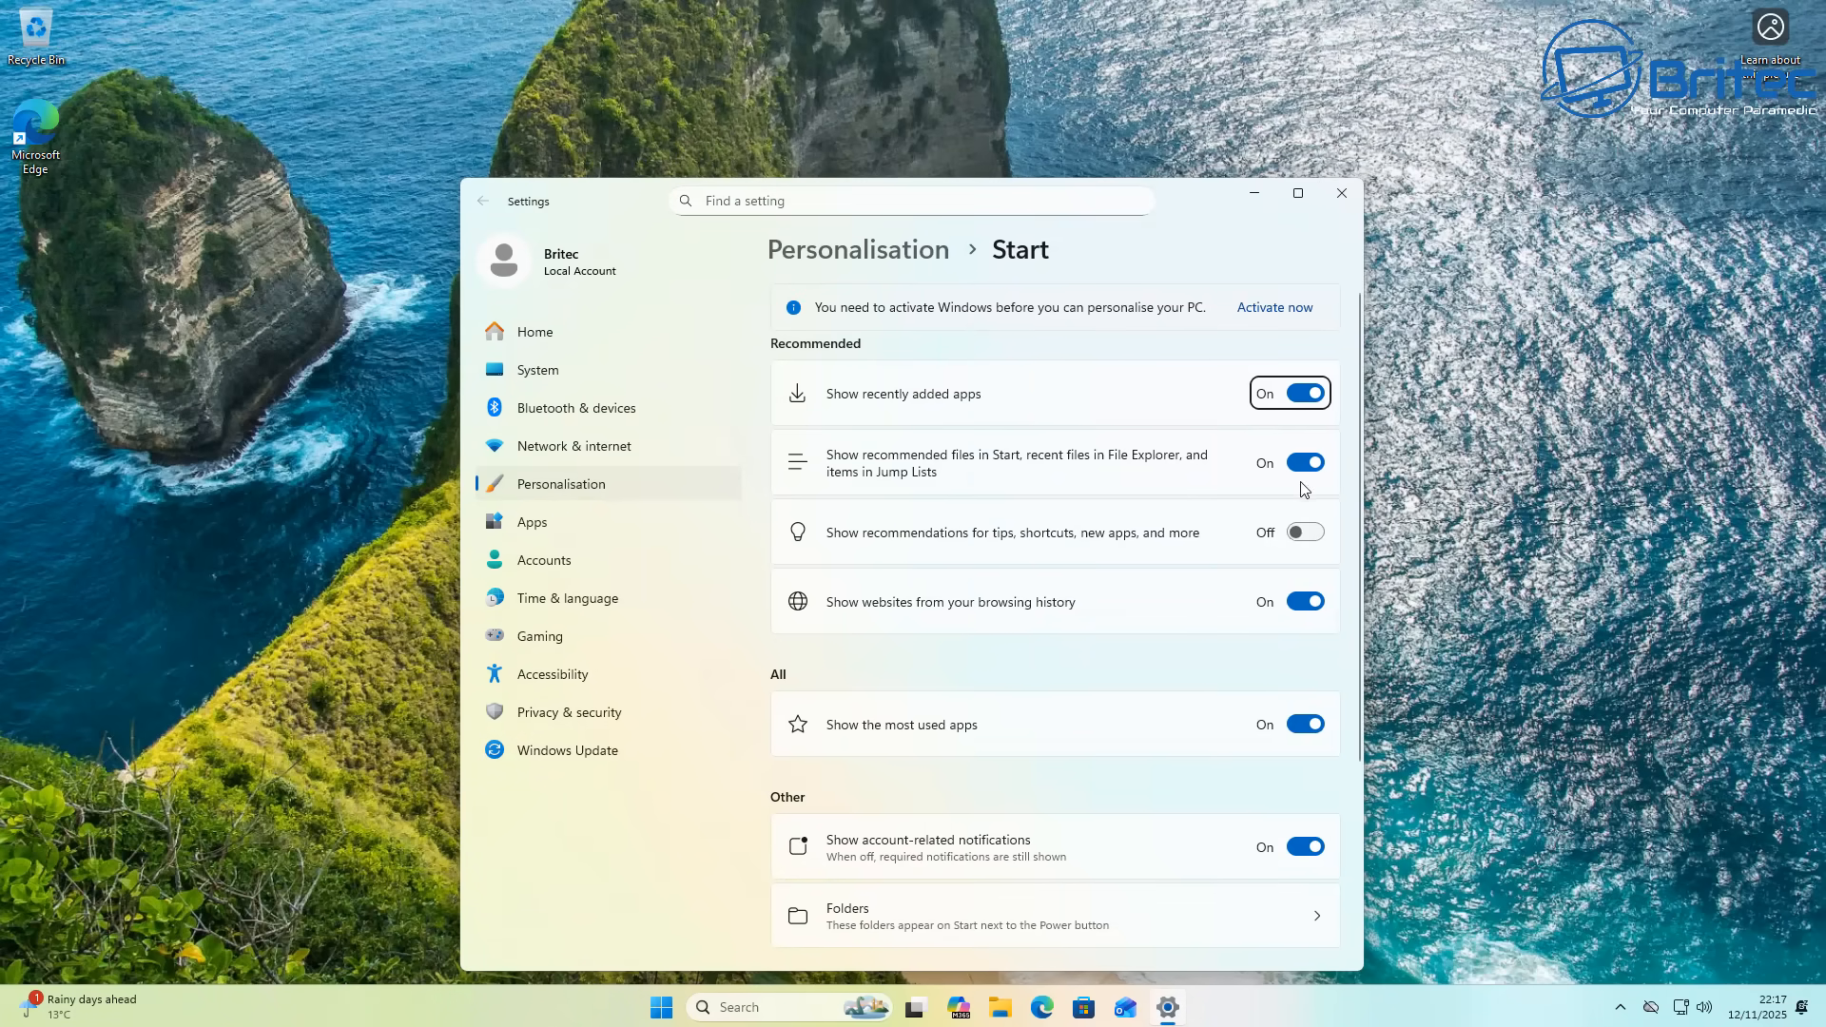
left_click(1303, 462)
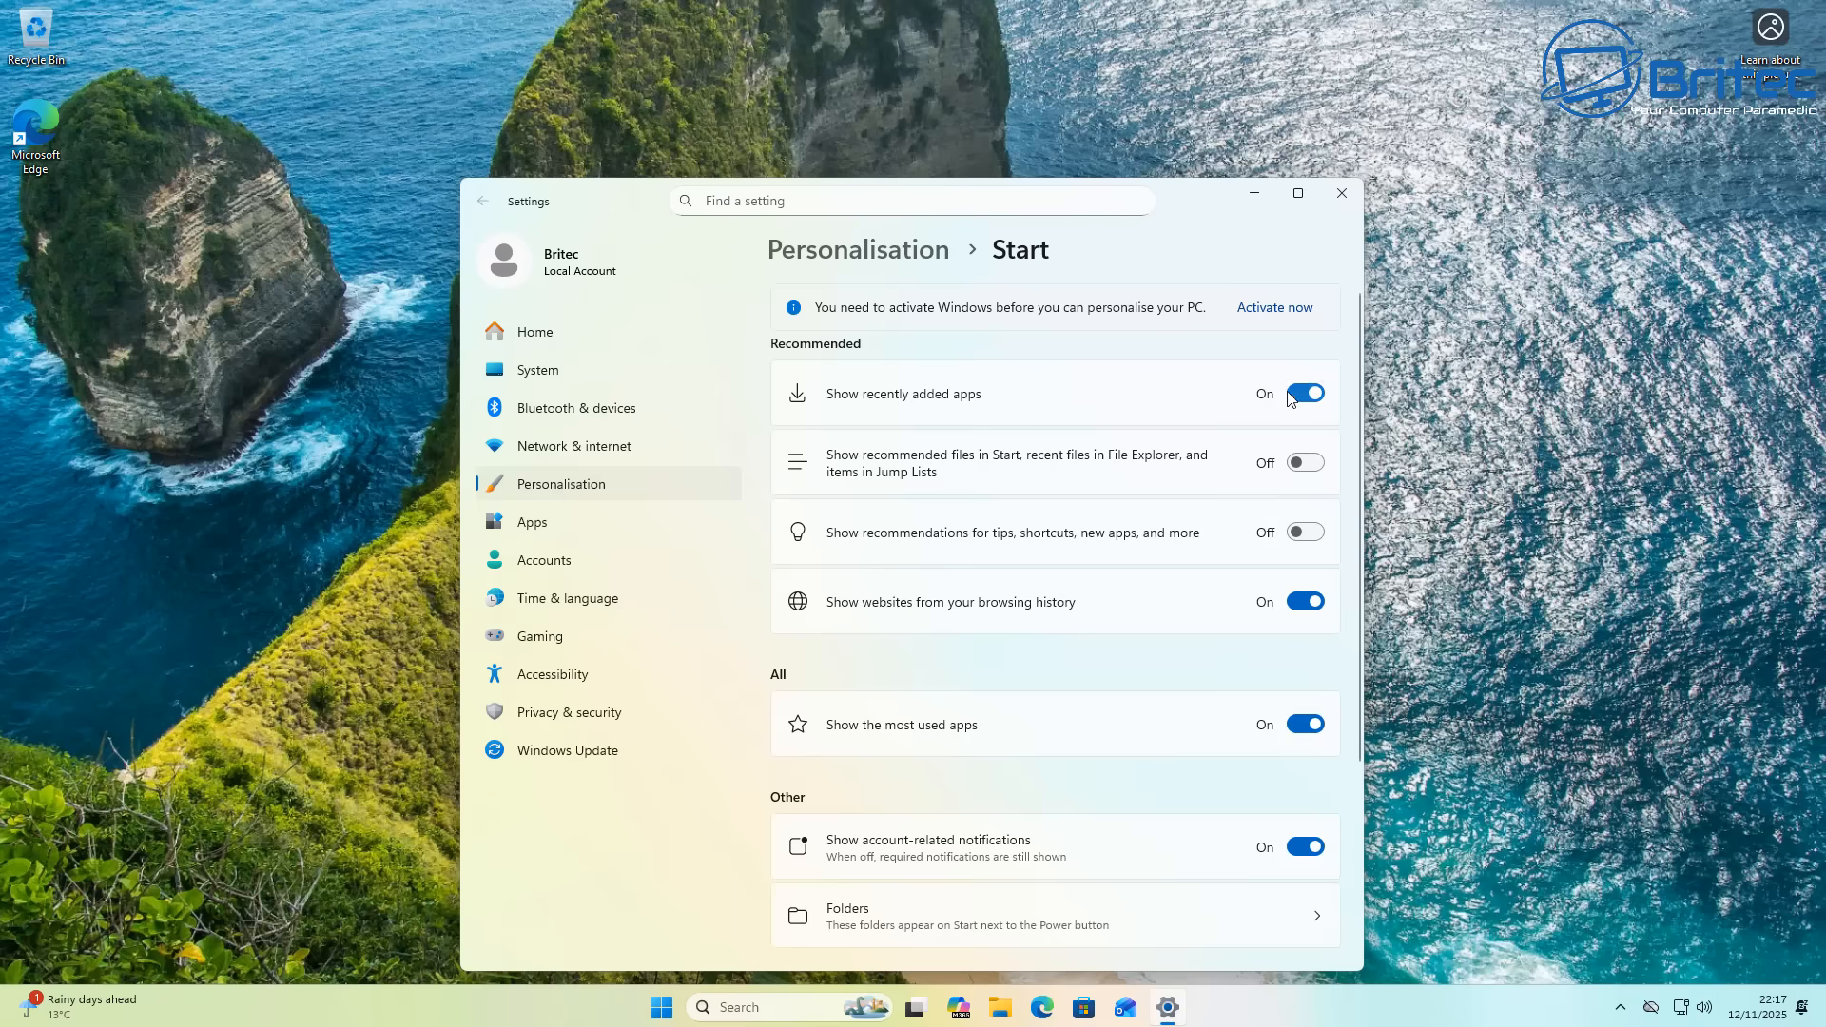
left_click(1303, 394)
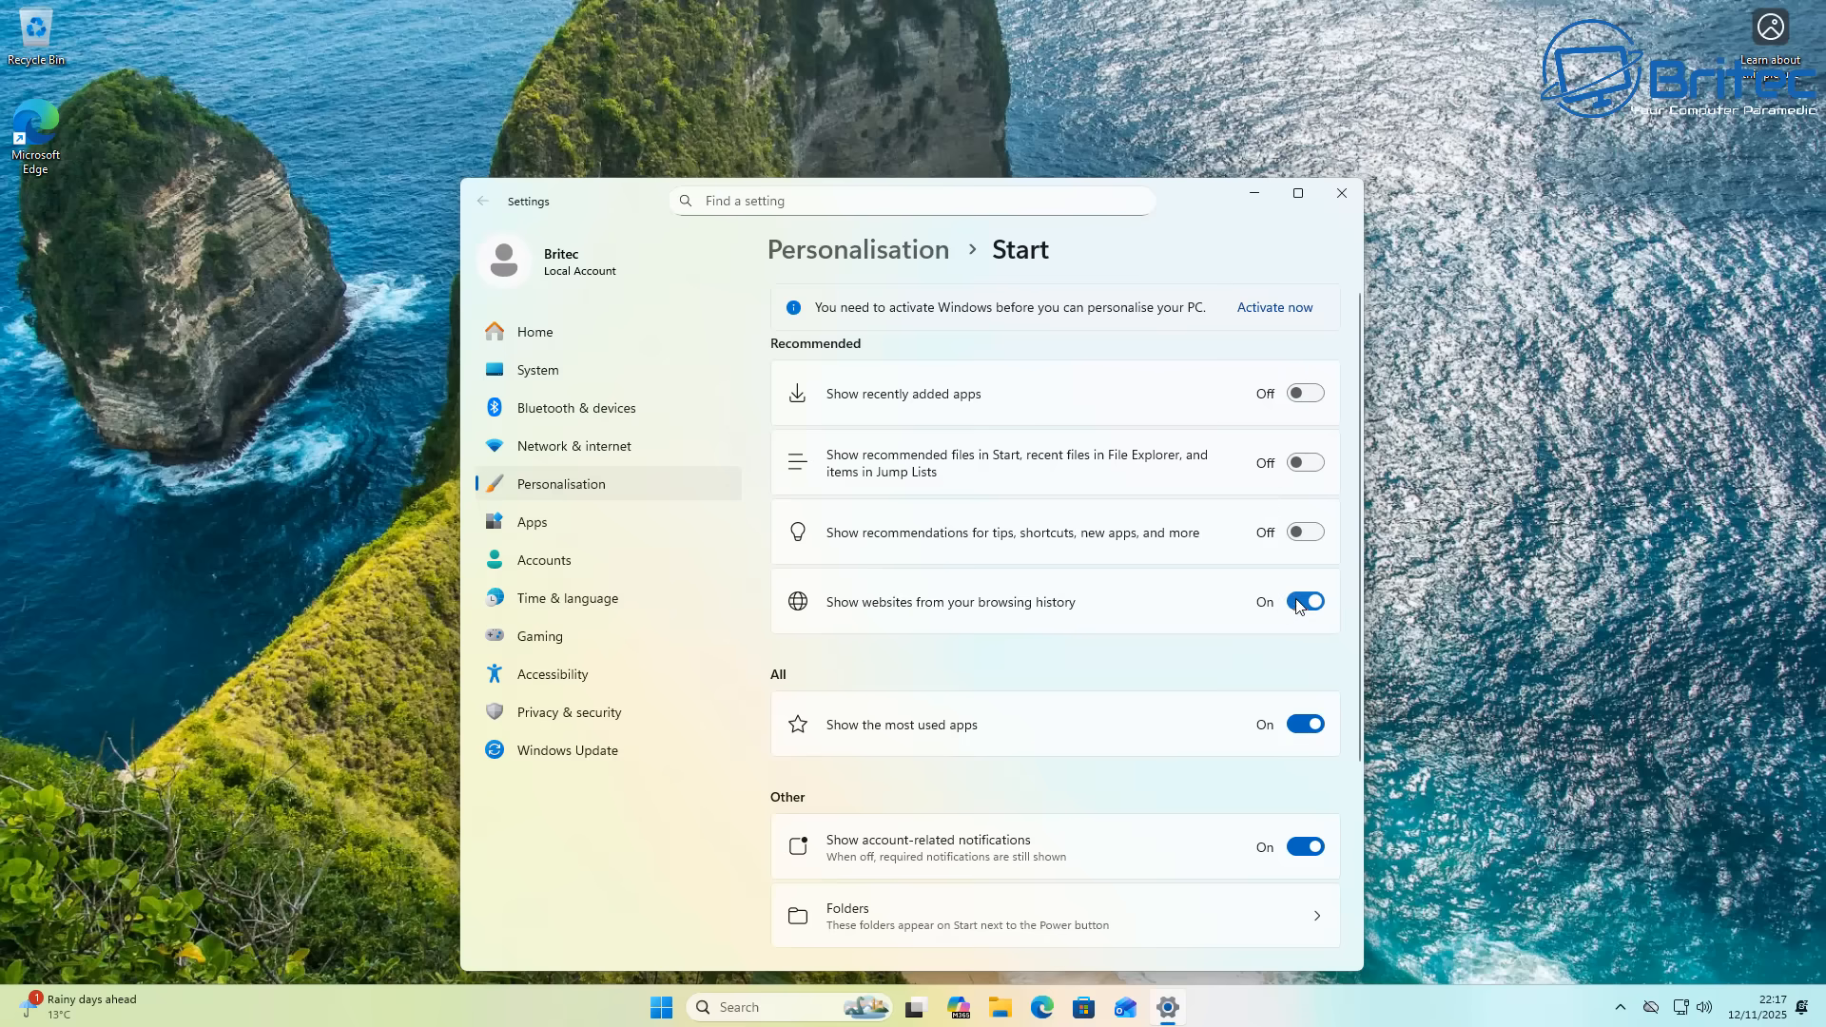
left_click(1304, 601)
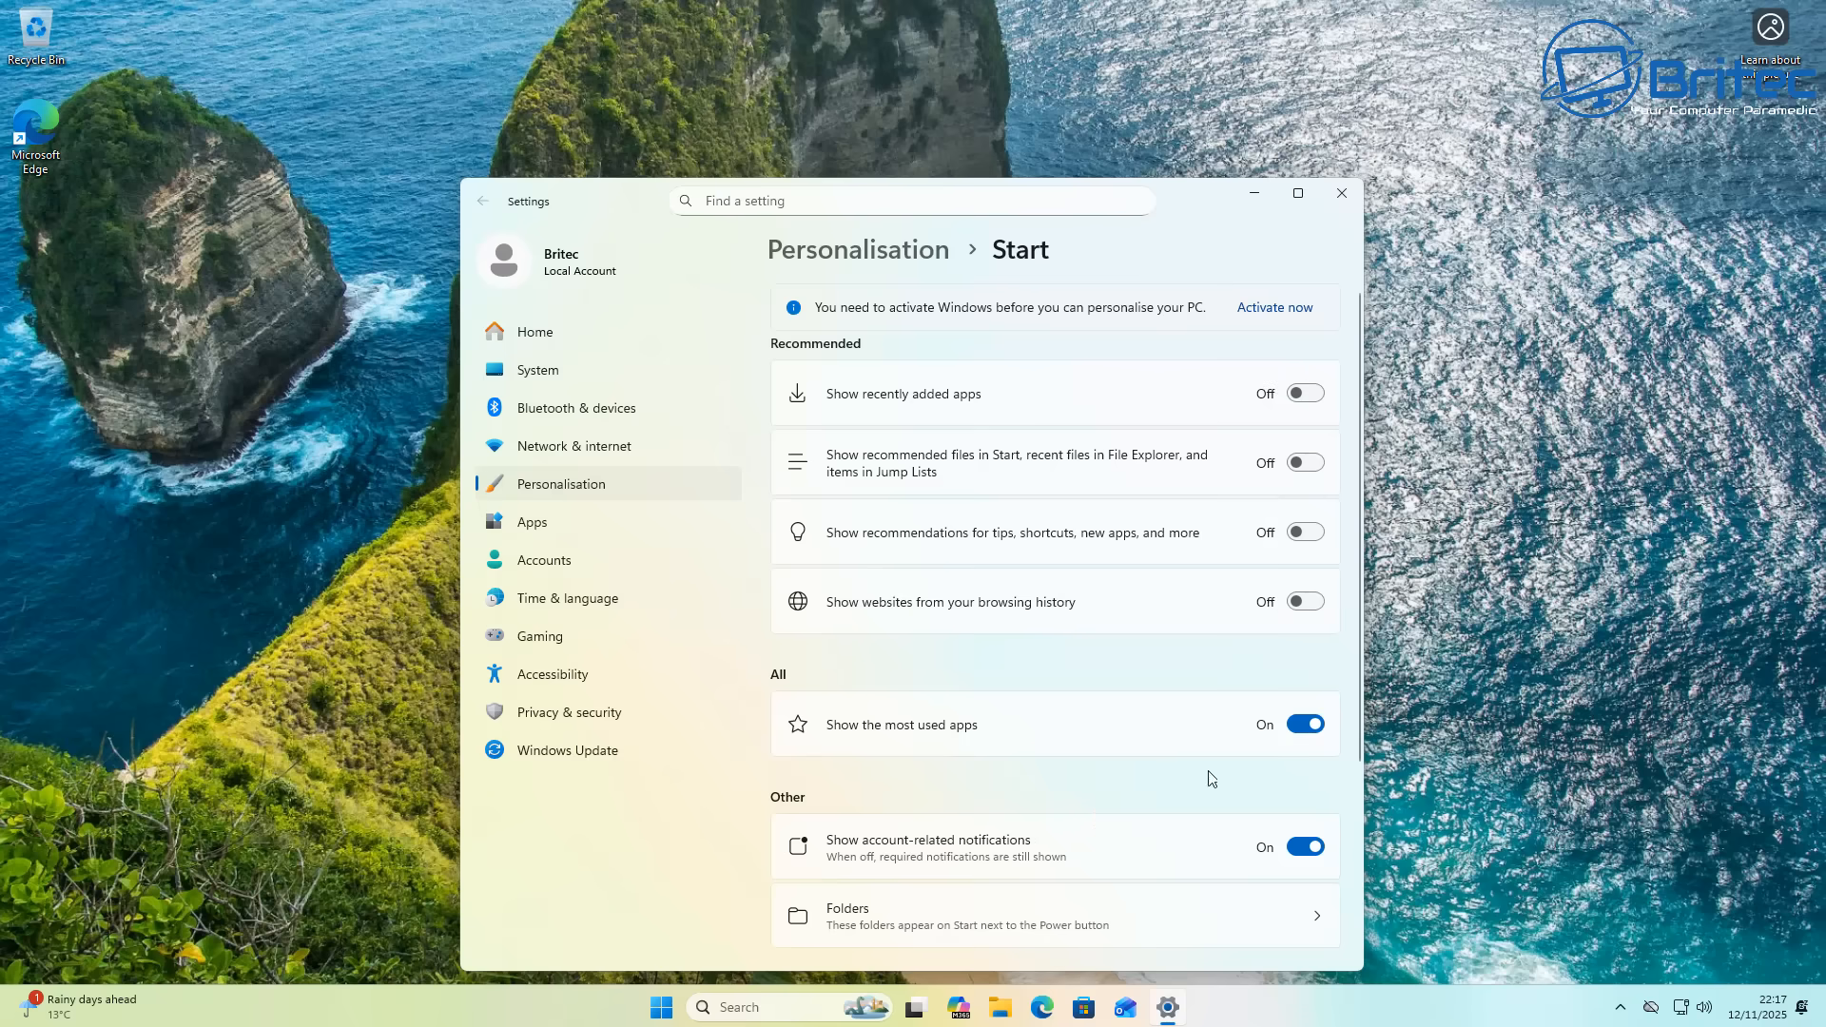
mouse_move(1491, 795)
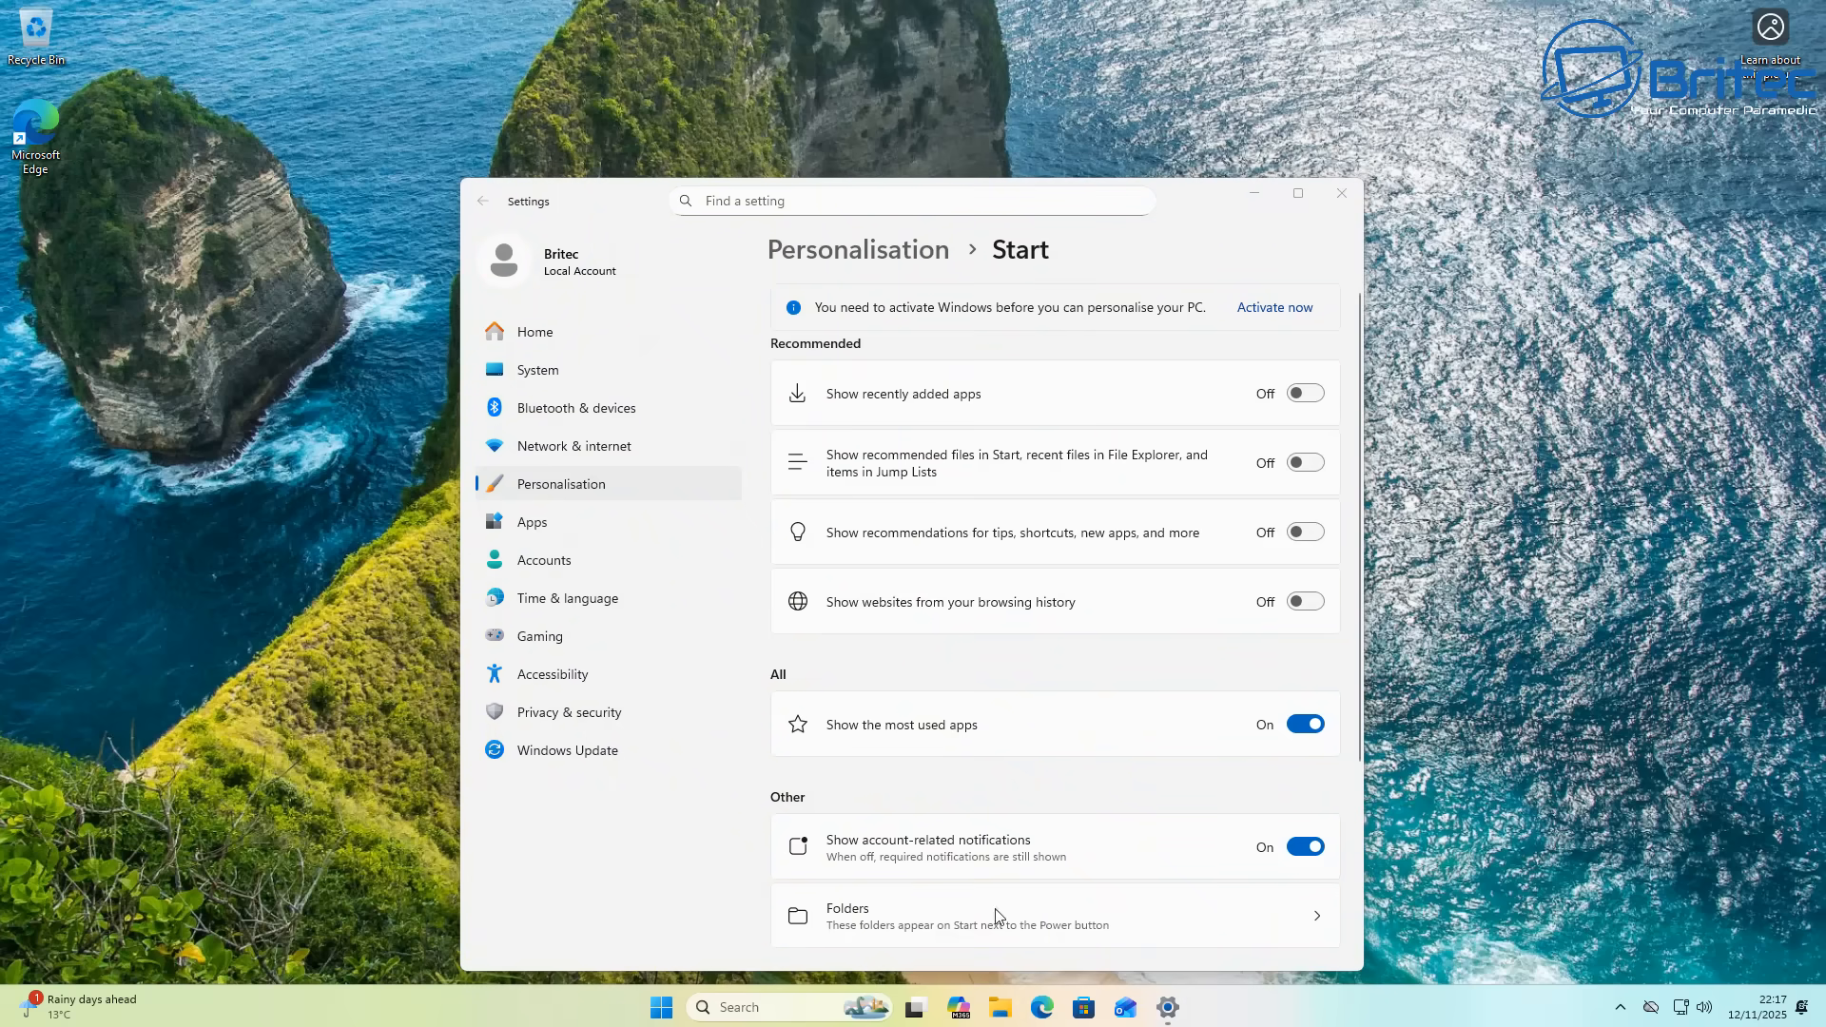
Step: Preview the Start menu, close Settings, then reopen Start showing pinned apps and categories
left_click(660, 1006)
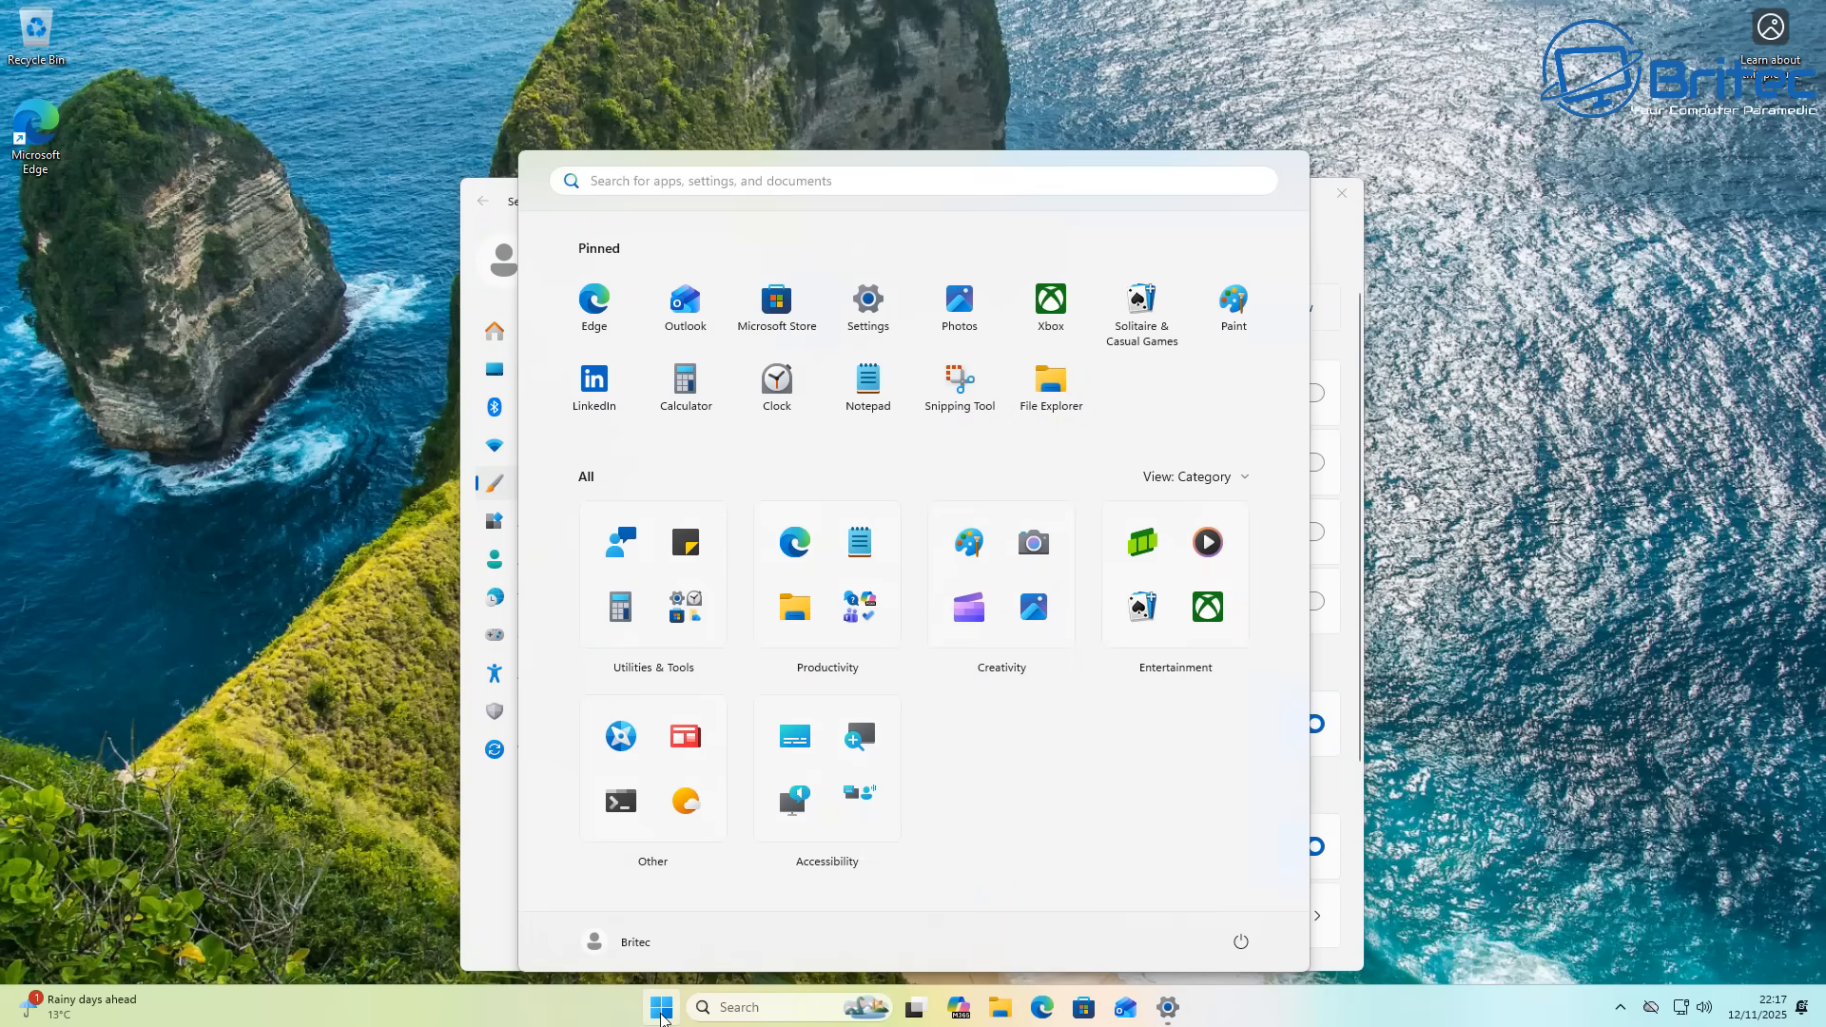
mouse_move(913, 779)
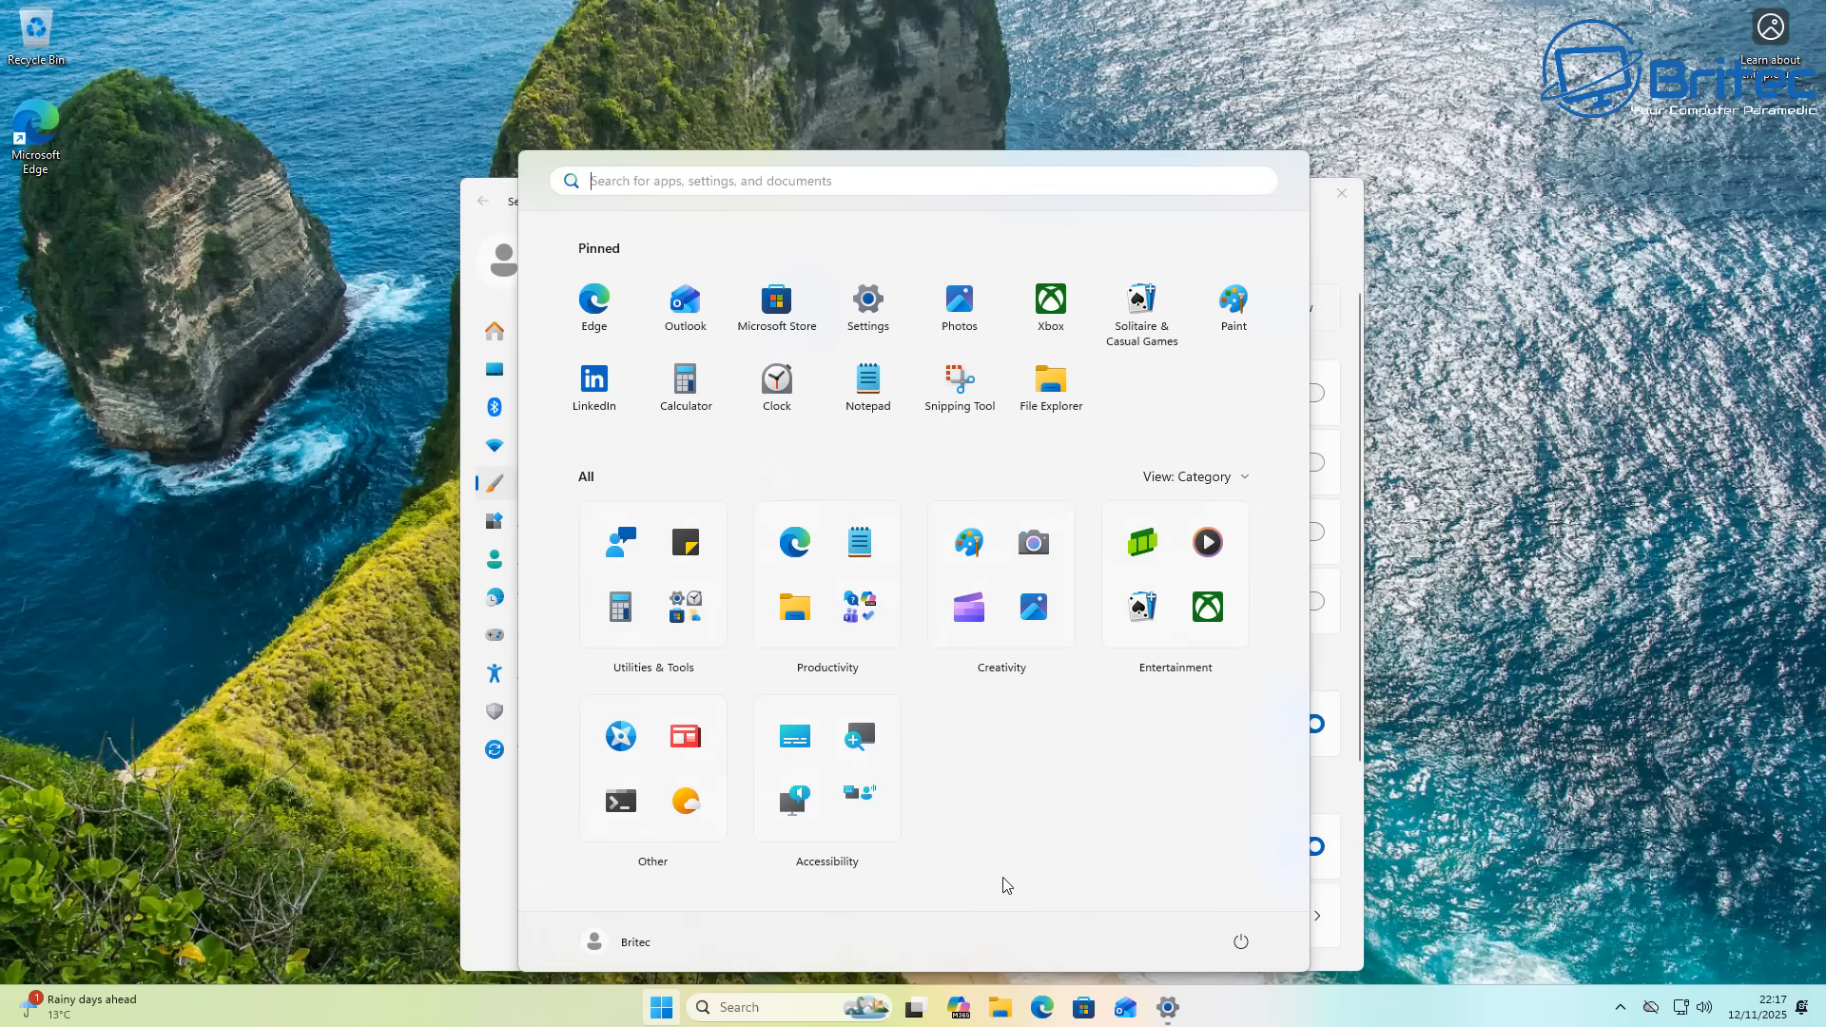
mouse_move(1460, 768)
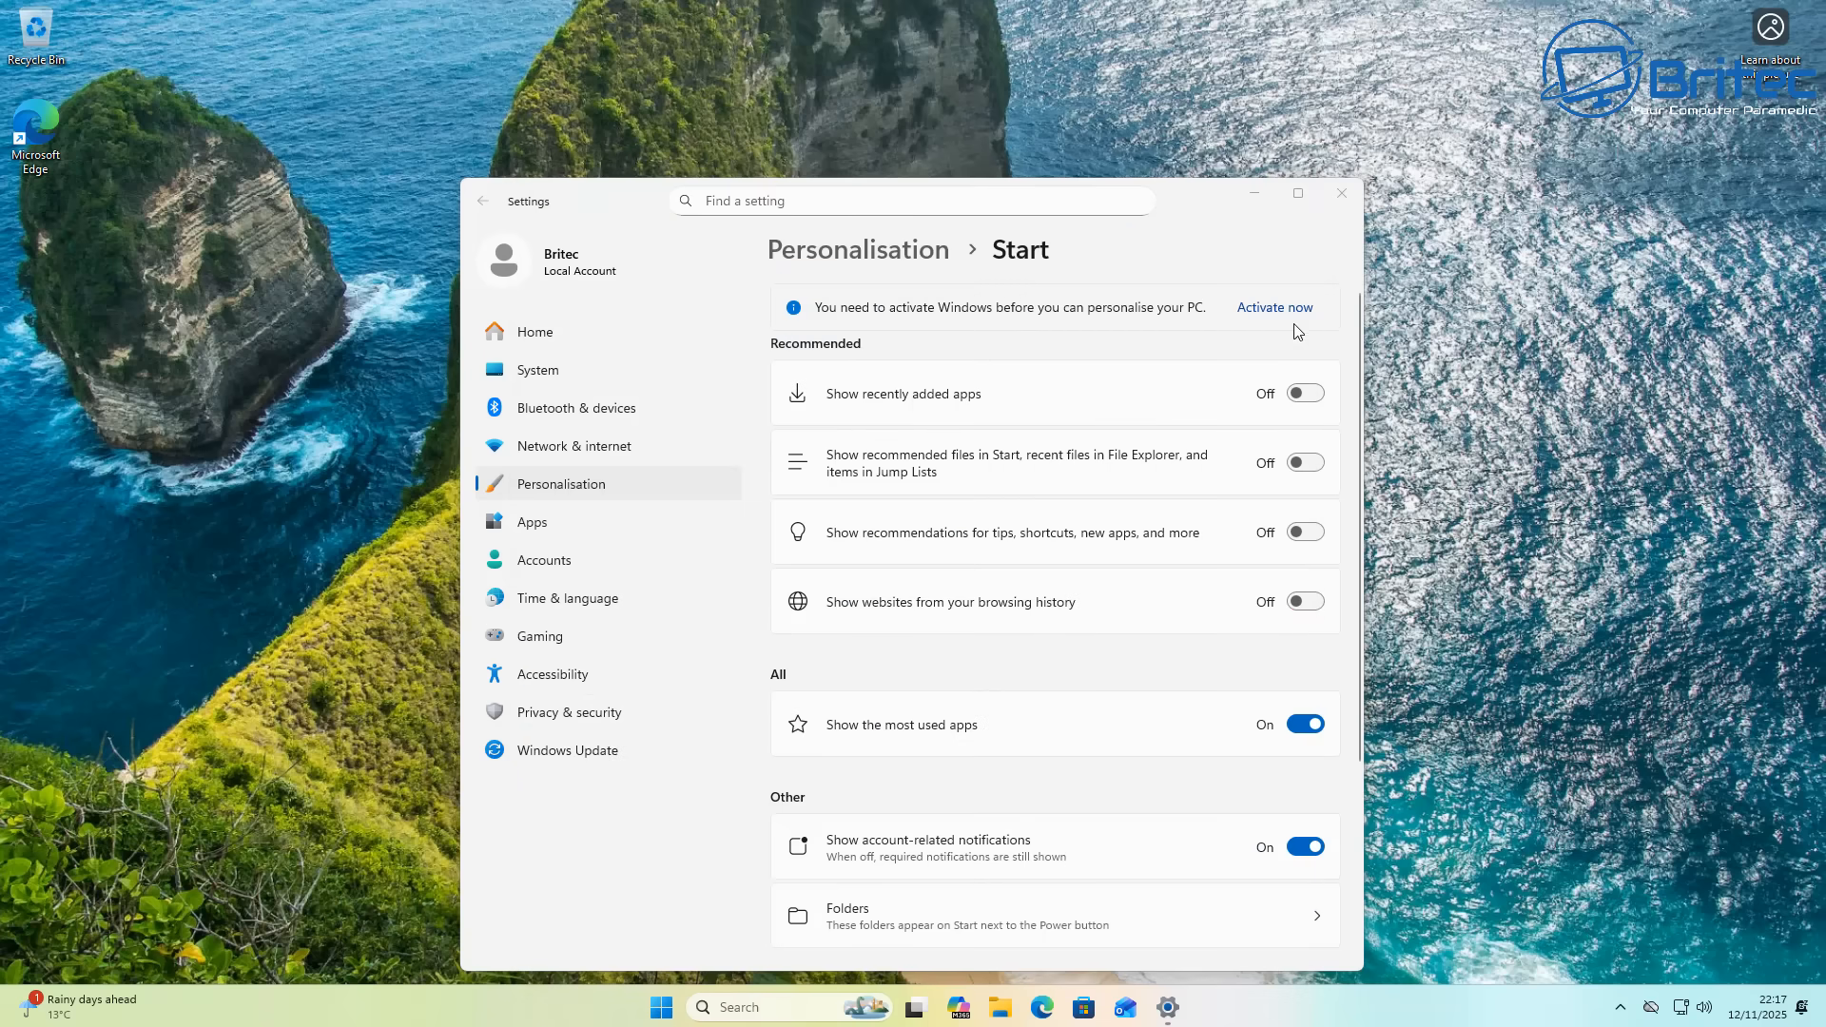
left_click(1339, 193)
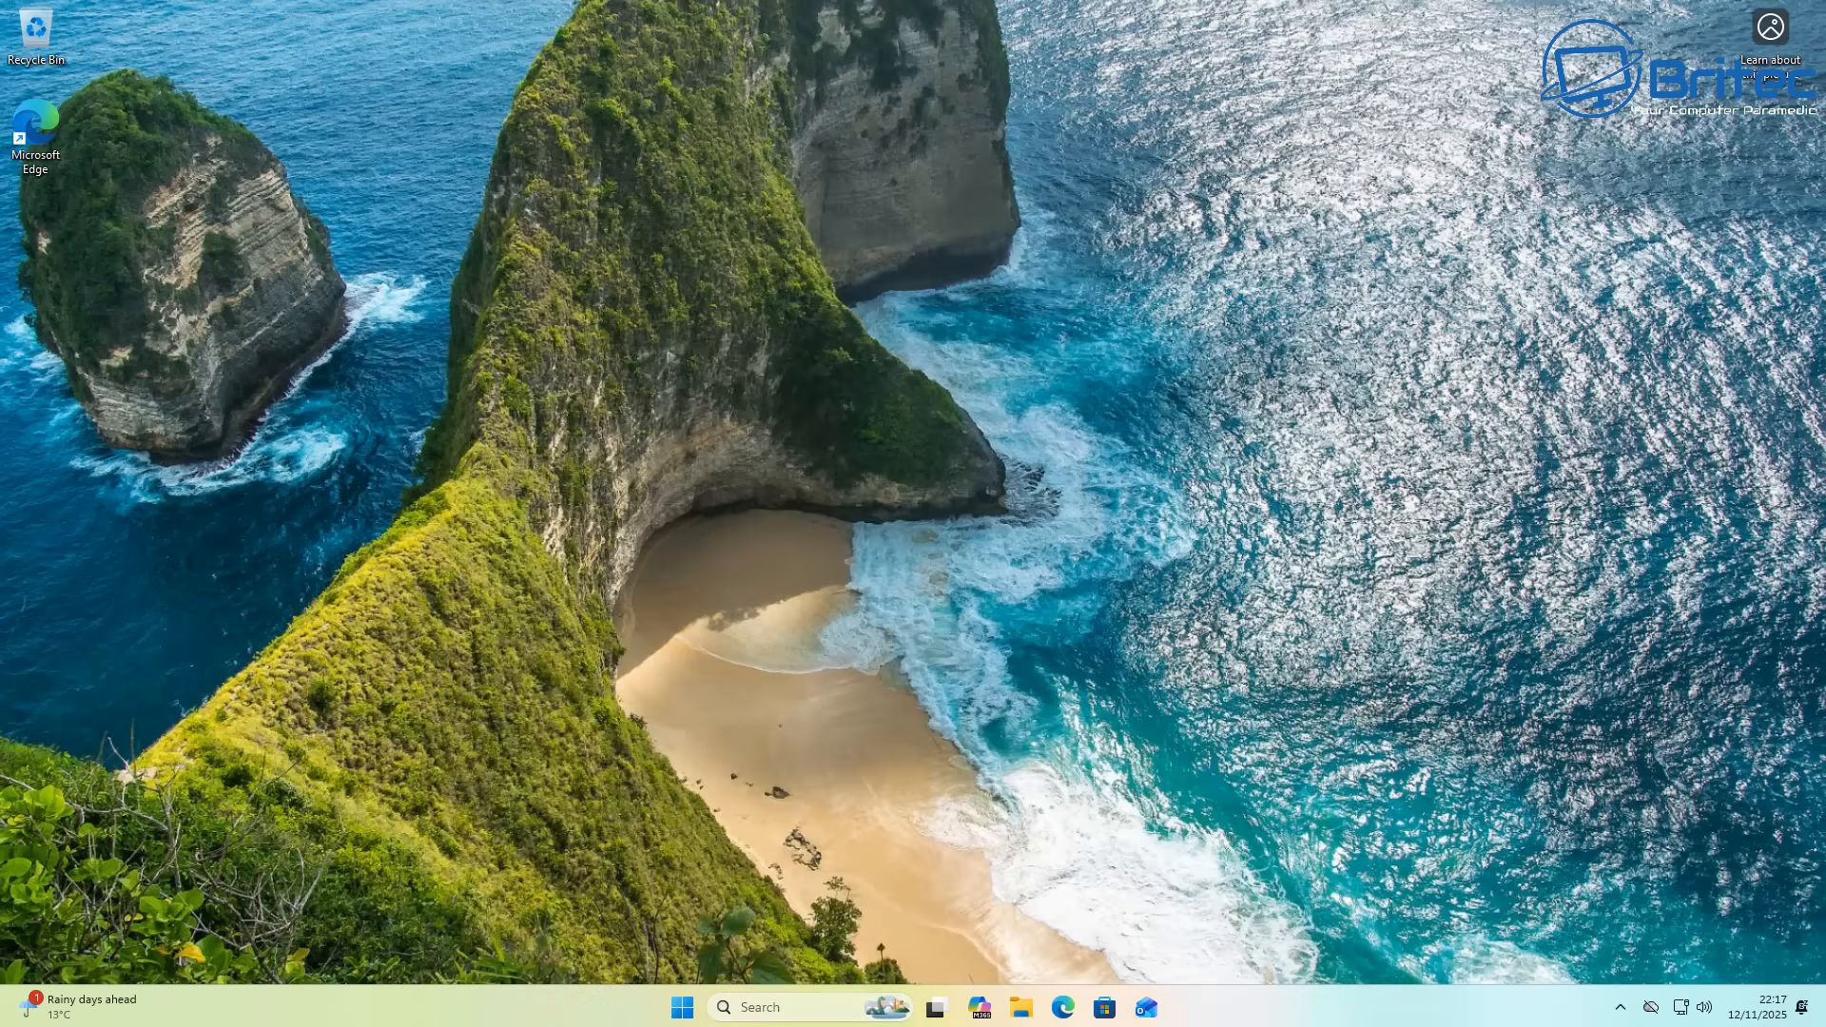
left_click(681, 1006)
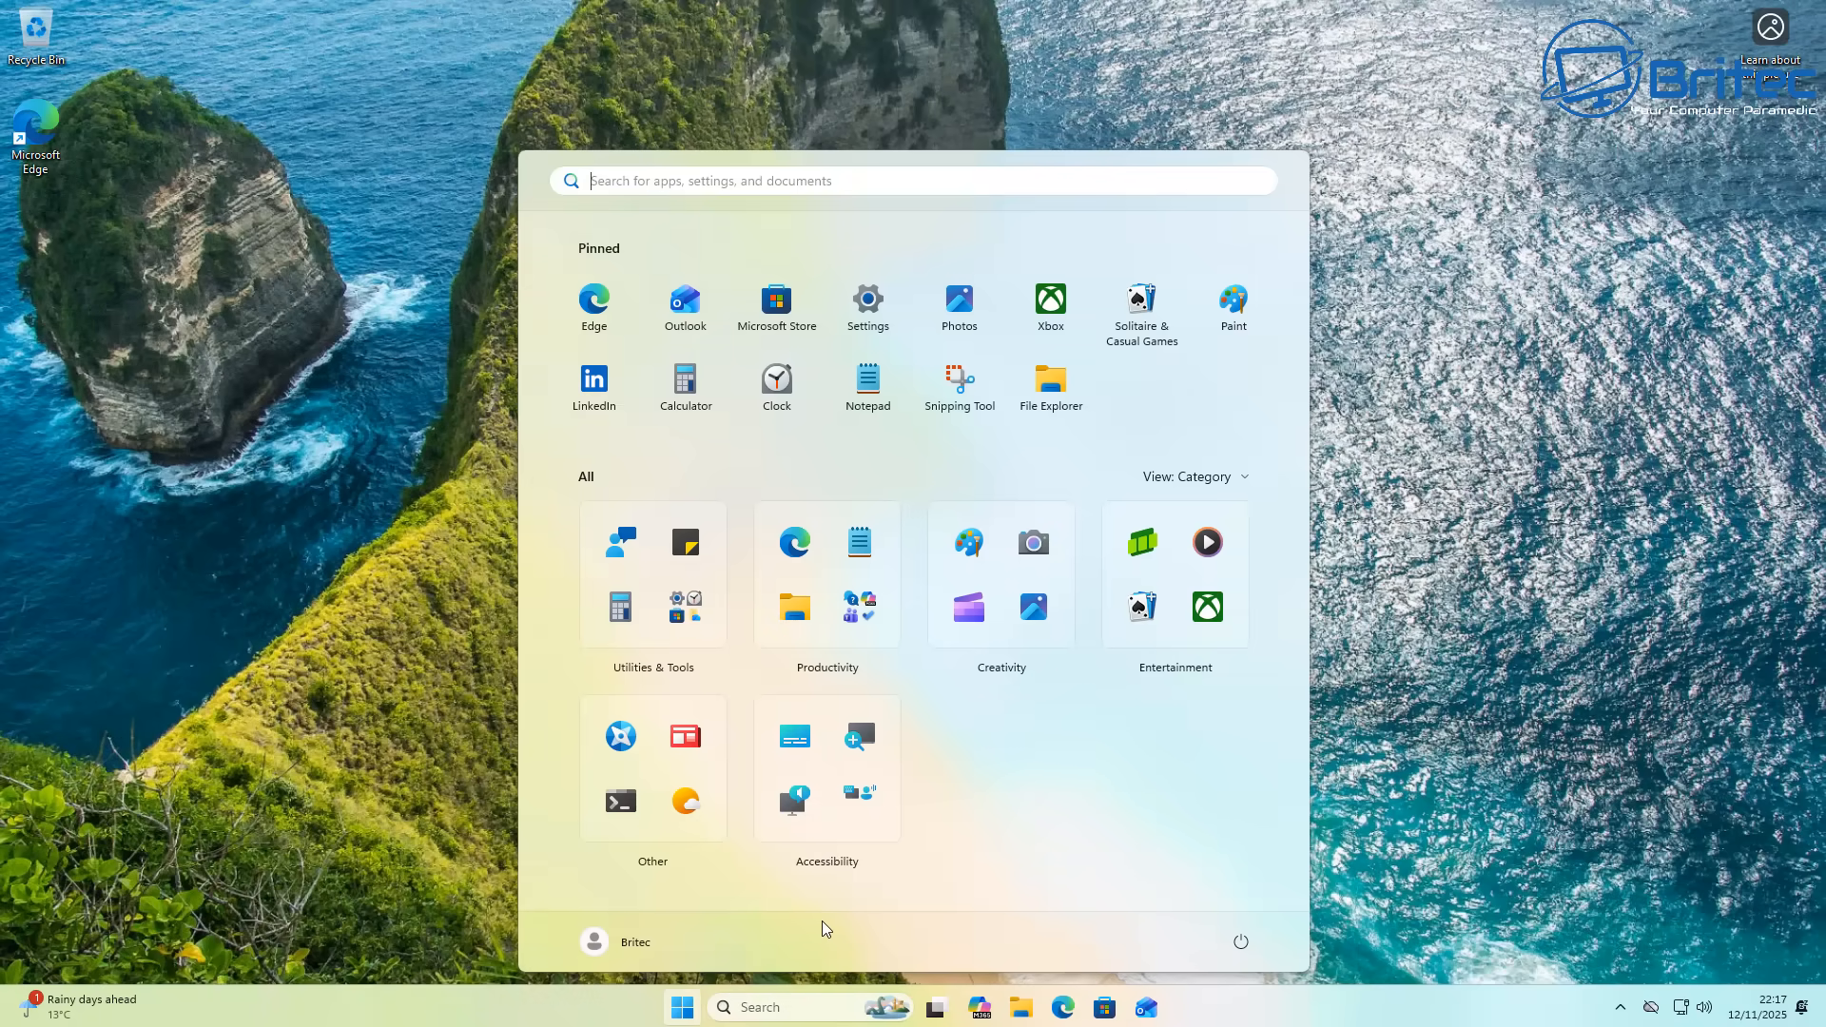
mouse_move(833, 930)
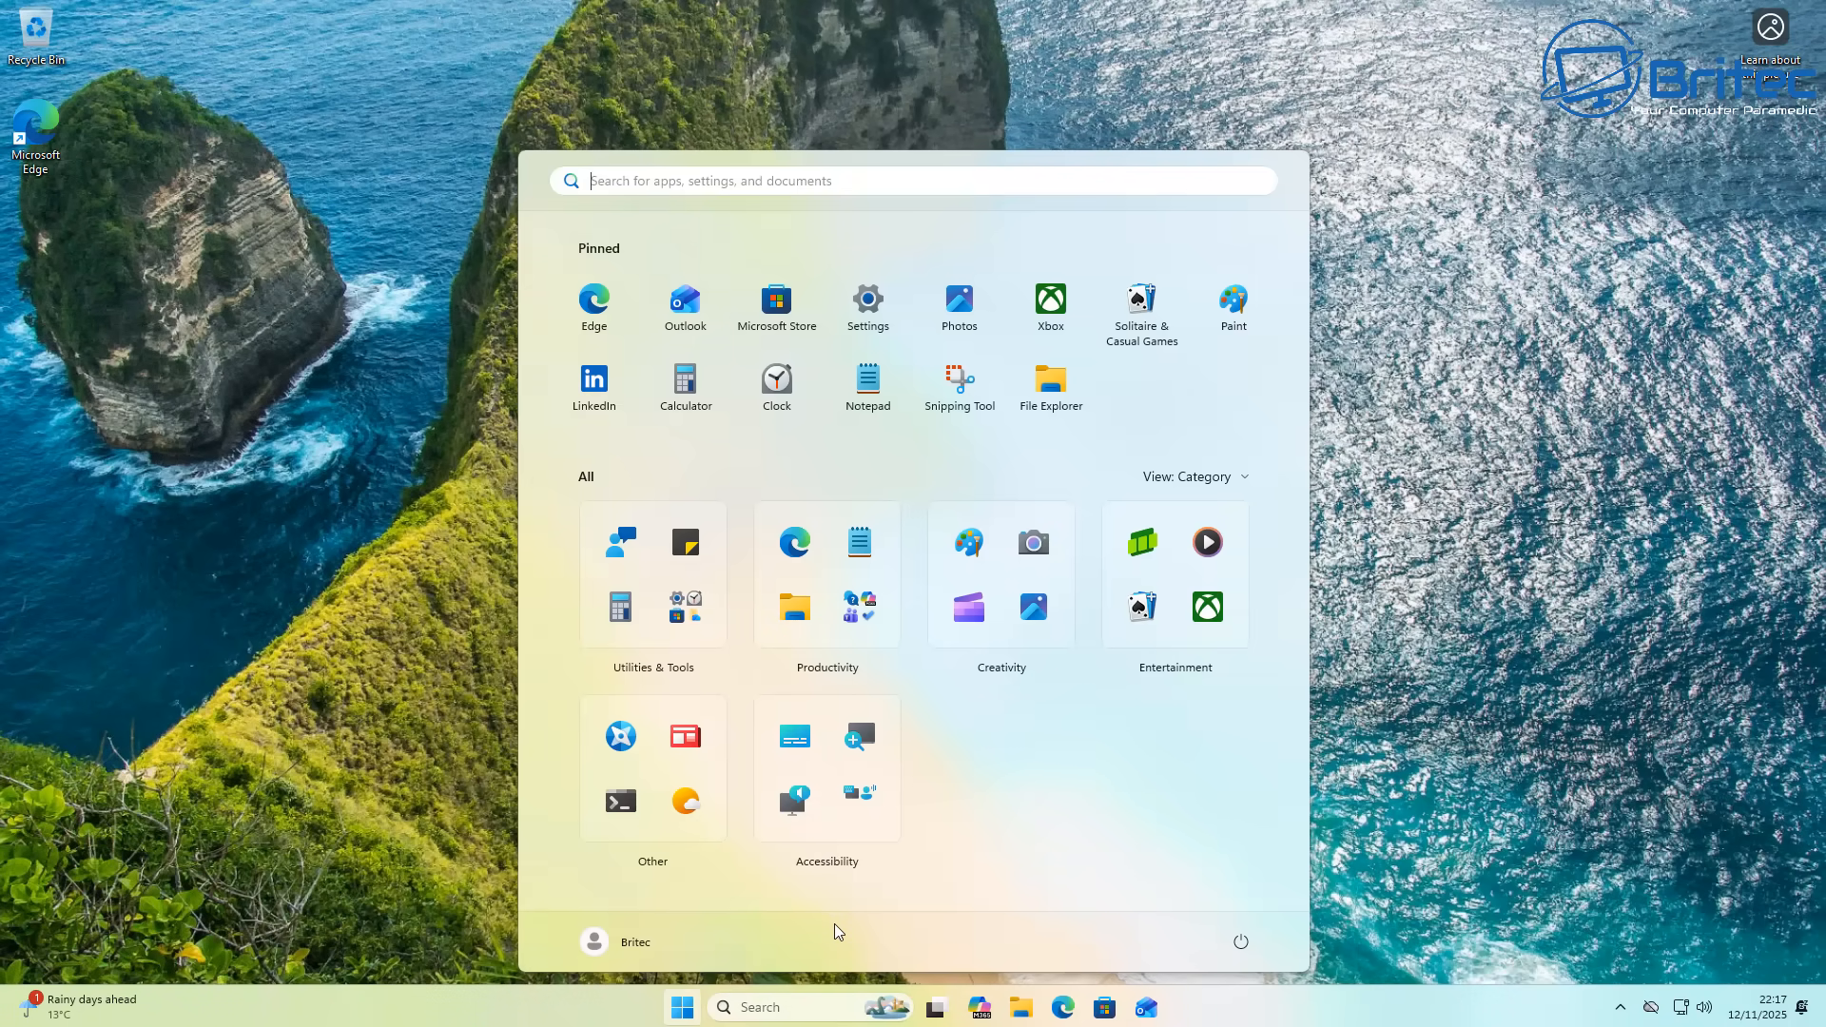
mouse_move(1126, 396)
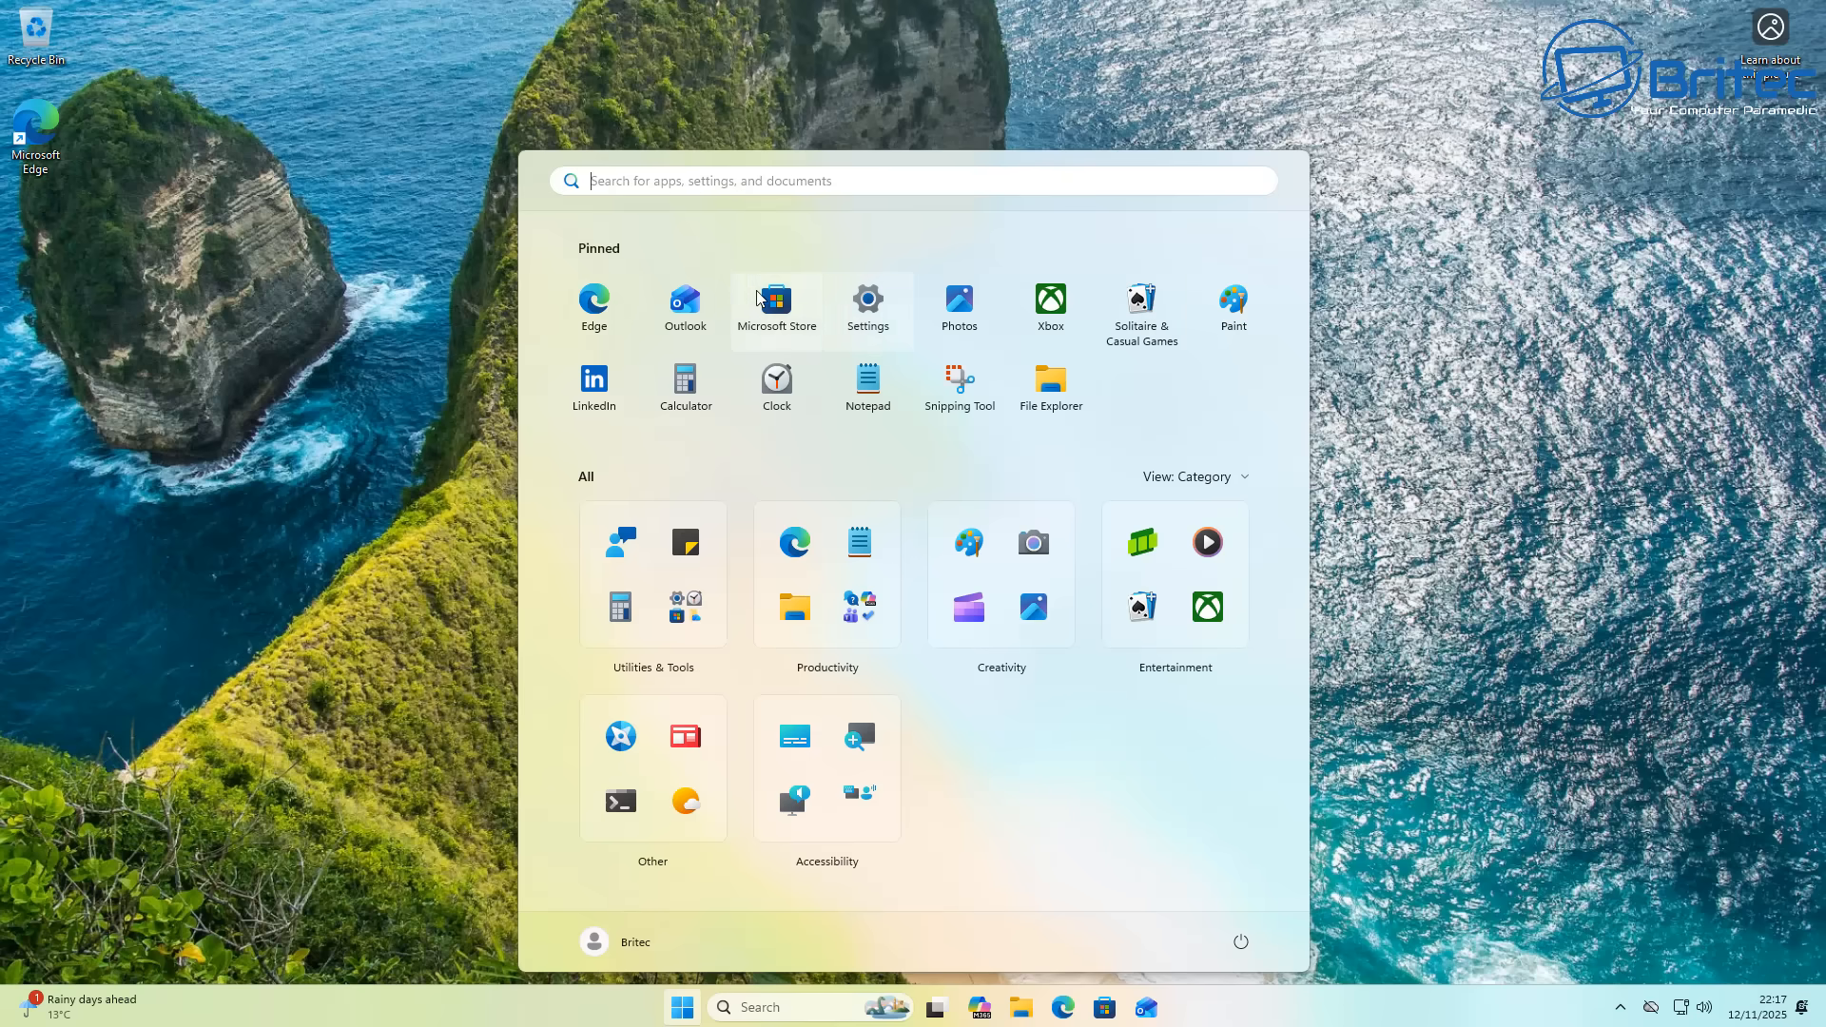
mouse_move(1049, 387)
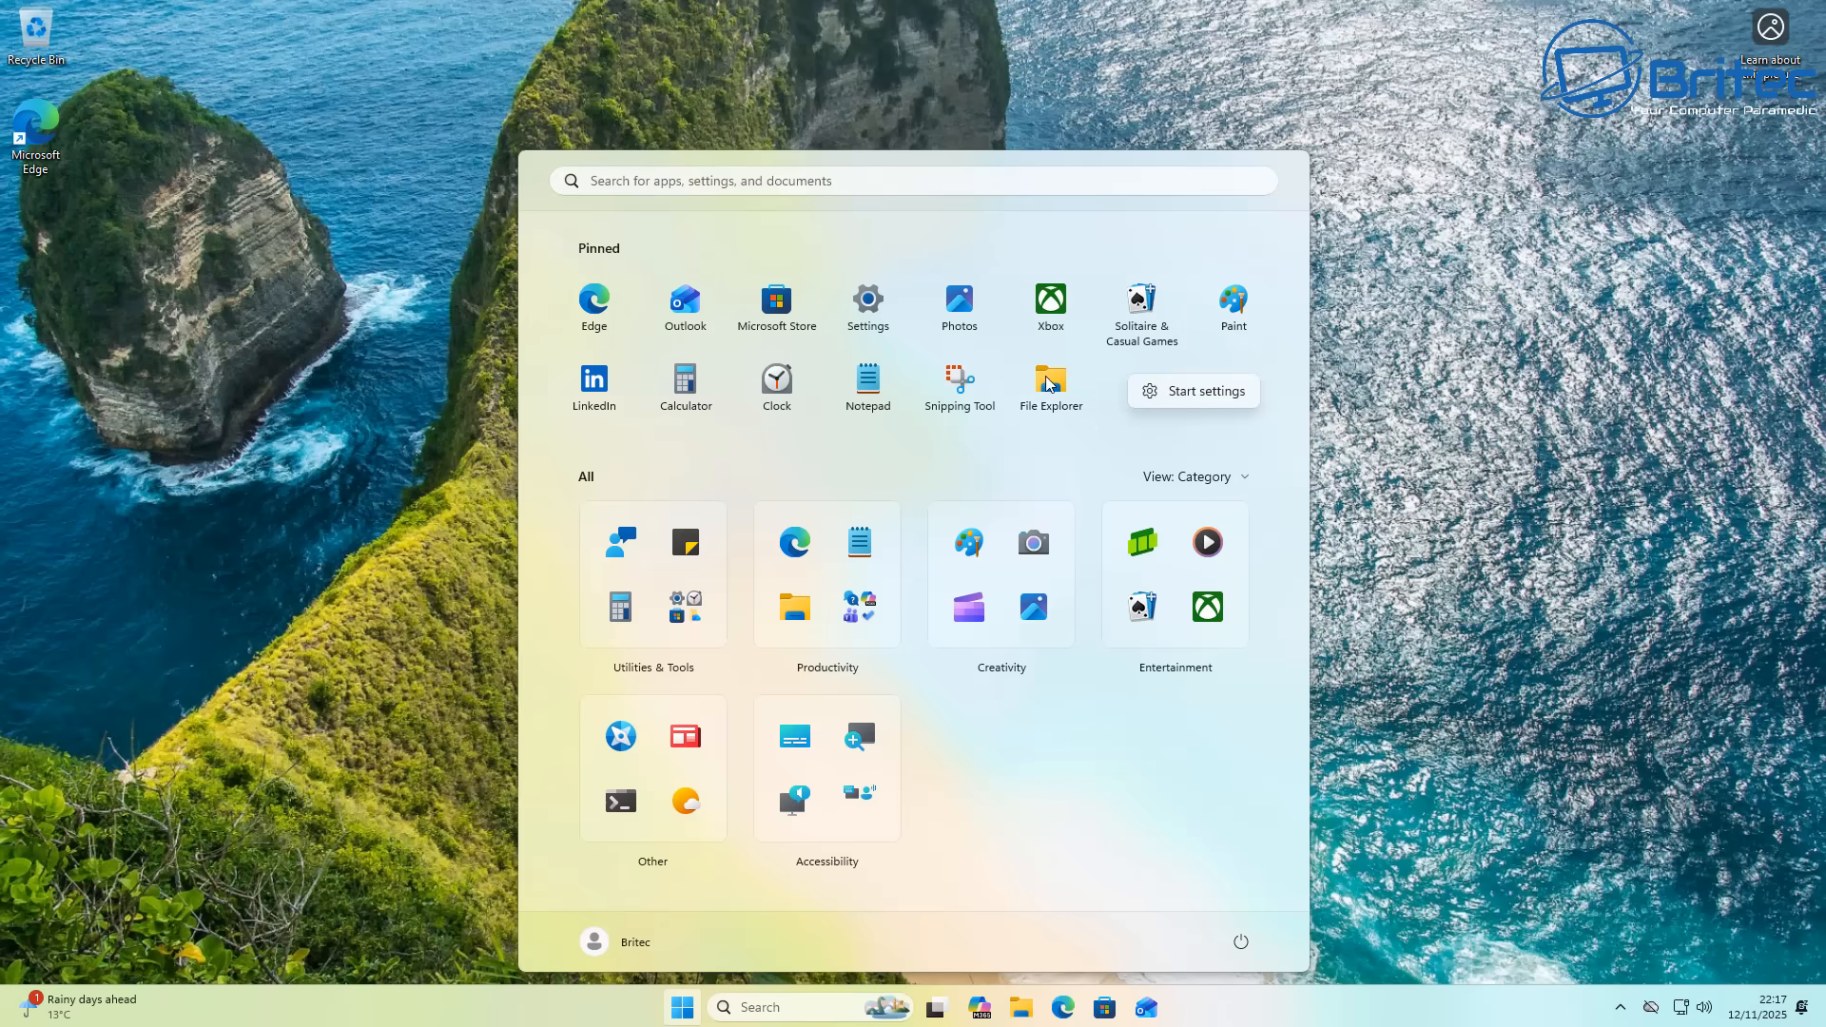
Step: Create a pinned app folder from File Explorer and Settings, then separate File Explorer out
right_click(1049, 385)
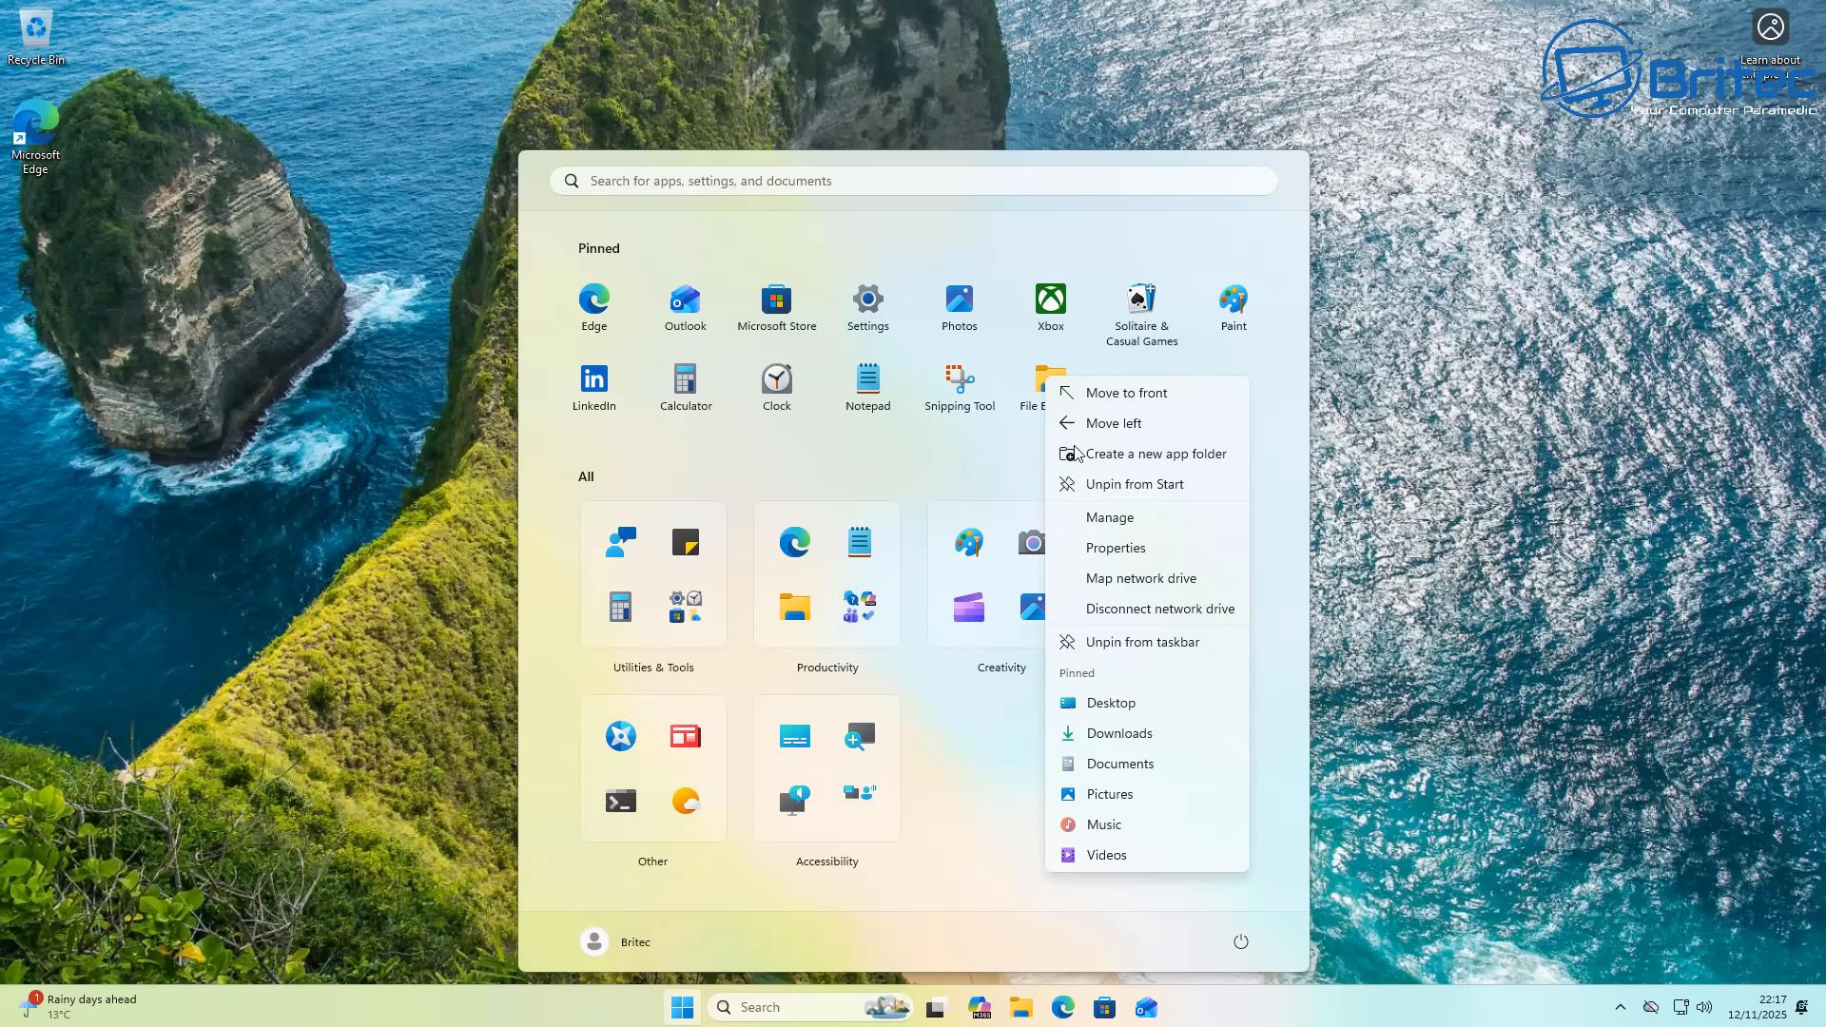
mouse_move(1146, 502)
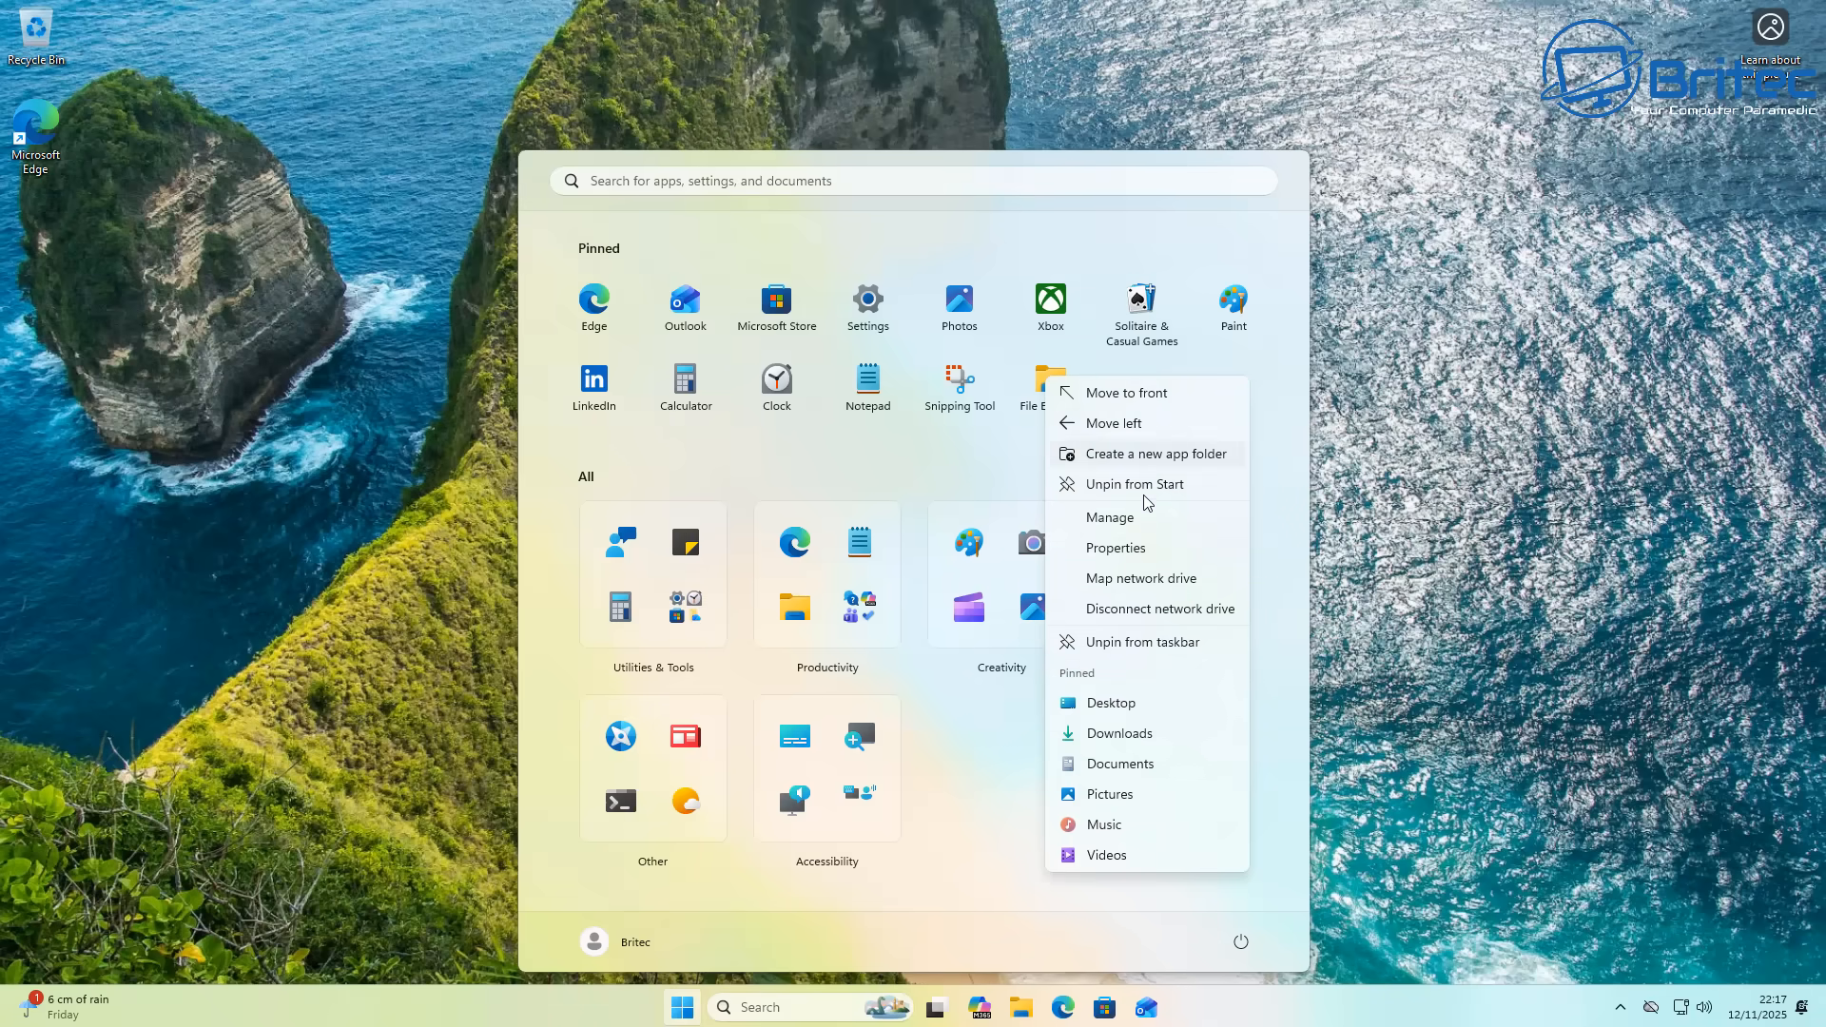
mouse_move(1114, 431)
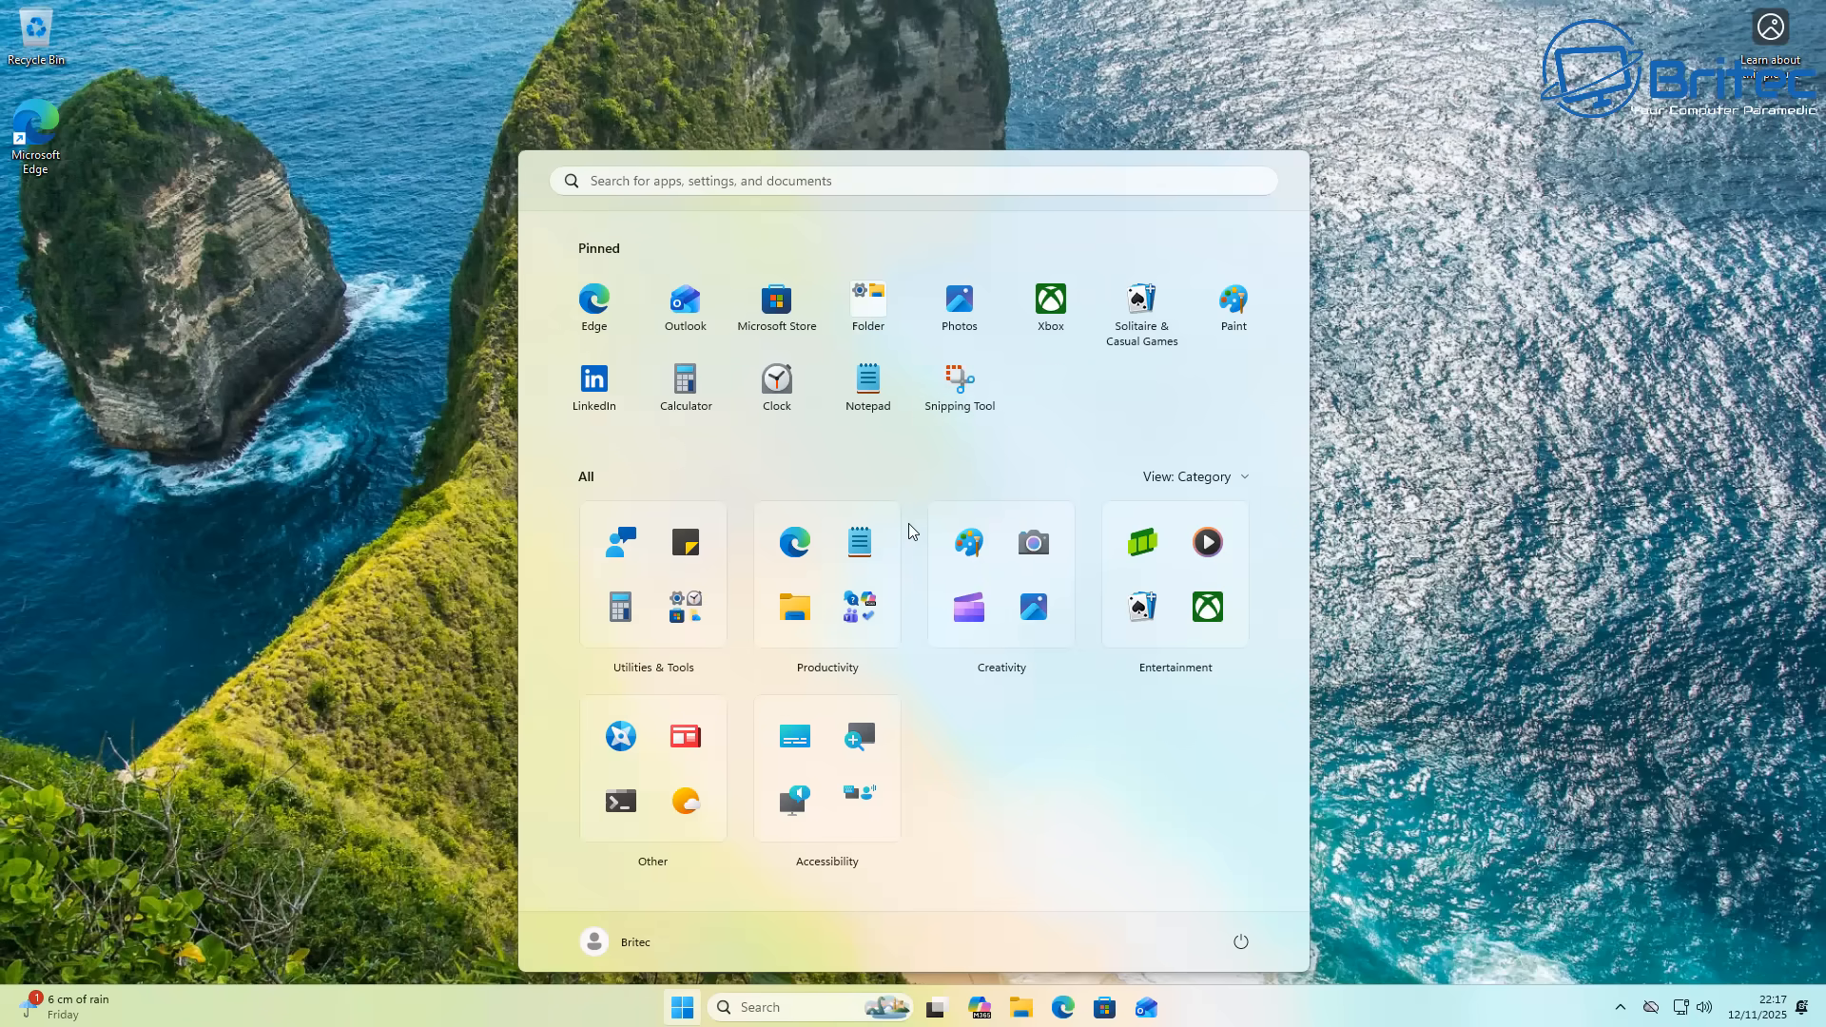
left_click(867, 300)
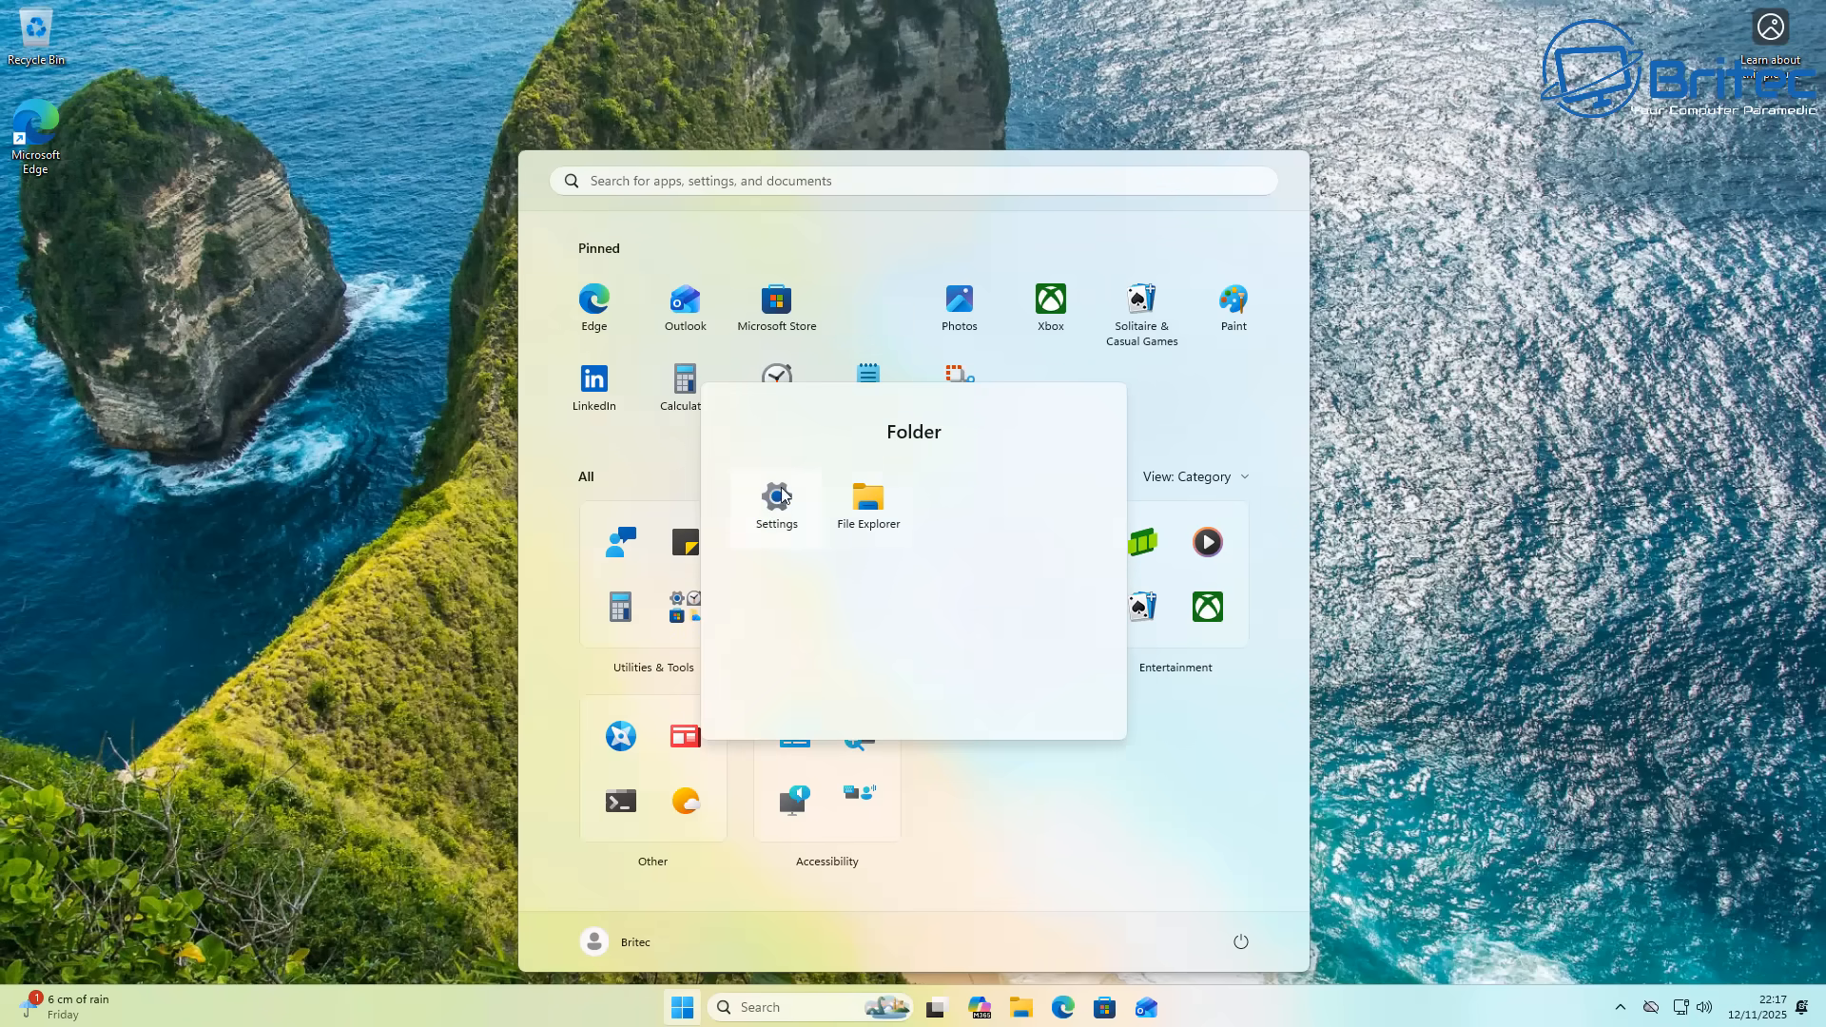
mouse_move(799, 513)
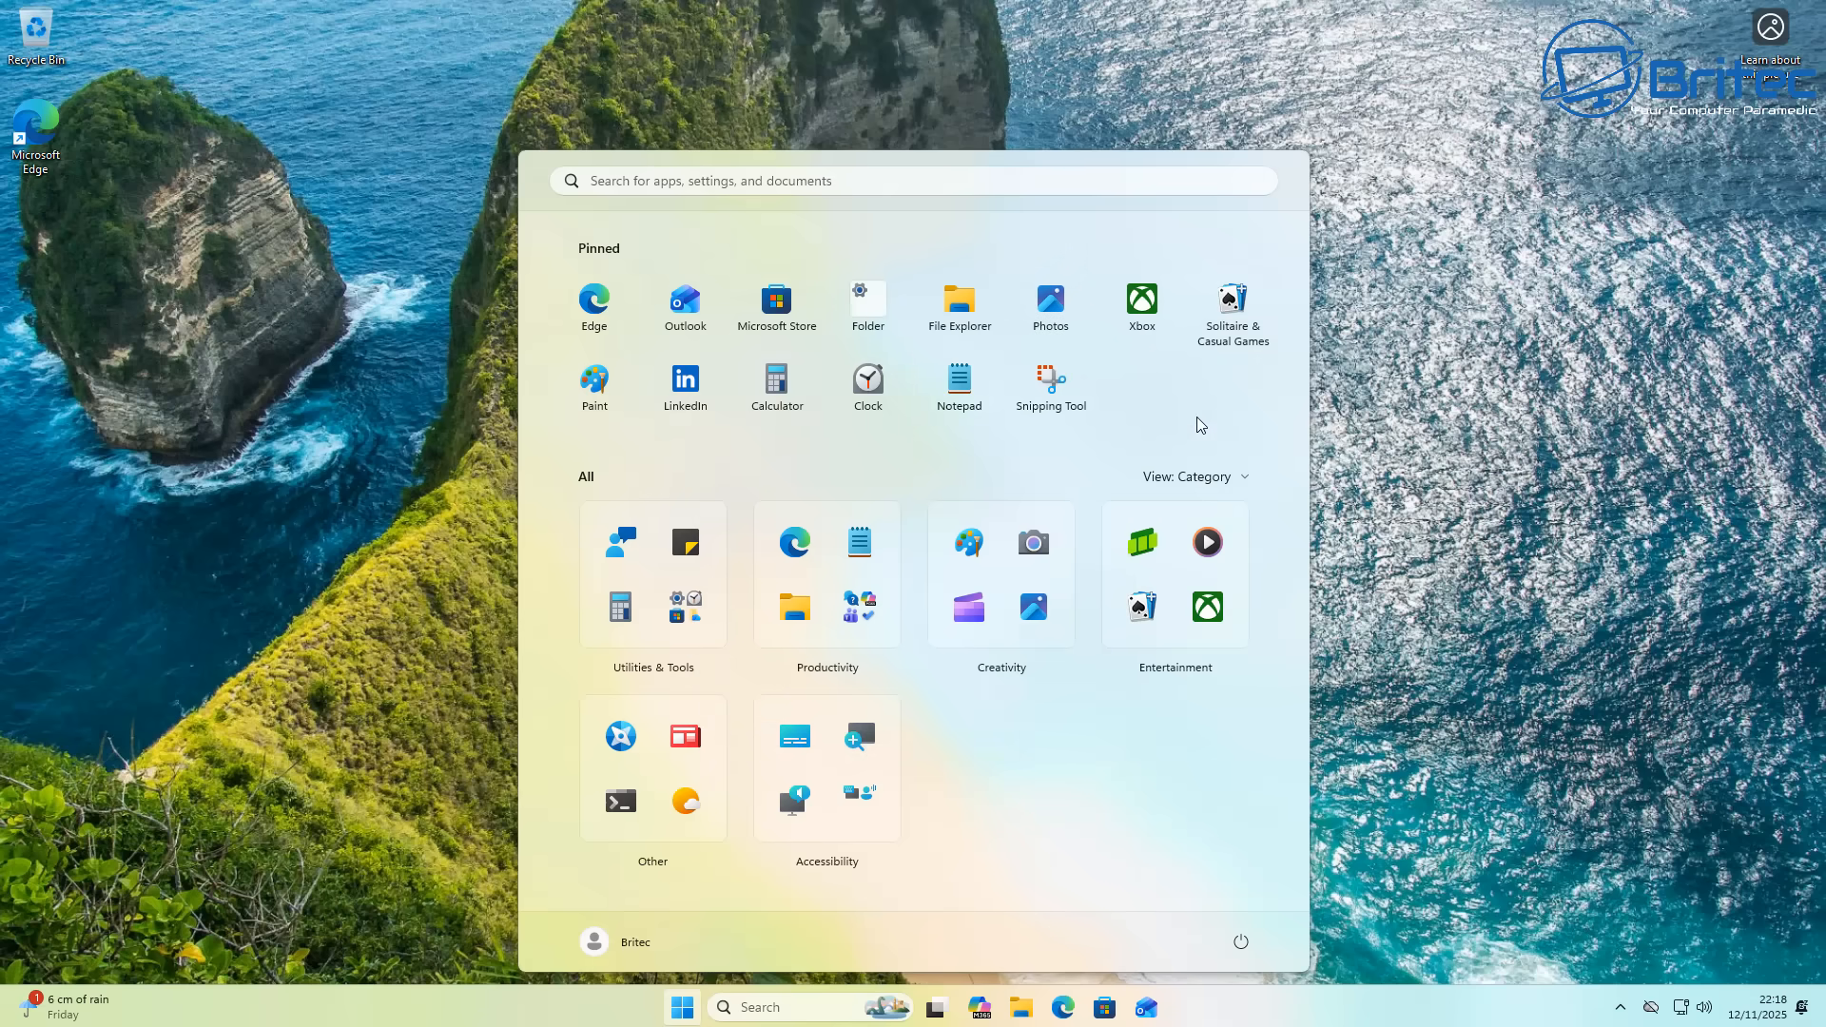
left_click(866, 301)
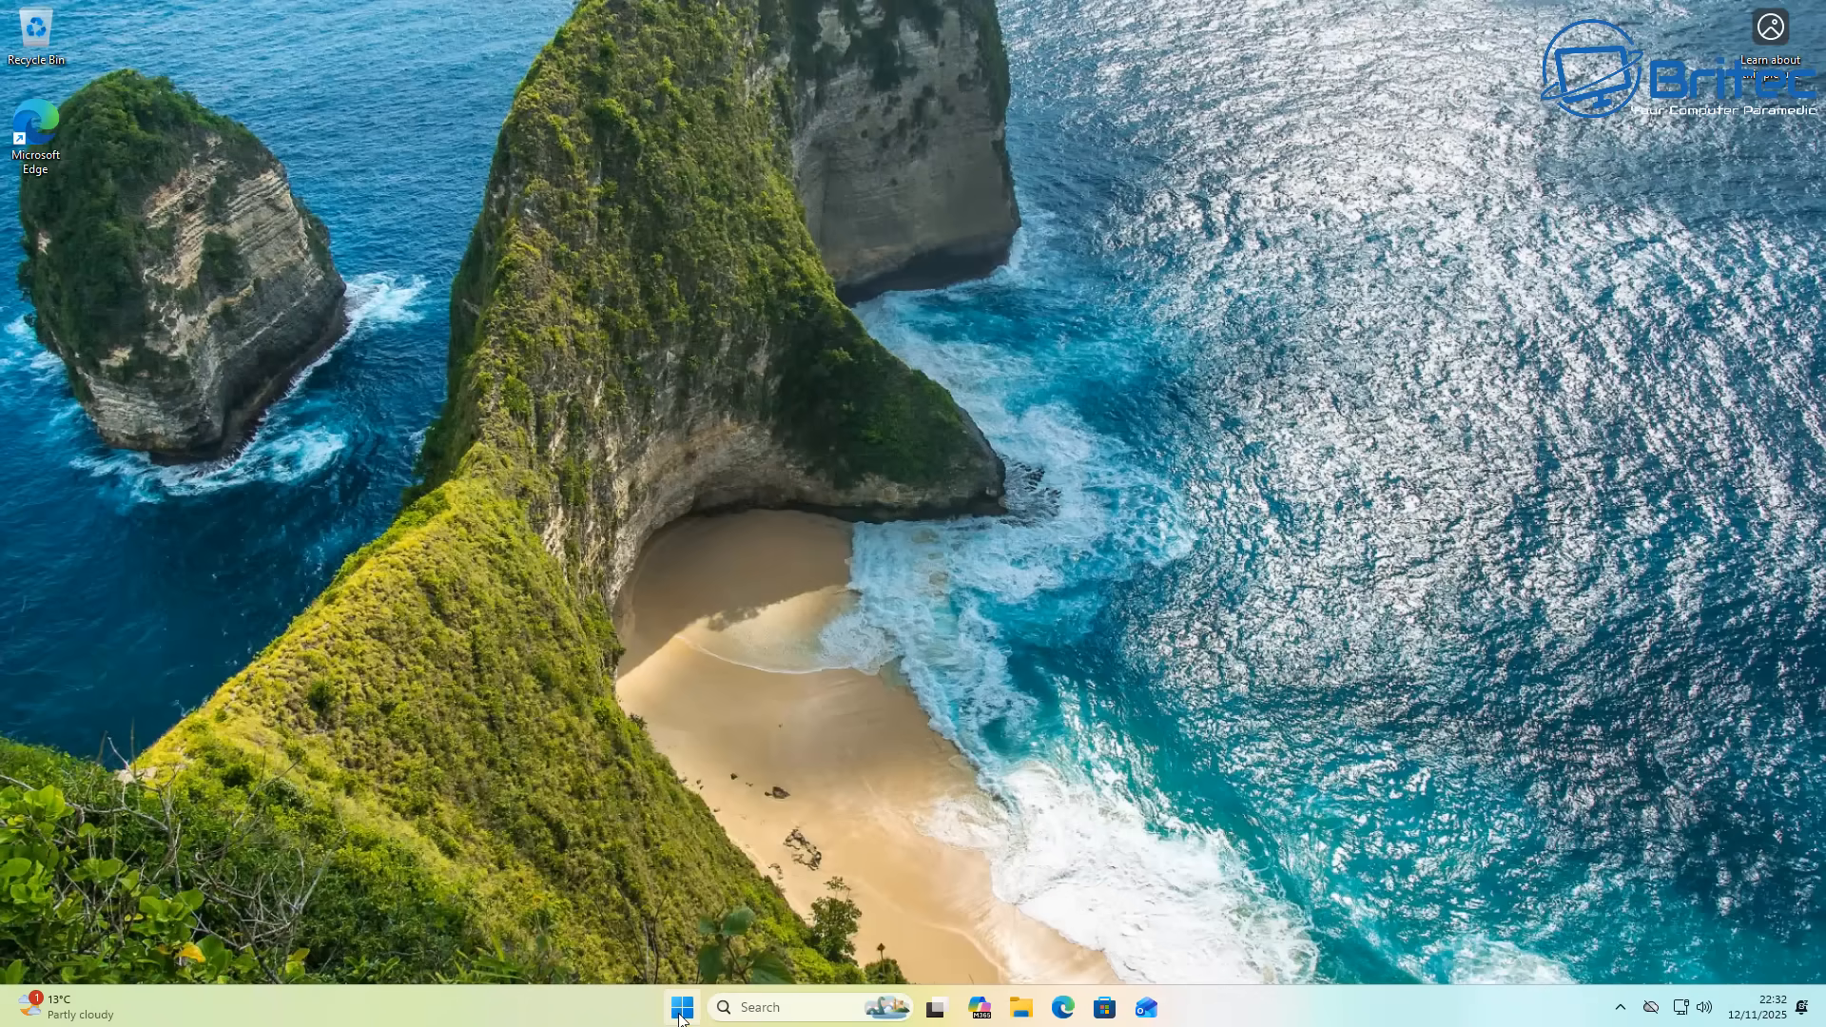
left_click(682, 1006)
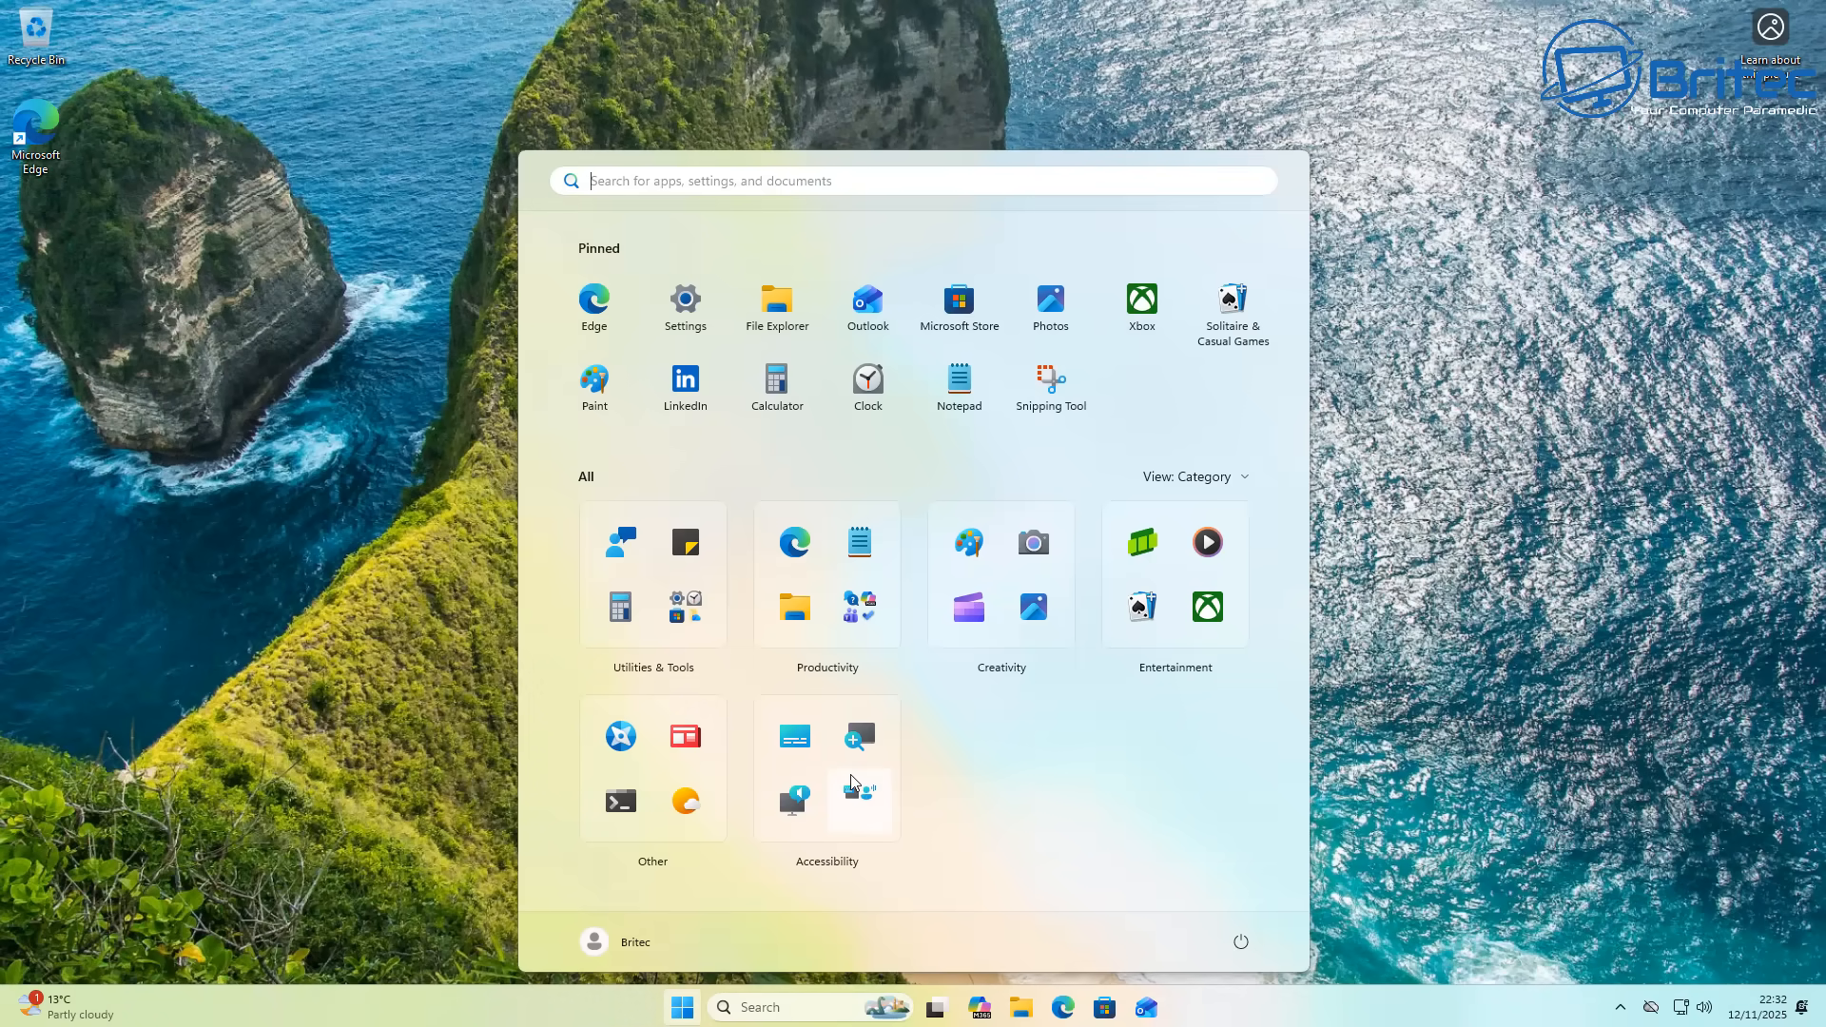
mouse_move(1235, 808)
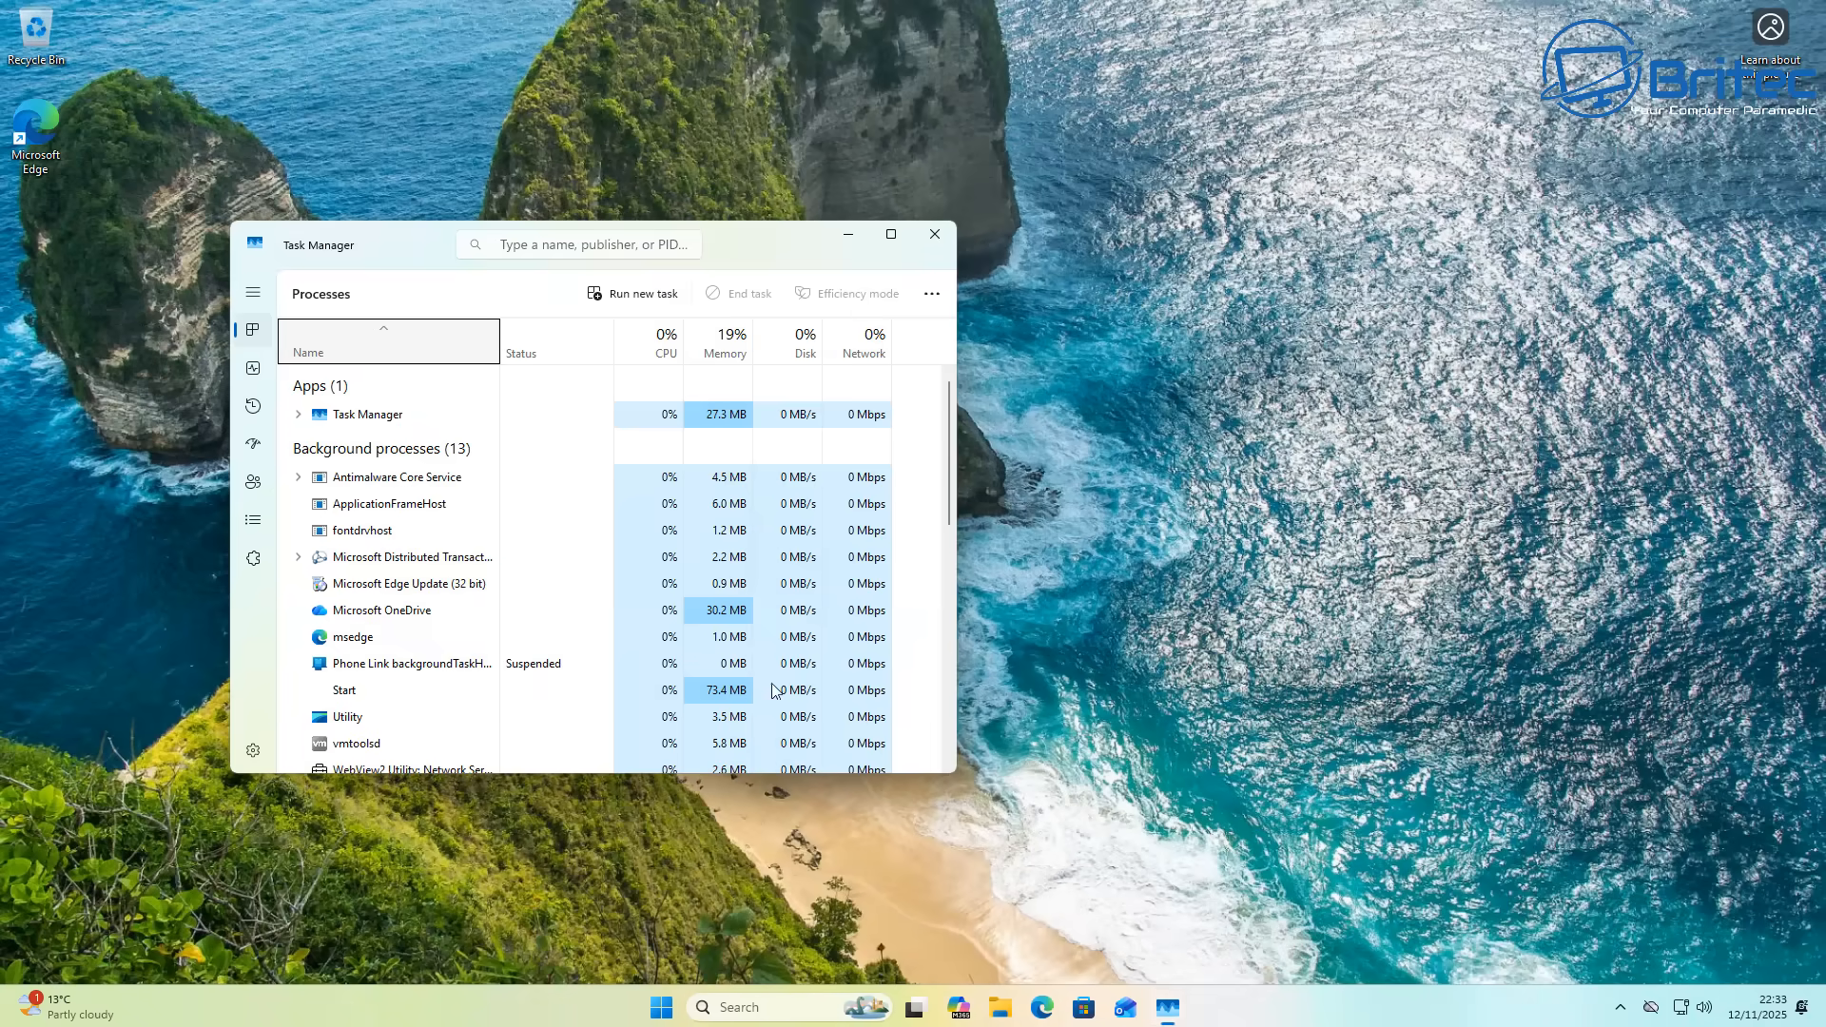
left_click(933, 234)
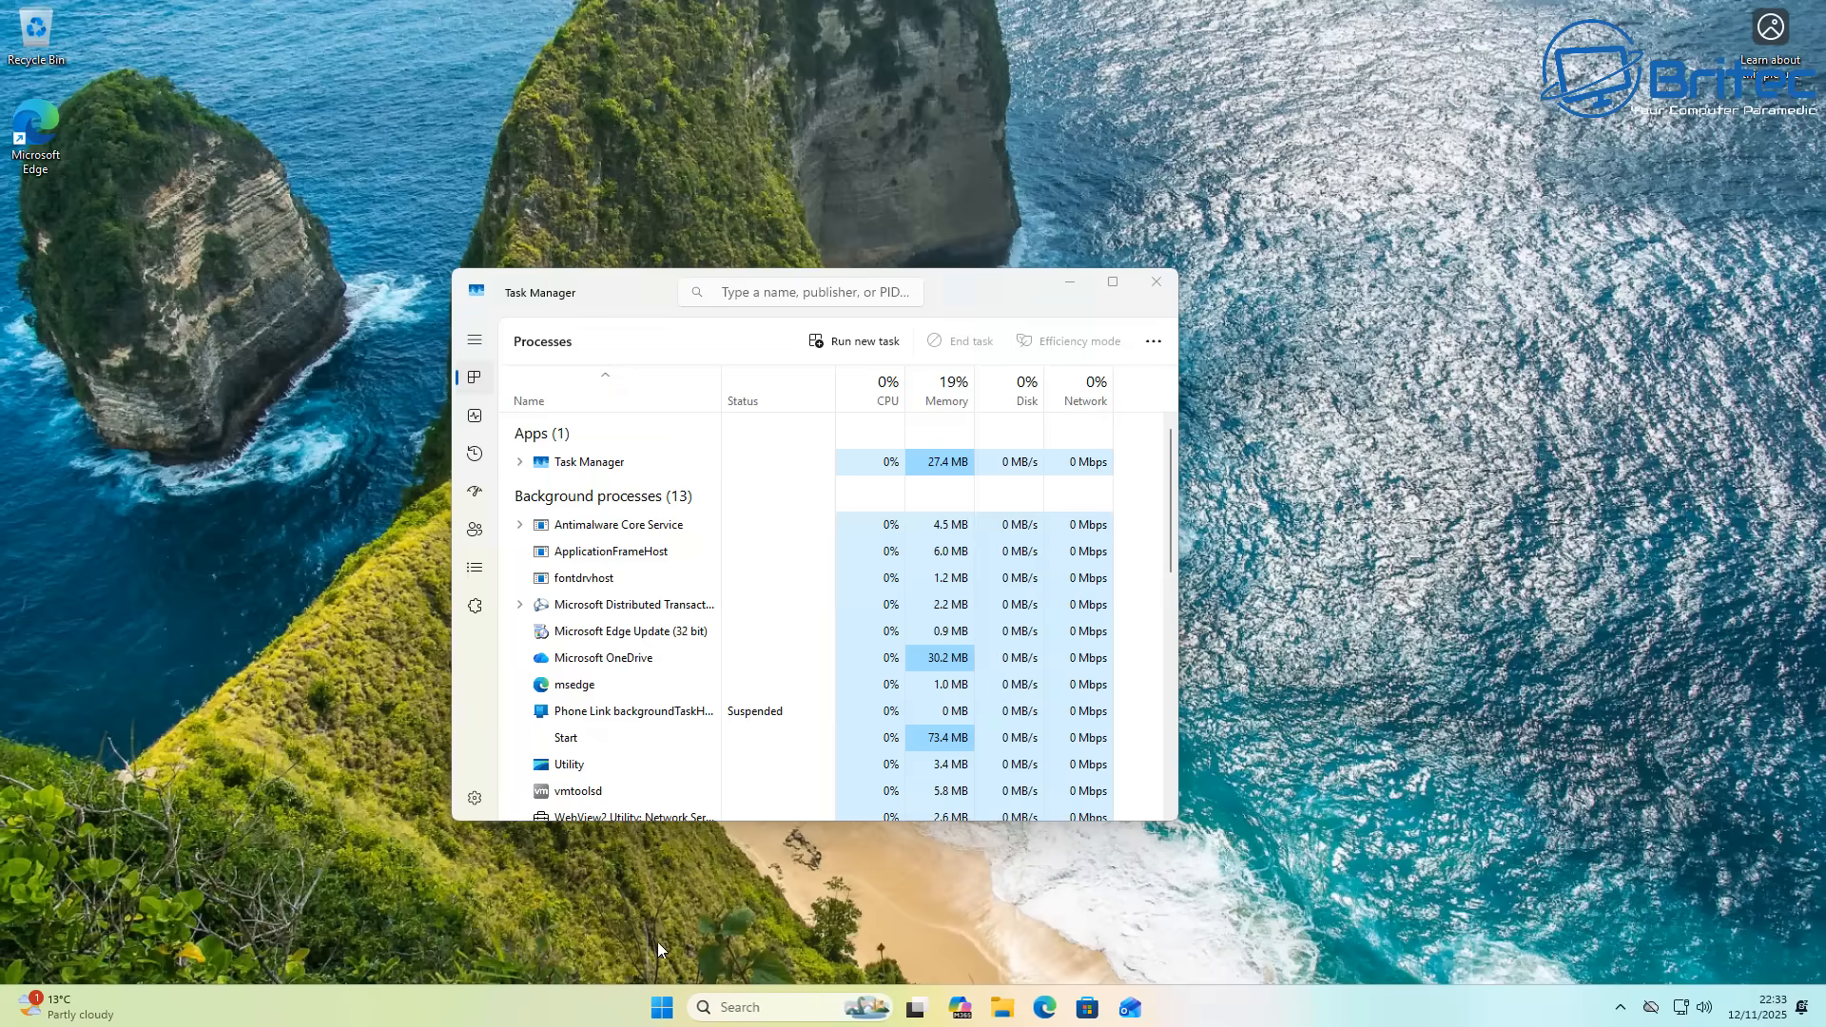
left_click(1155, 282)
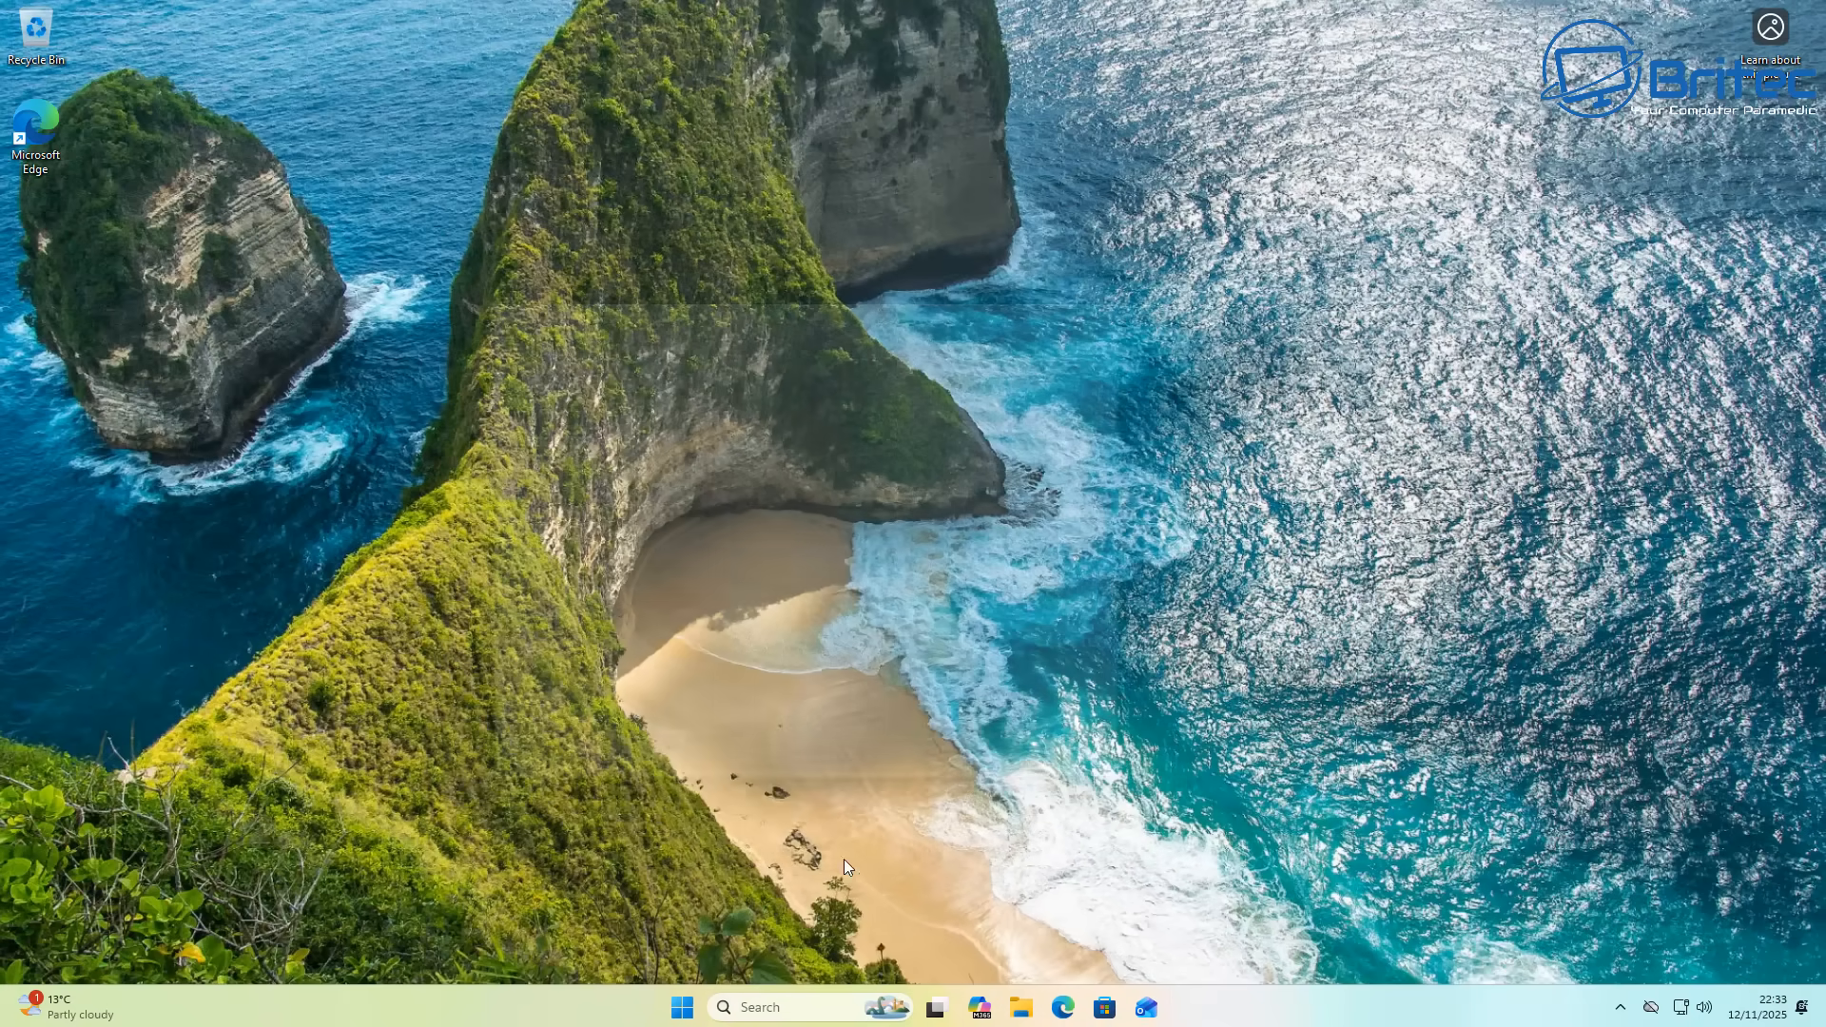
left_click(1158, 1007)
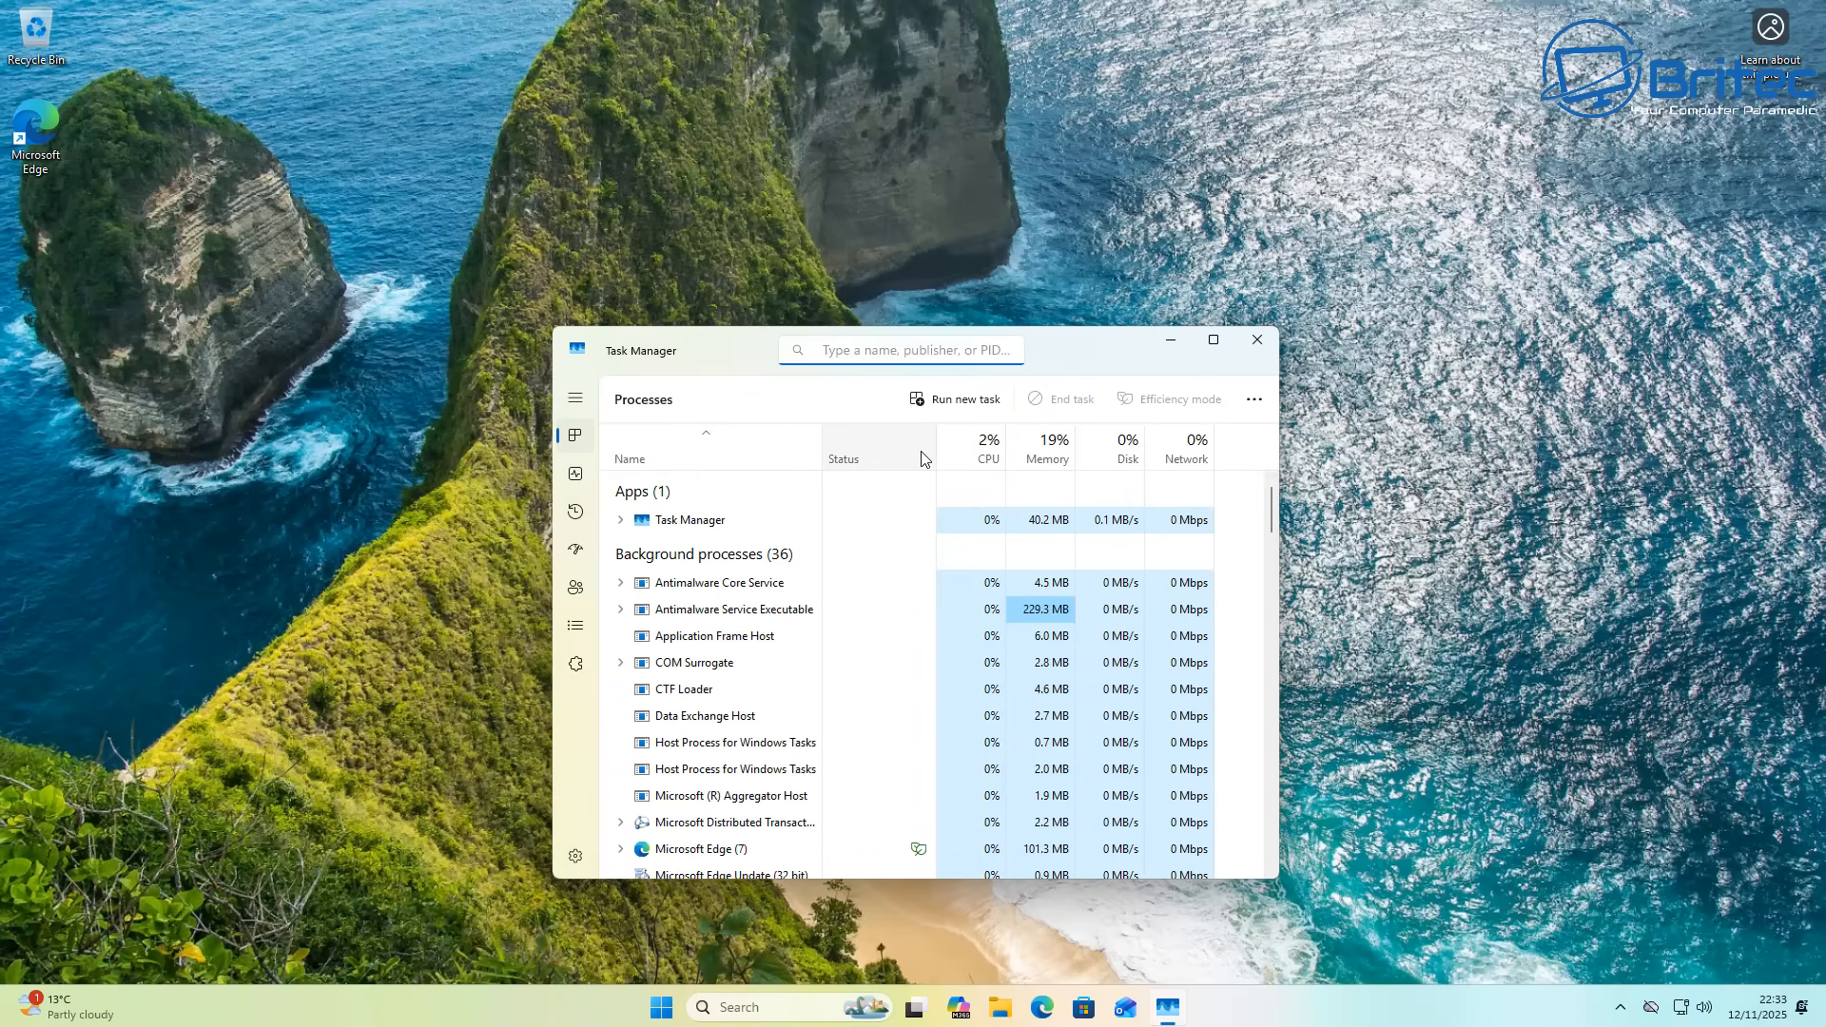
type("t")
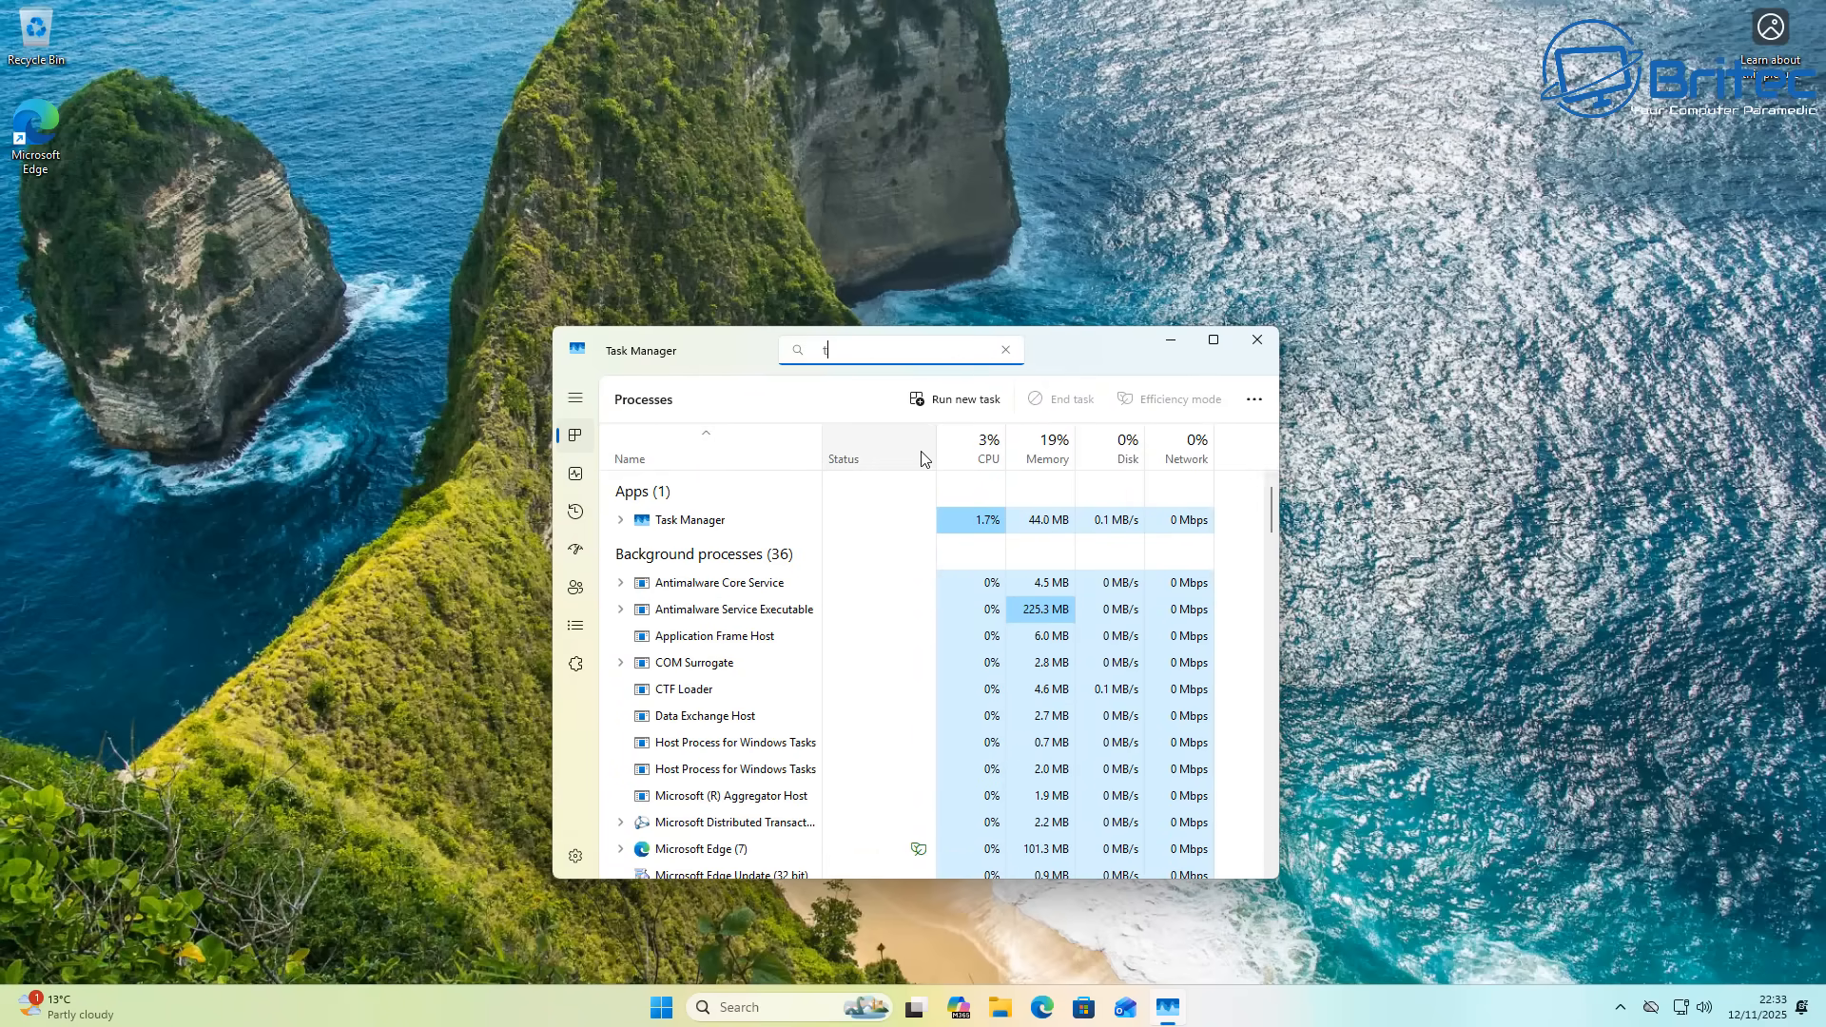
type("ask")
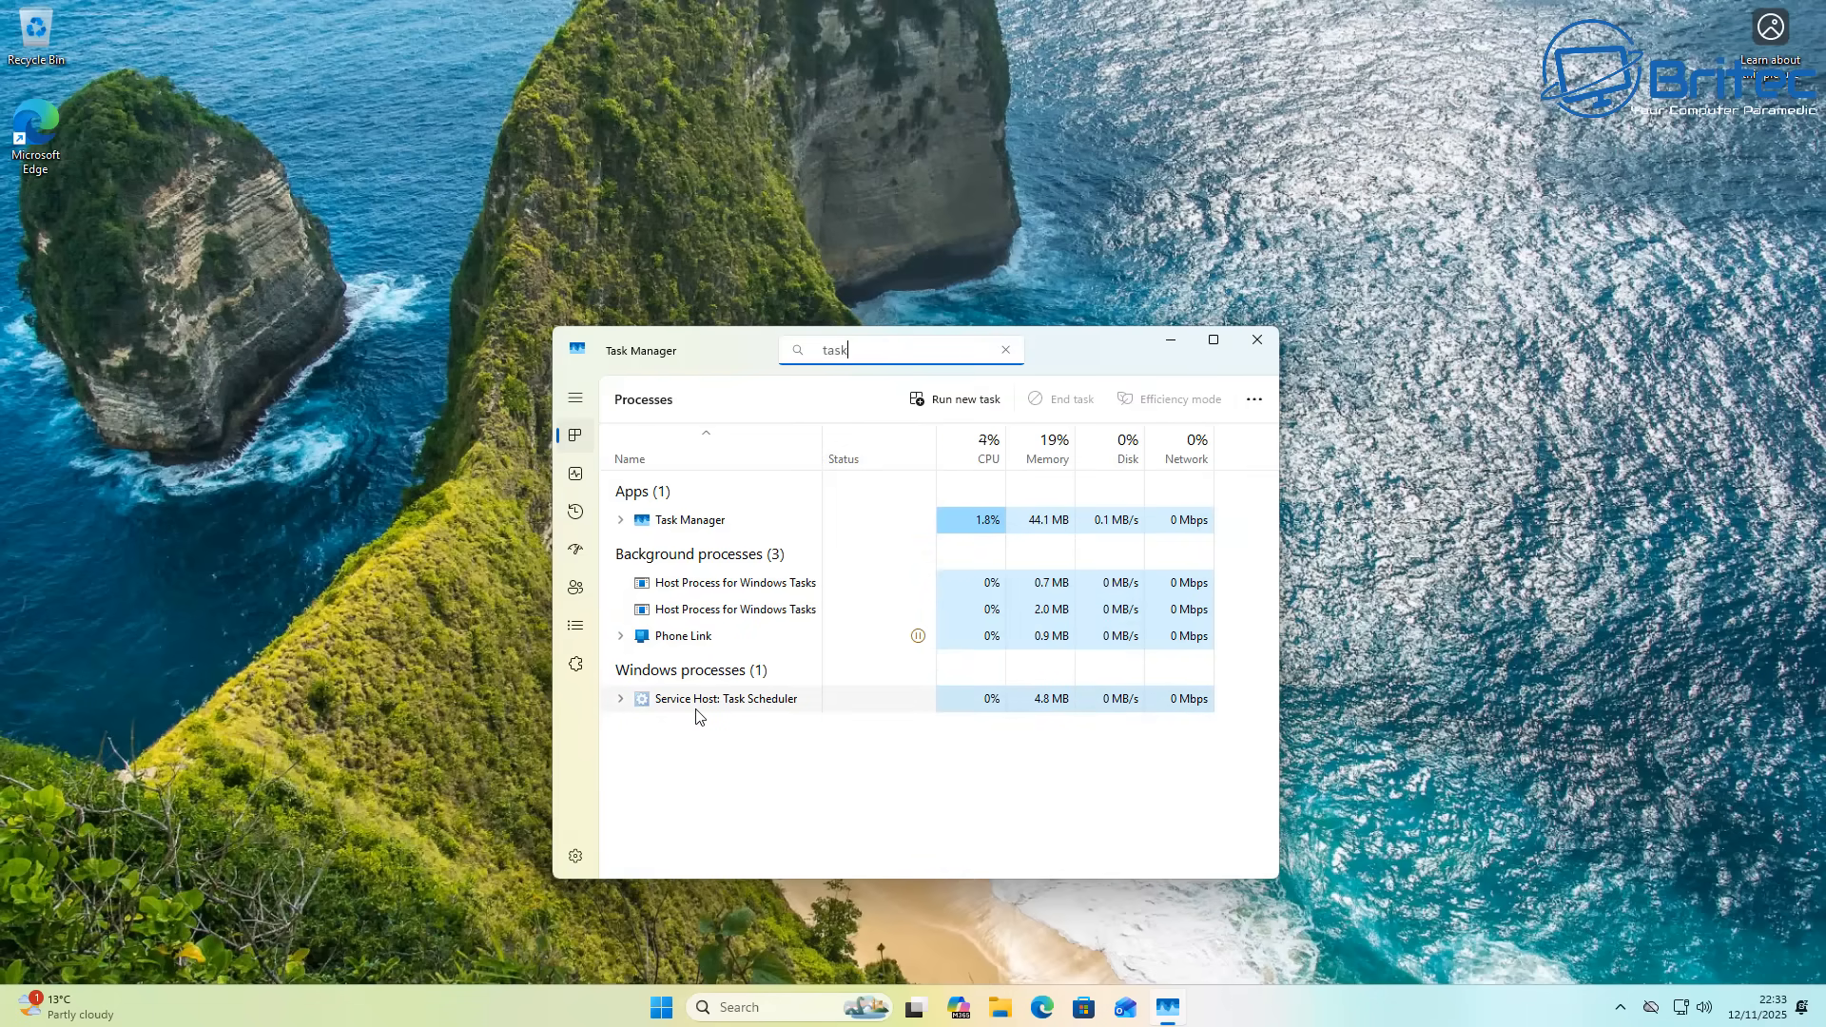
left_click(1255, 338)
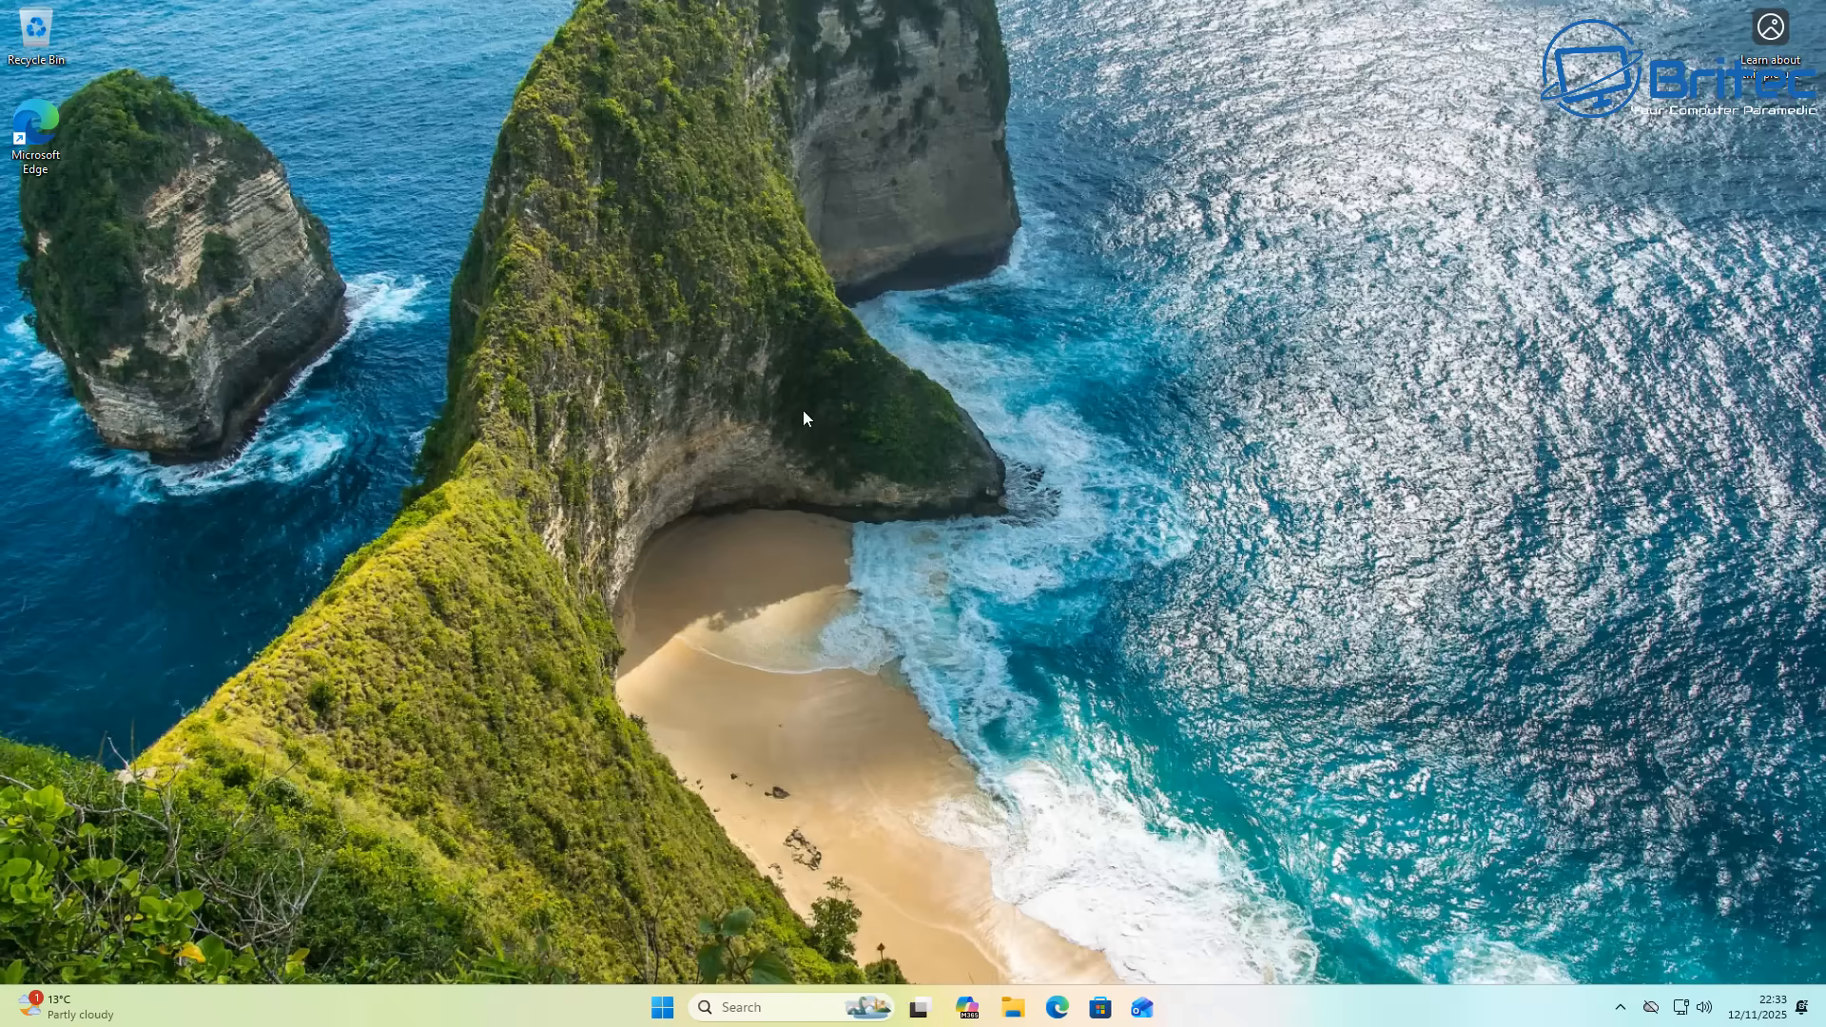
mouse_move(662, 1006)
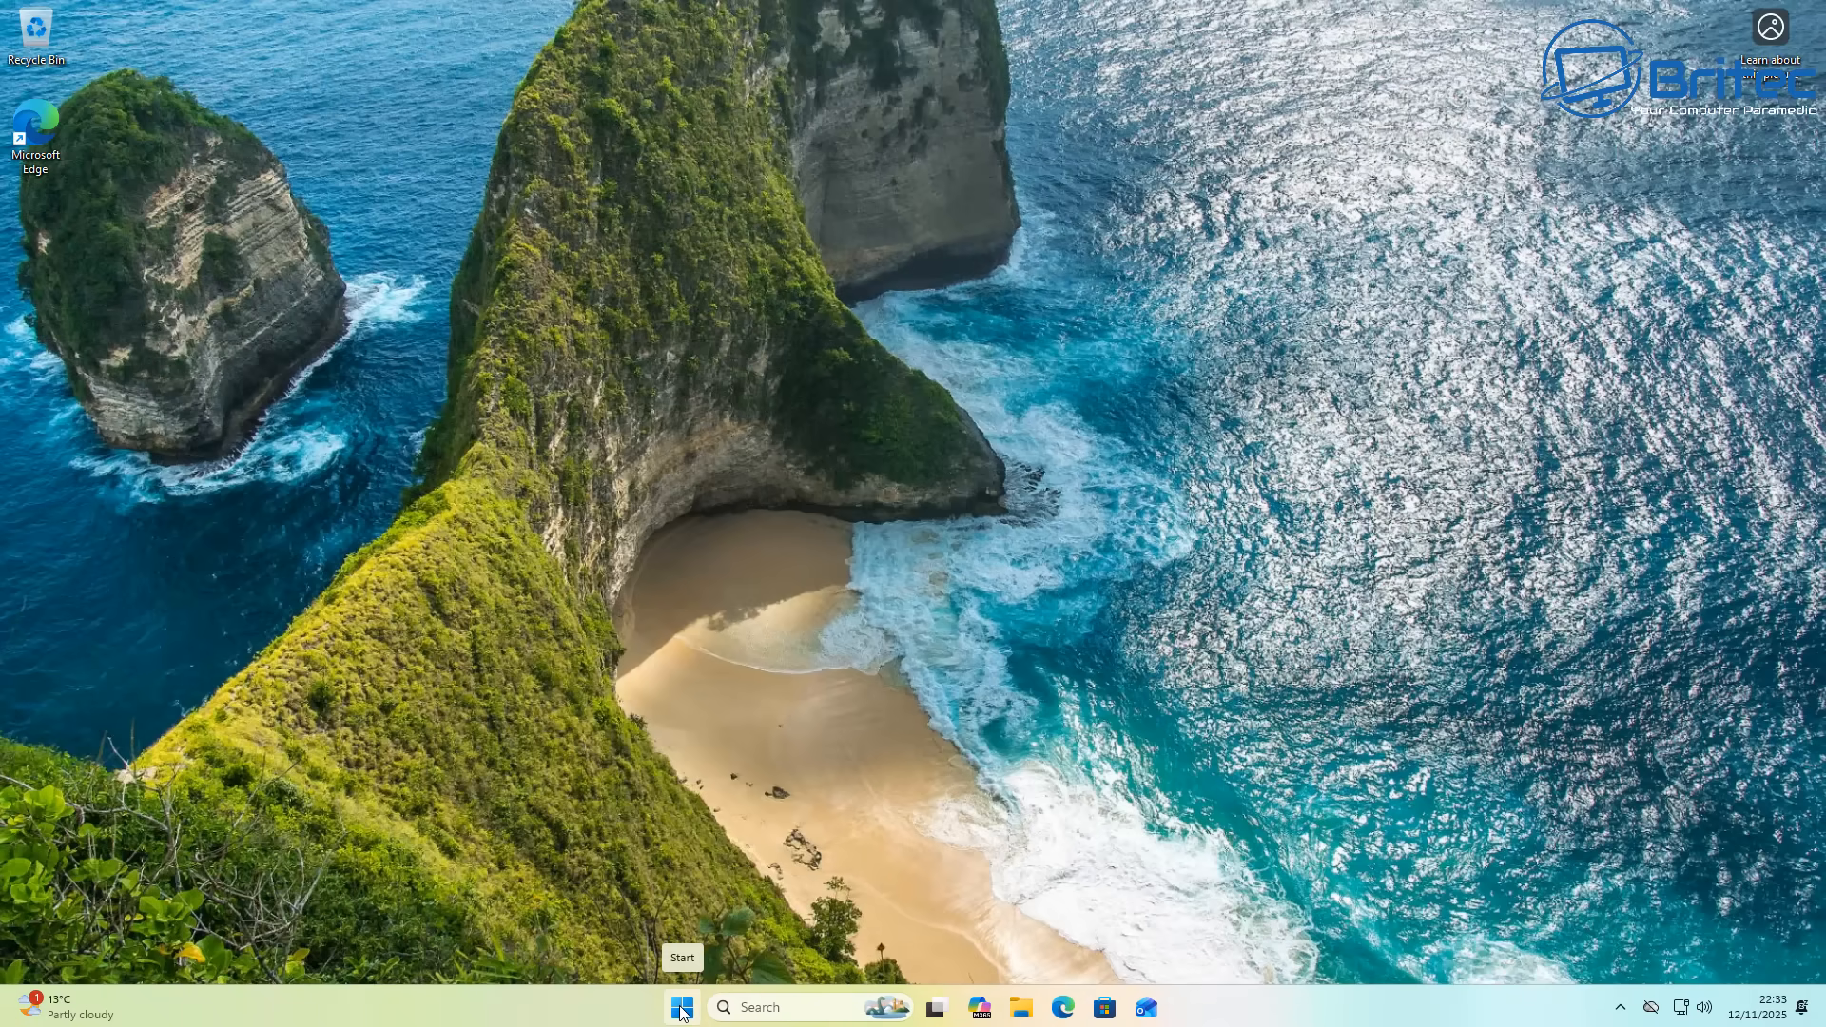
Step: From the Start menu, bring up the KB5068861 Microsoft Support page in the browser
left_click(681, 1006)
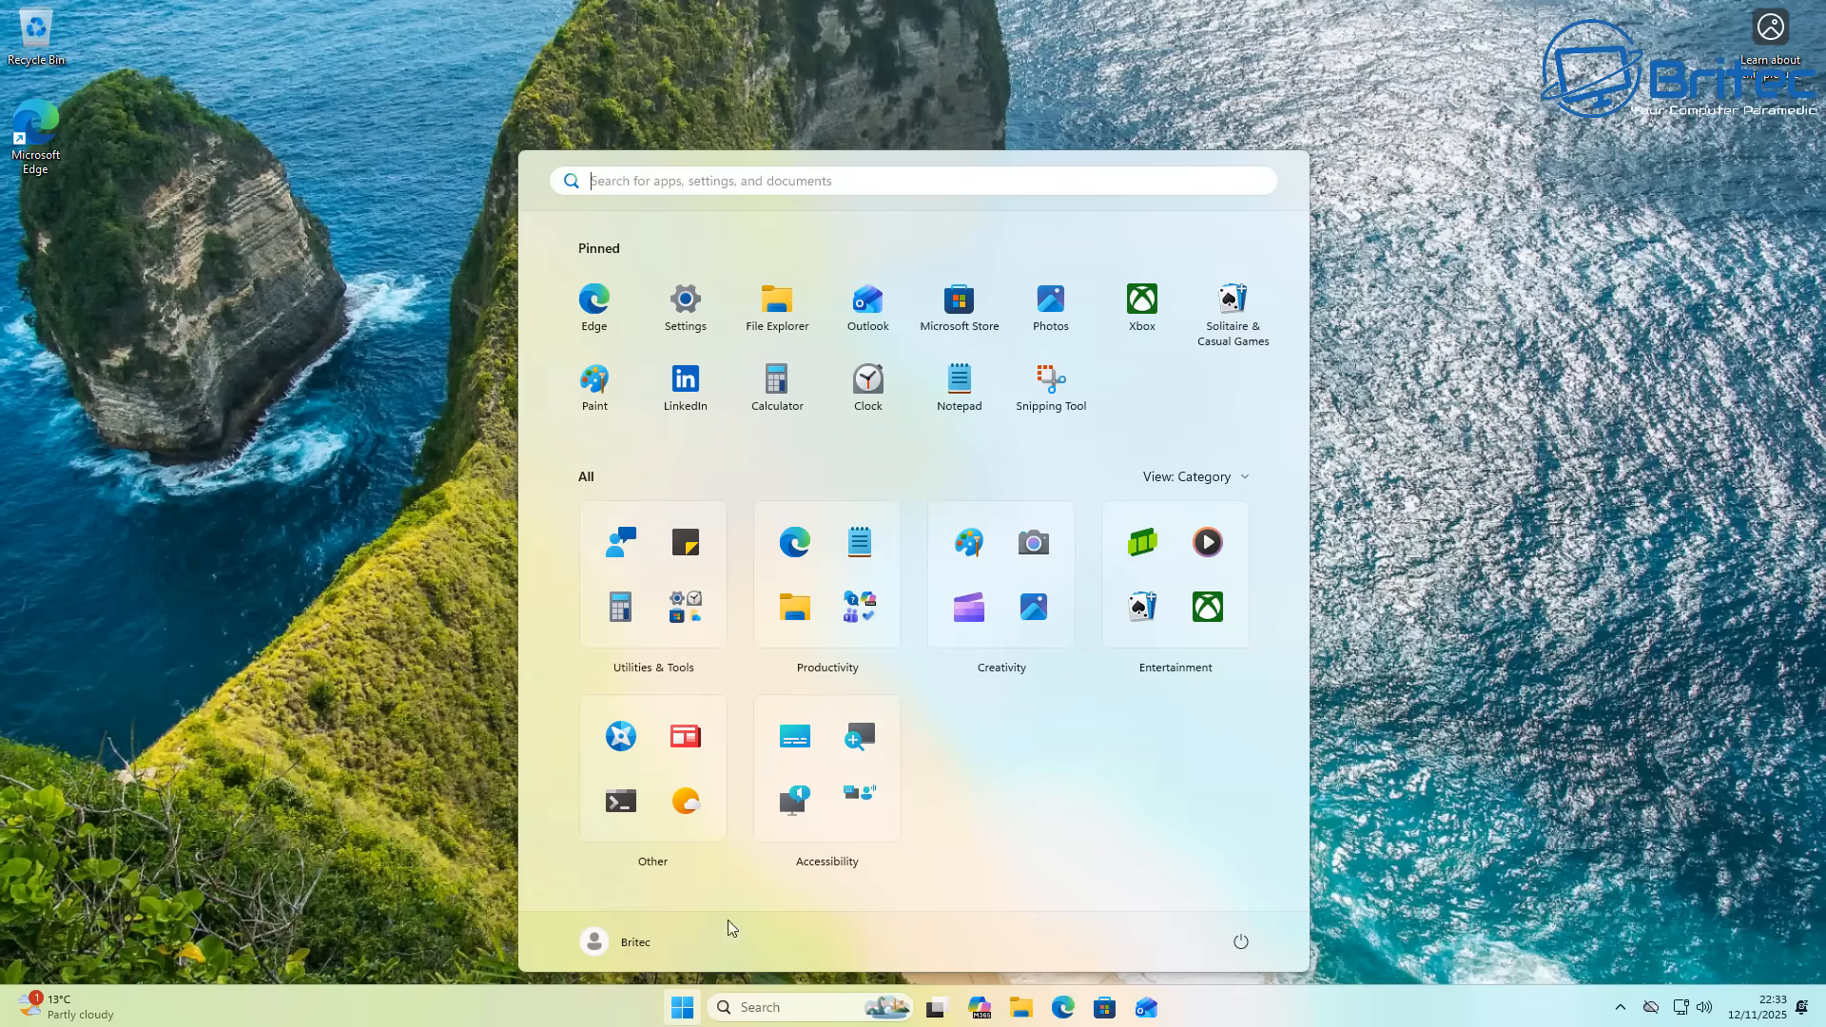
mouse_move(871, 442)
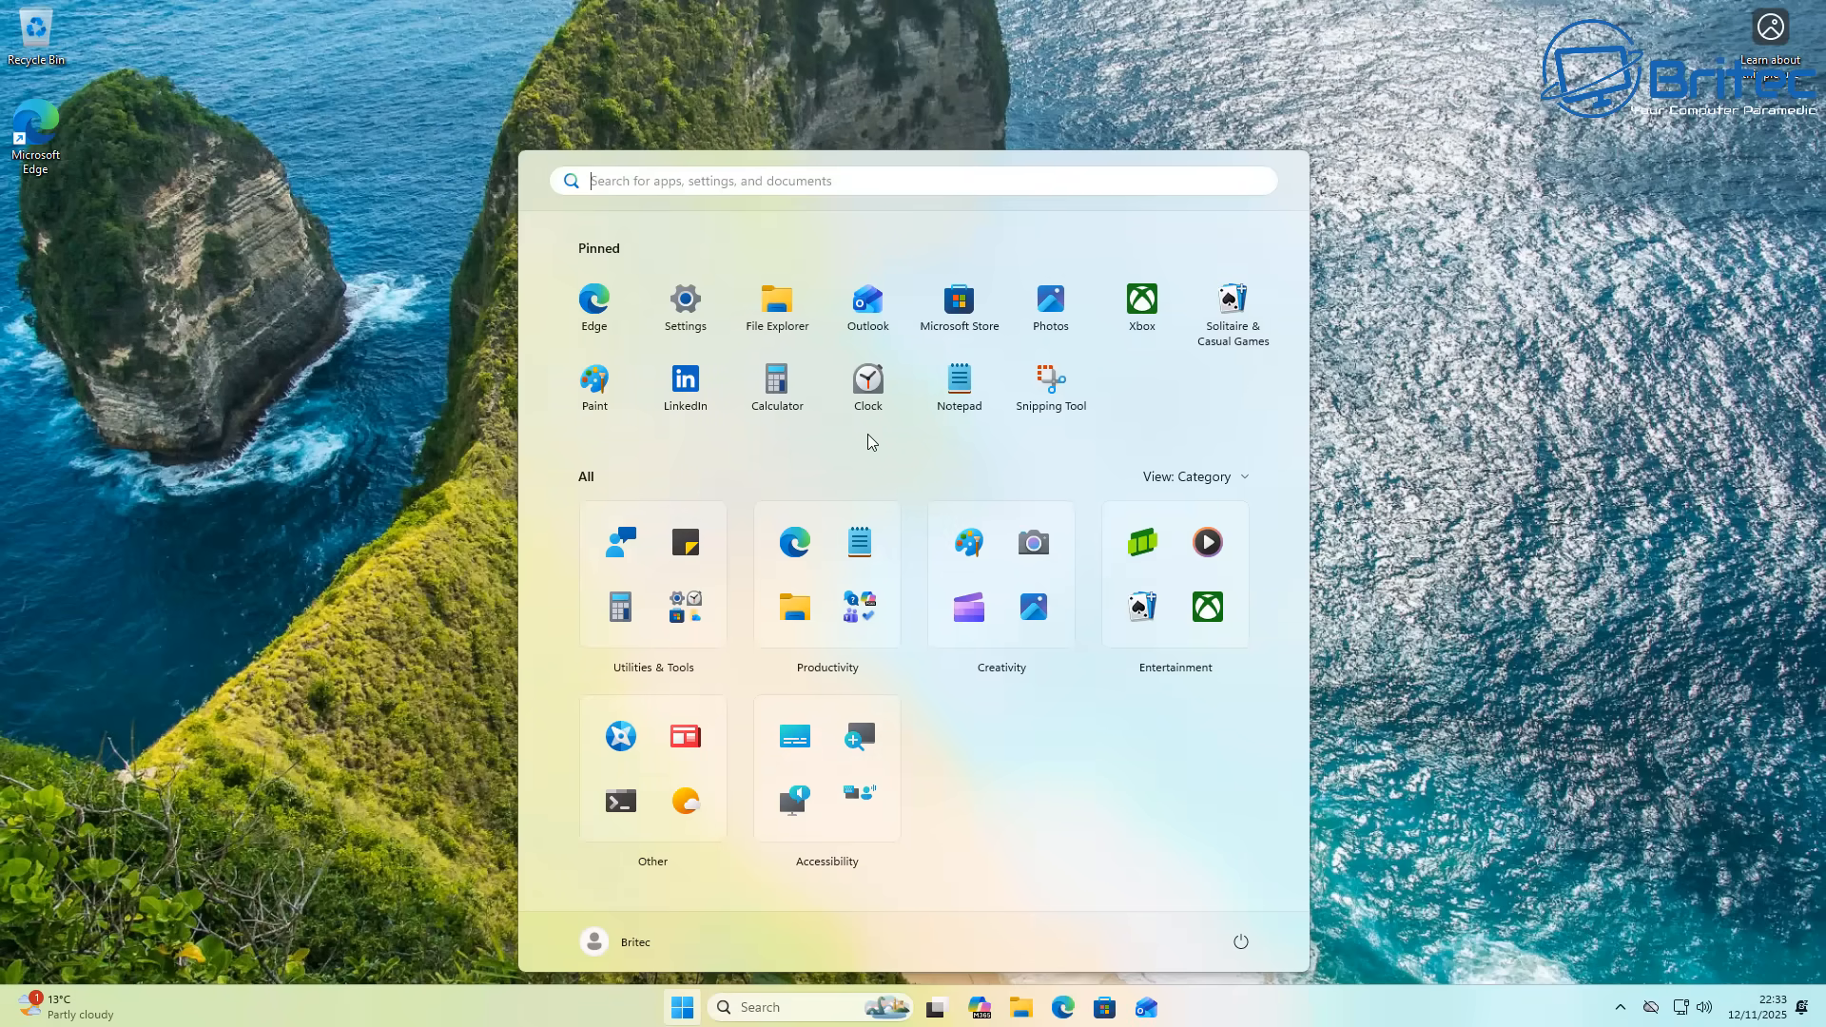
left_click(935, 1007)
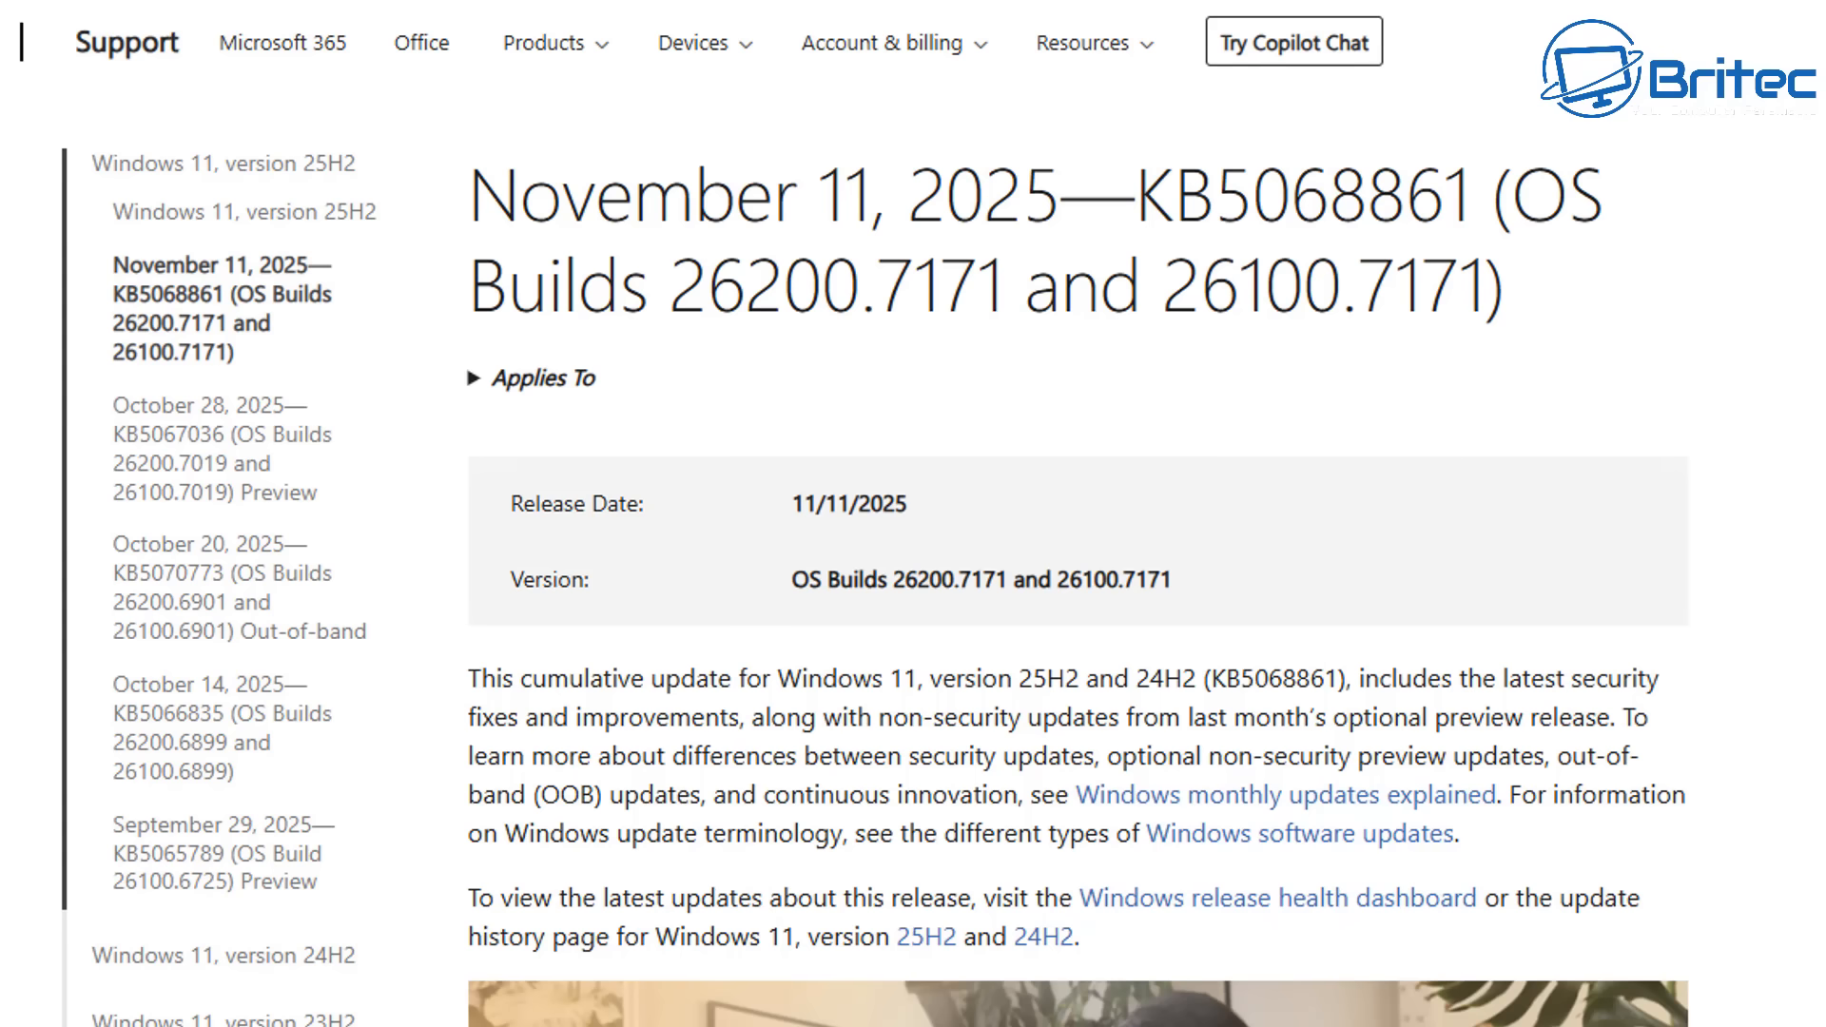
Step: Open the October 28, 2025 KB5067036 preview notes and scroll down past Highlights
left_click(224, 448)
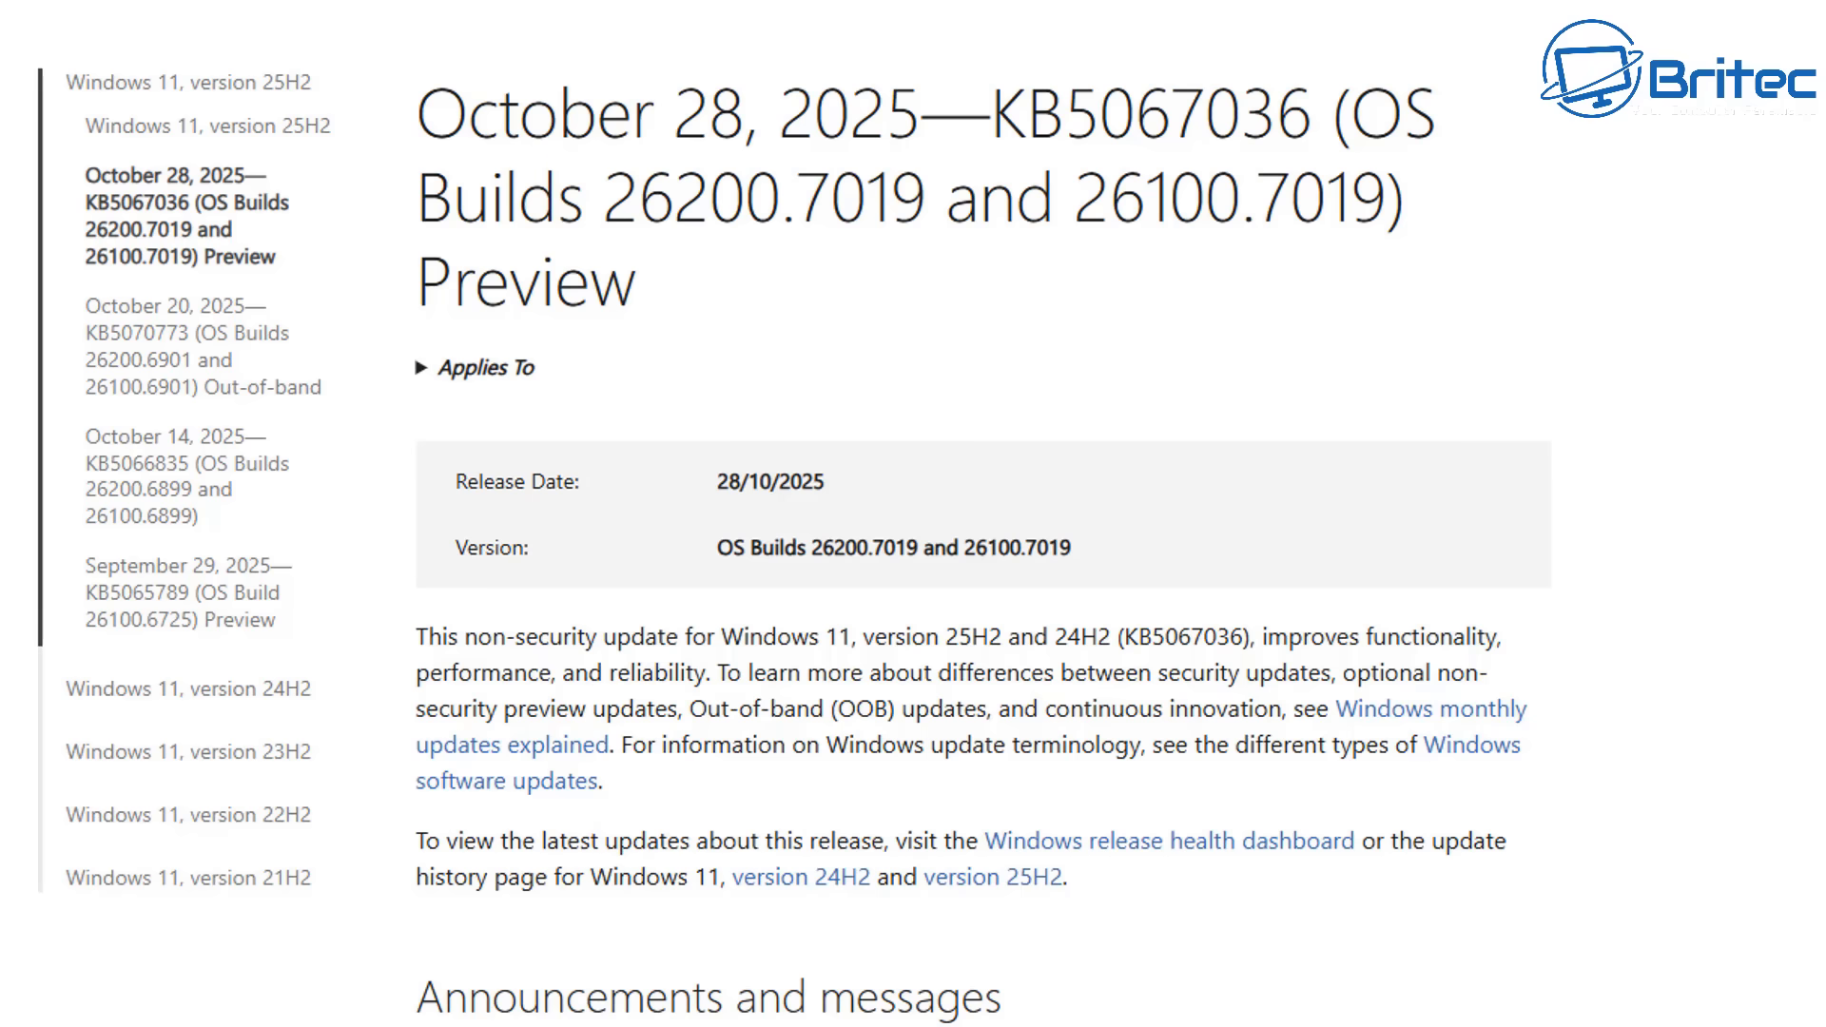
scroll("down", 3)
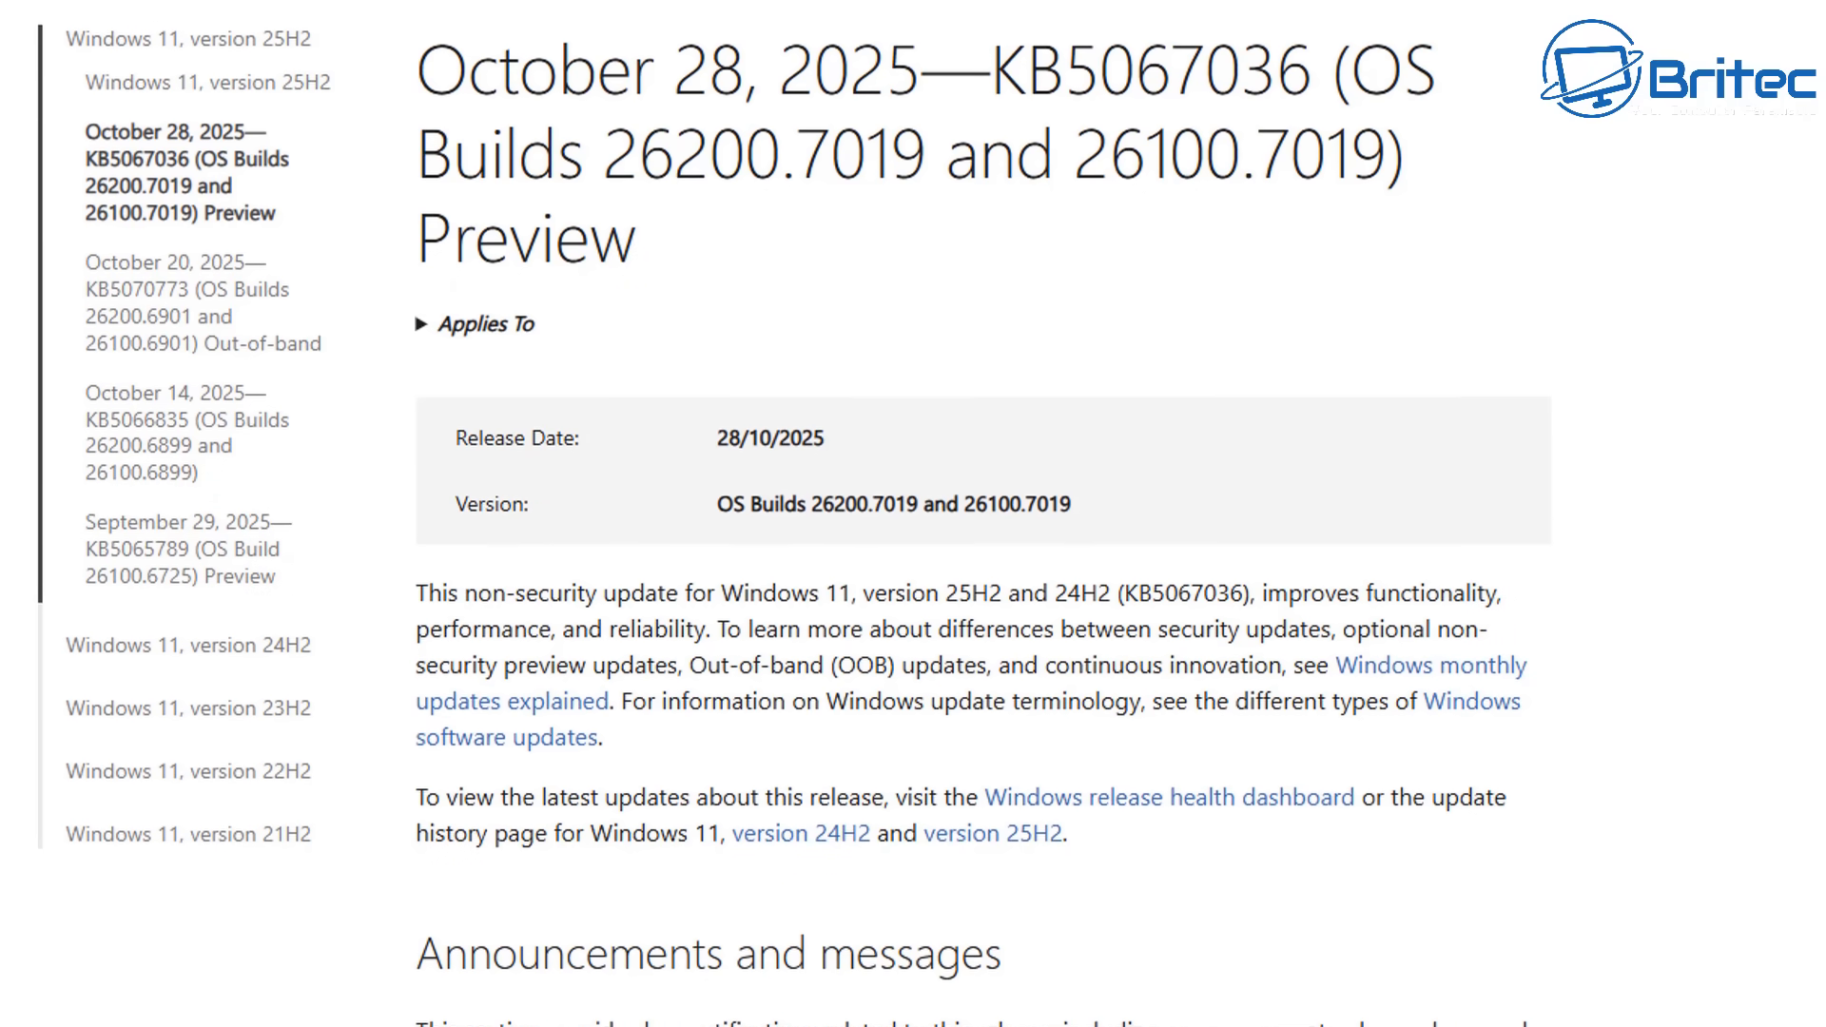
scroll("down", 3)
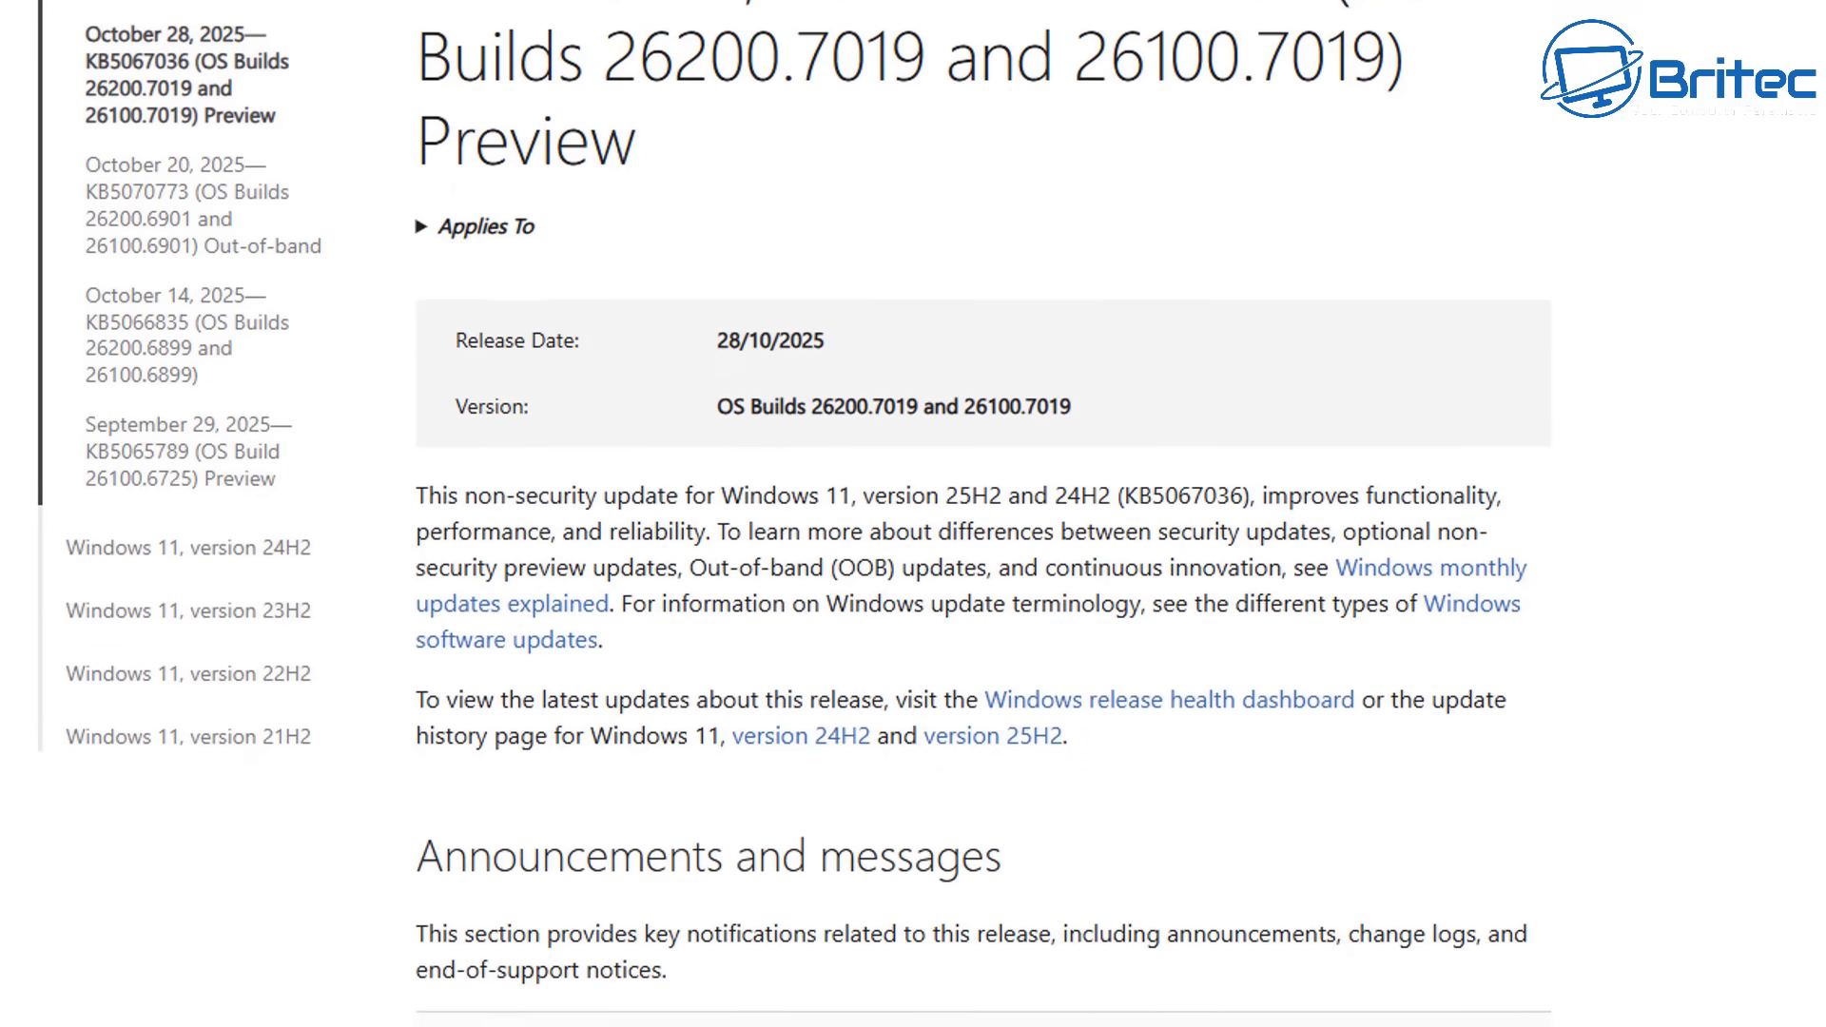
scroll("down", 3)
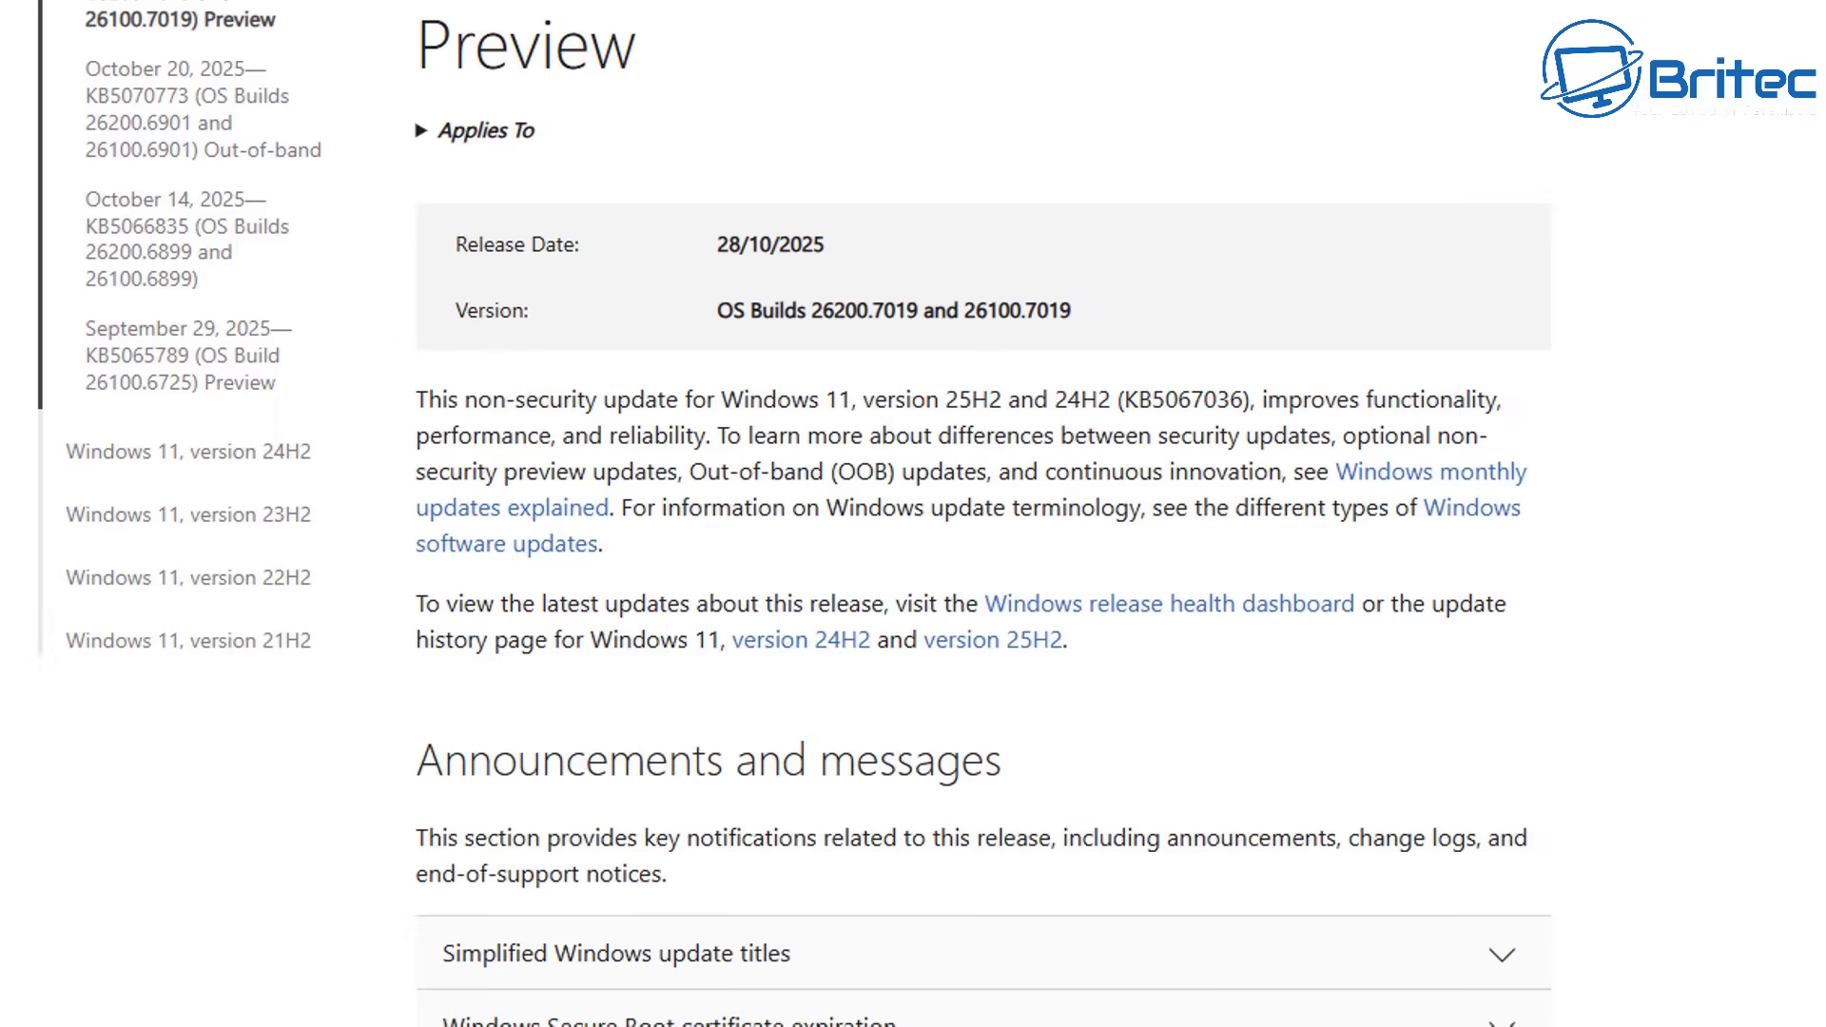
scroll("down", 3)
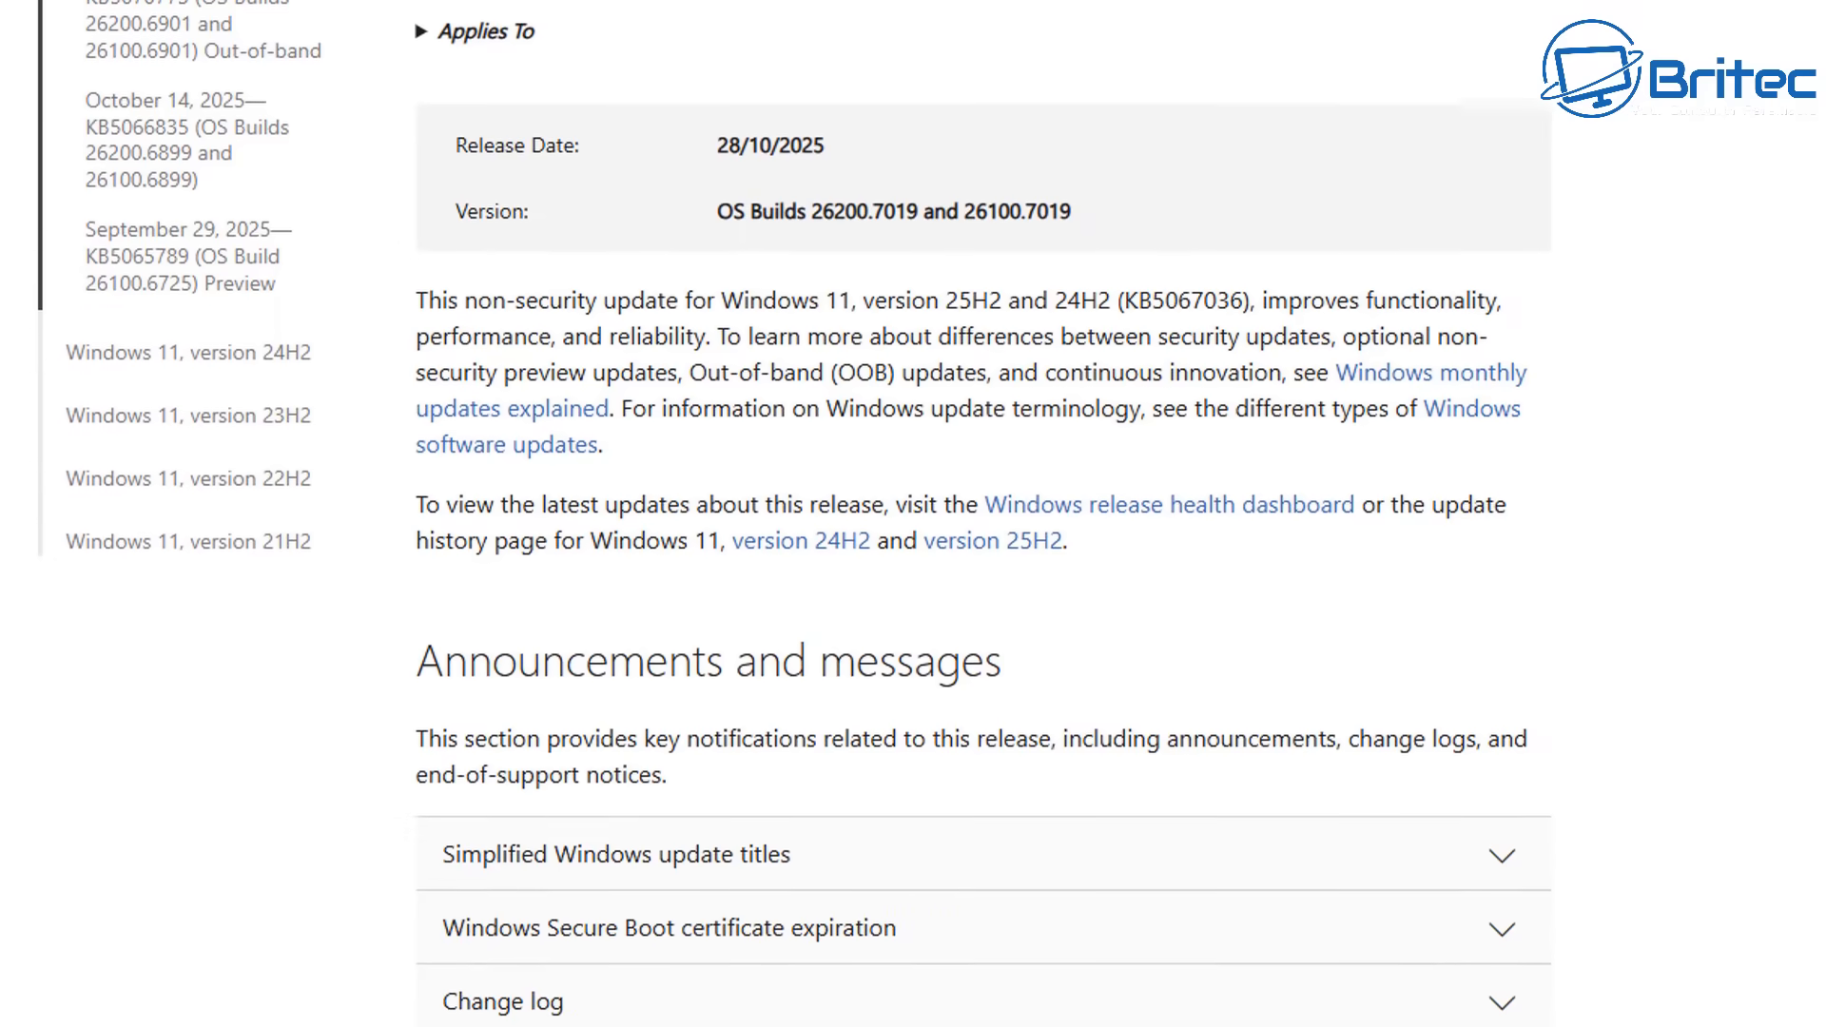
scroll("down", 3)
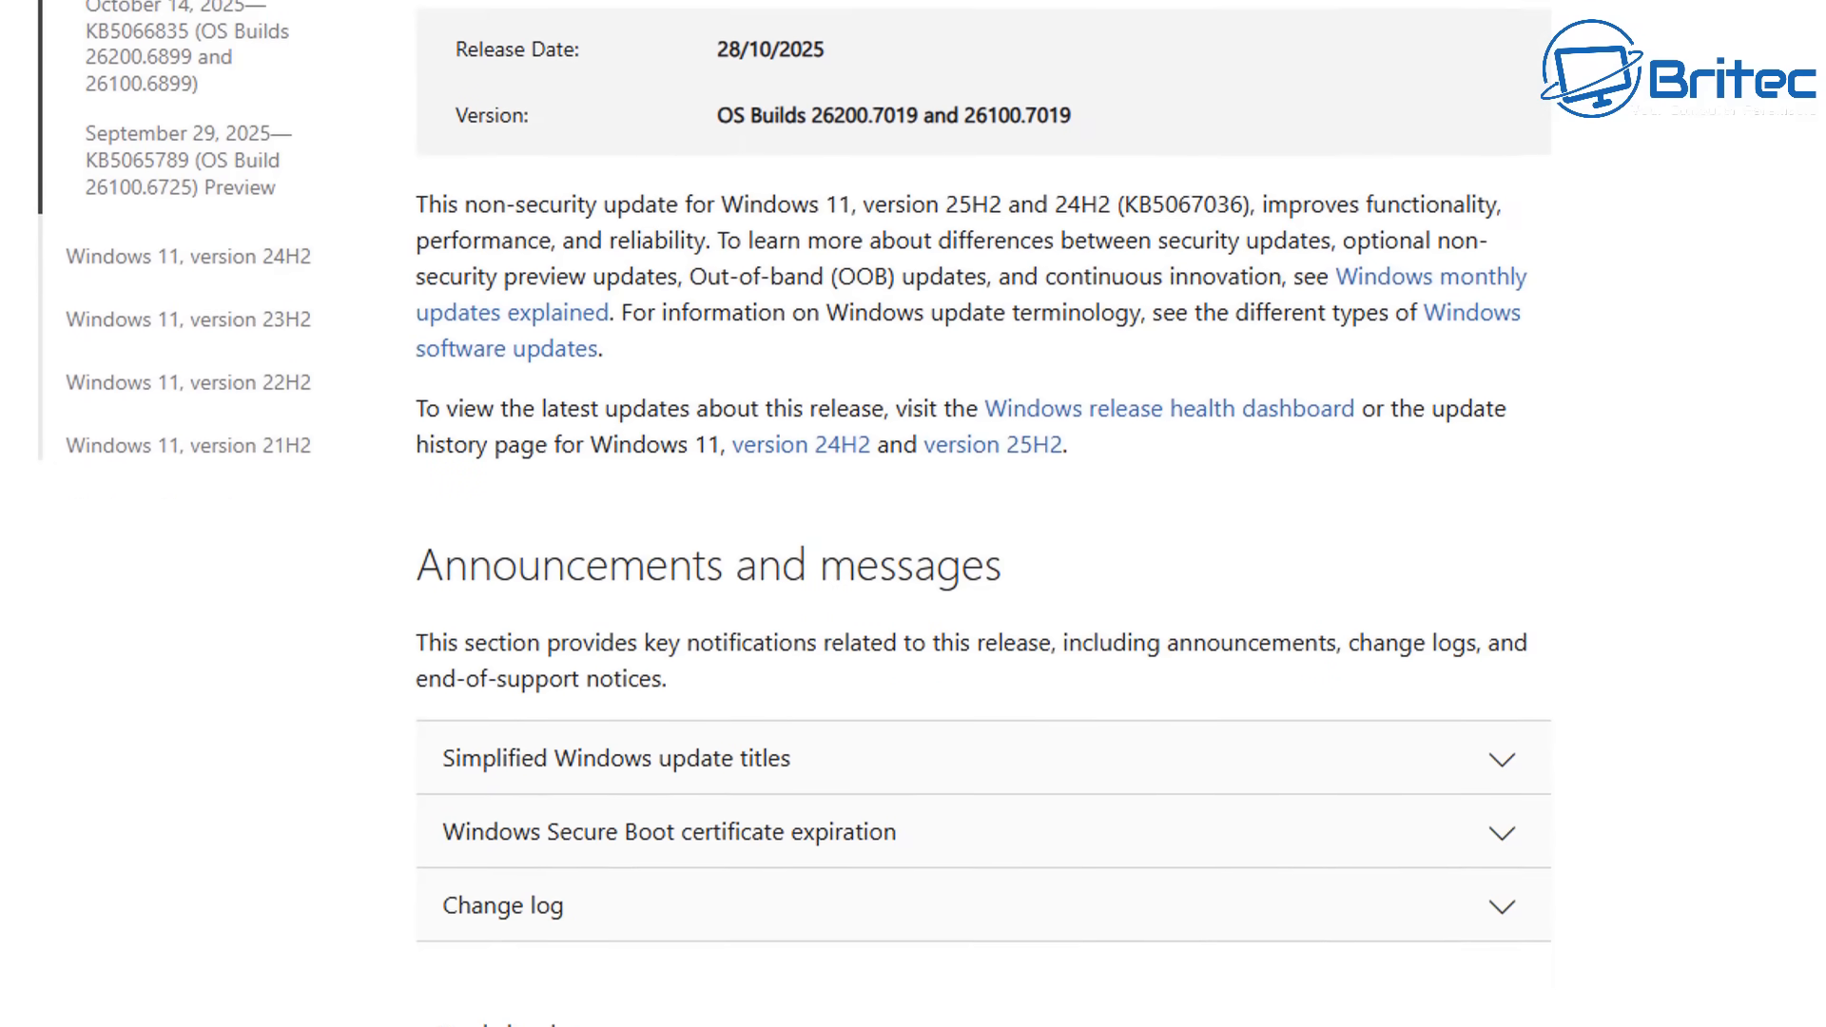
scroll("down", 3)
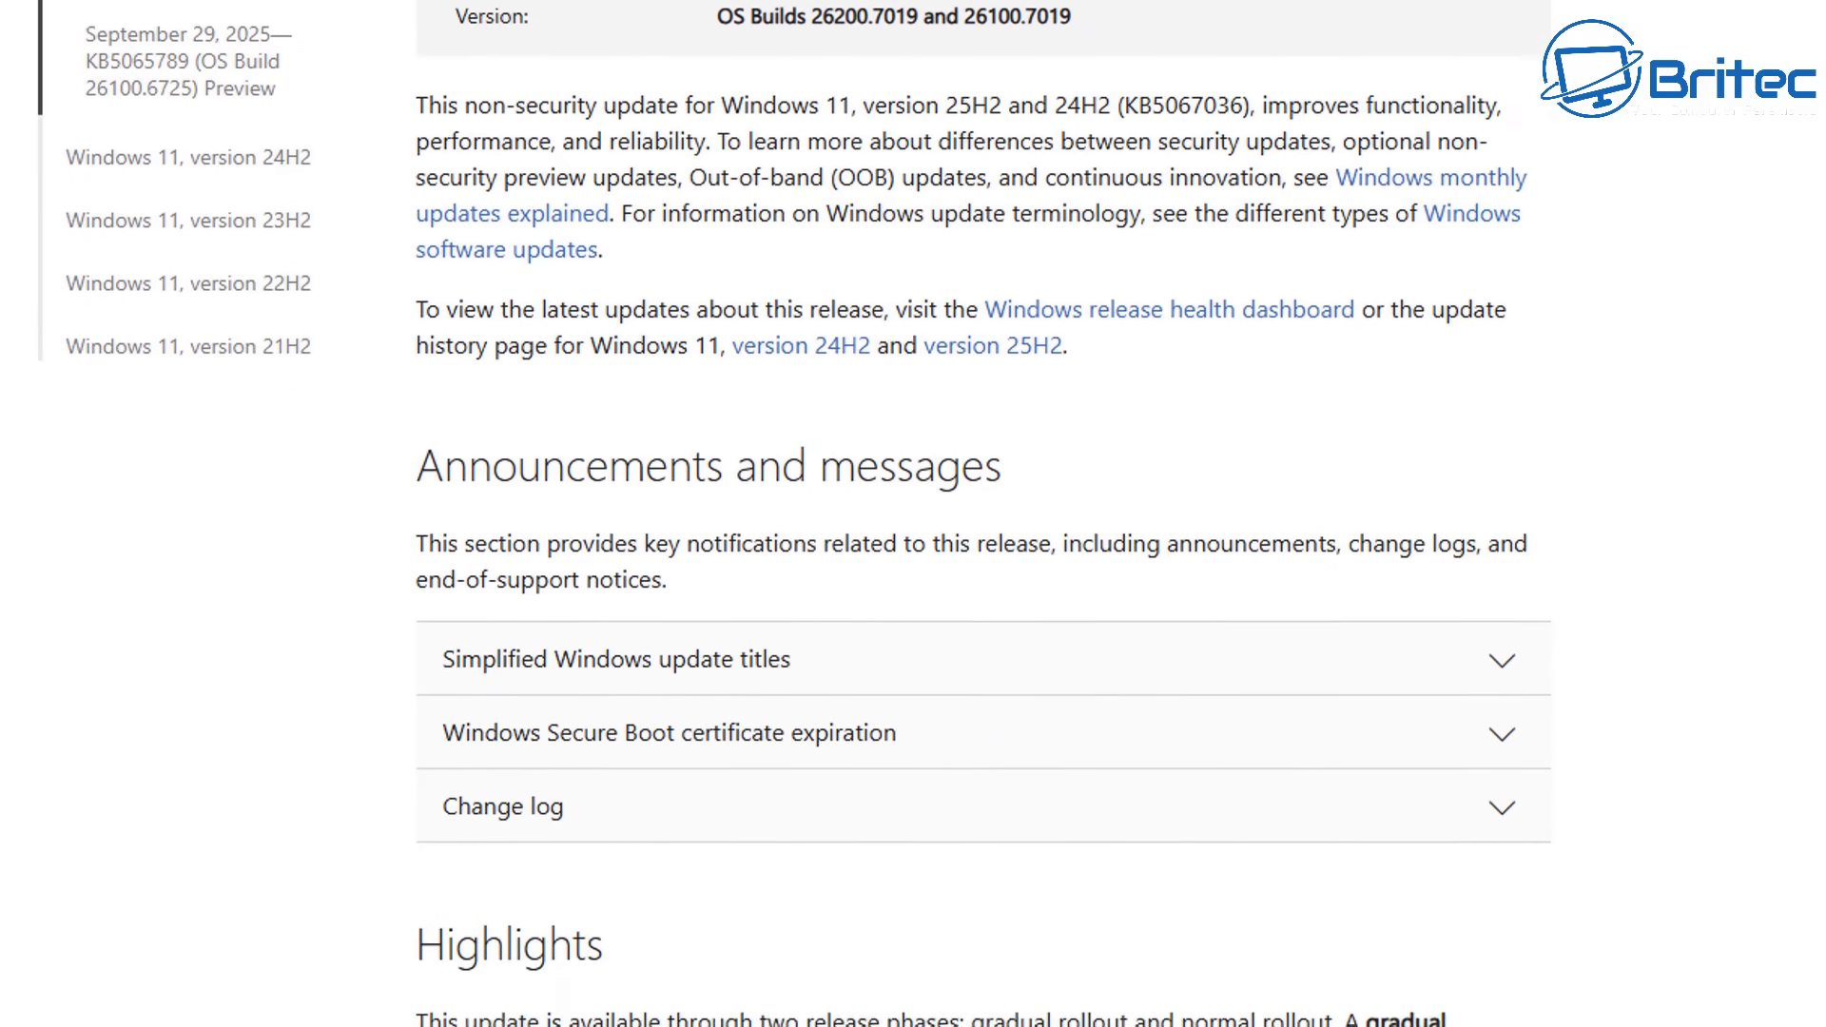
scroll("down", 3)
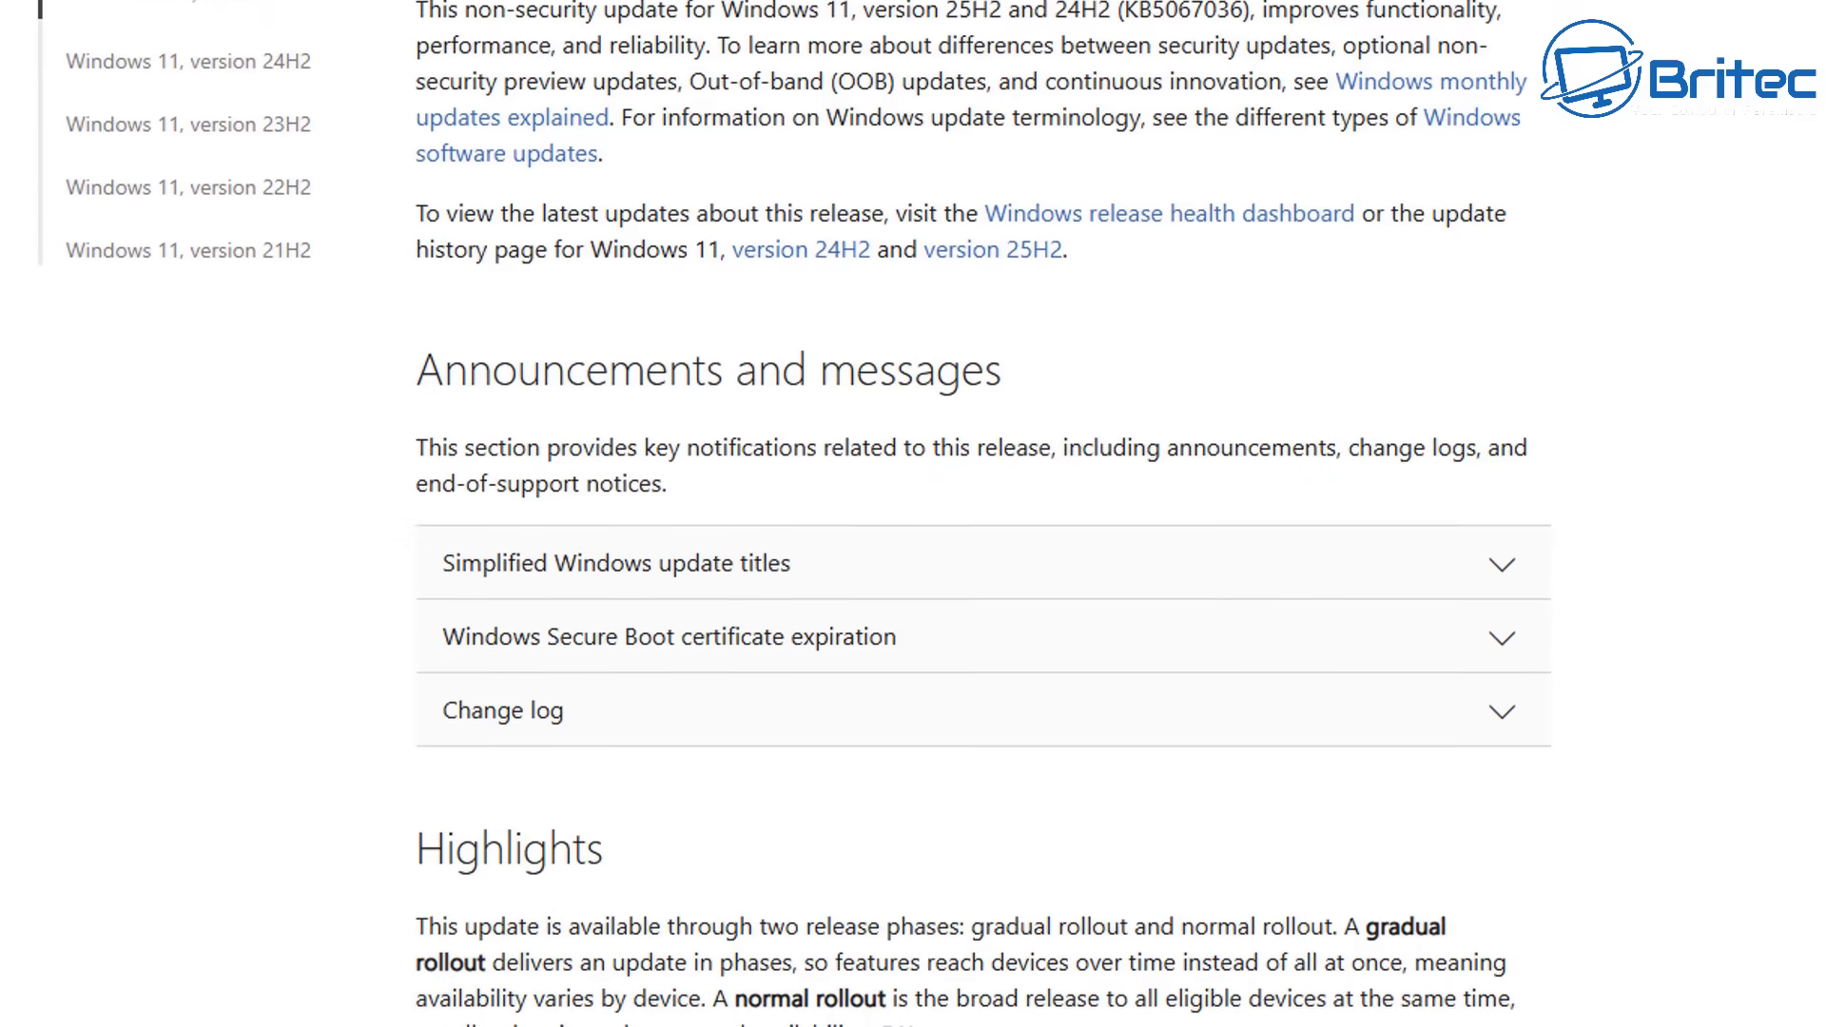
scroll("down", 3)
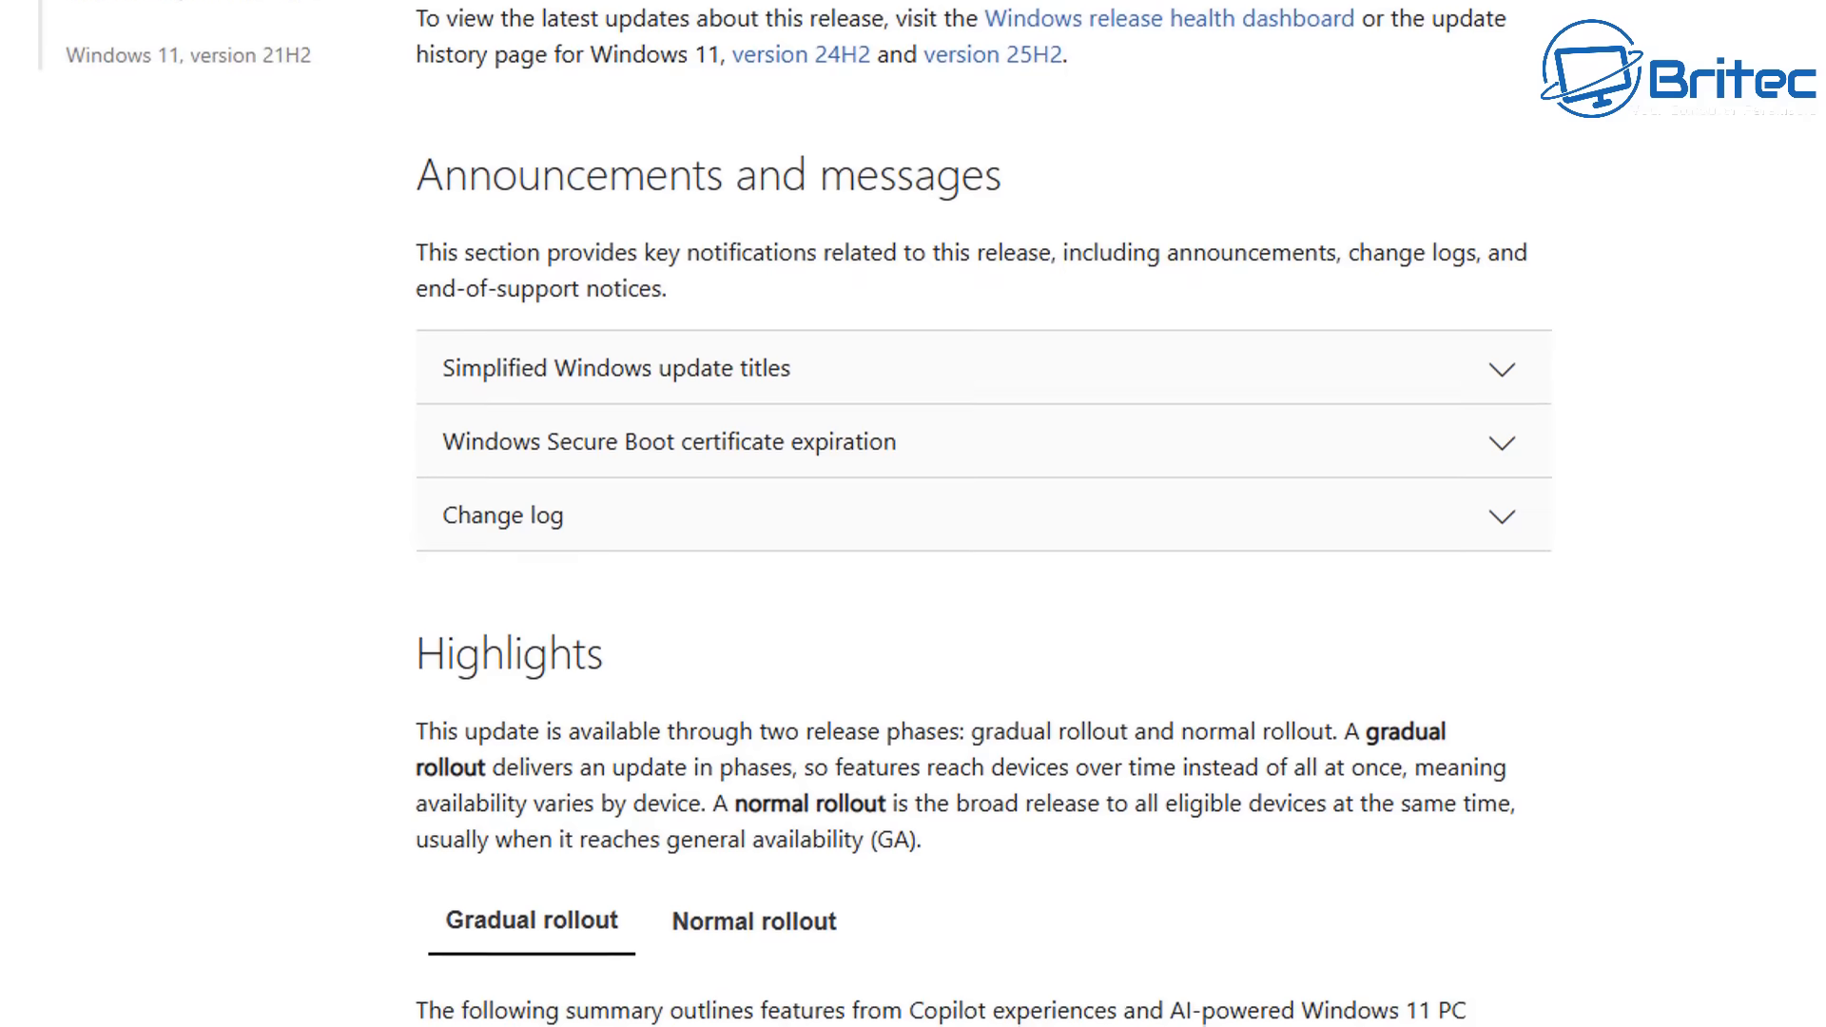
scroll("down", 3)
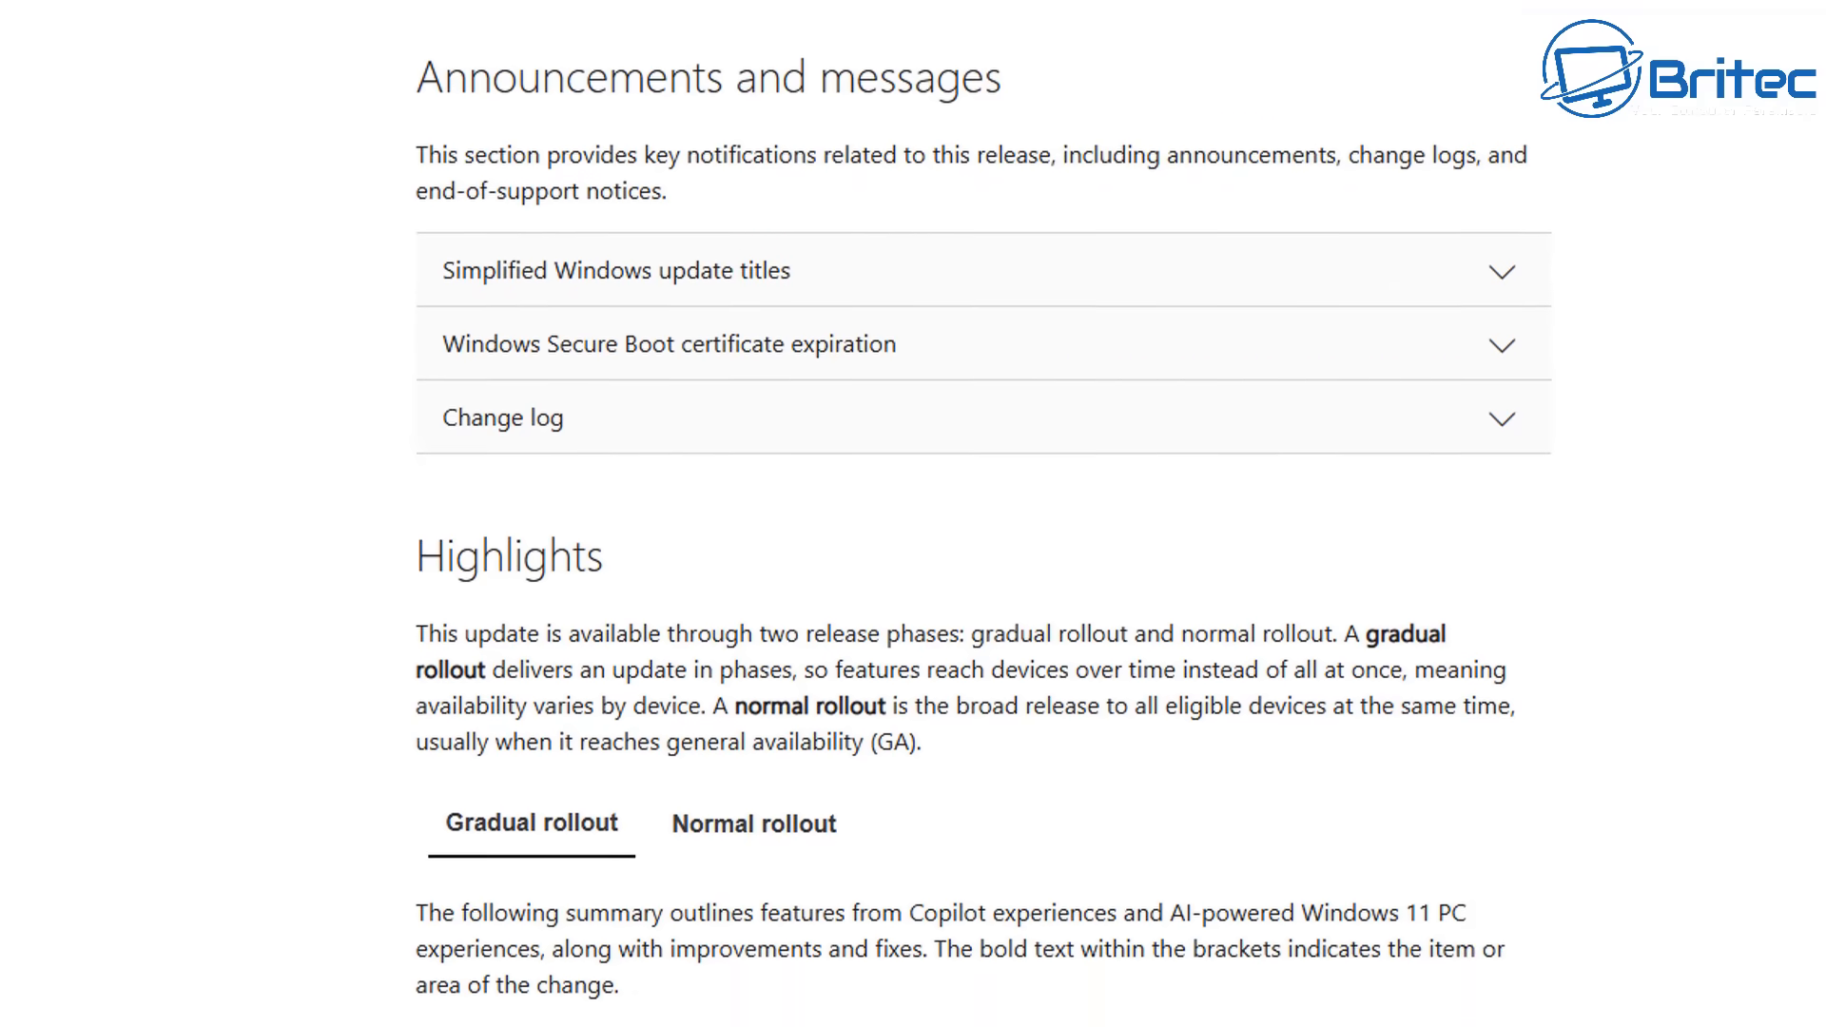
scroll("down", 3)
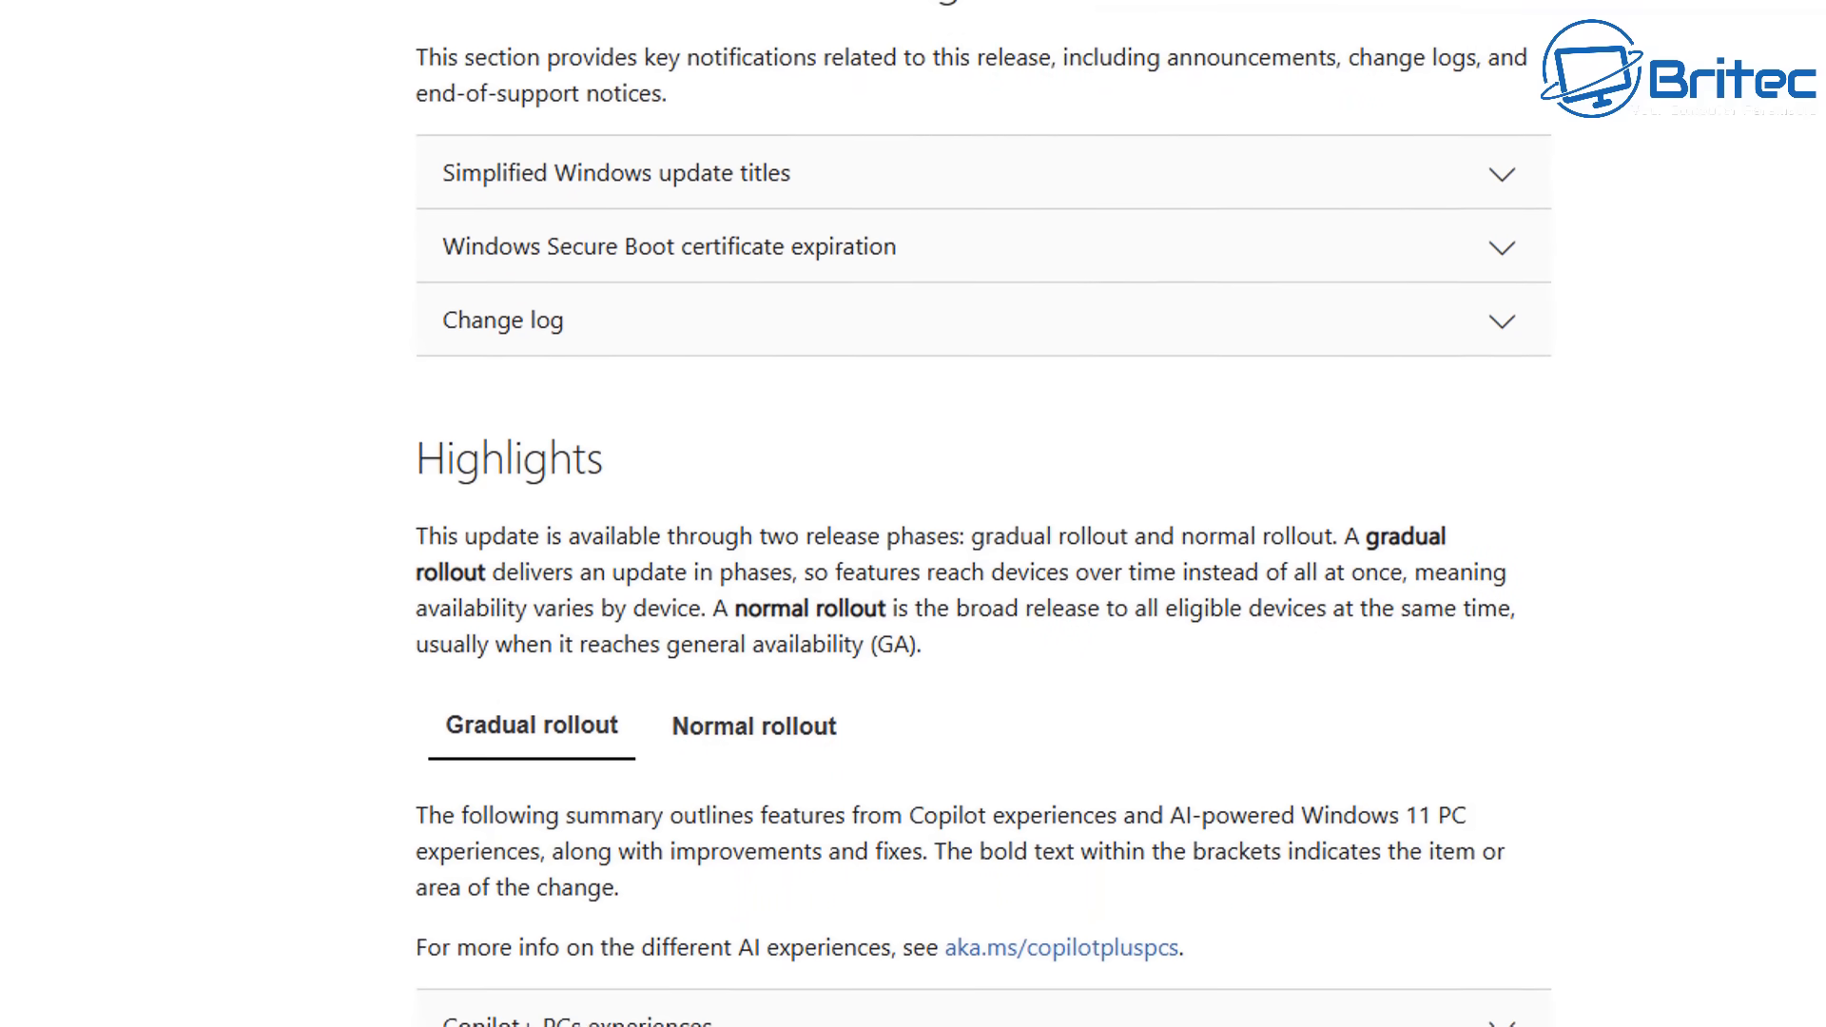
scroll("down", 3)
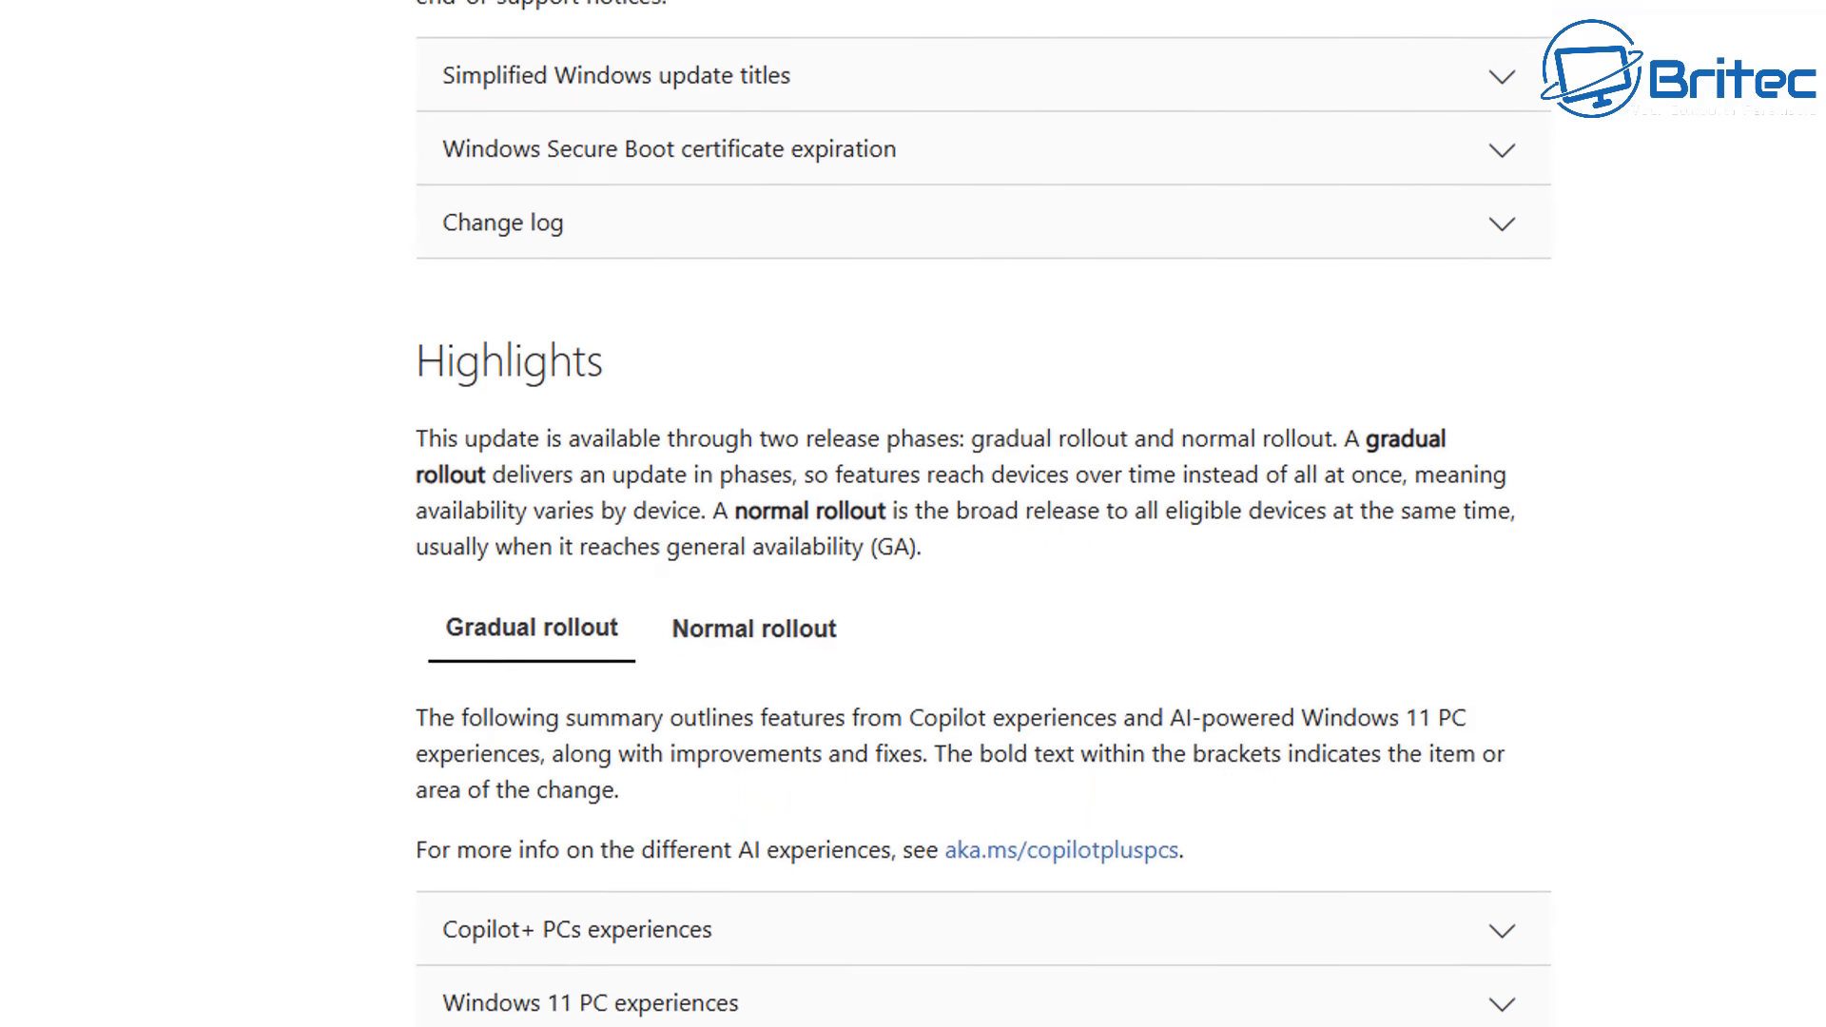
scroll("down", 3)
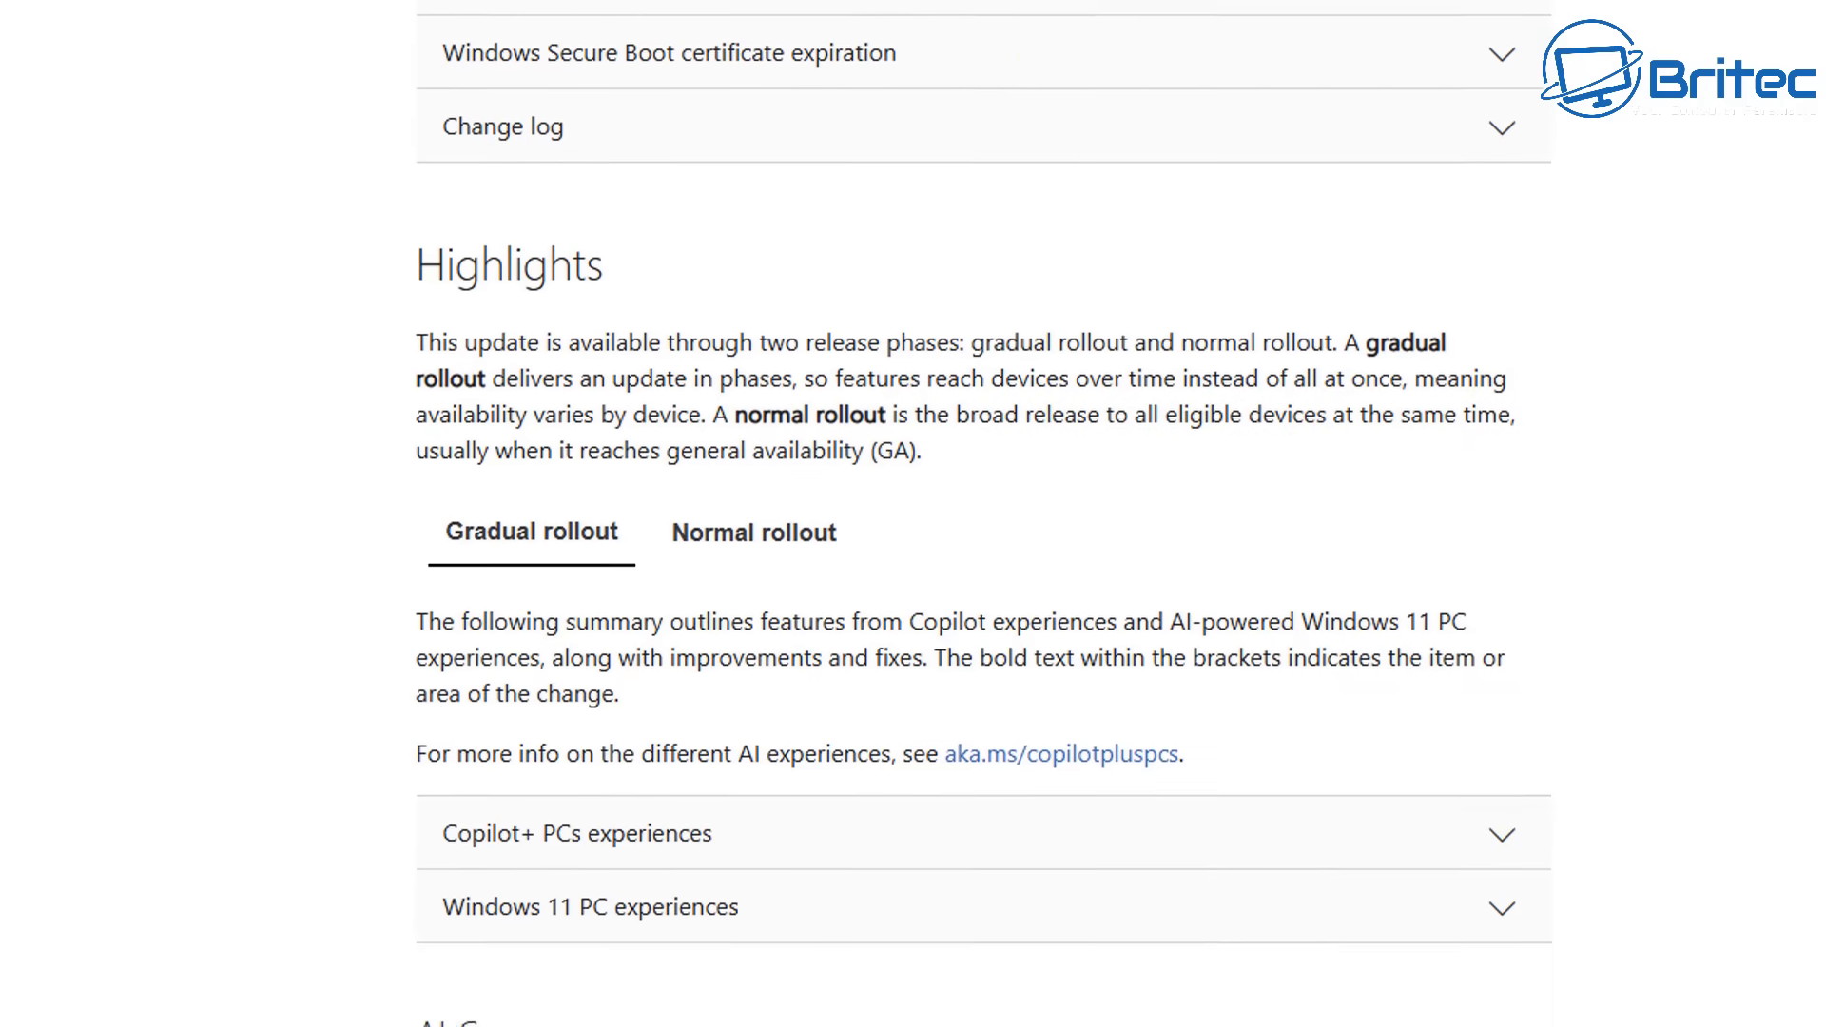
scroll("down", 3)
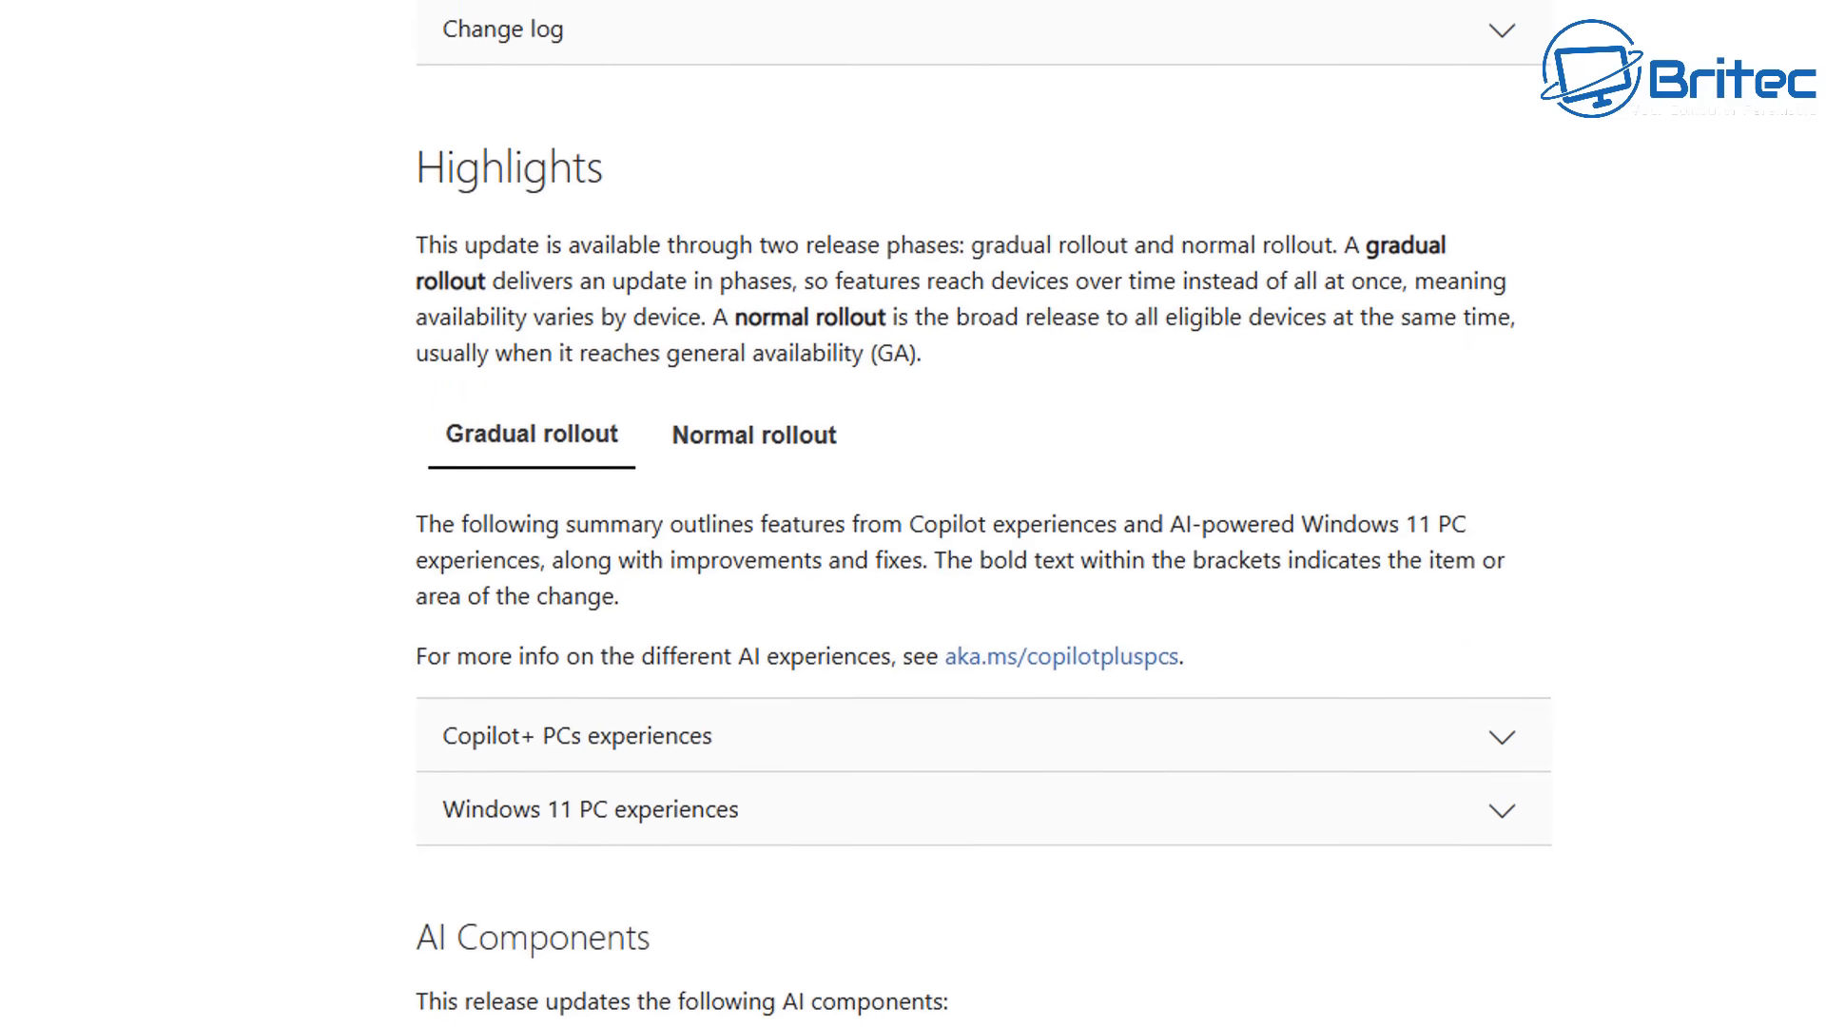
scroll("down", 3)
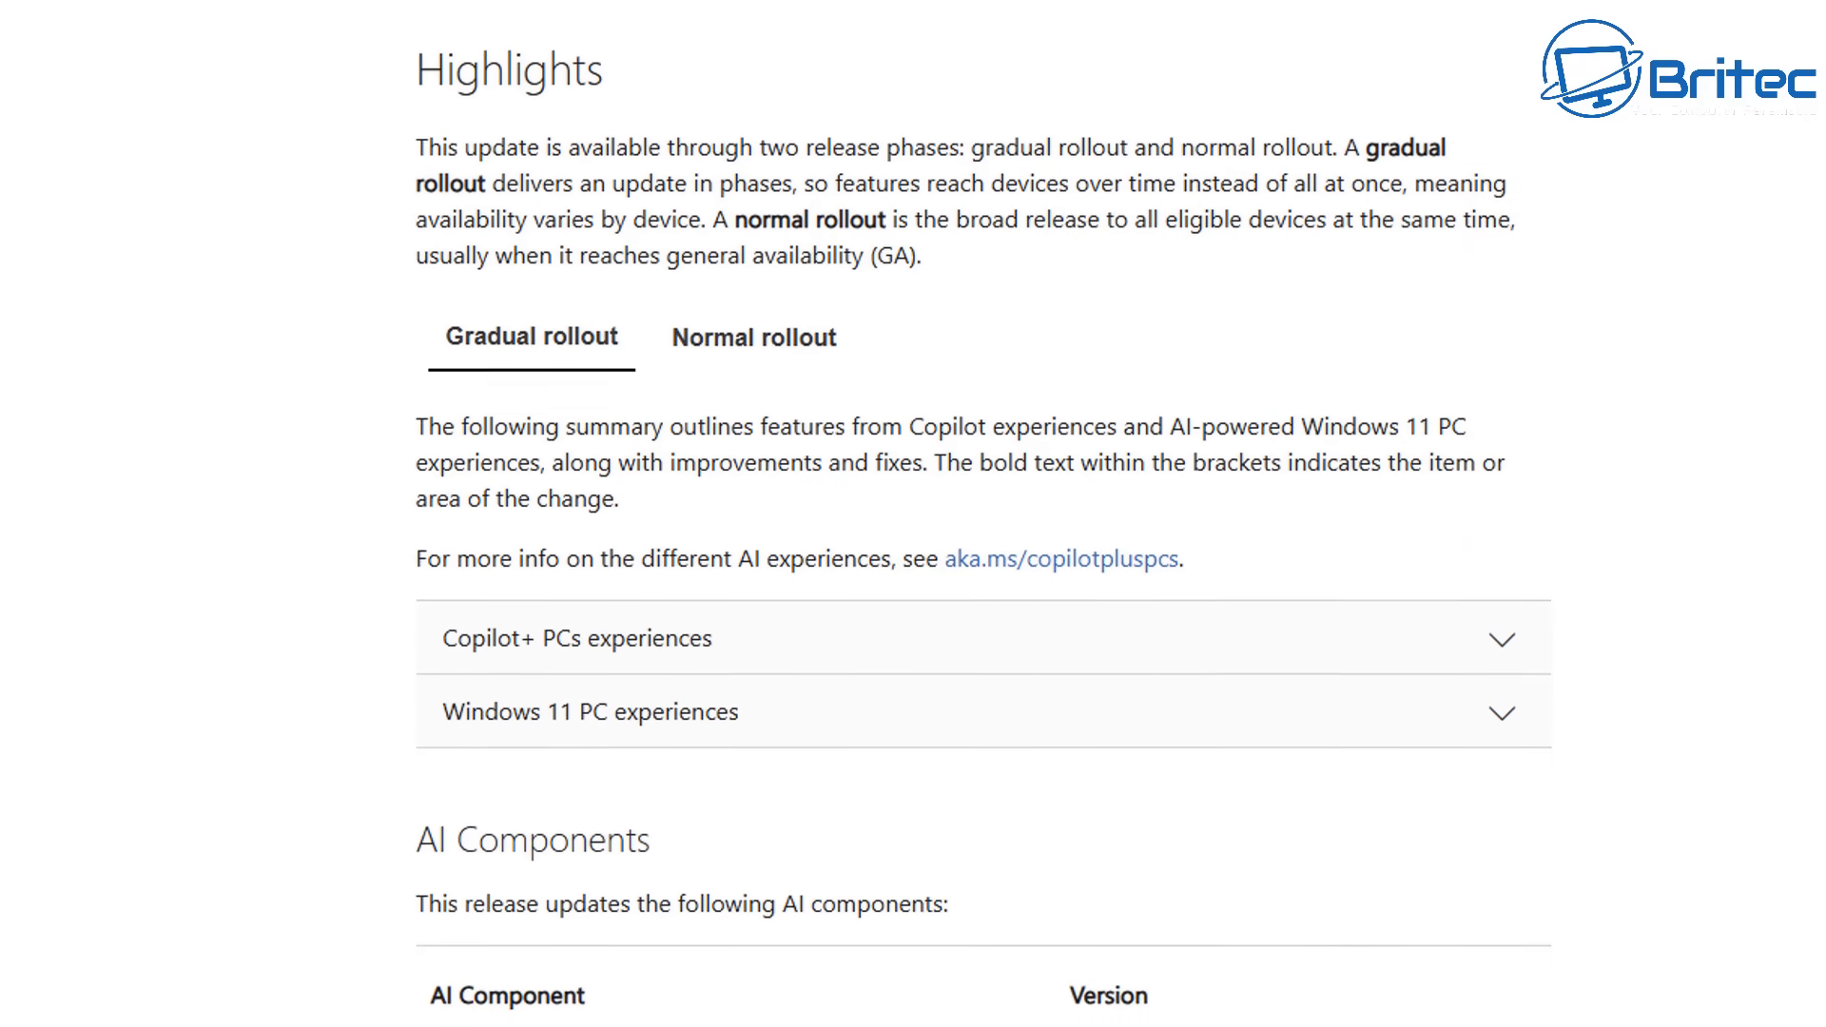
scroll("down", 3)
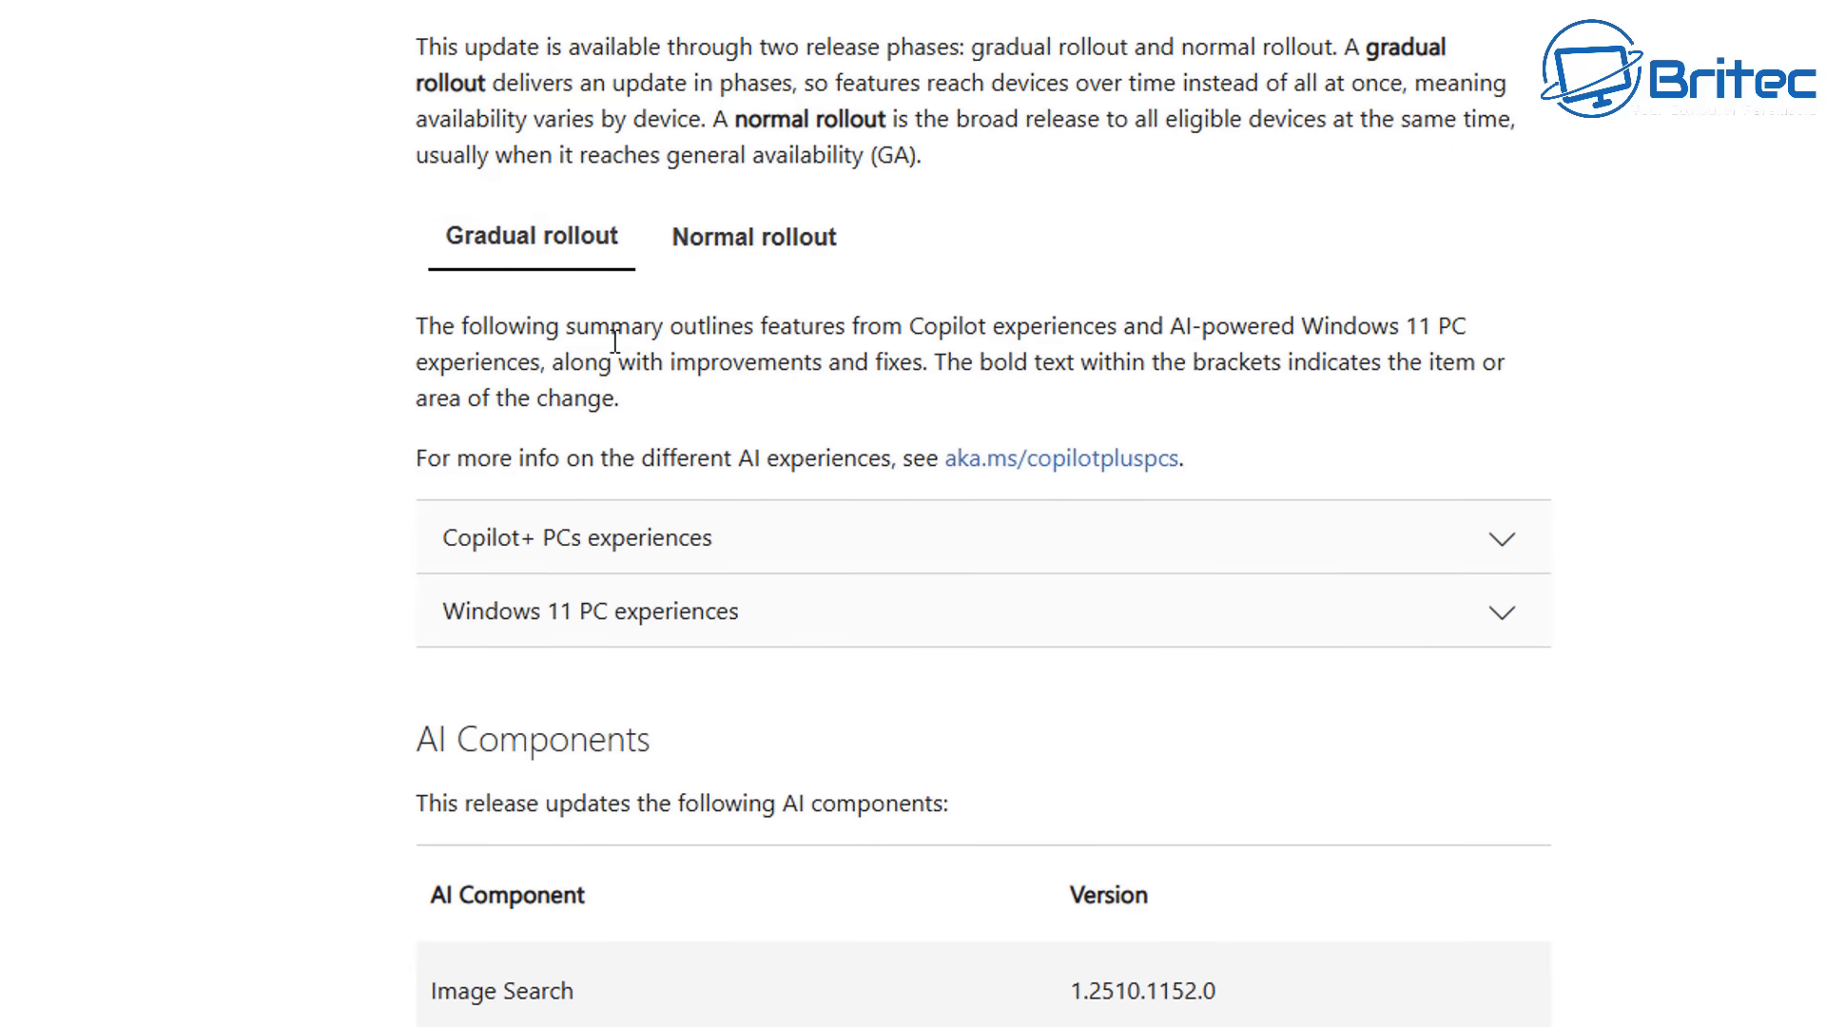
mouse_move(1479, 636)
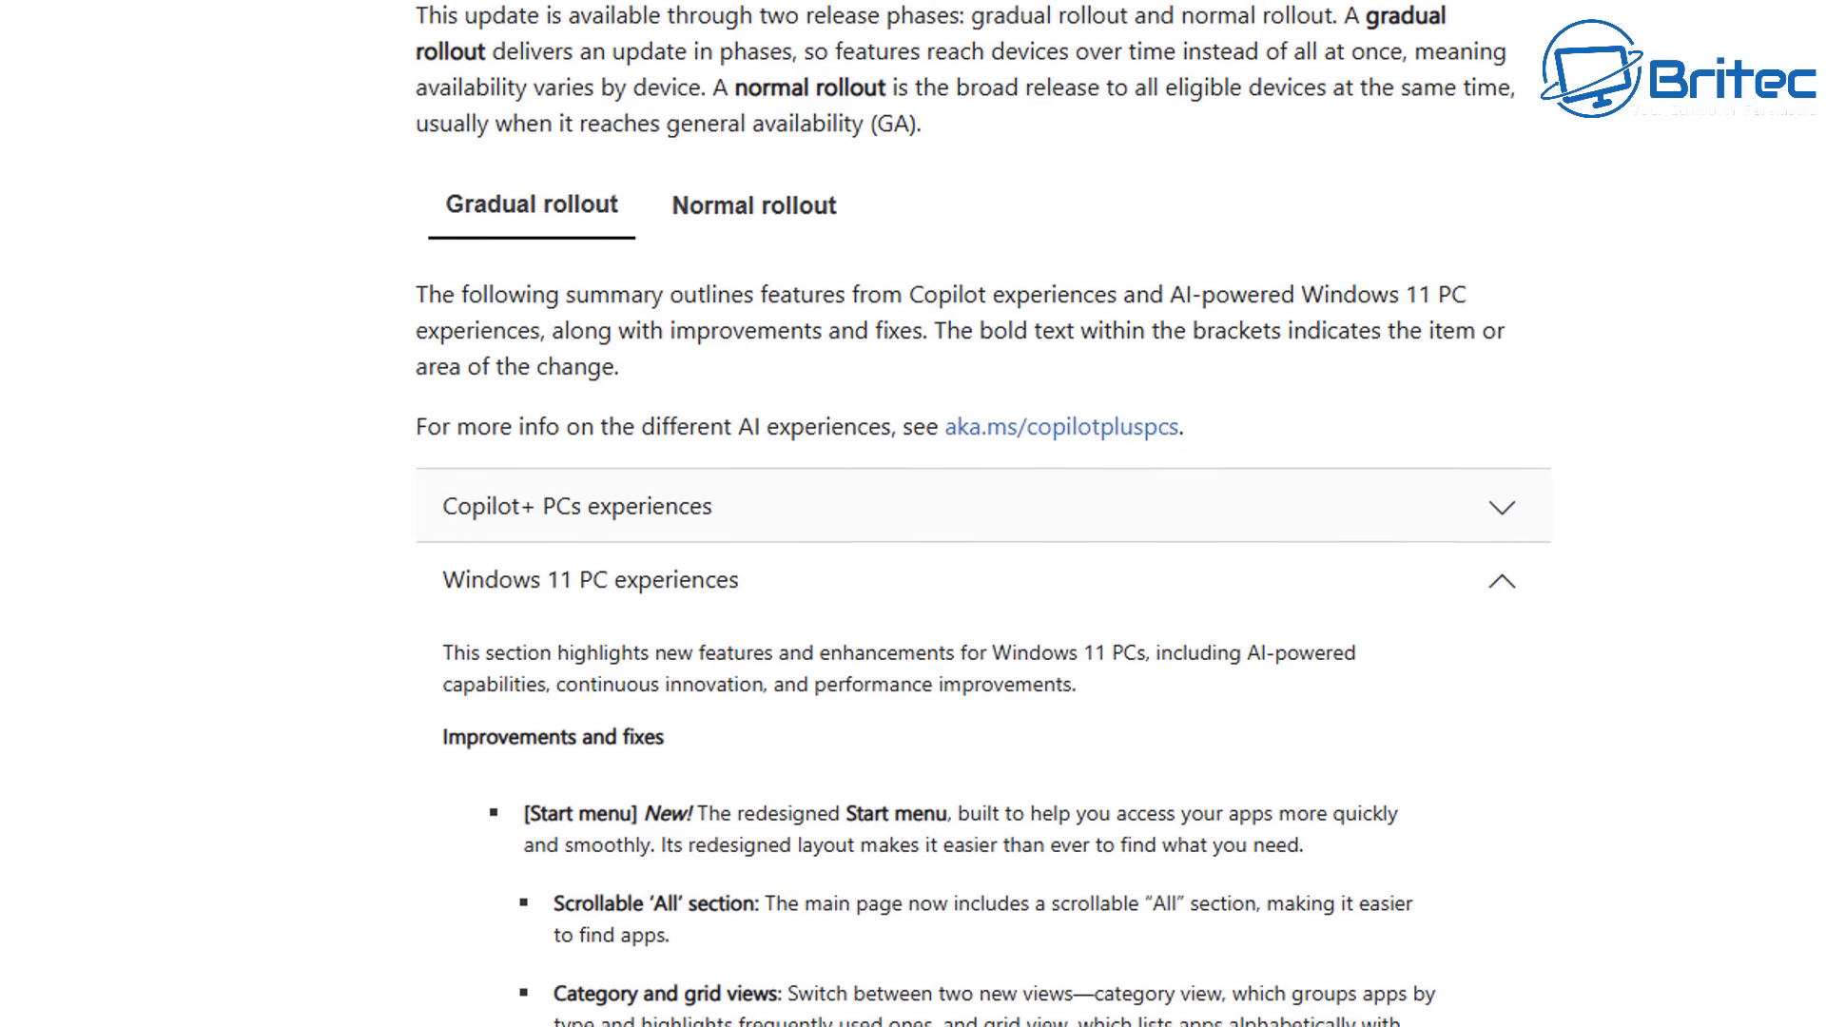
scroll("down", 3)
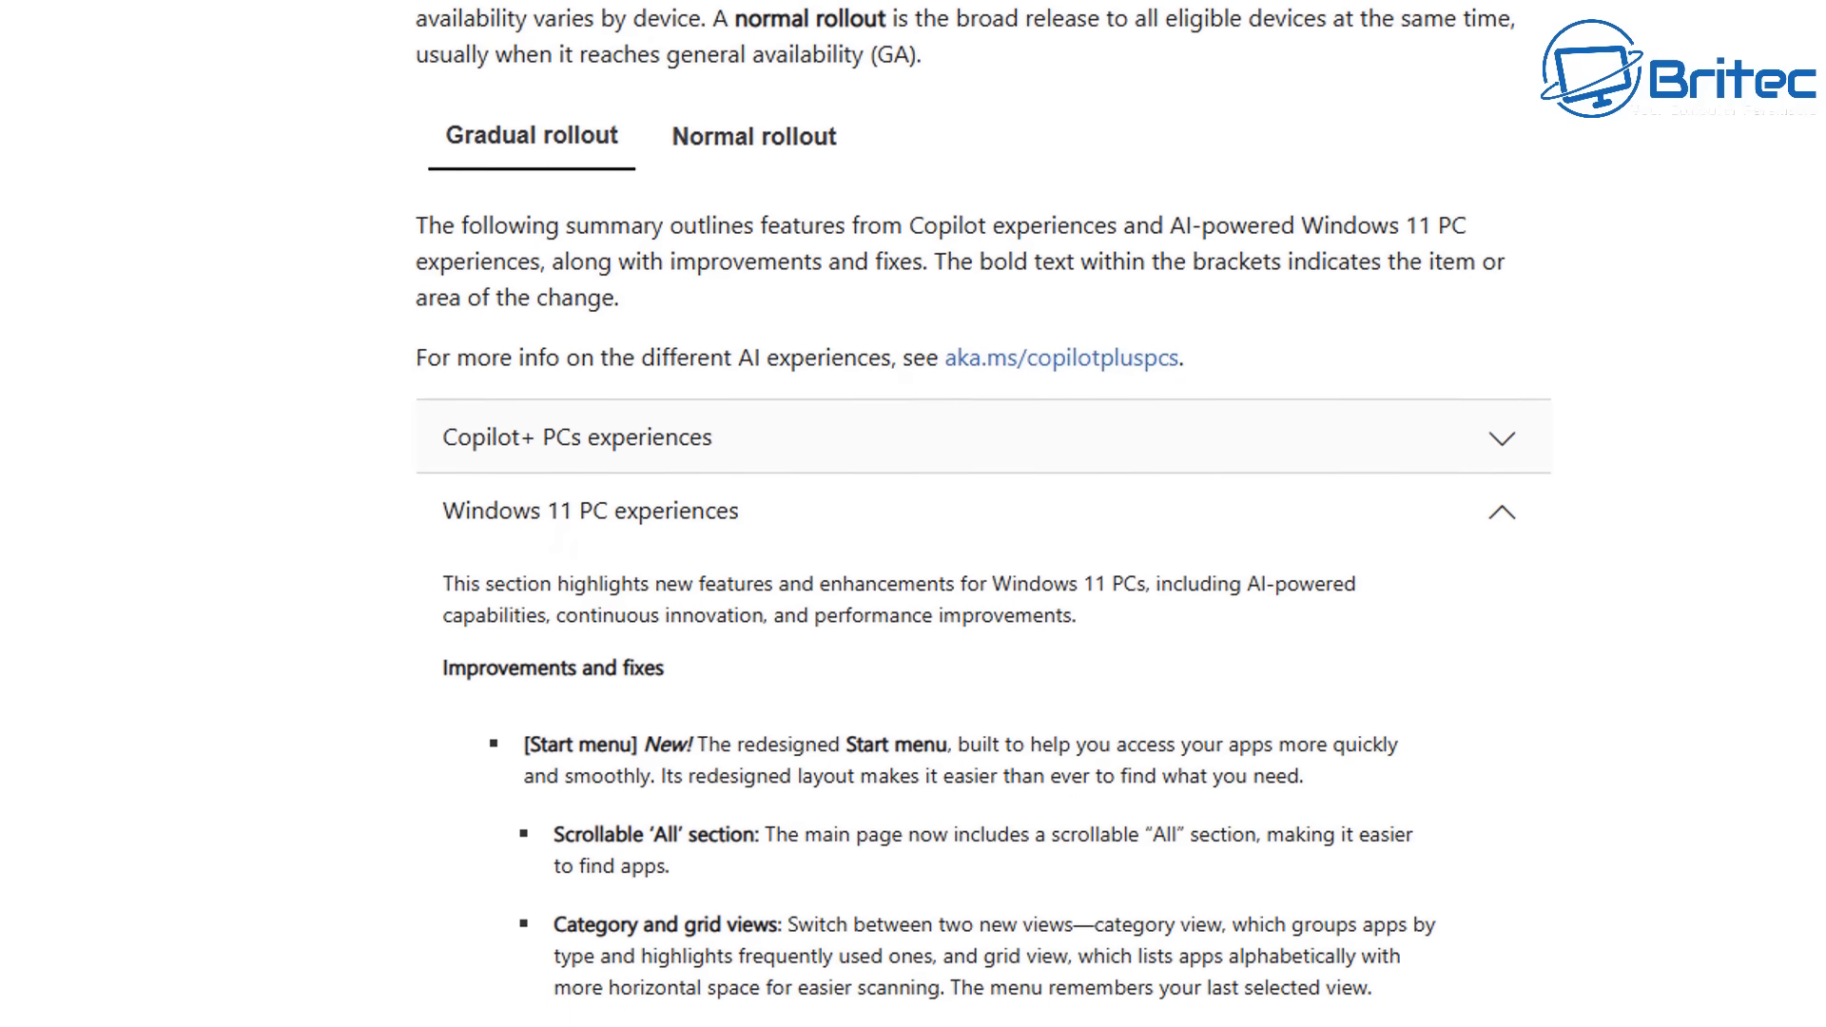
scroll("down", 3)
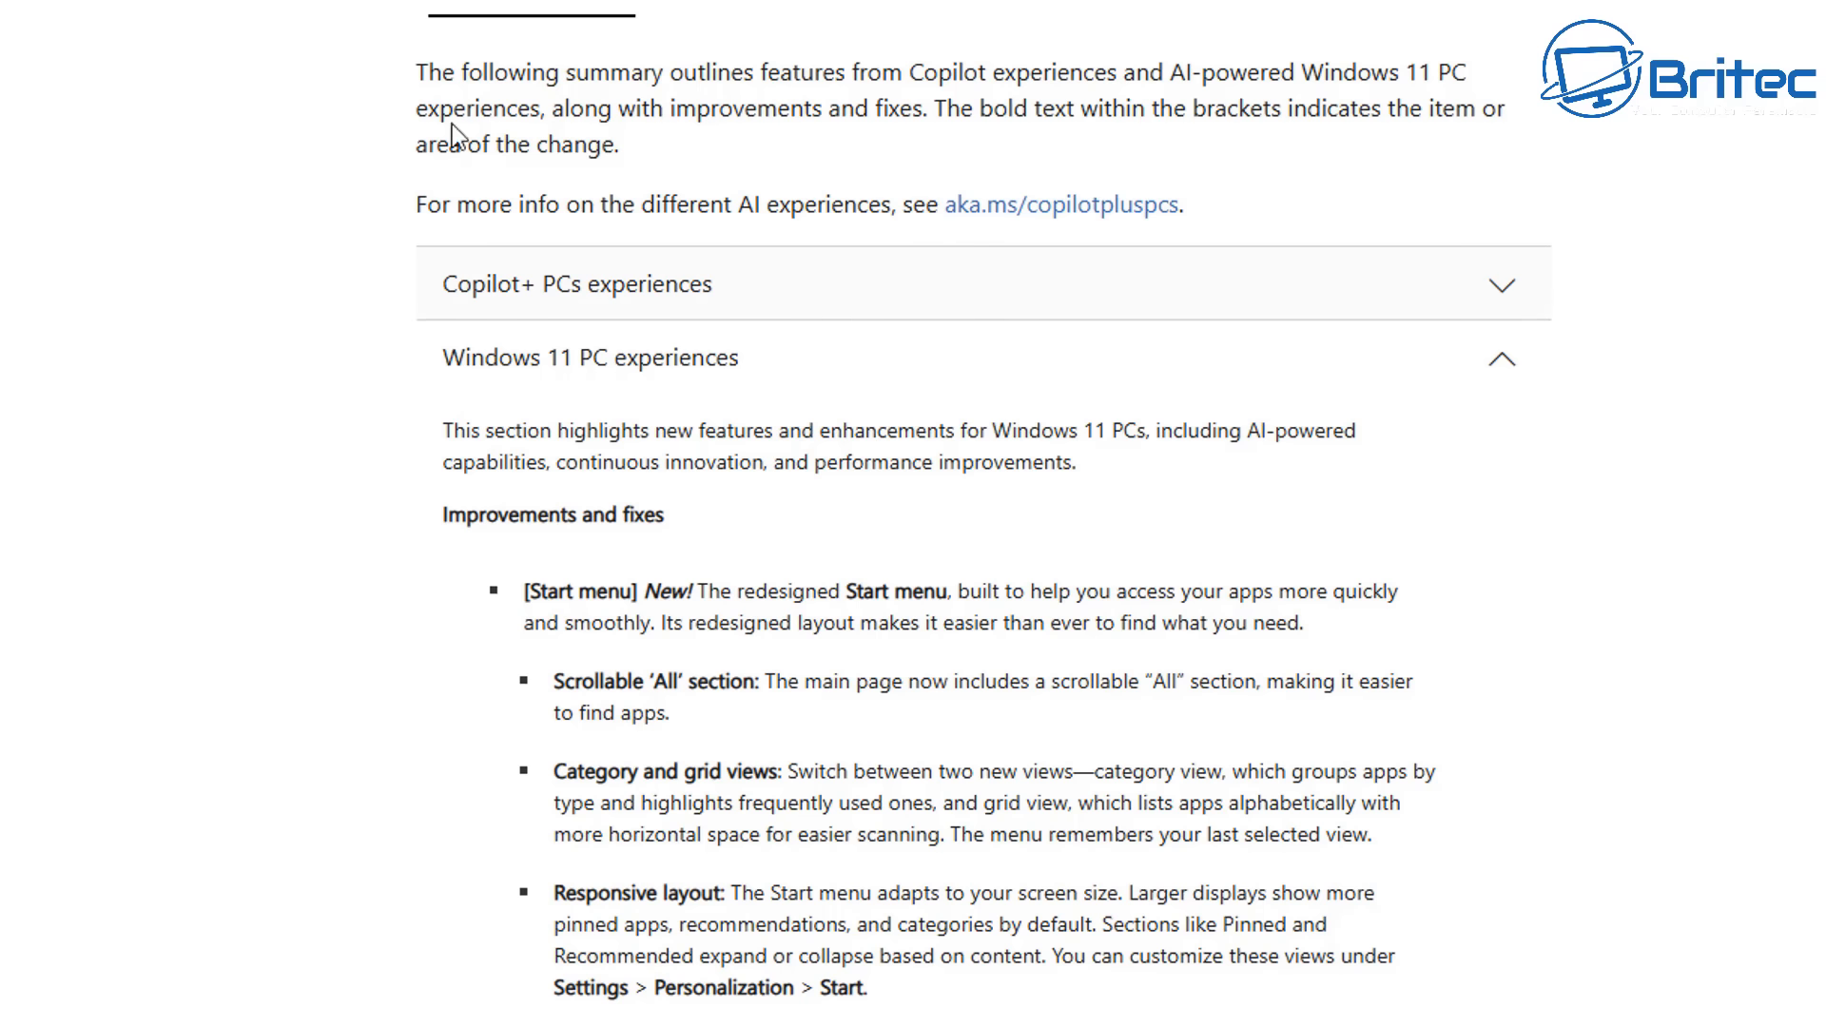
mouse_move(1475, 152)
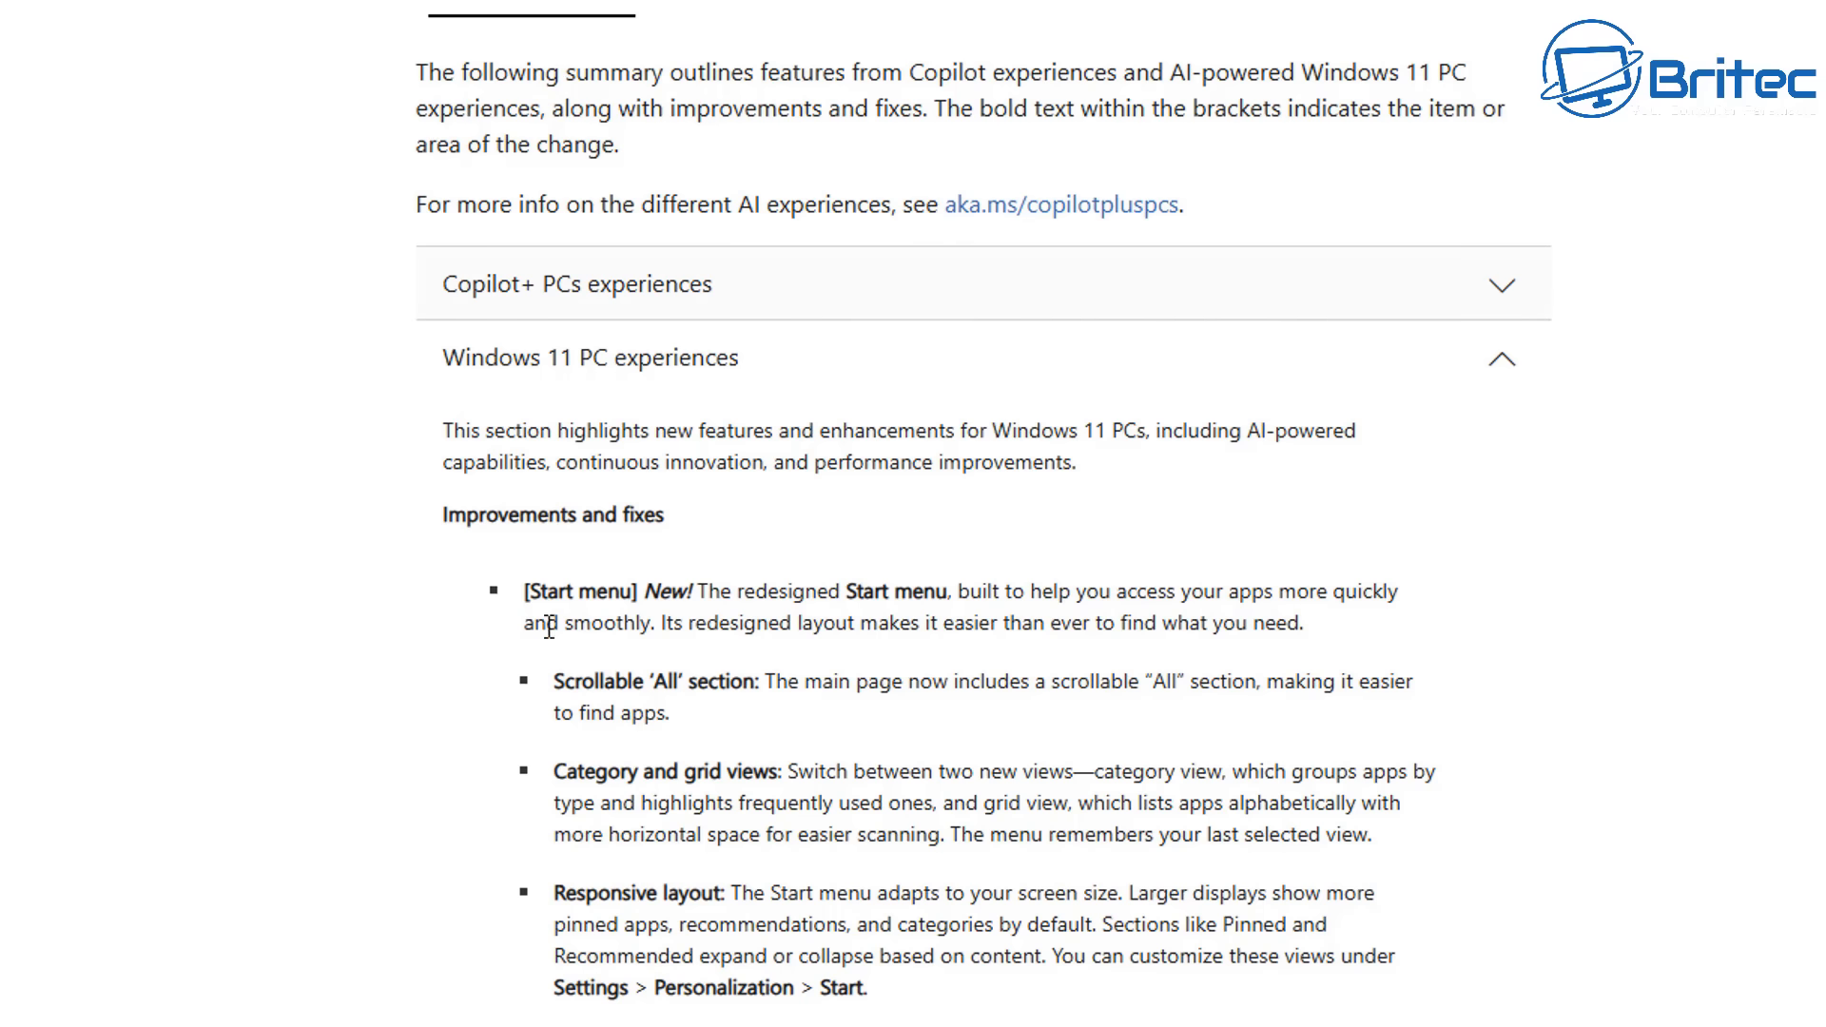
mouse_move(1048, 588)
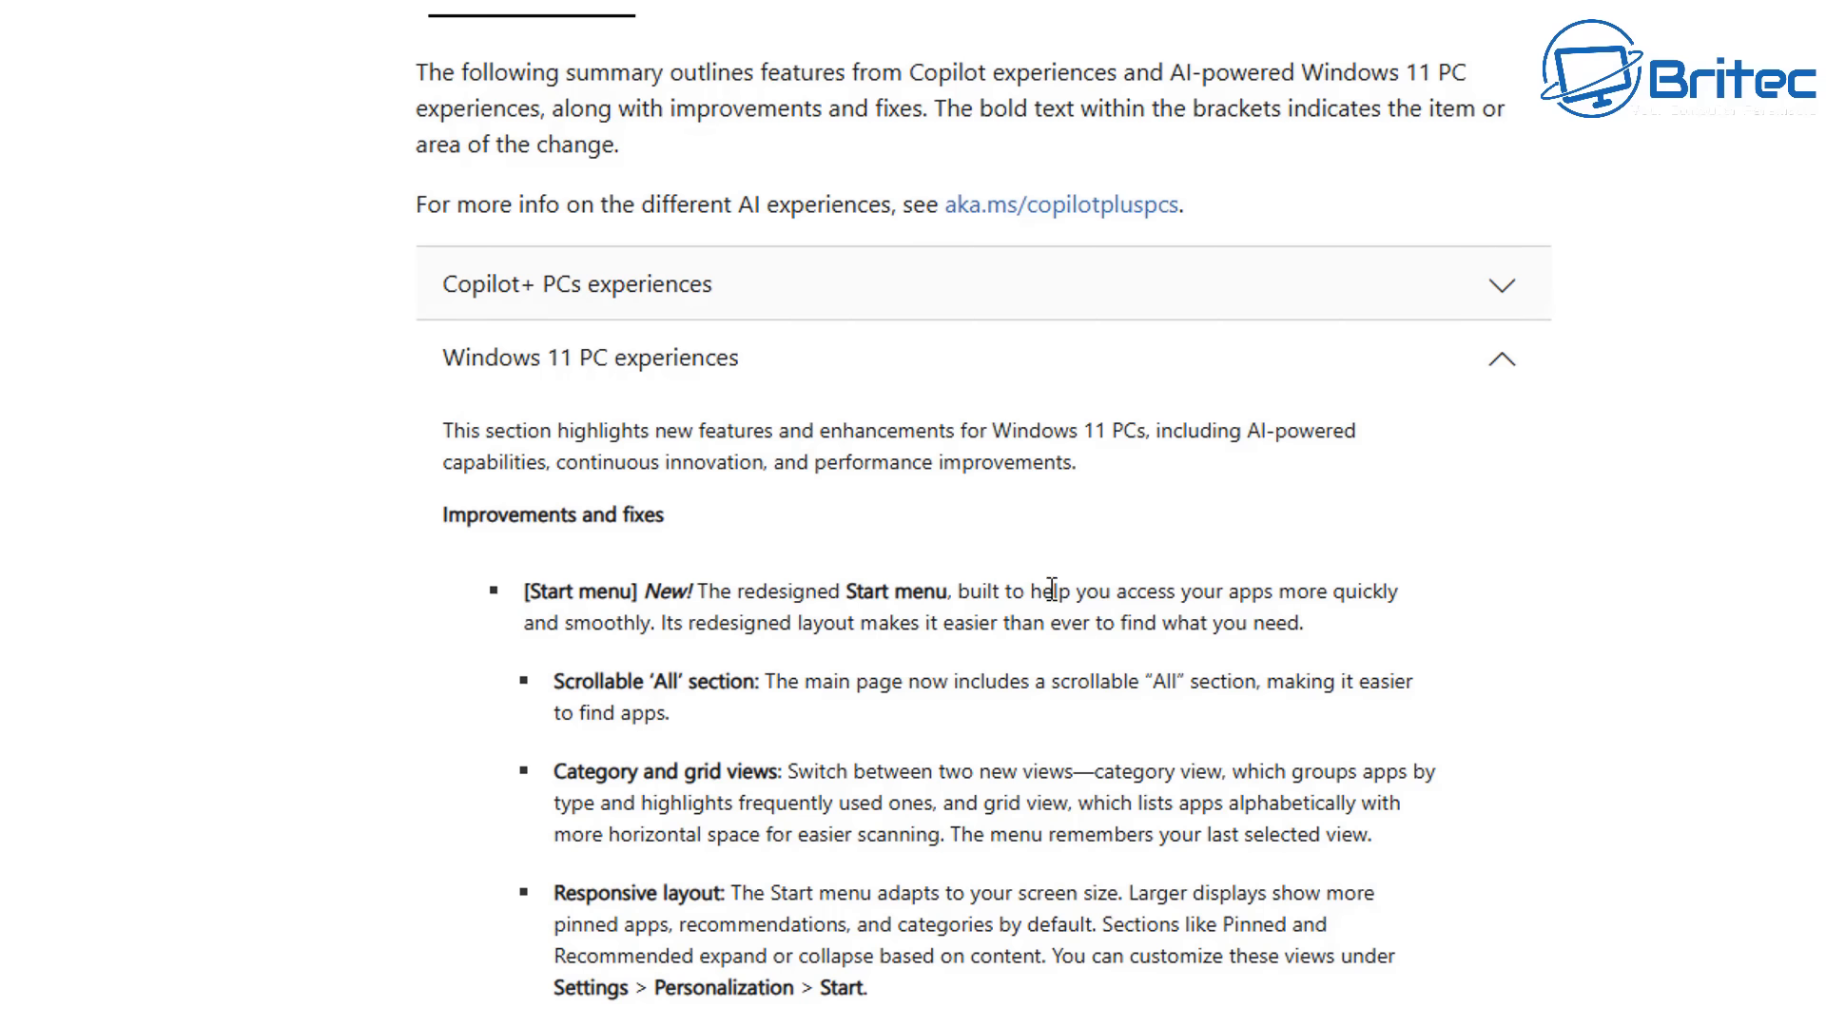
mouse_move(699, 725)
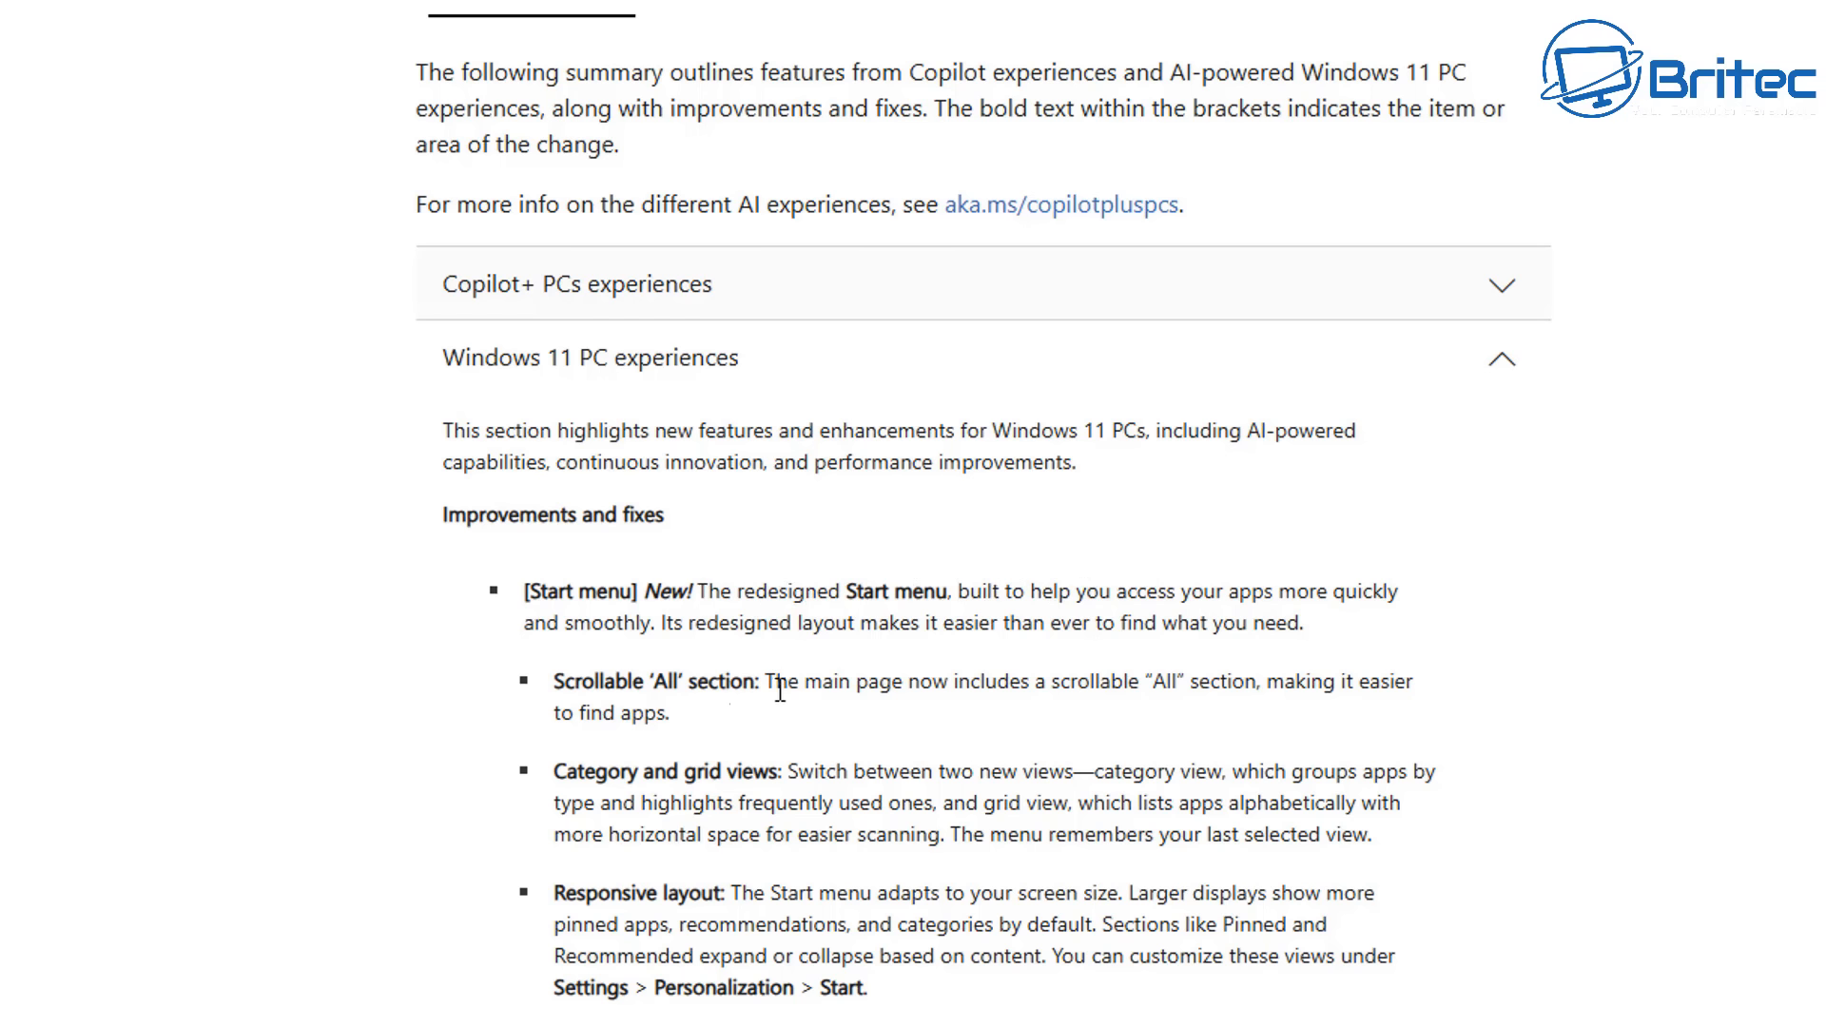
mouse_move(781, 800)
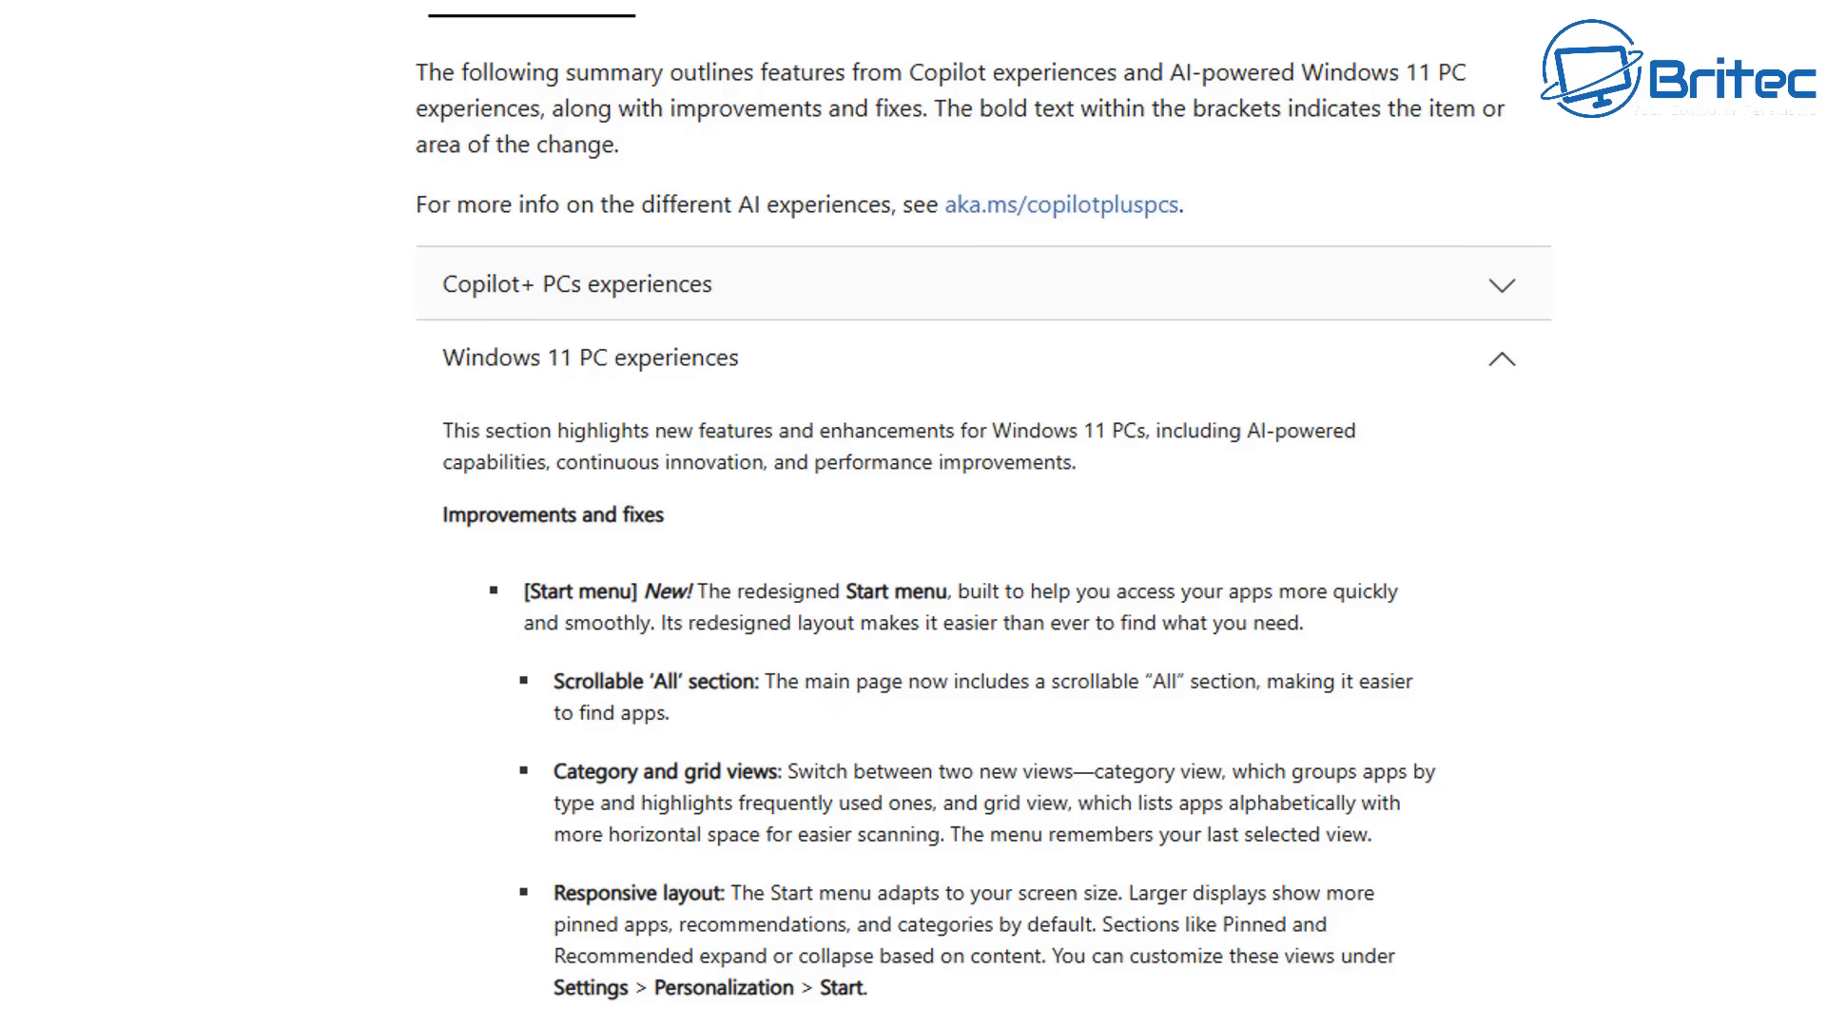
scroll("down", 3)
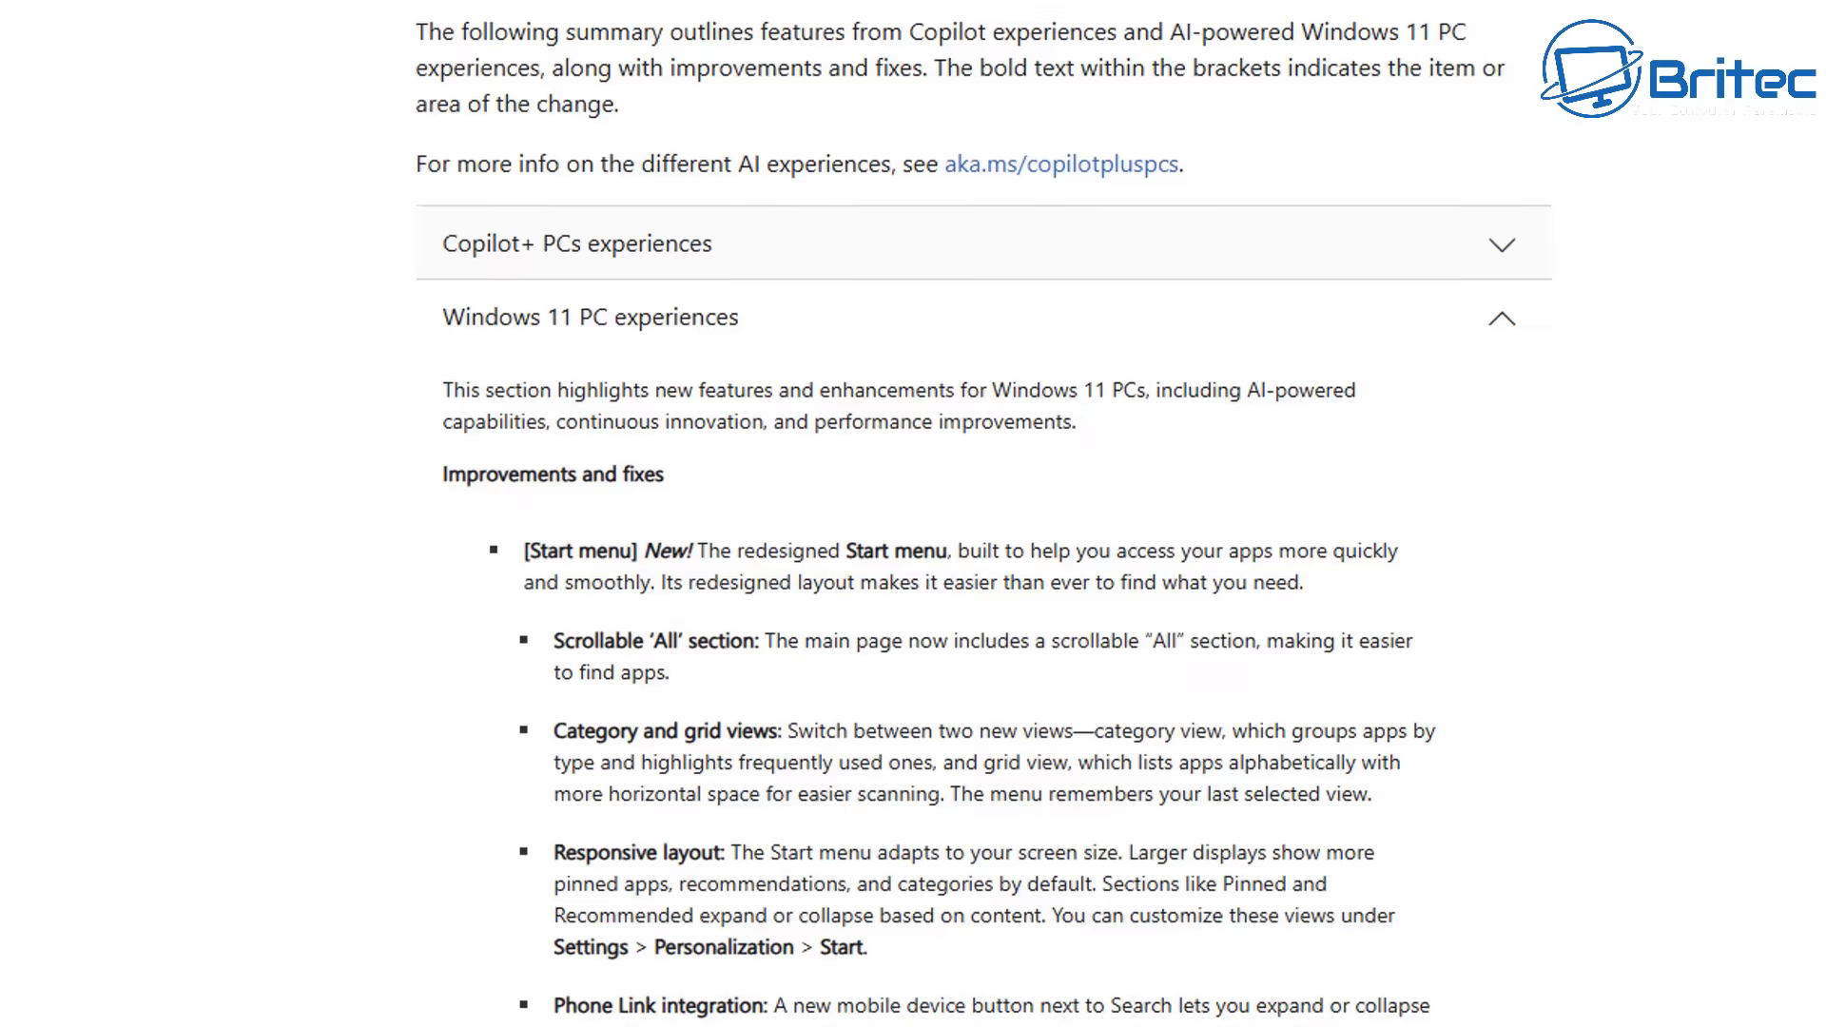
scroll("down", 3)
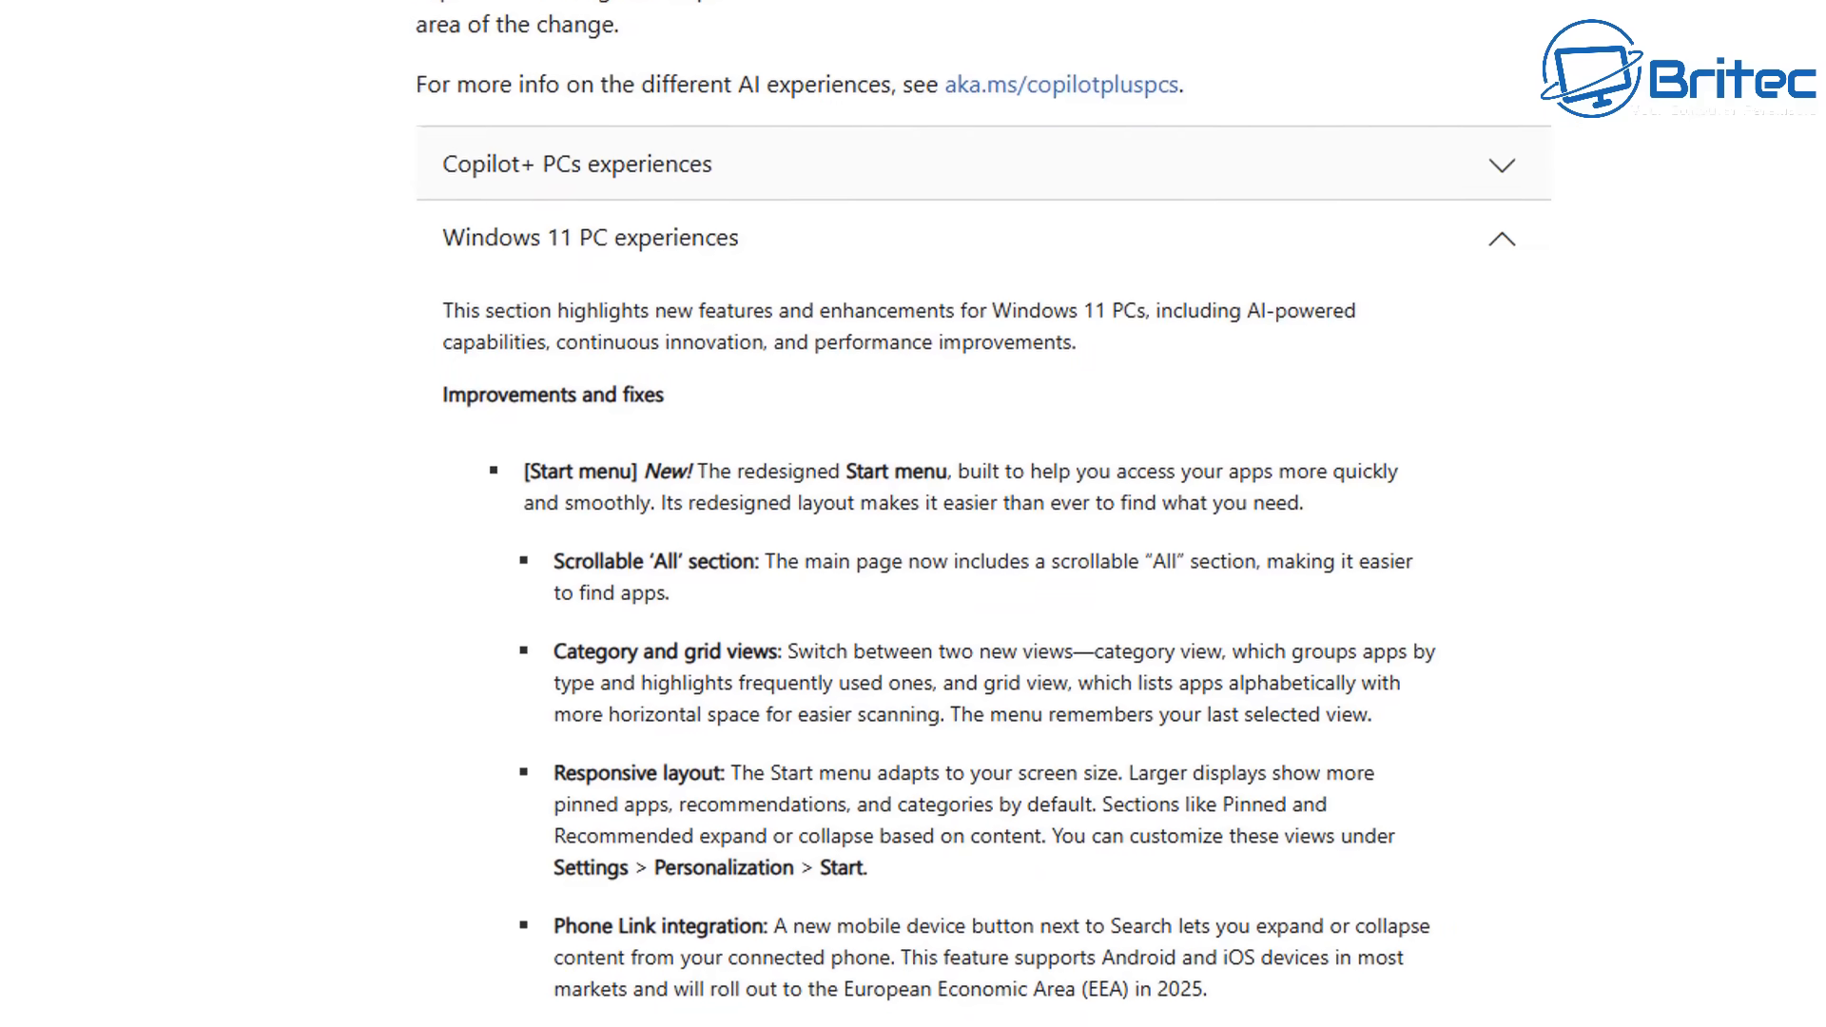
scroll("down", 3)
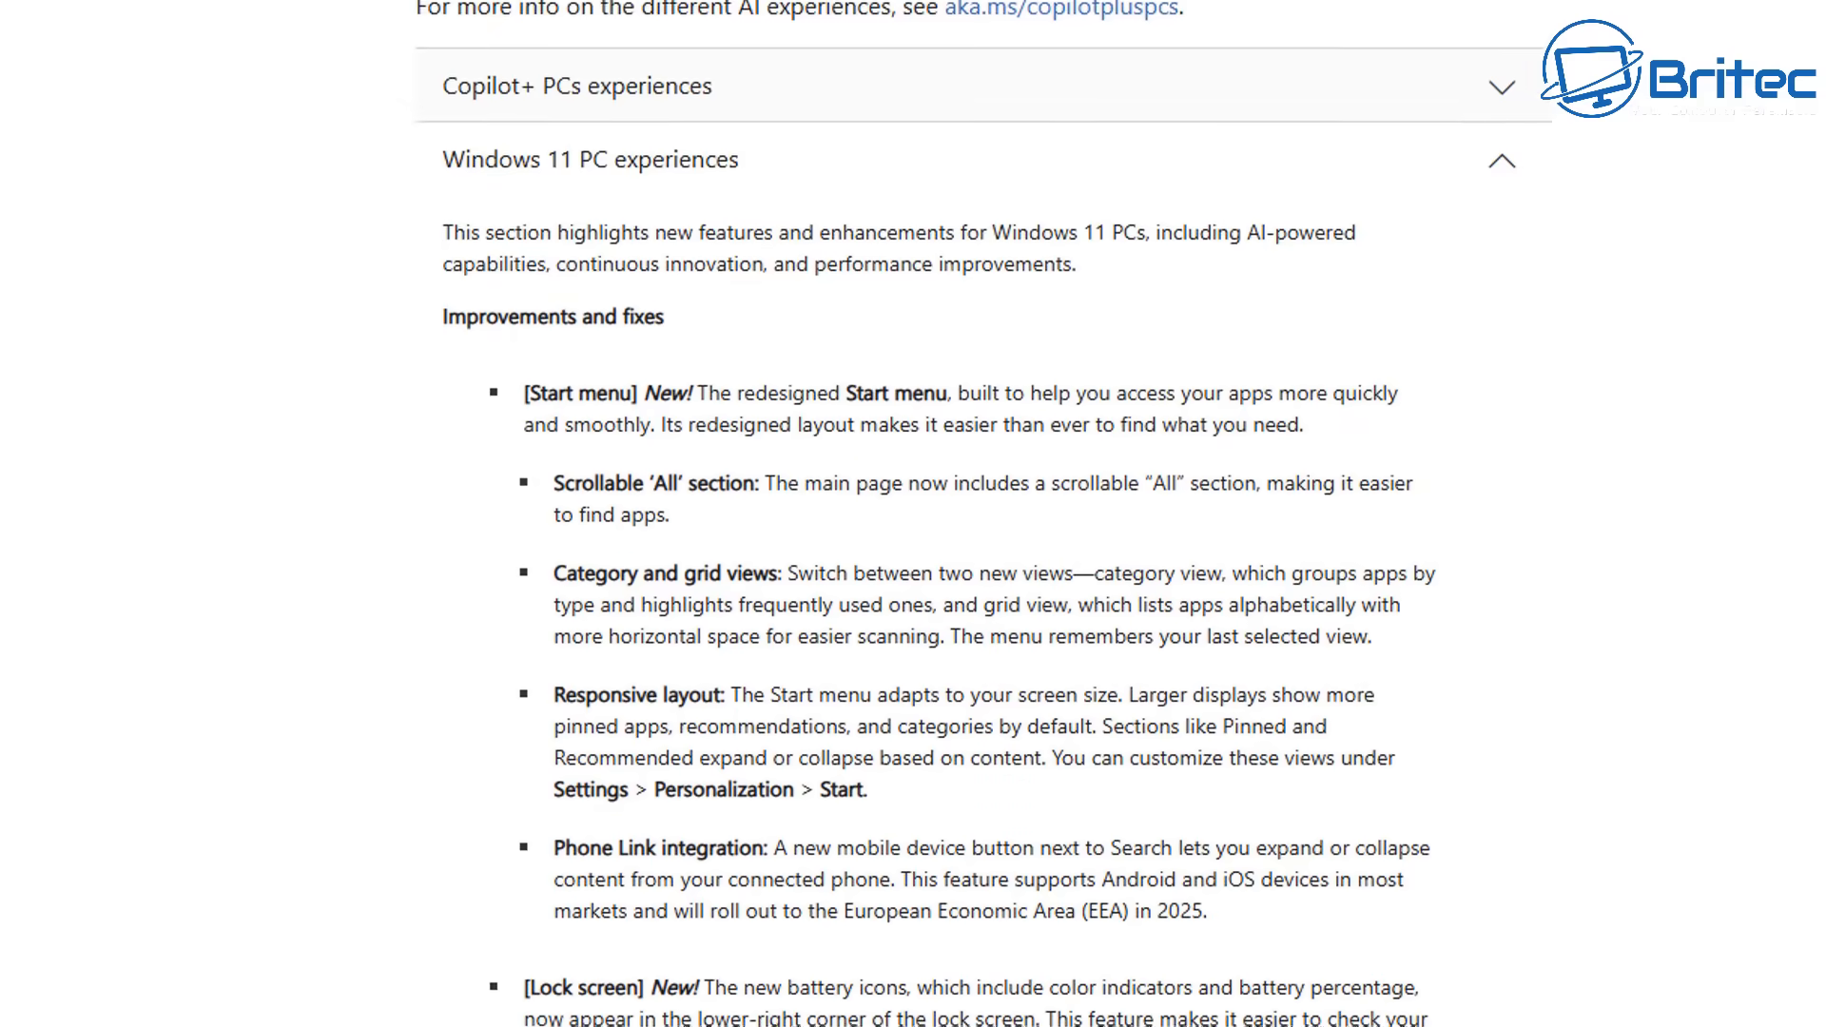
scroll("down", 3)
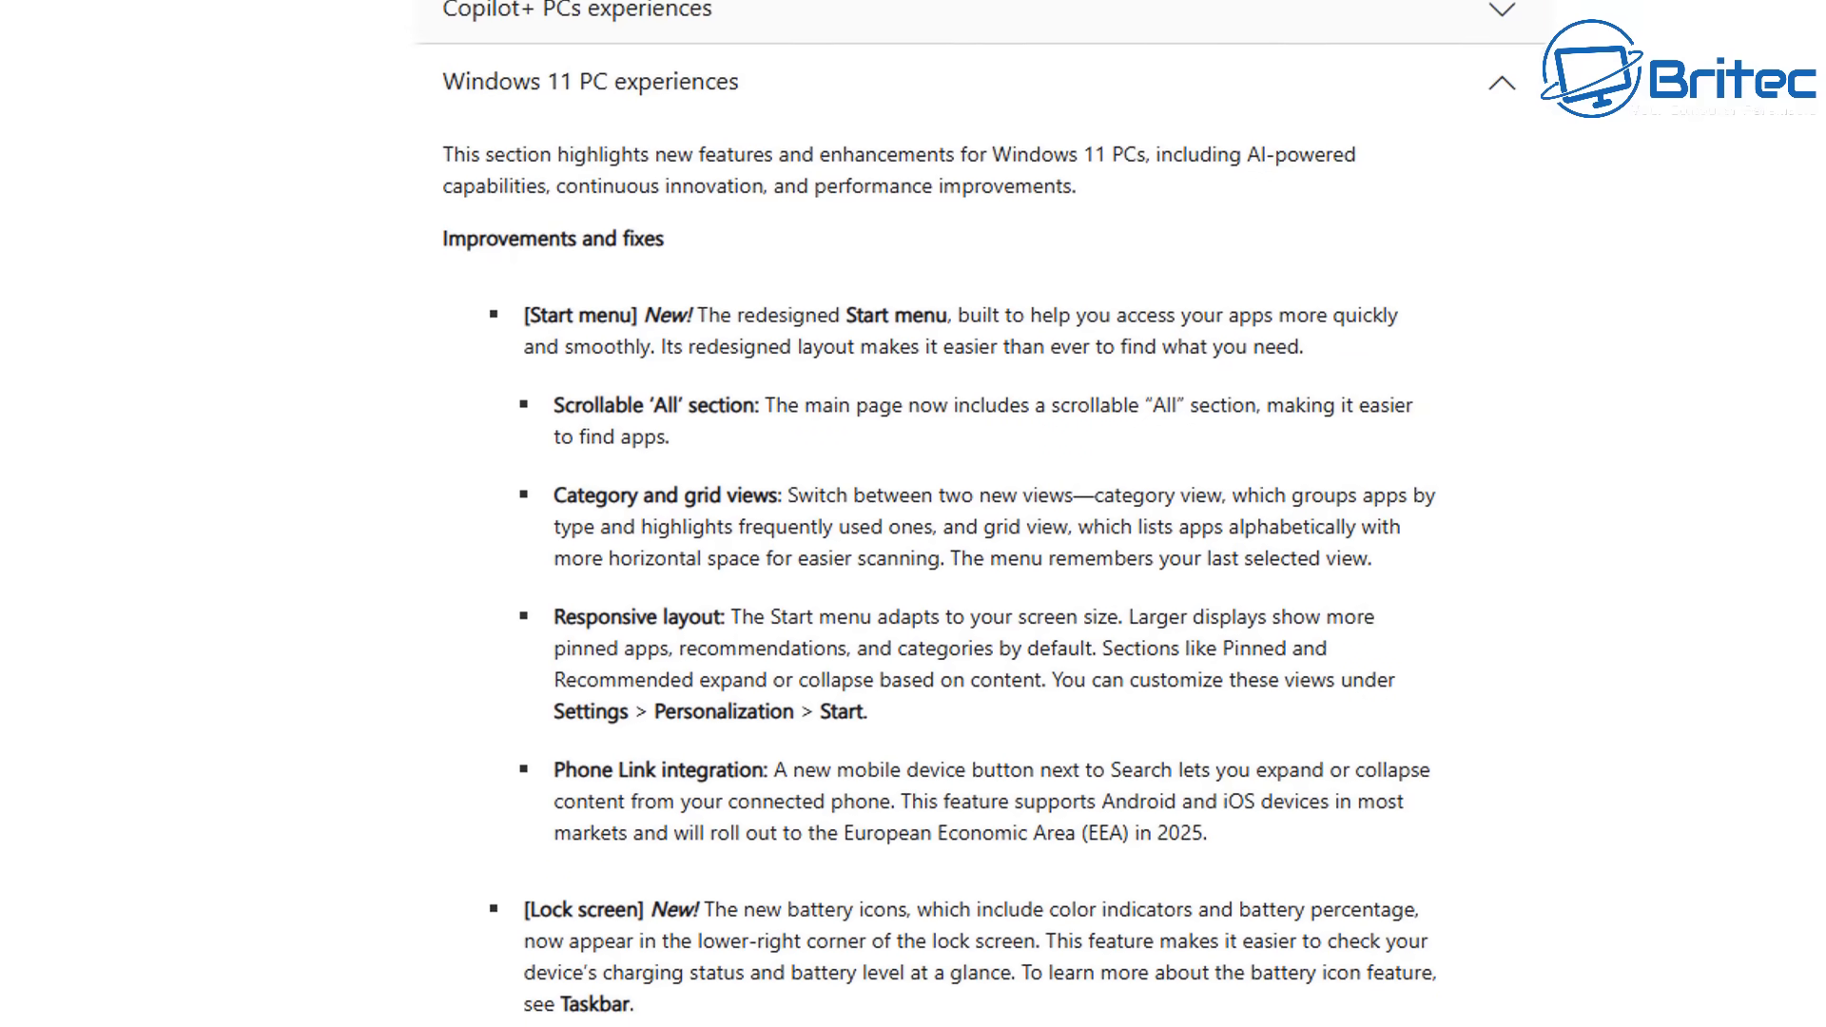
scroll("down", 3)
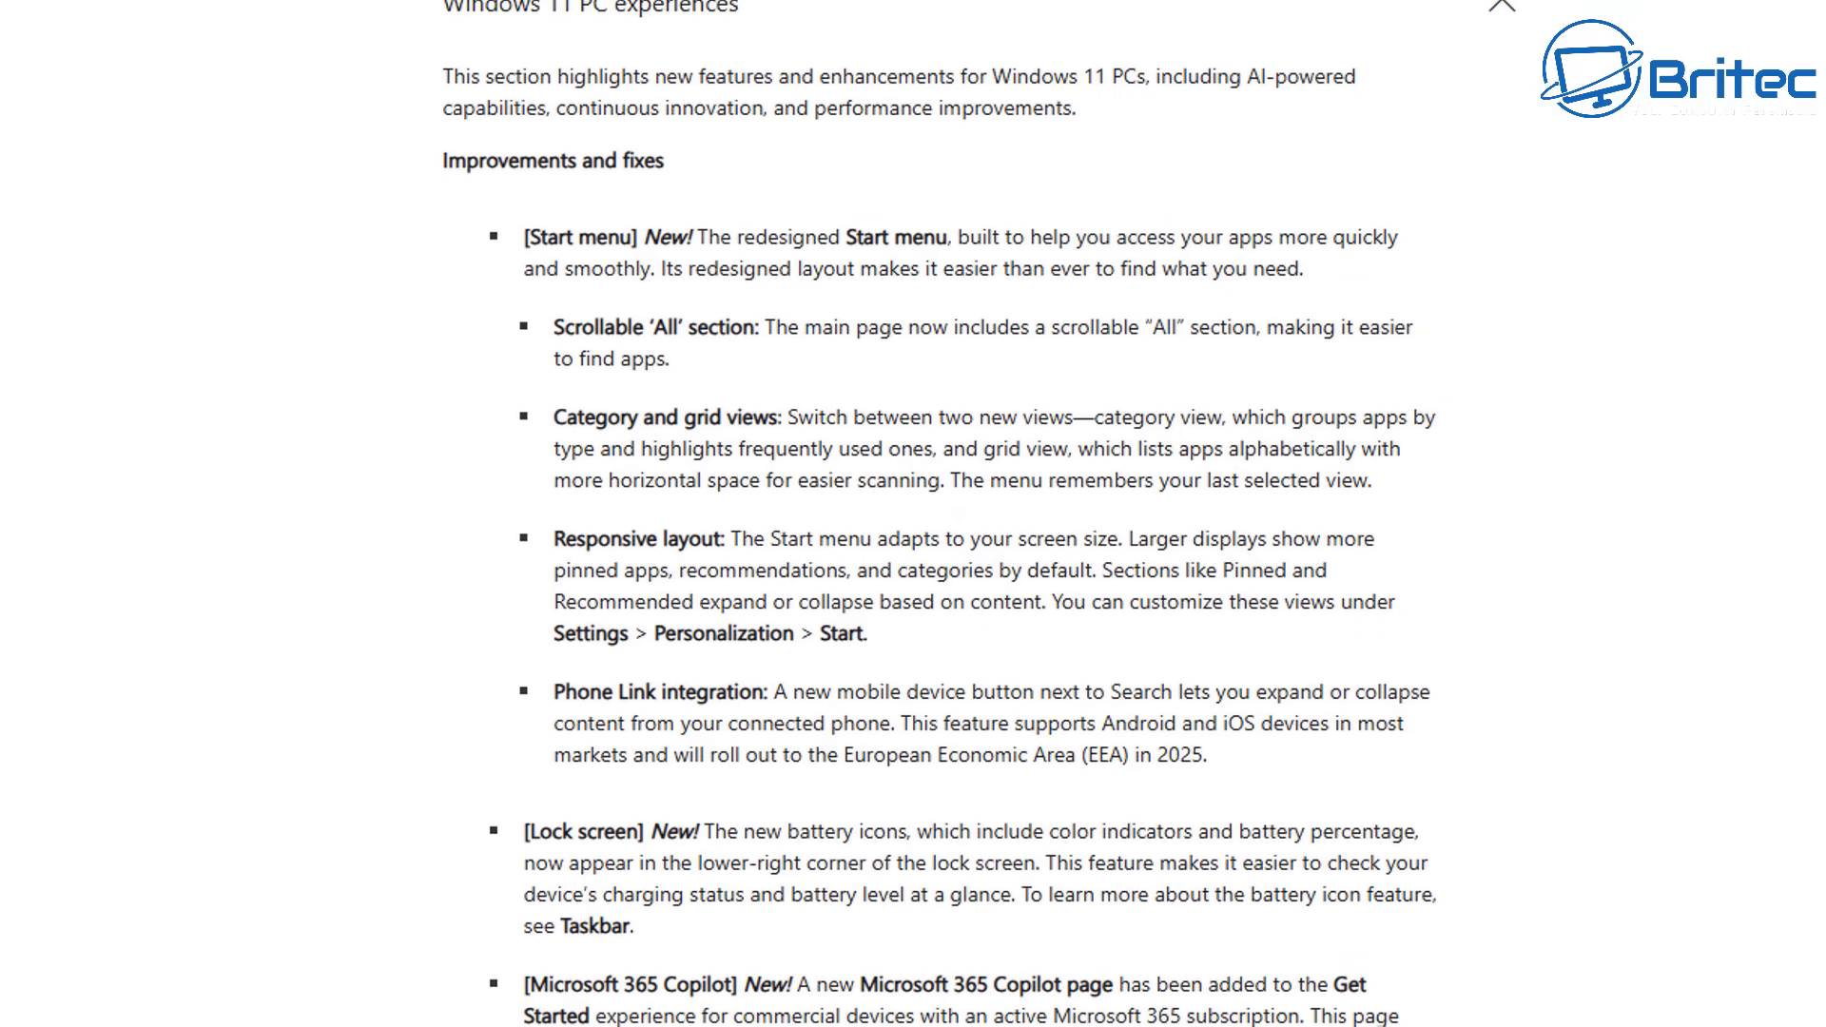
scroll("down", 3)
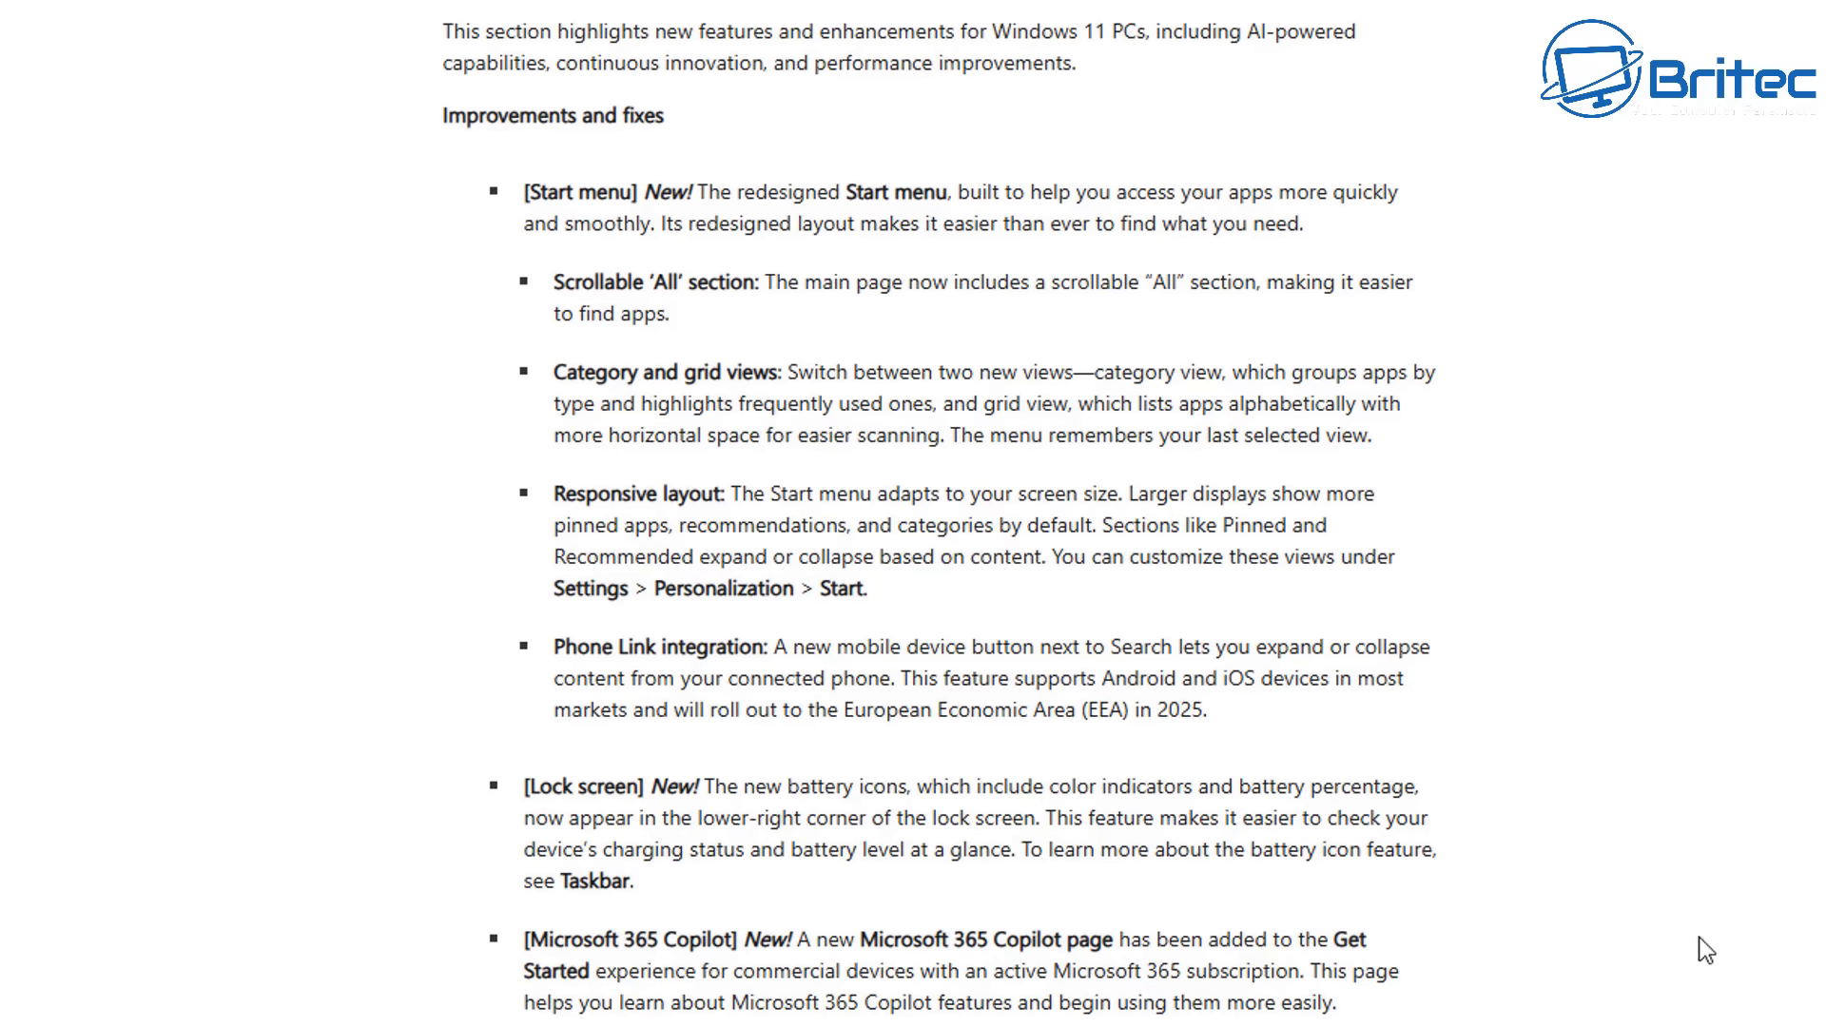
mouse_move(749, 932)
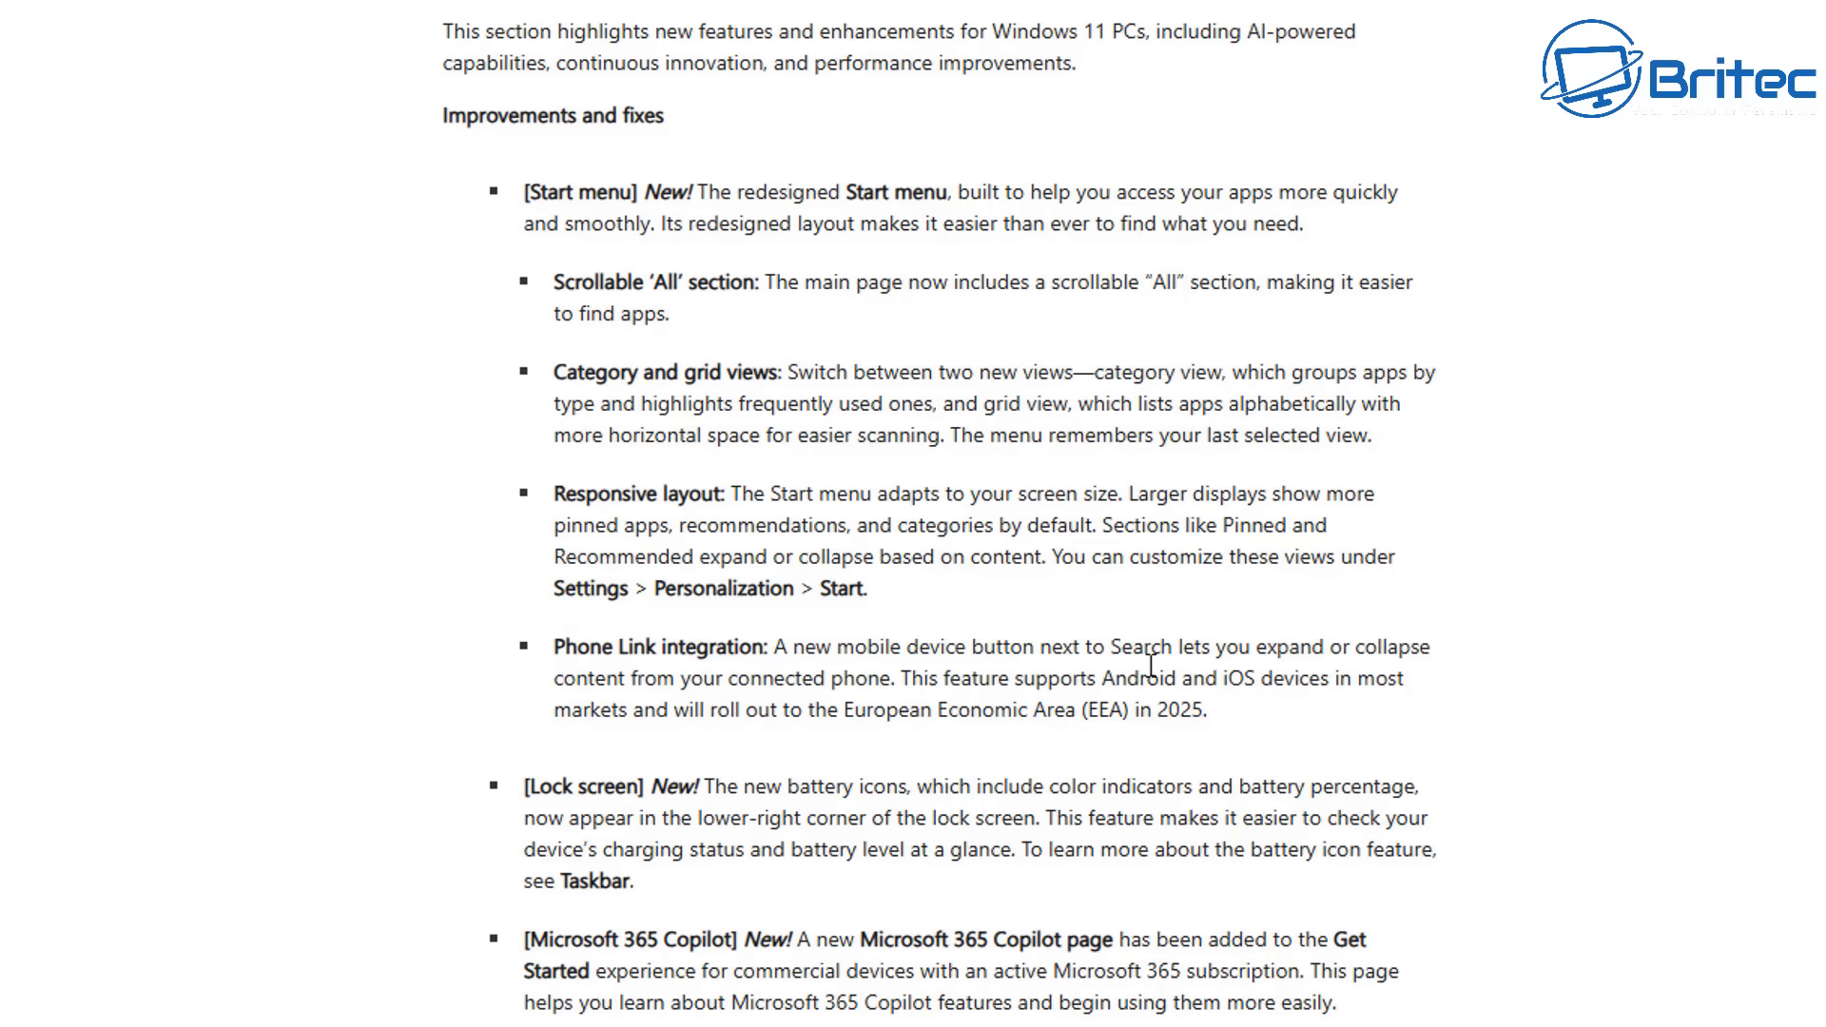
mouse_move(1220, 741)
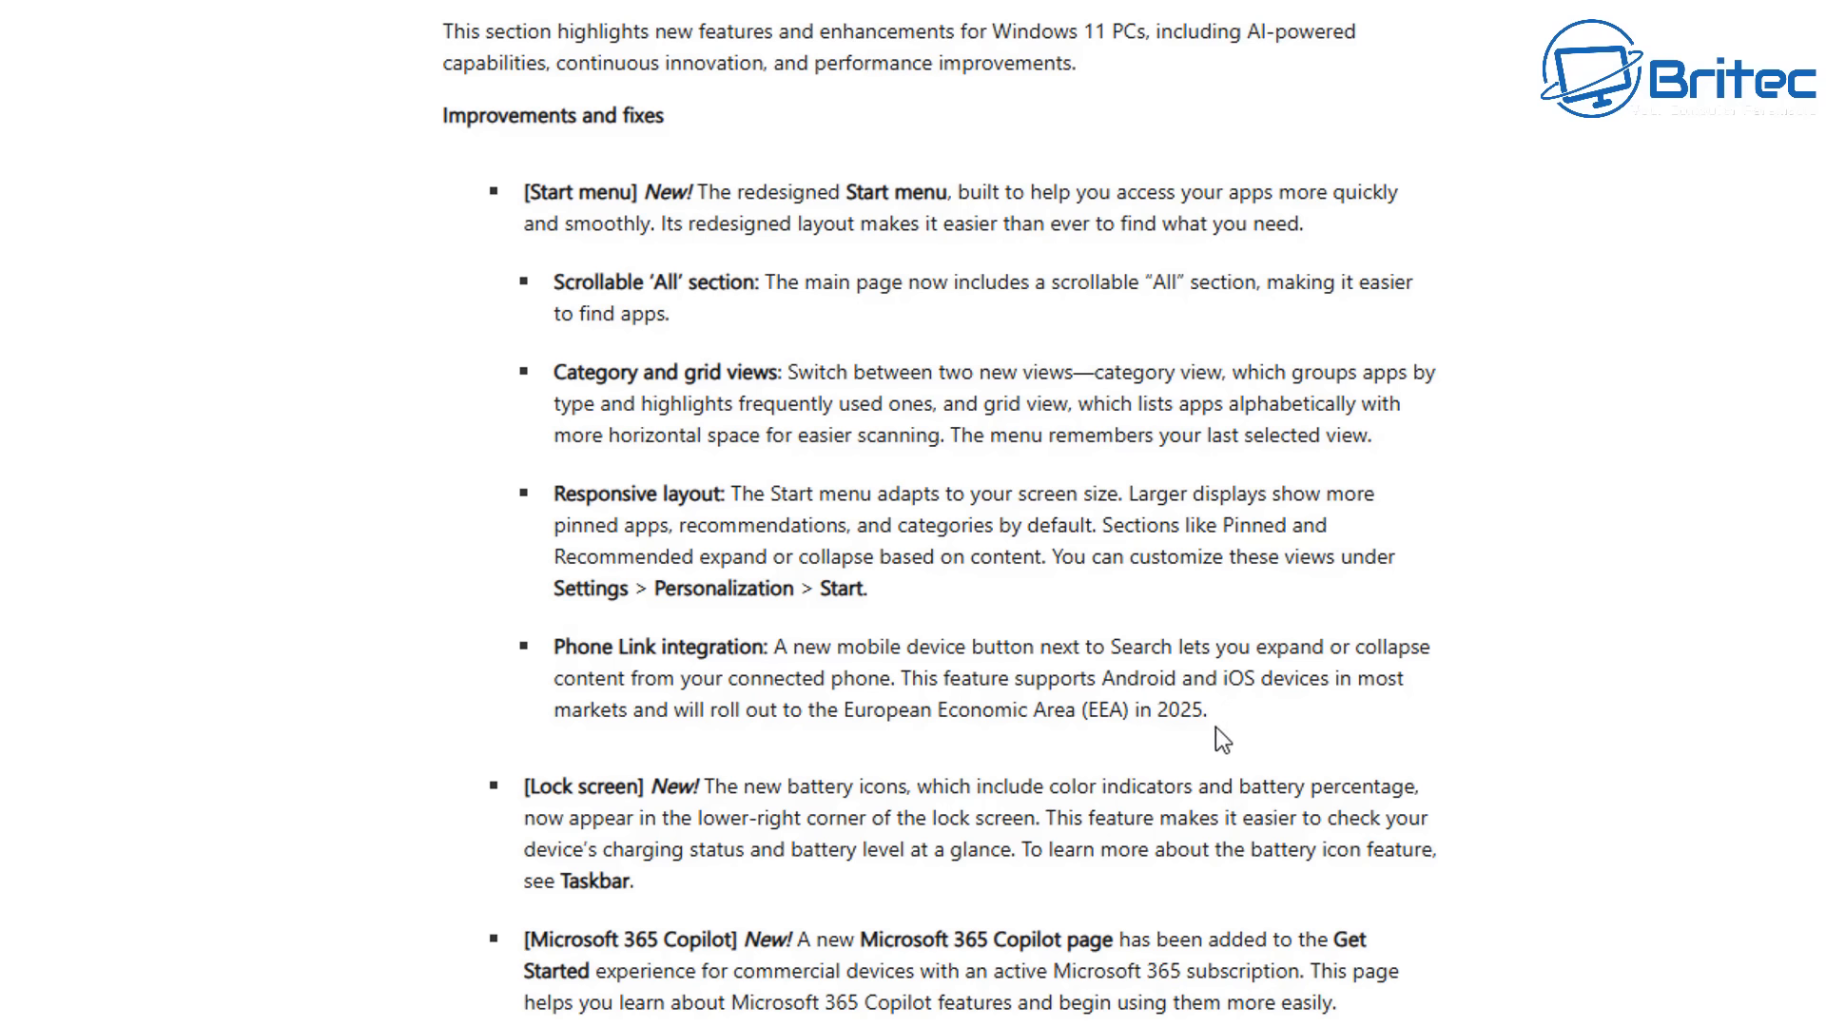